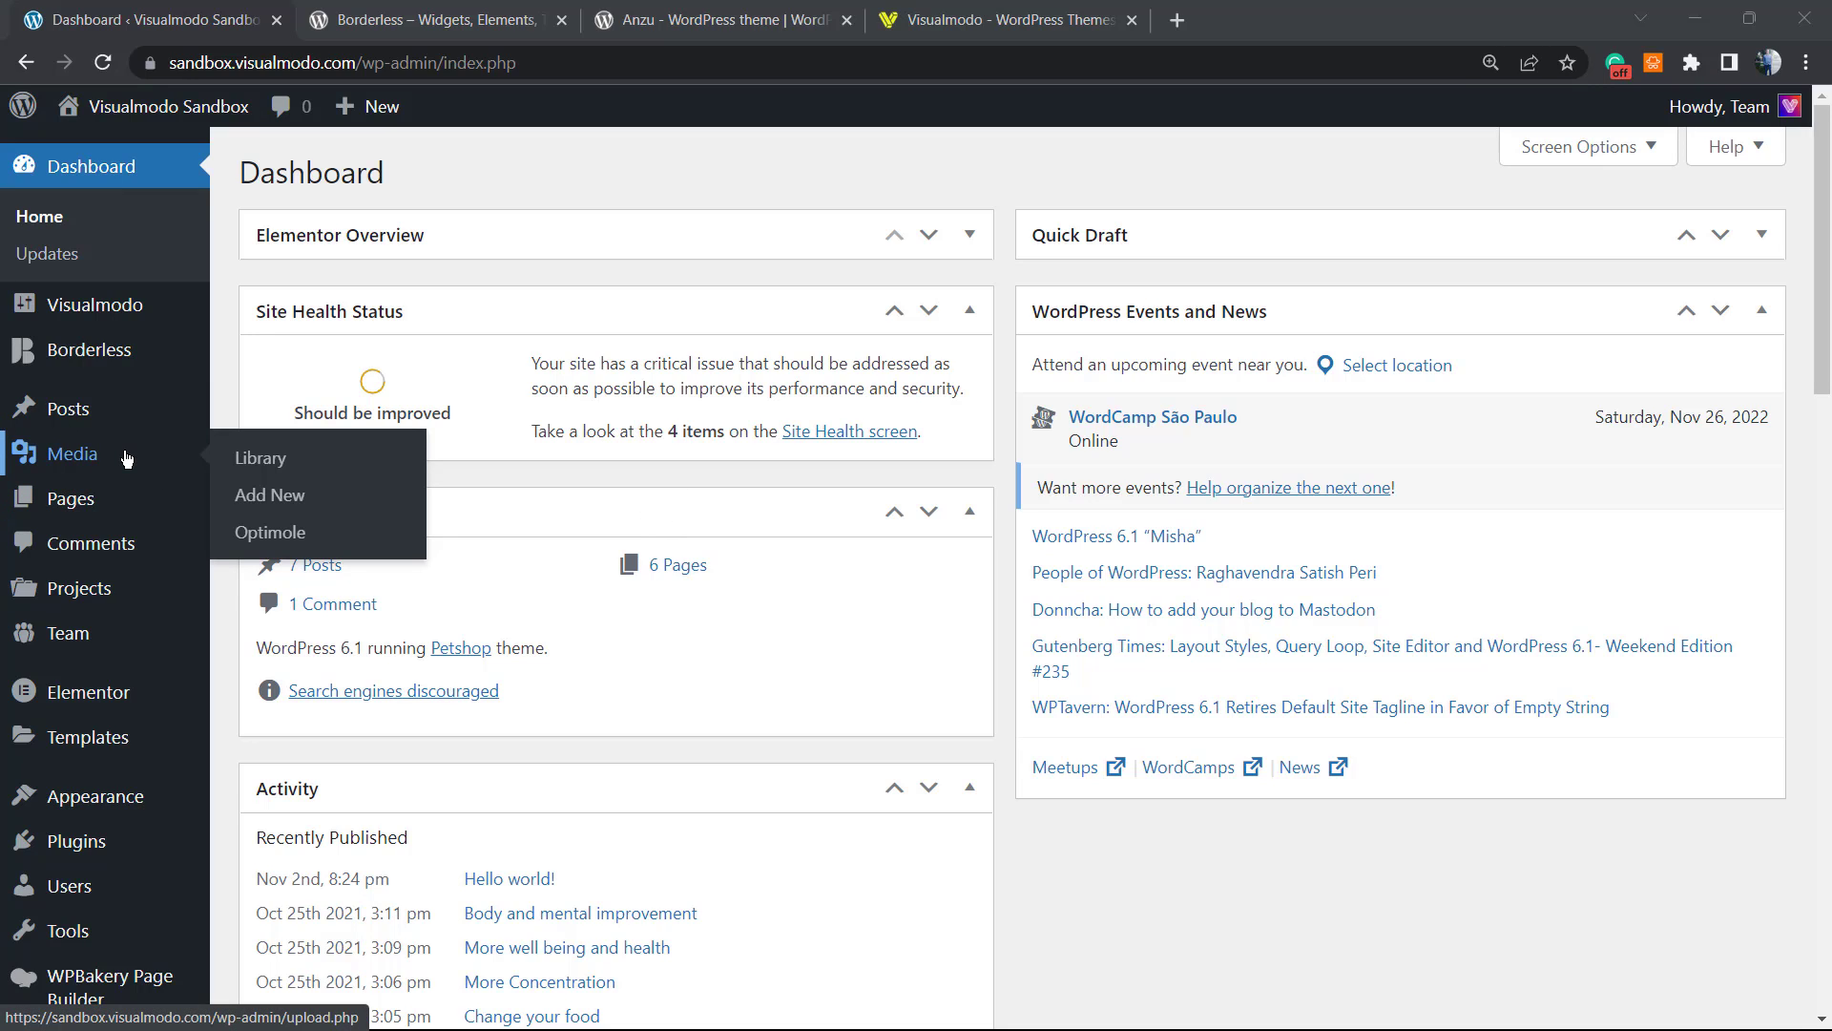
Step: Browse the media library and view the meditating yoga photo's attachment details
click(261, 456)
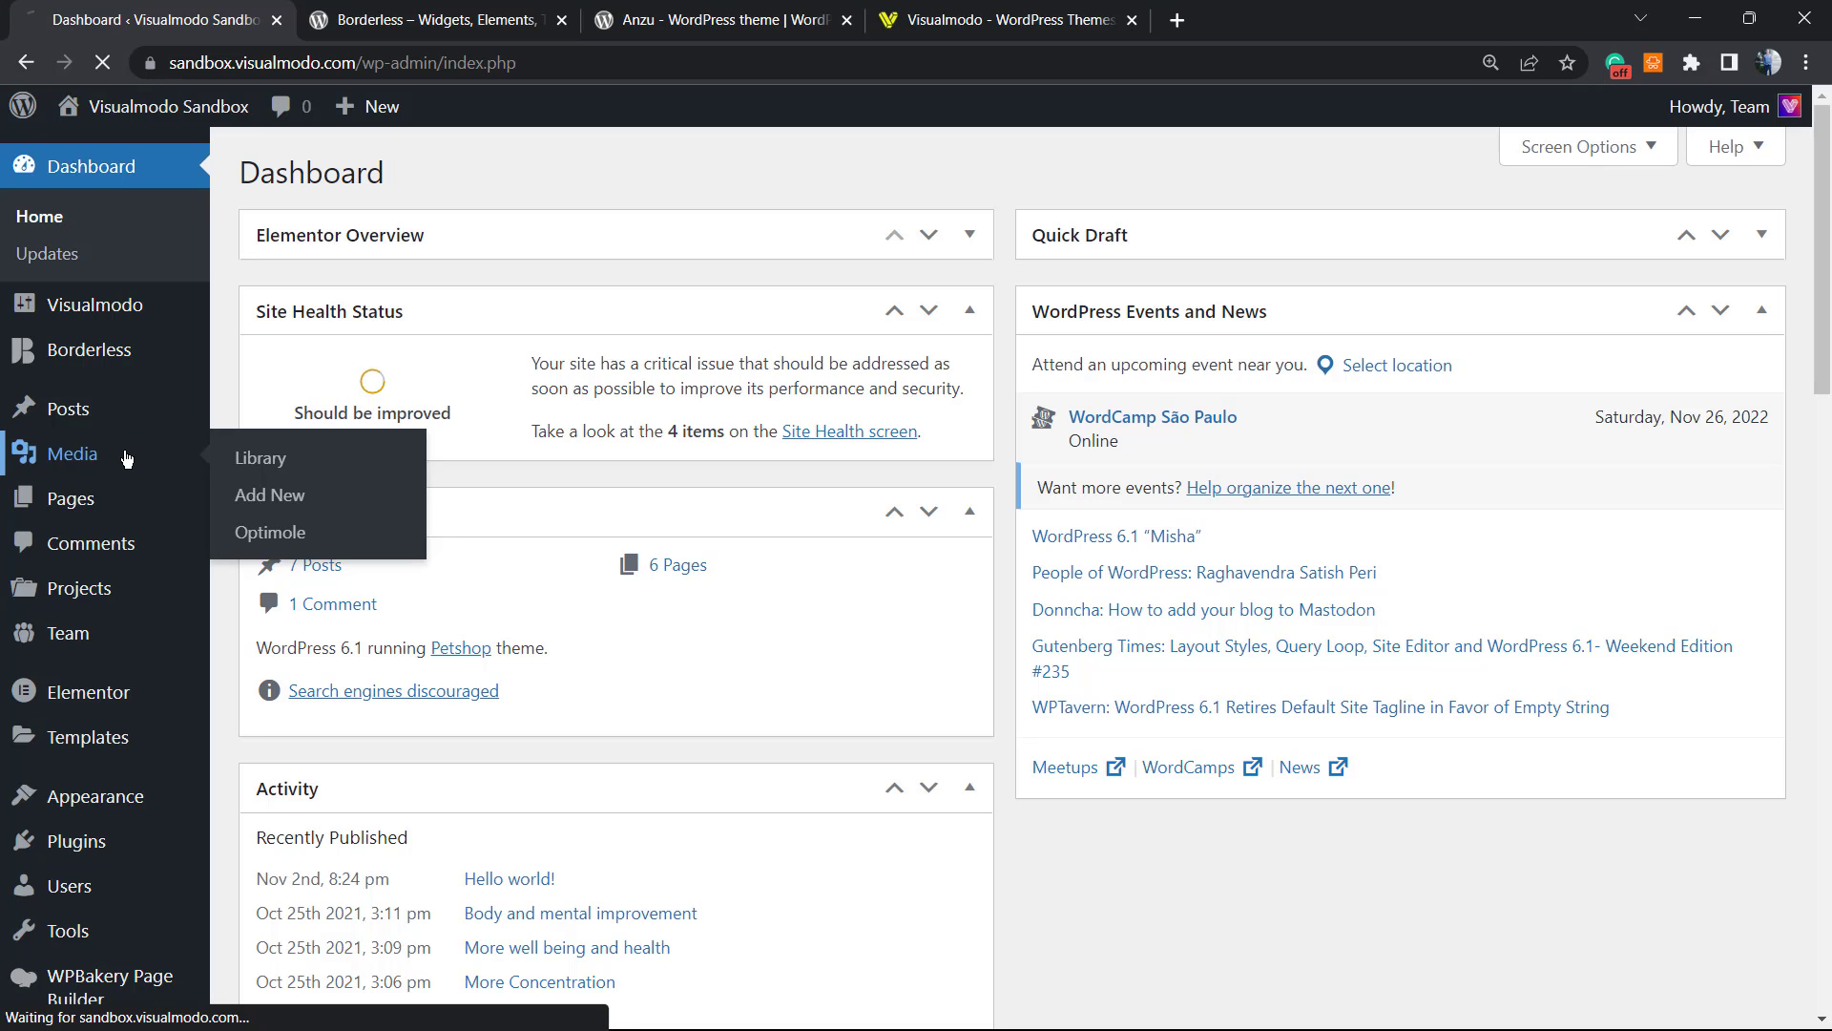
click(261, 456)
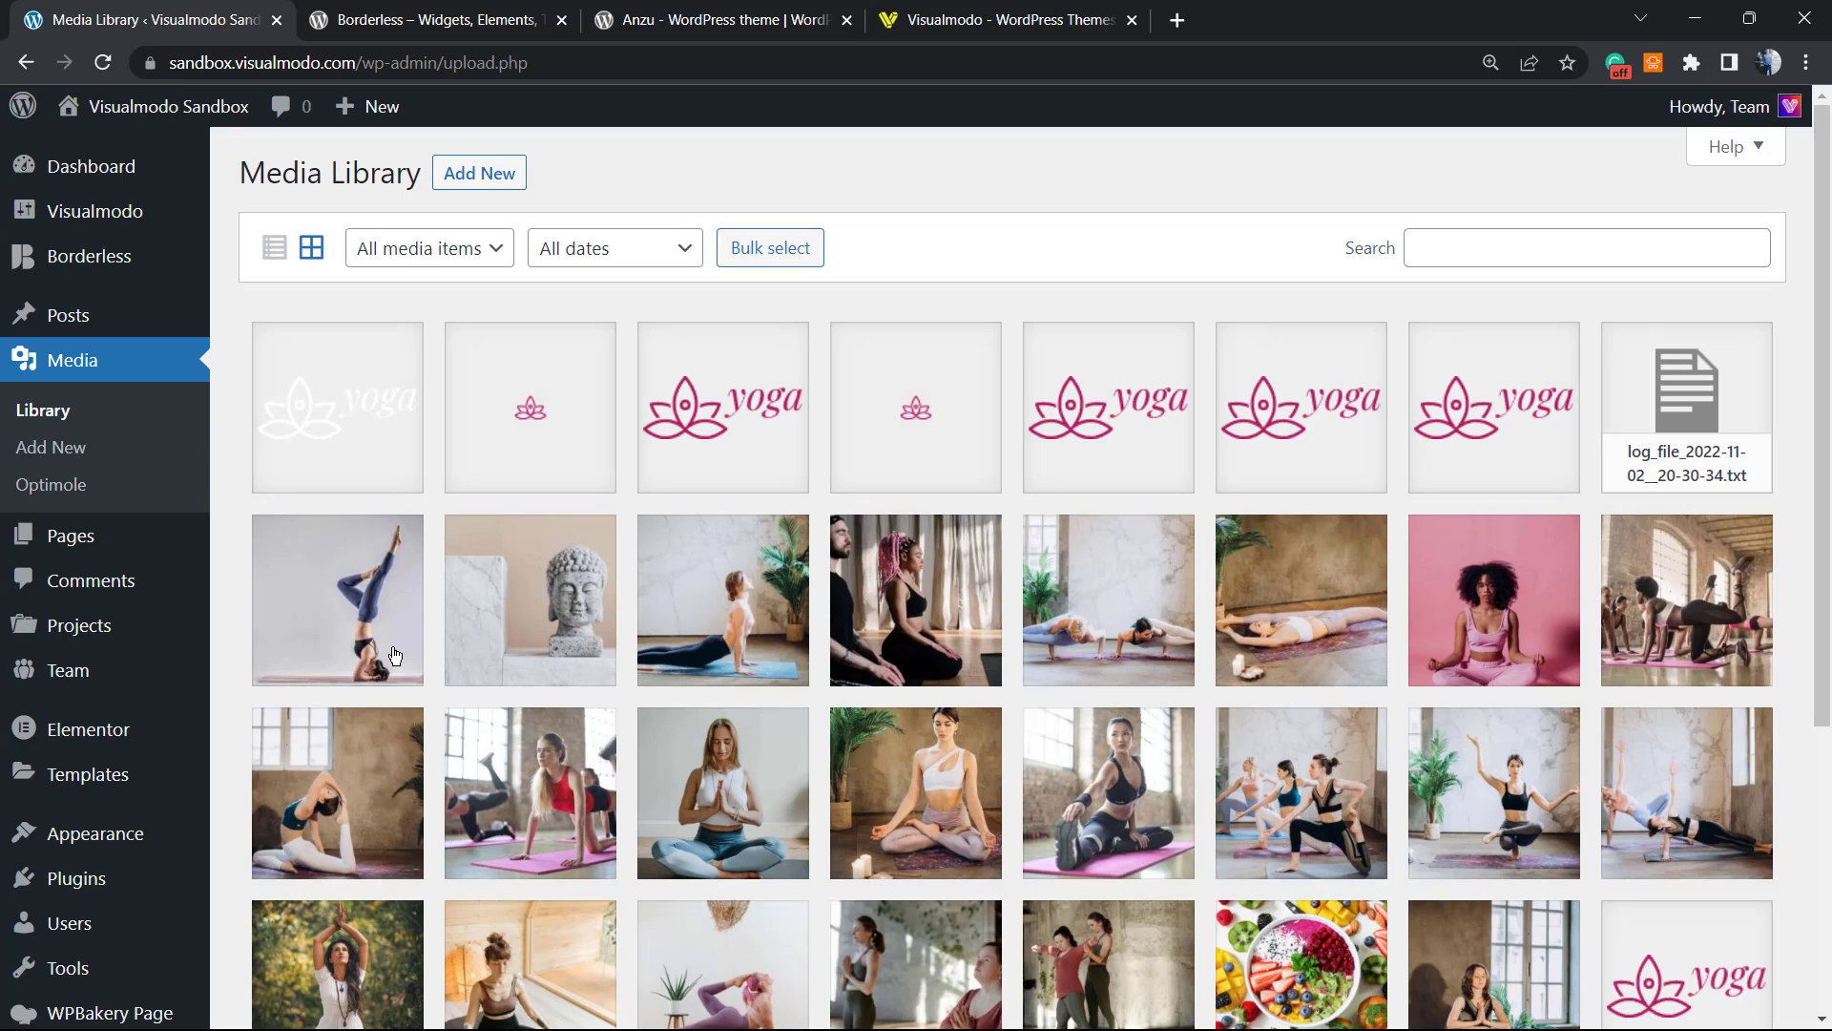
click(722, 791)
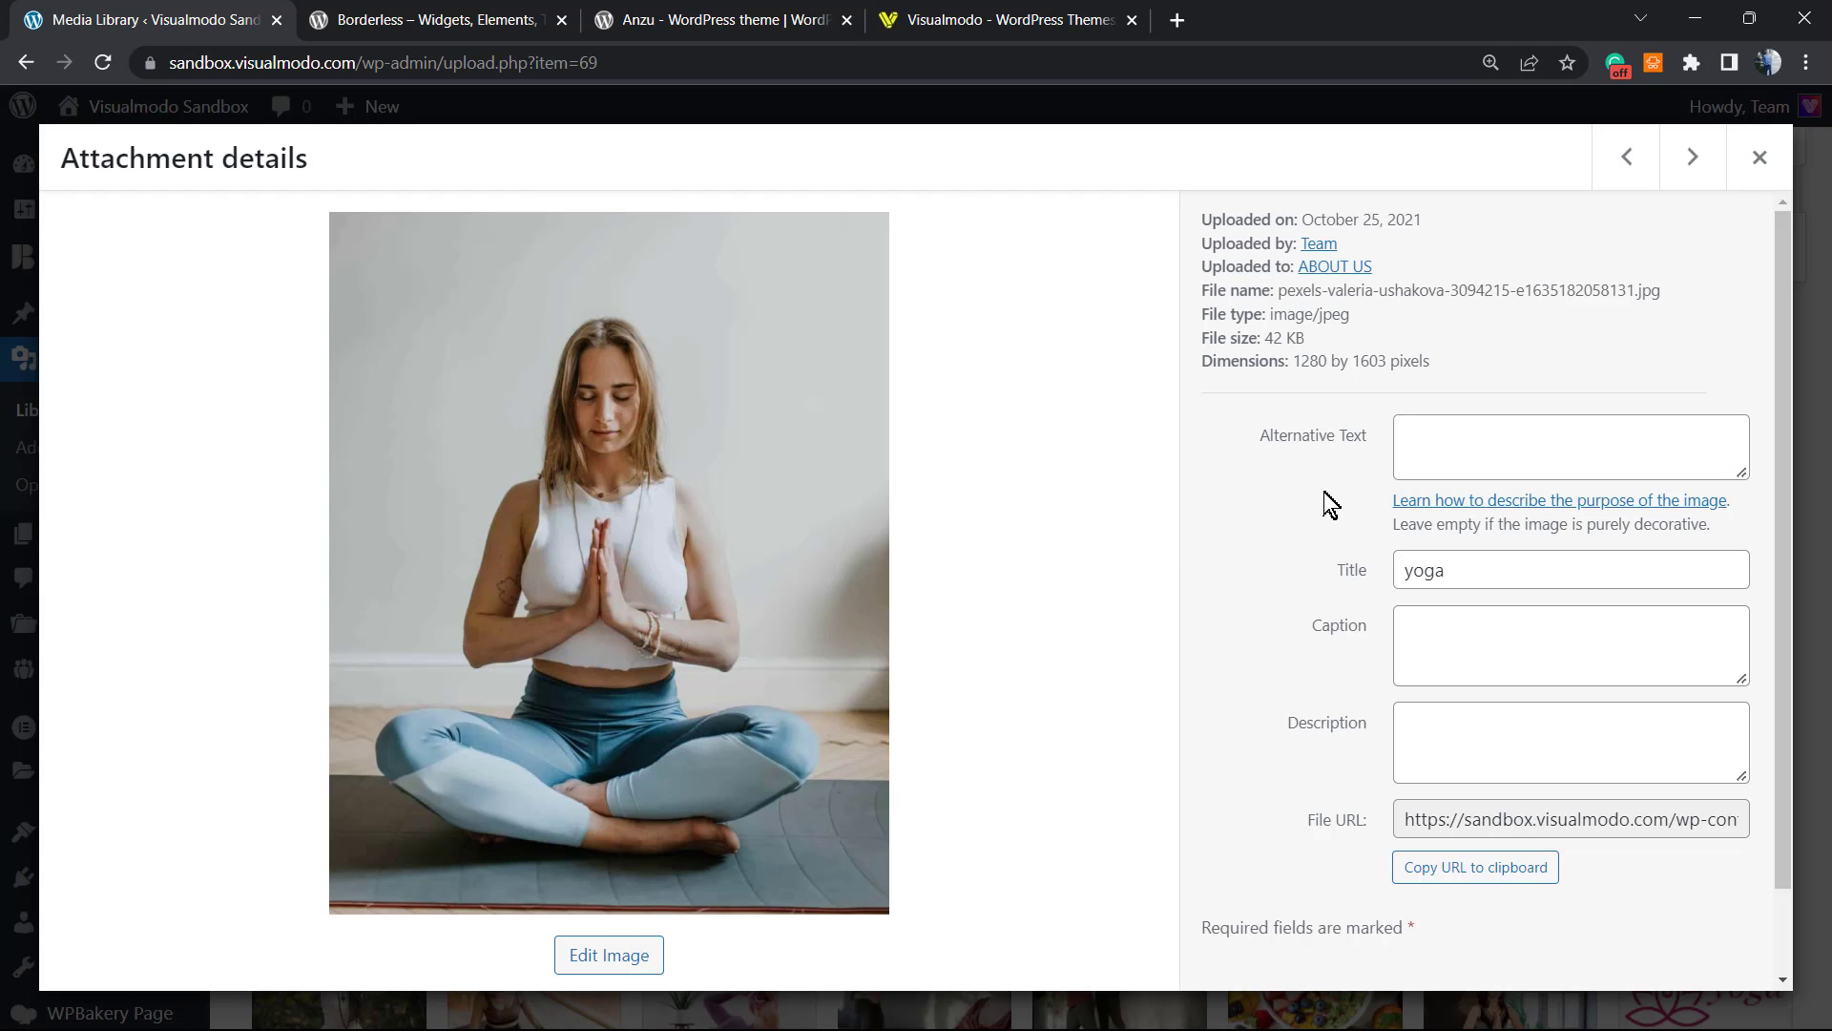
mouse_move(1294, 449)
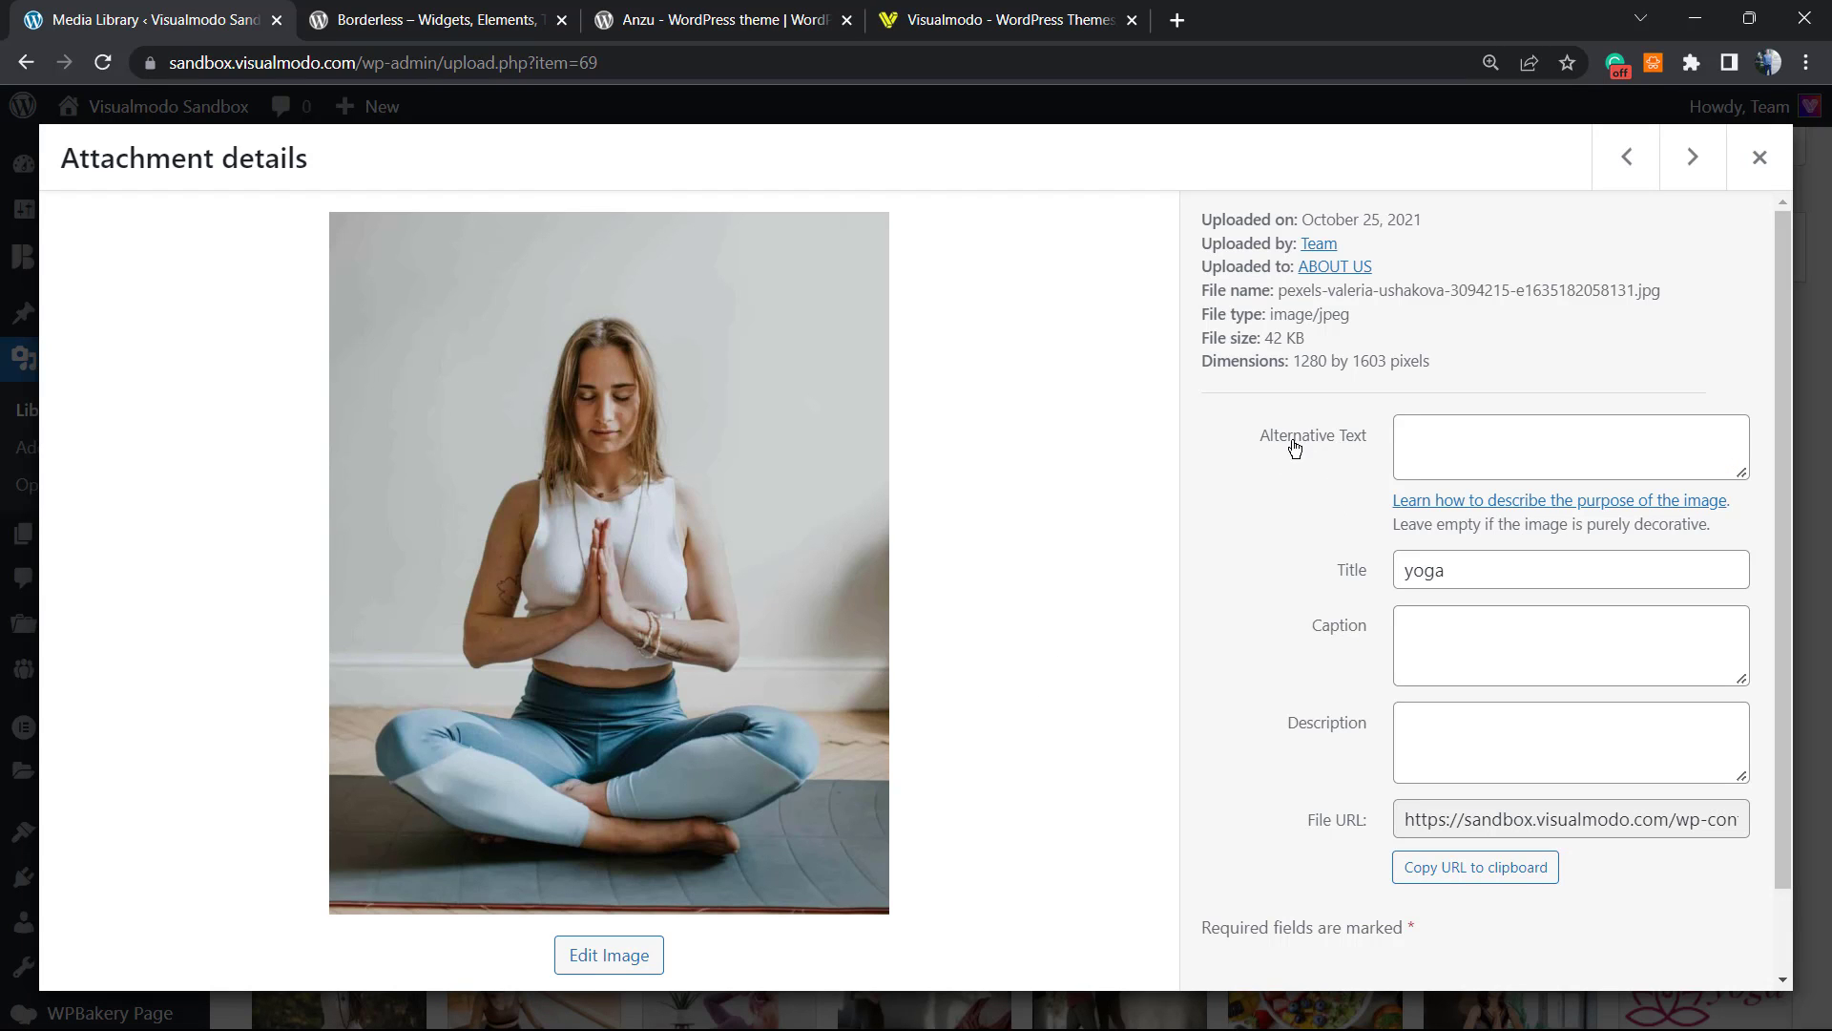
mouse_move(953, 508)
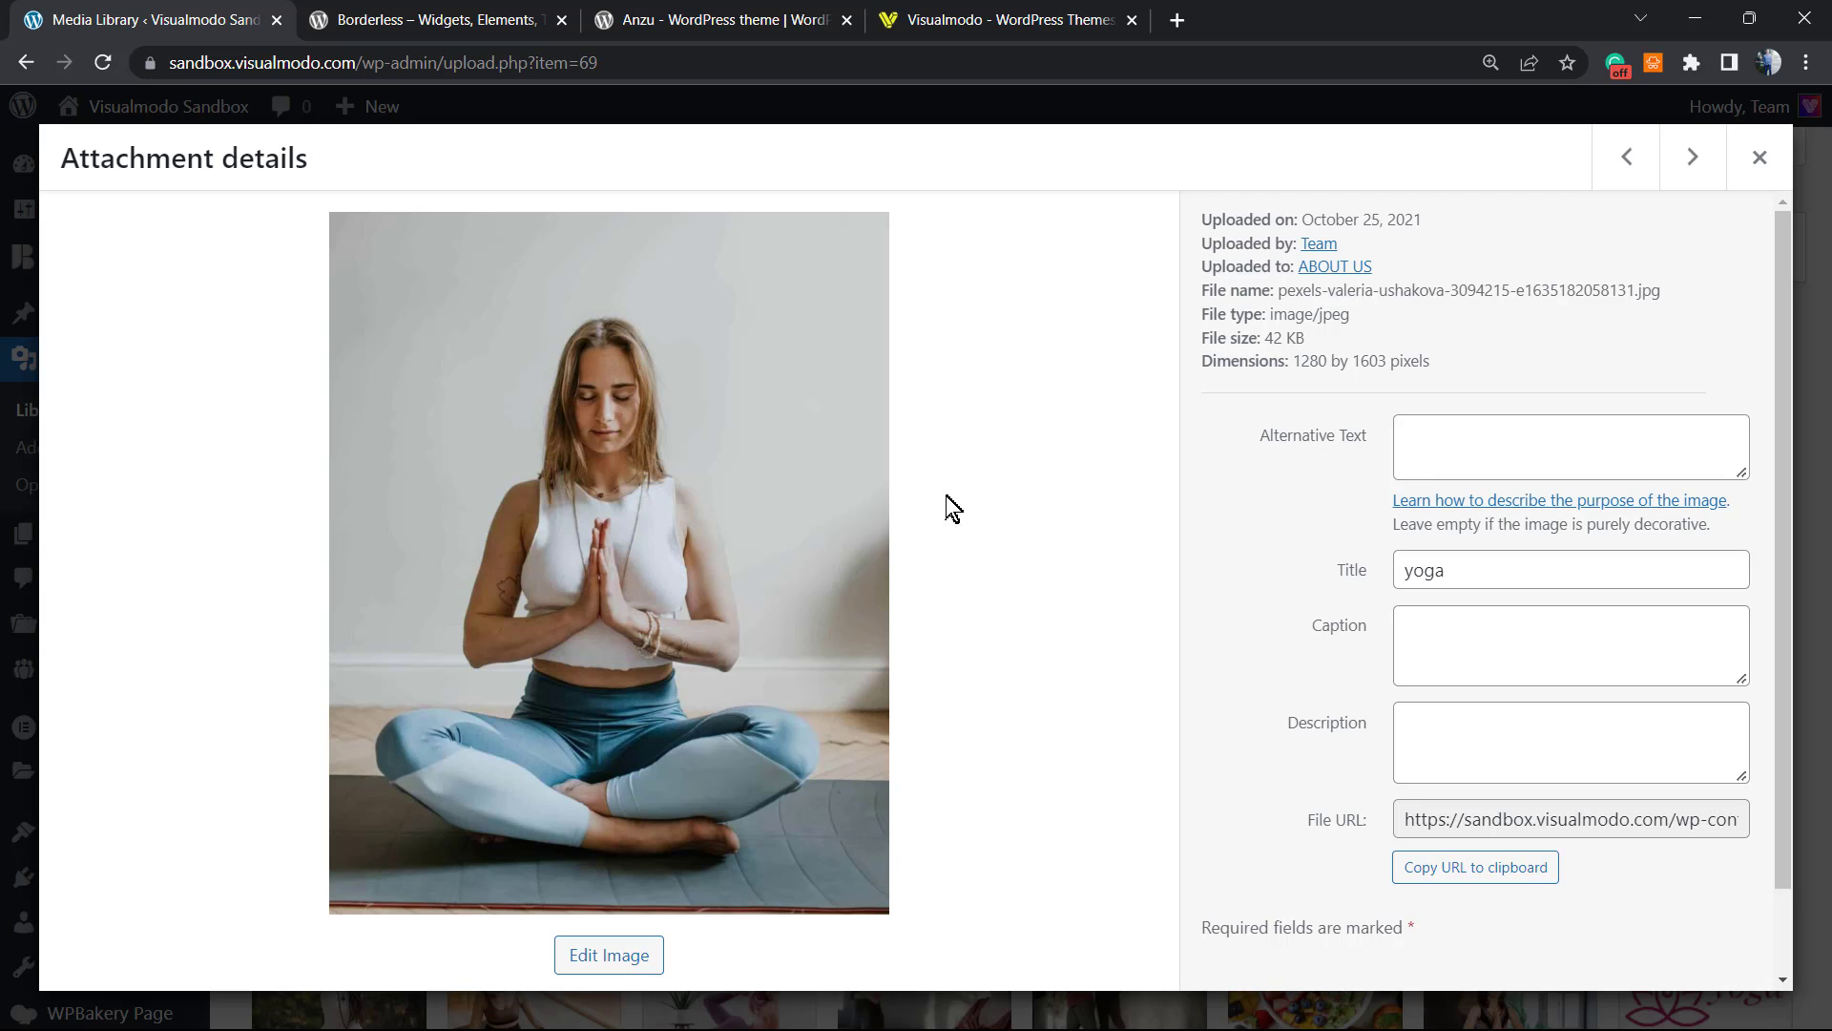
Step: Step on to the group yoga class photo and check its 1920 by 1280 pixel dimensions
click(1692, 156)
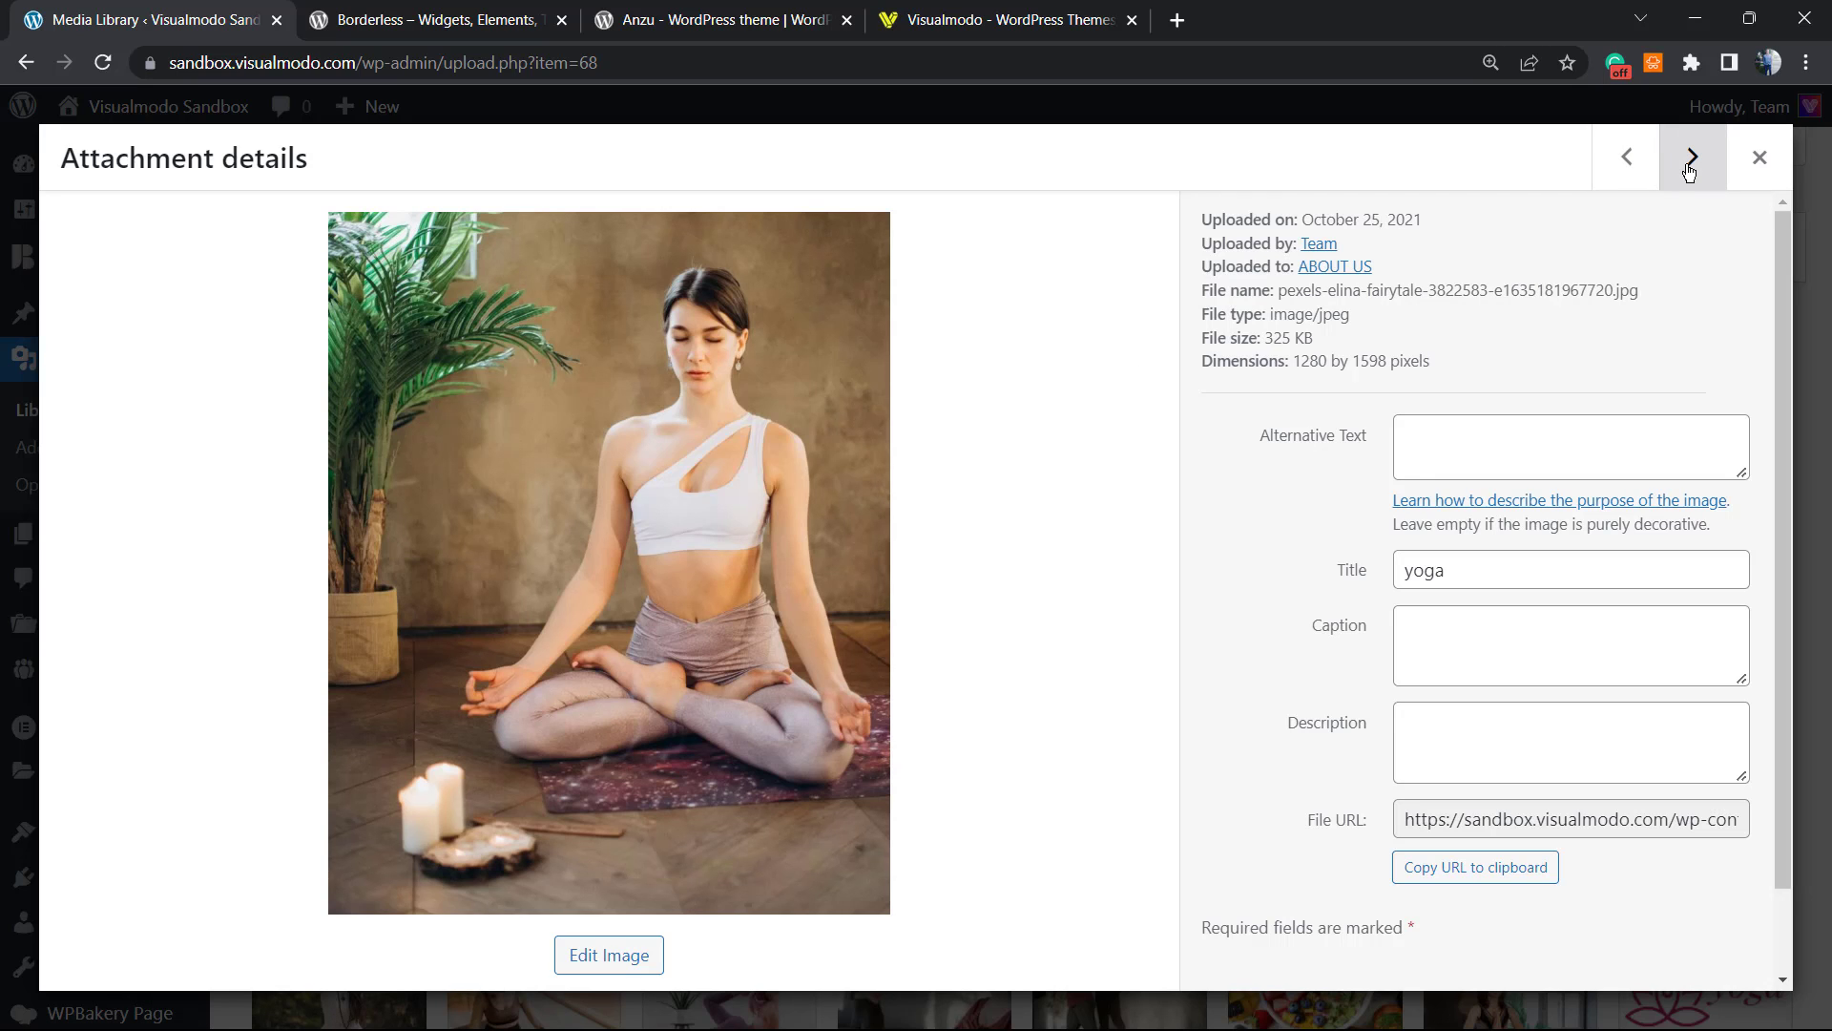
click(1691, 158)
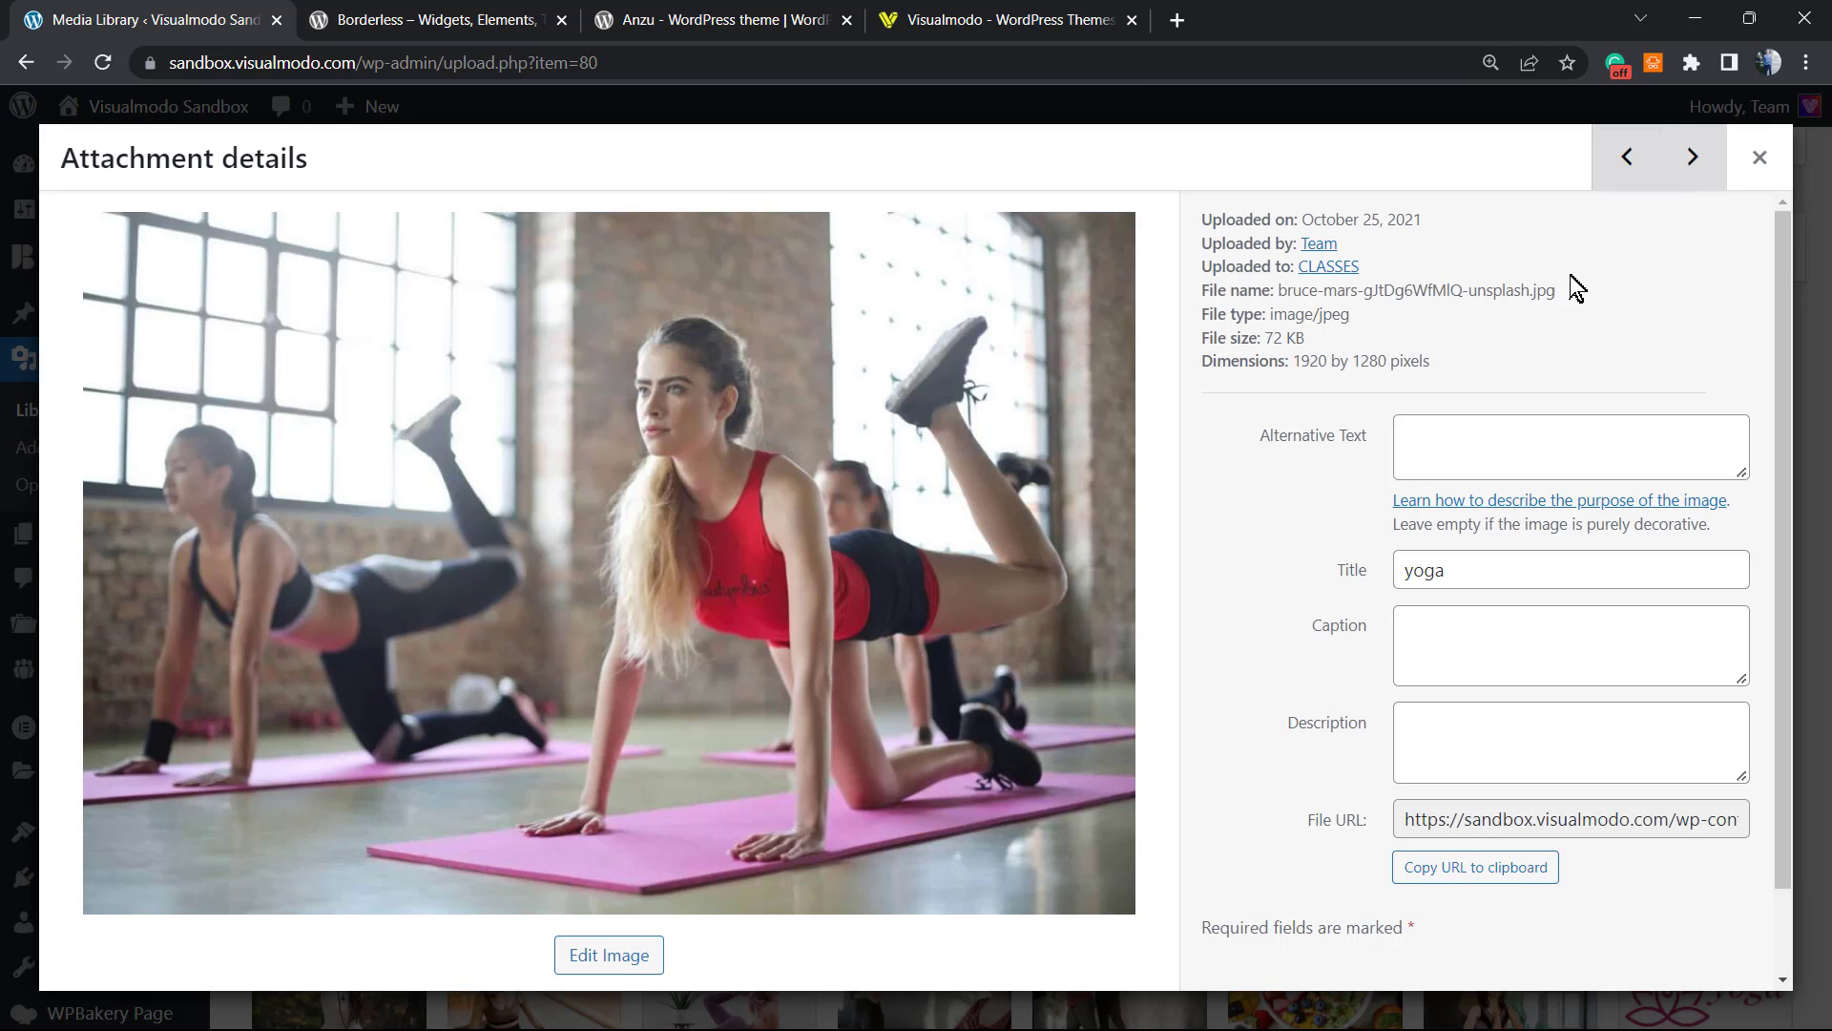
mouse_move(1063, 589)
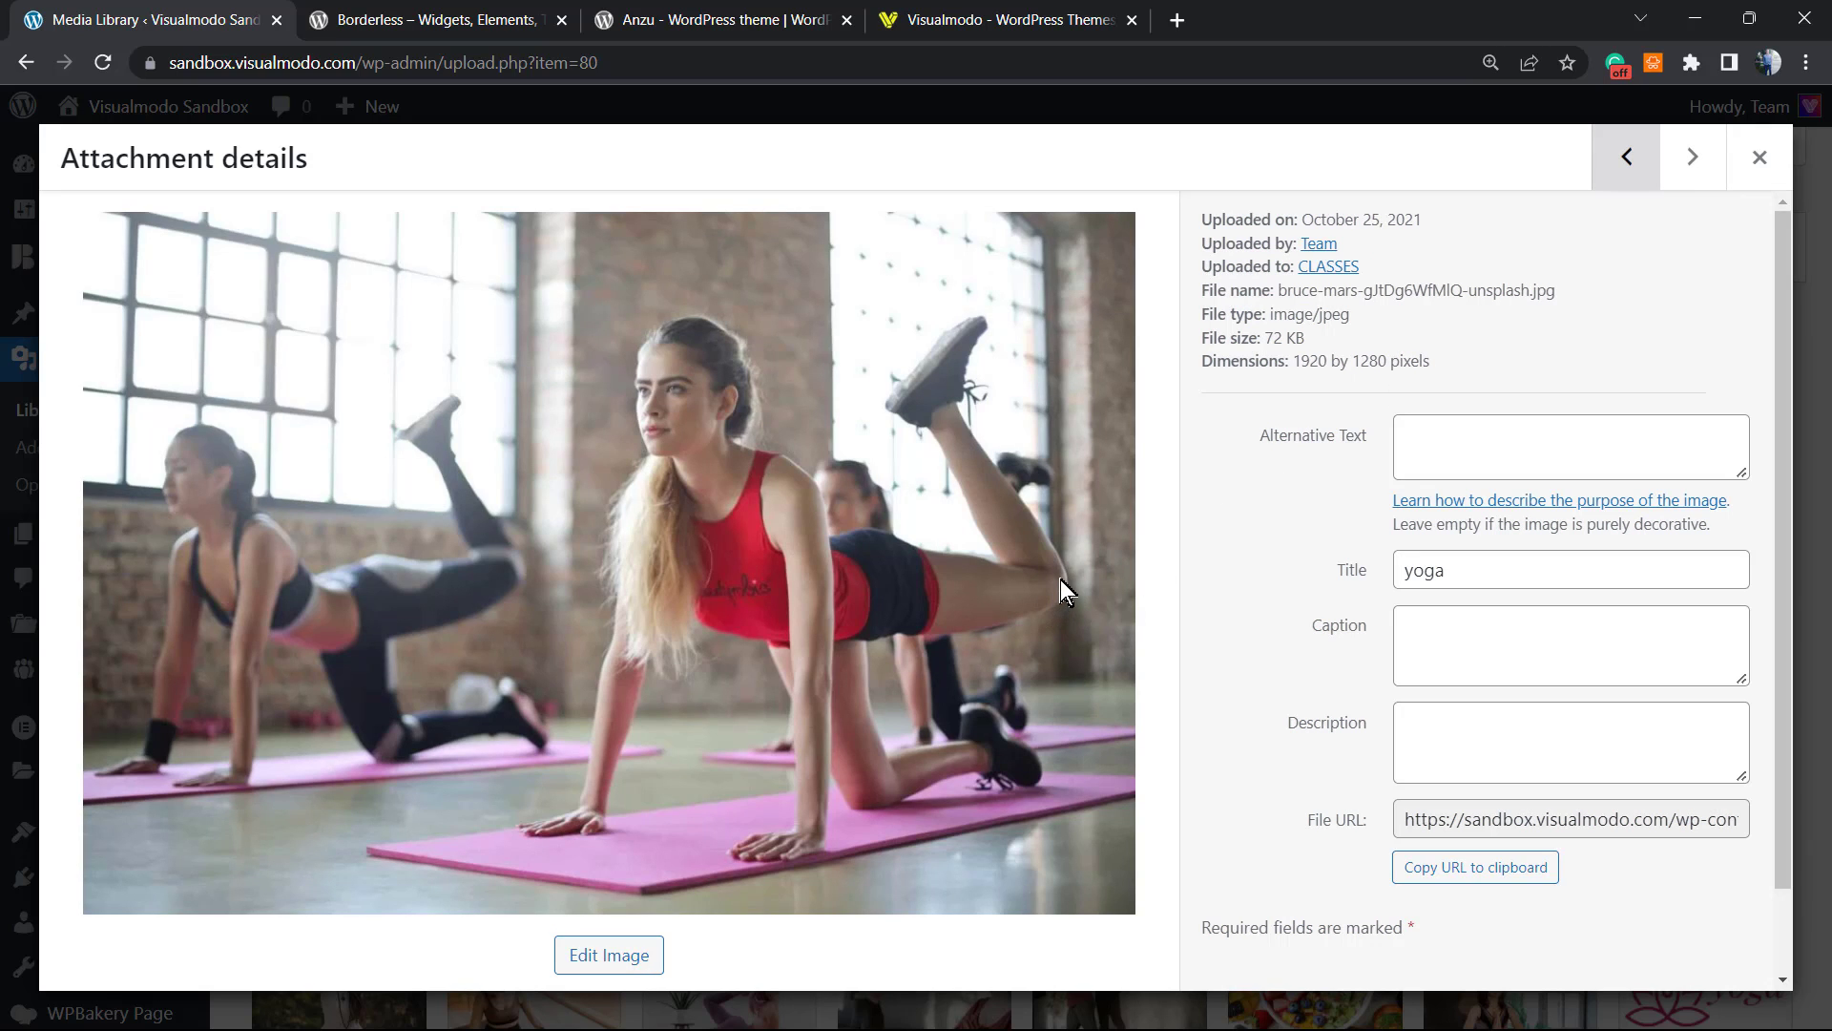
mouse_move(1018, 616)
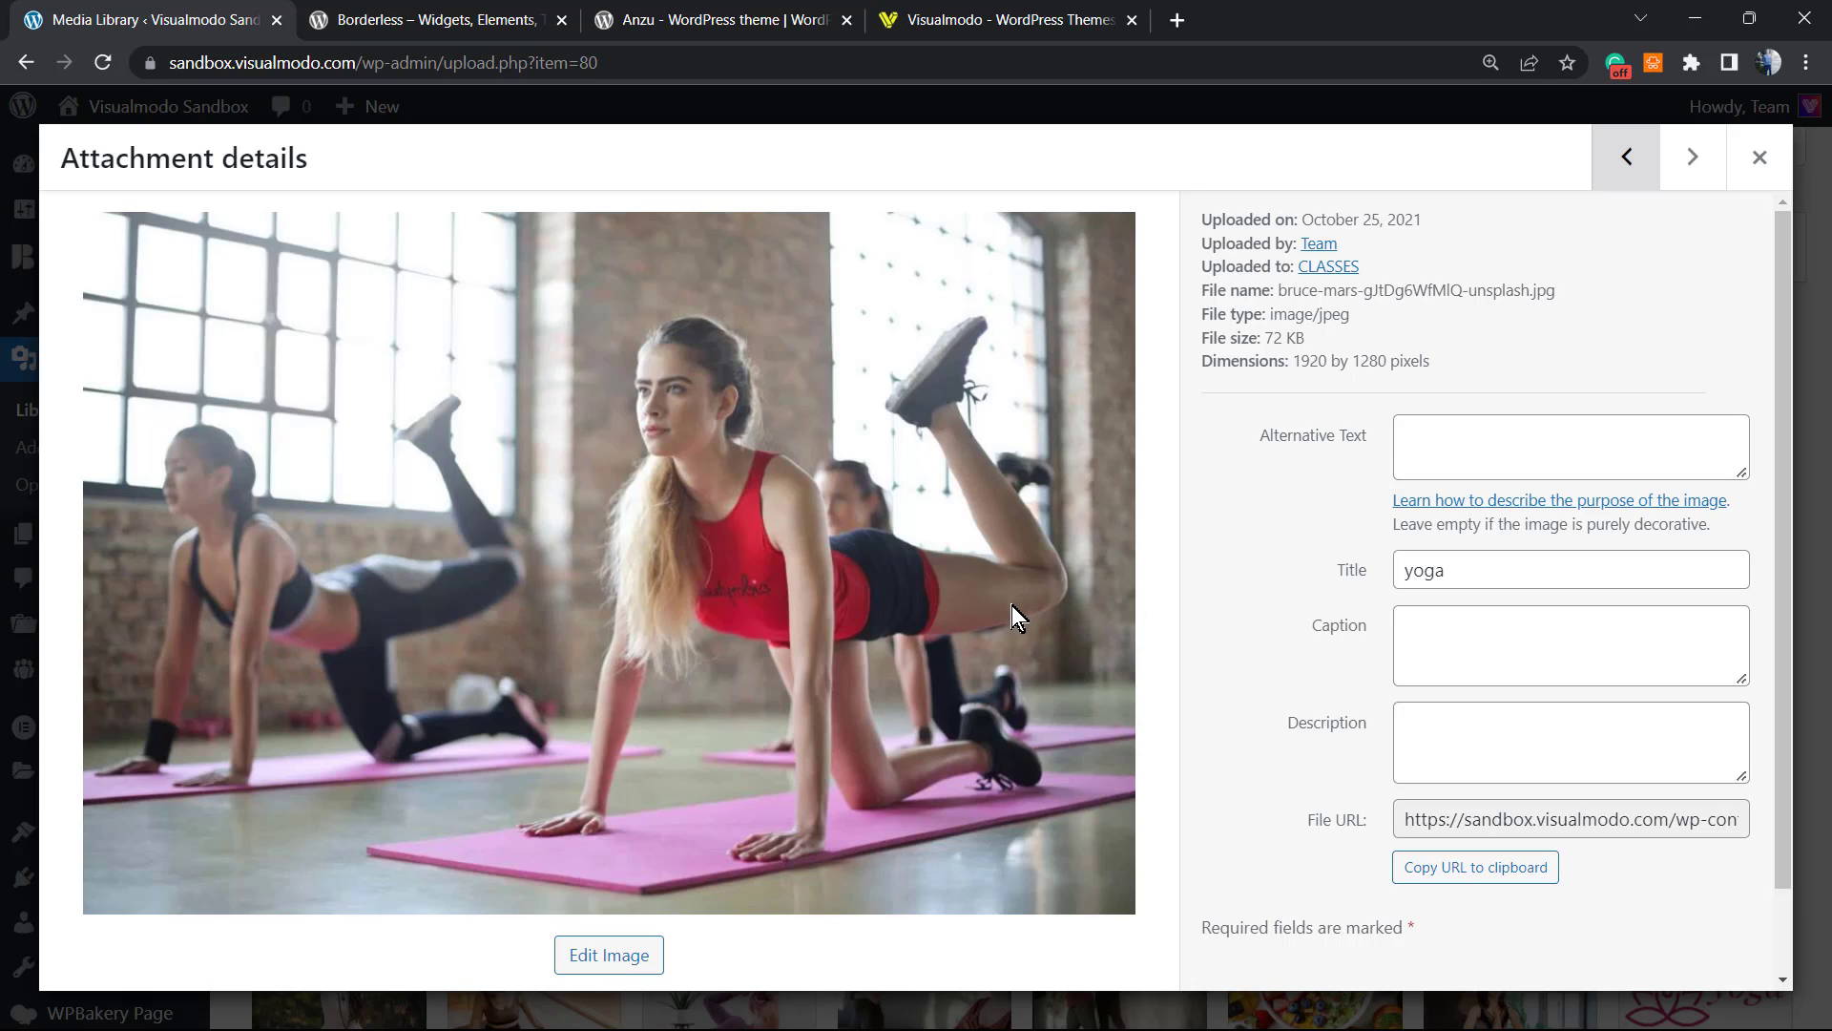
mouse_move(991, 616)
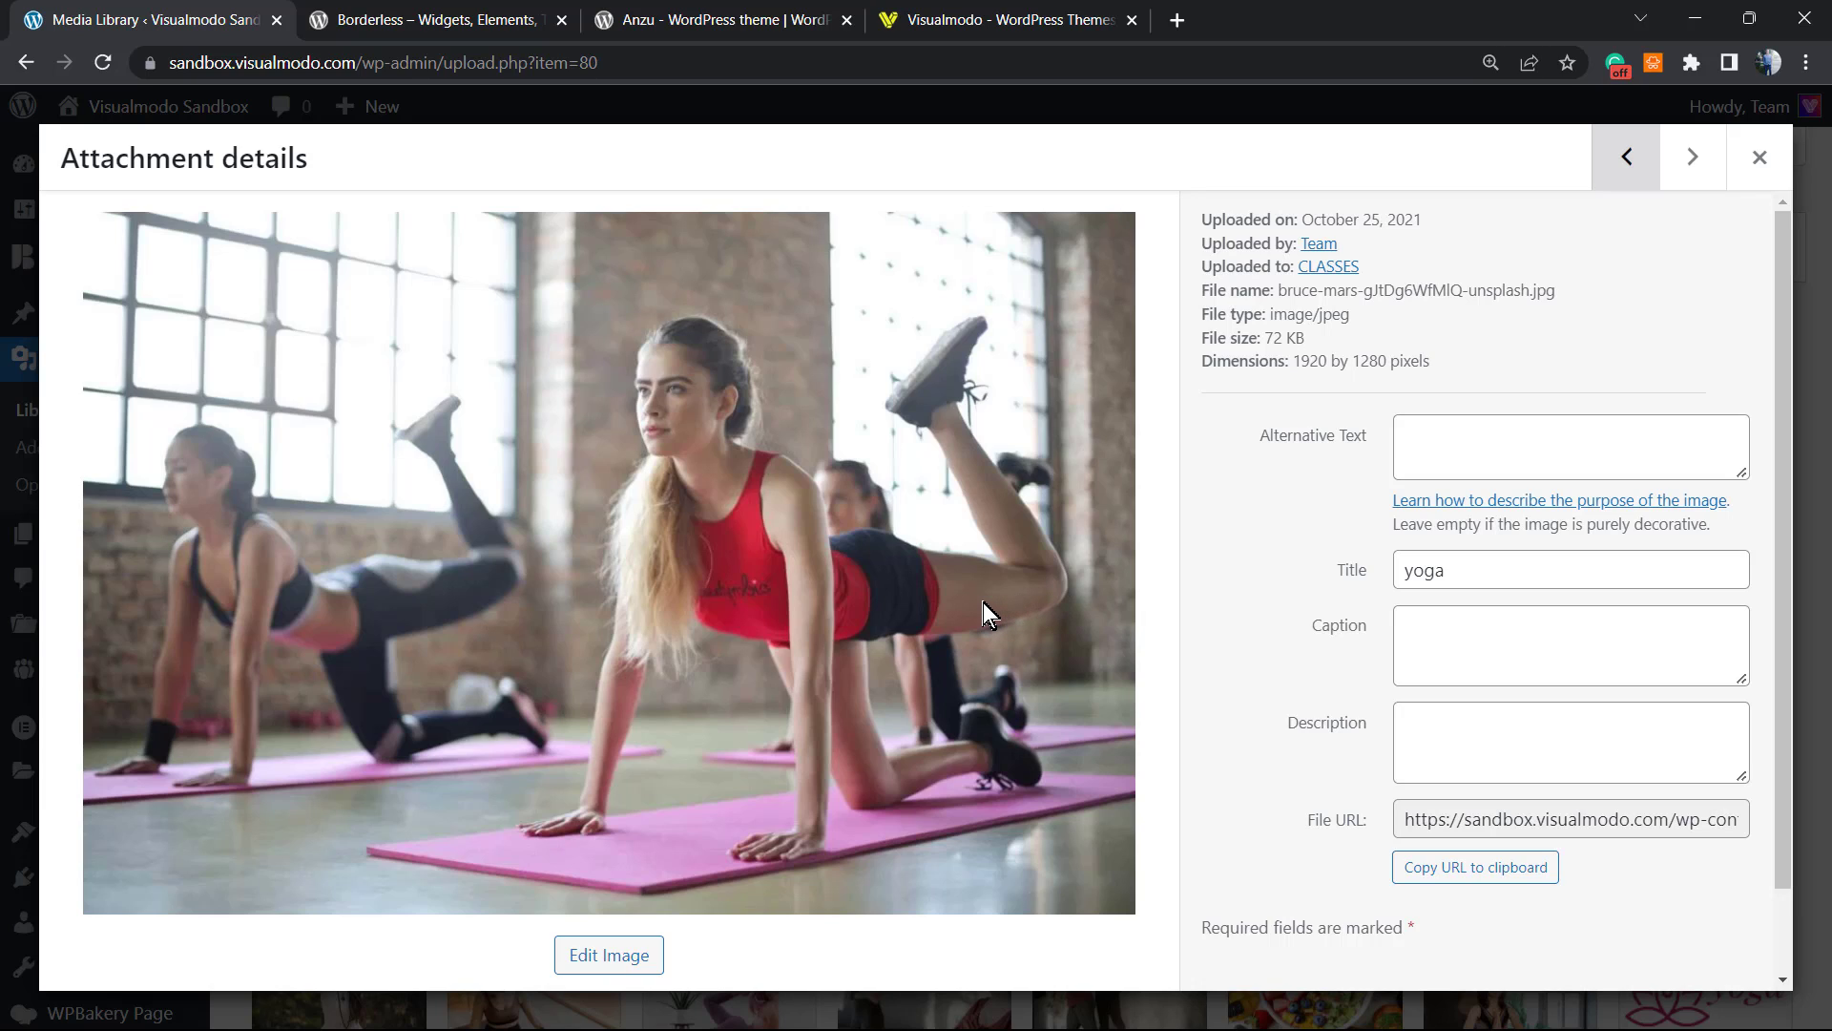
mouse_move(1285, 363)
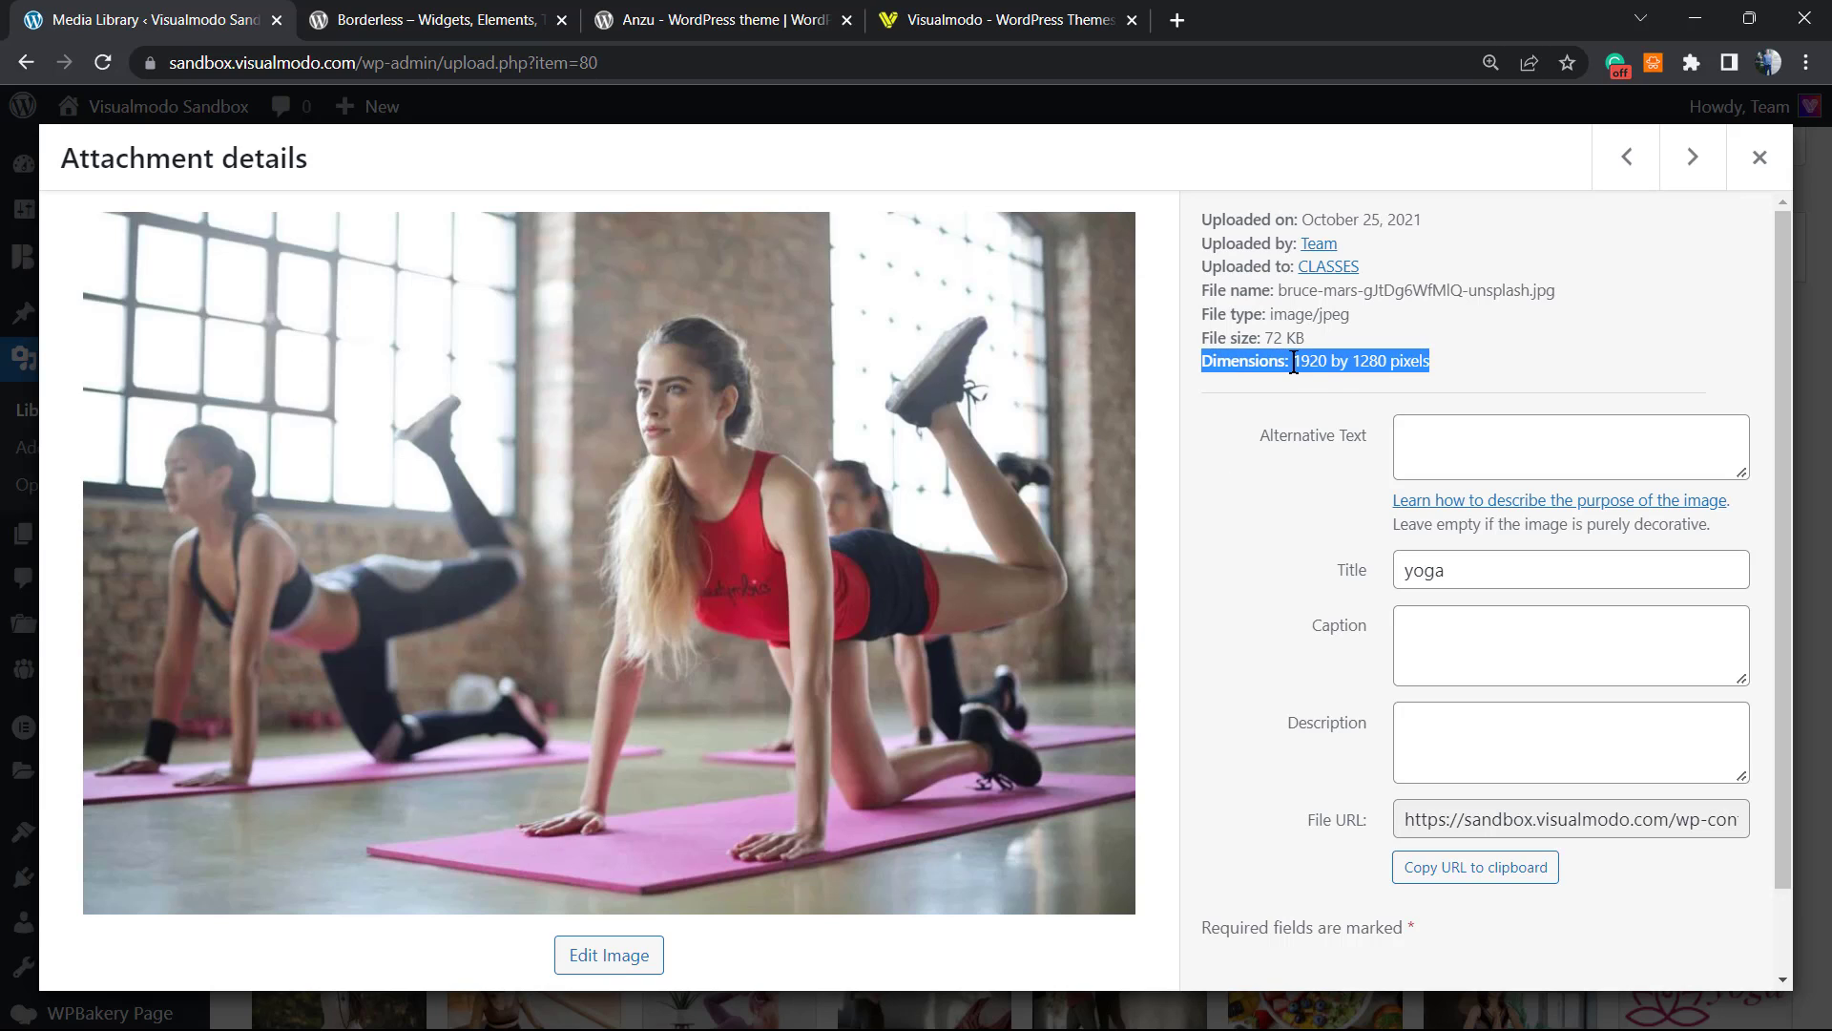
click(1268, 363)
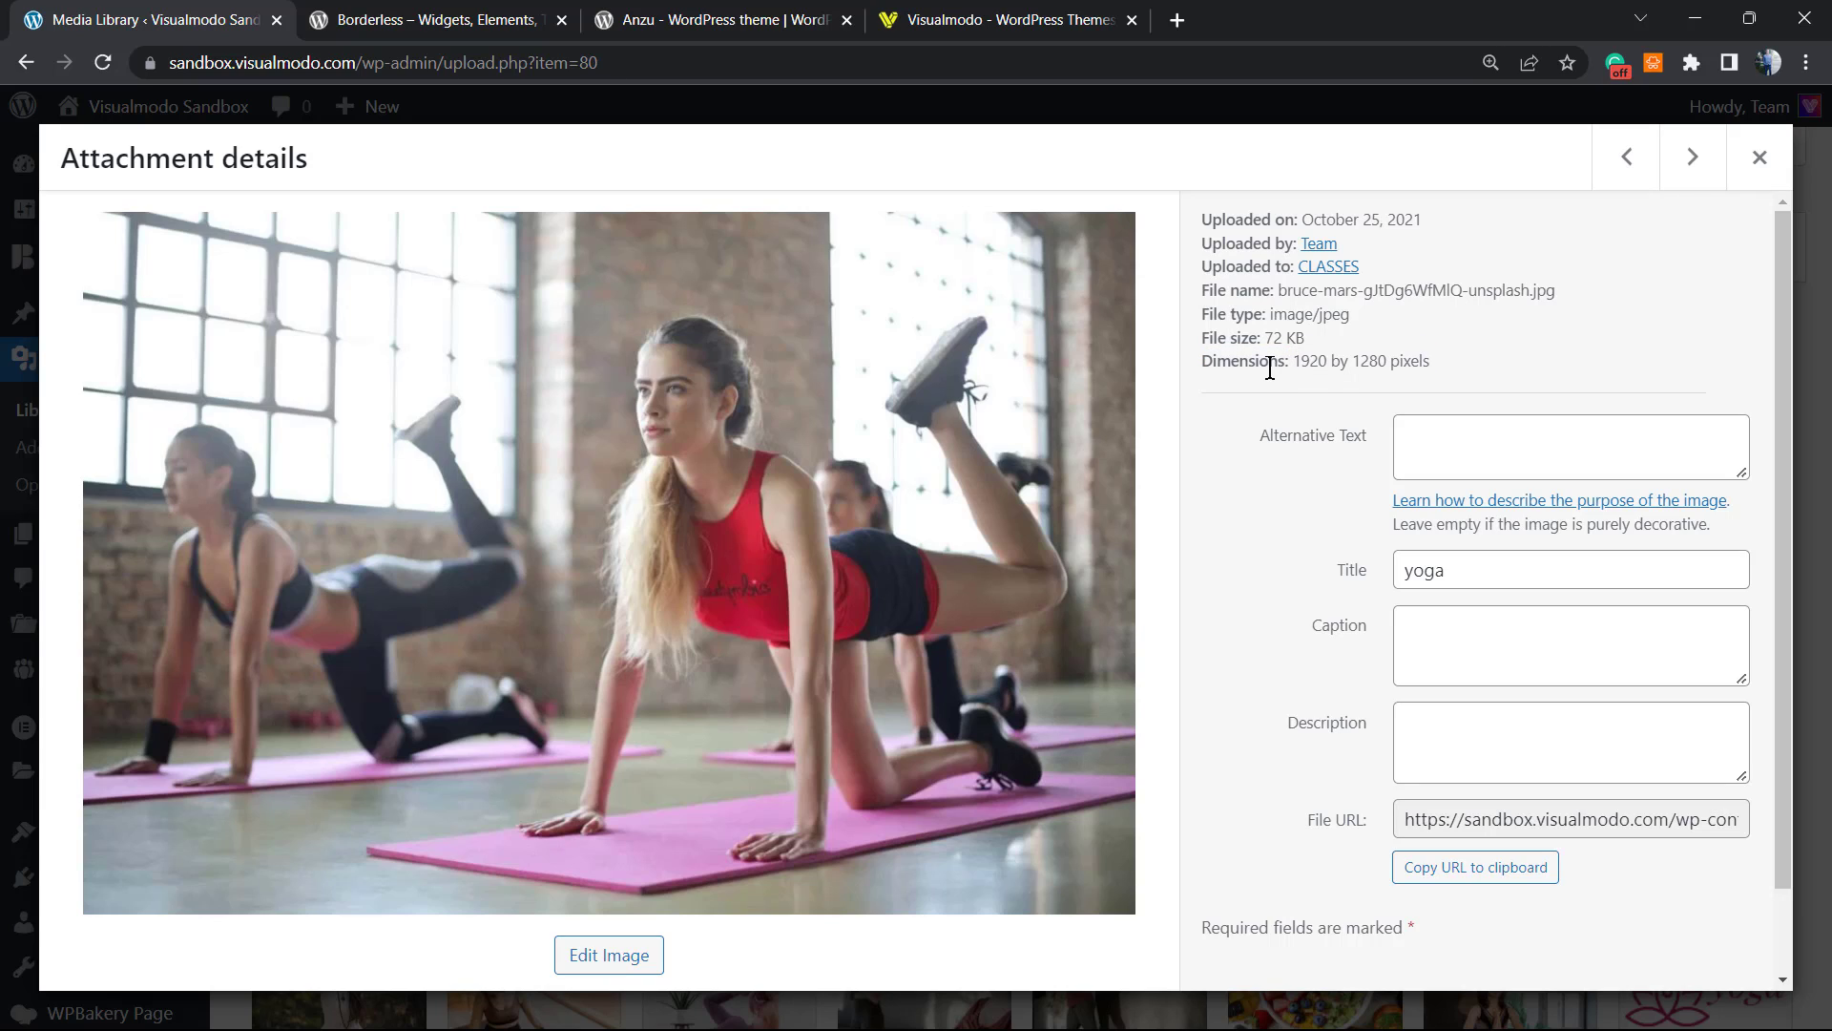
mouse_move(1256, 386)
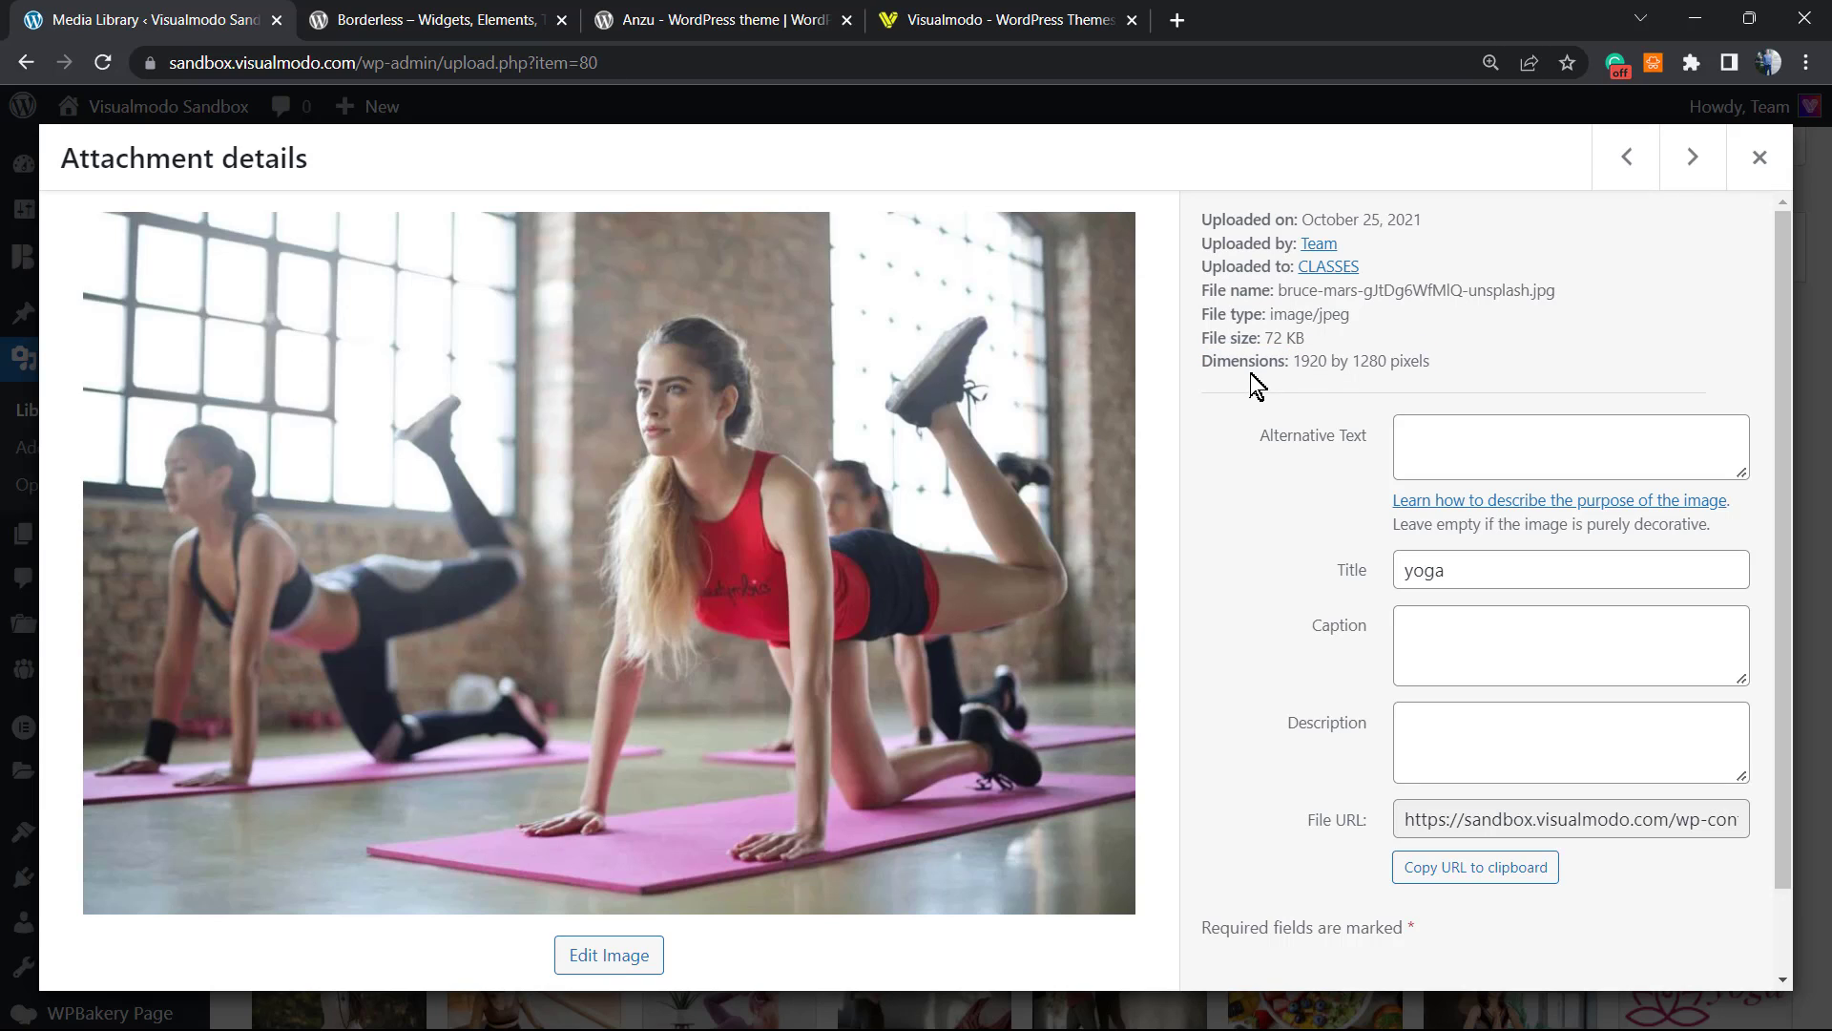
mouse_move(1289, 359)
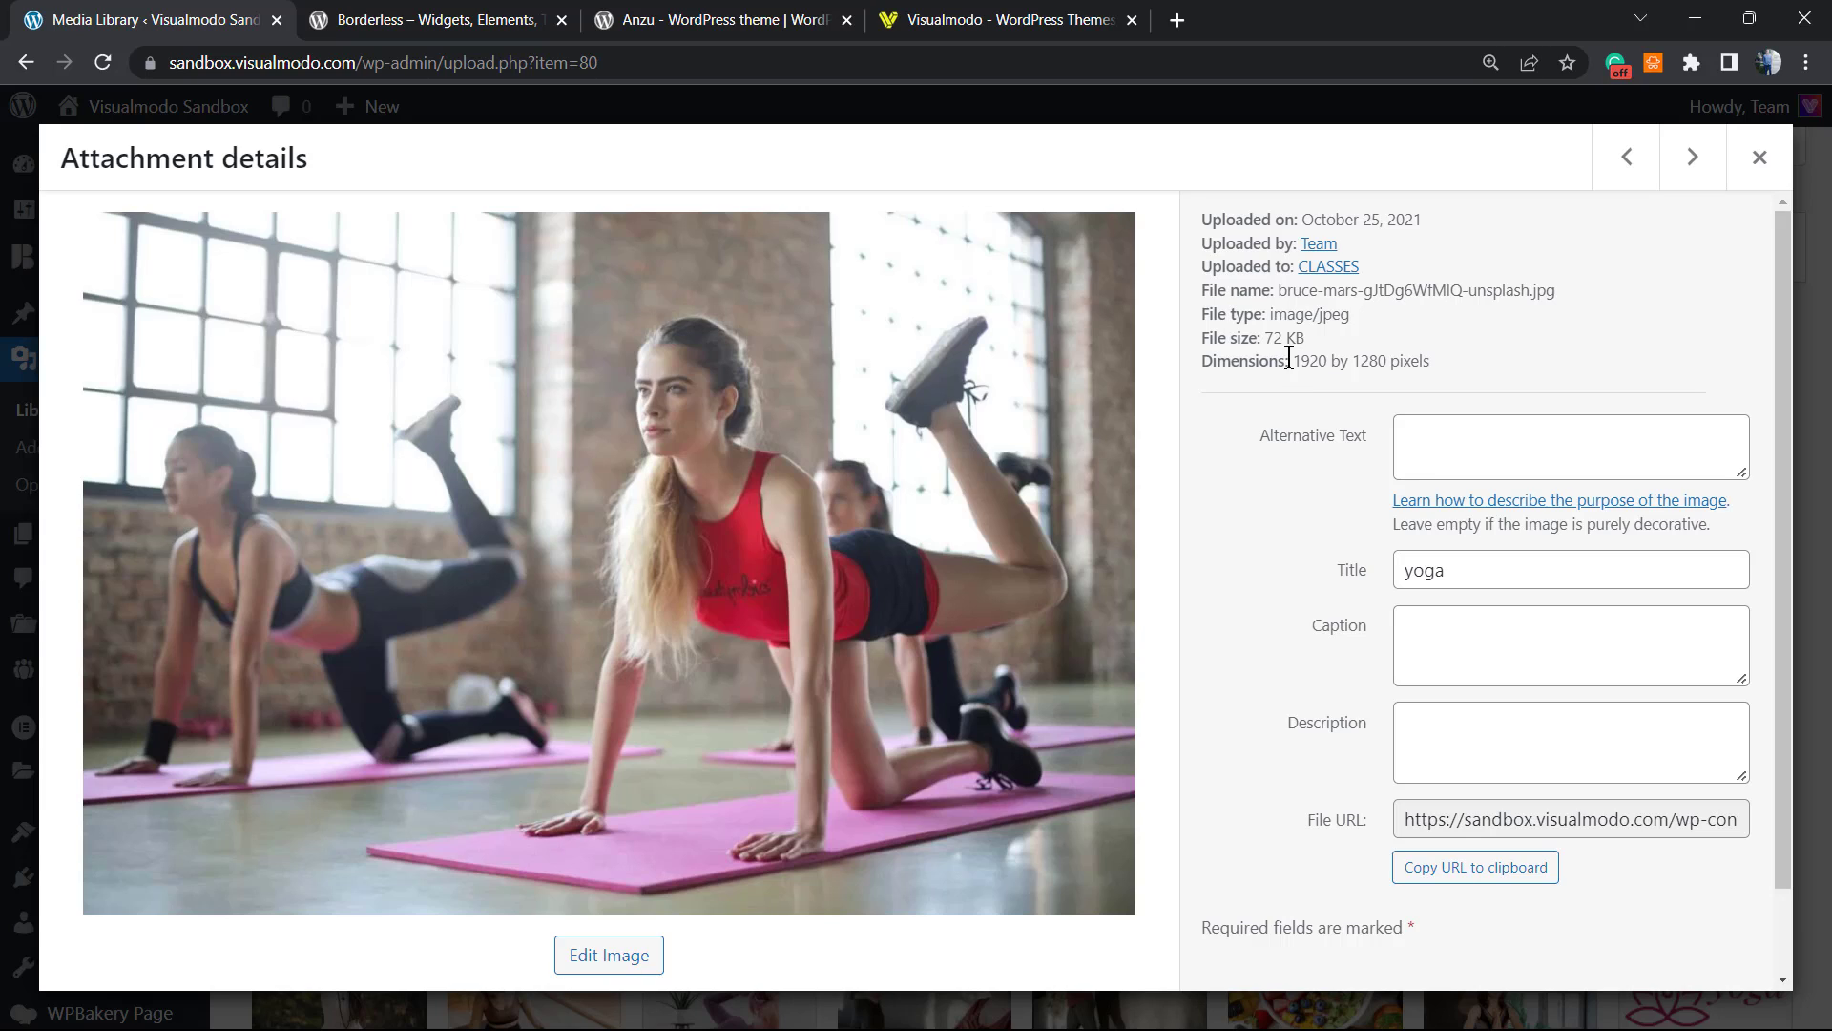
double_click(1310, 360)
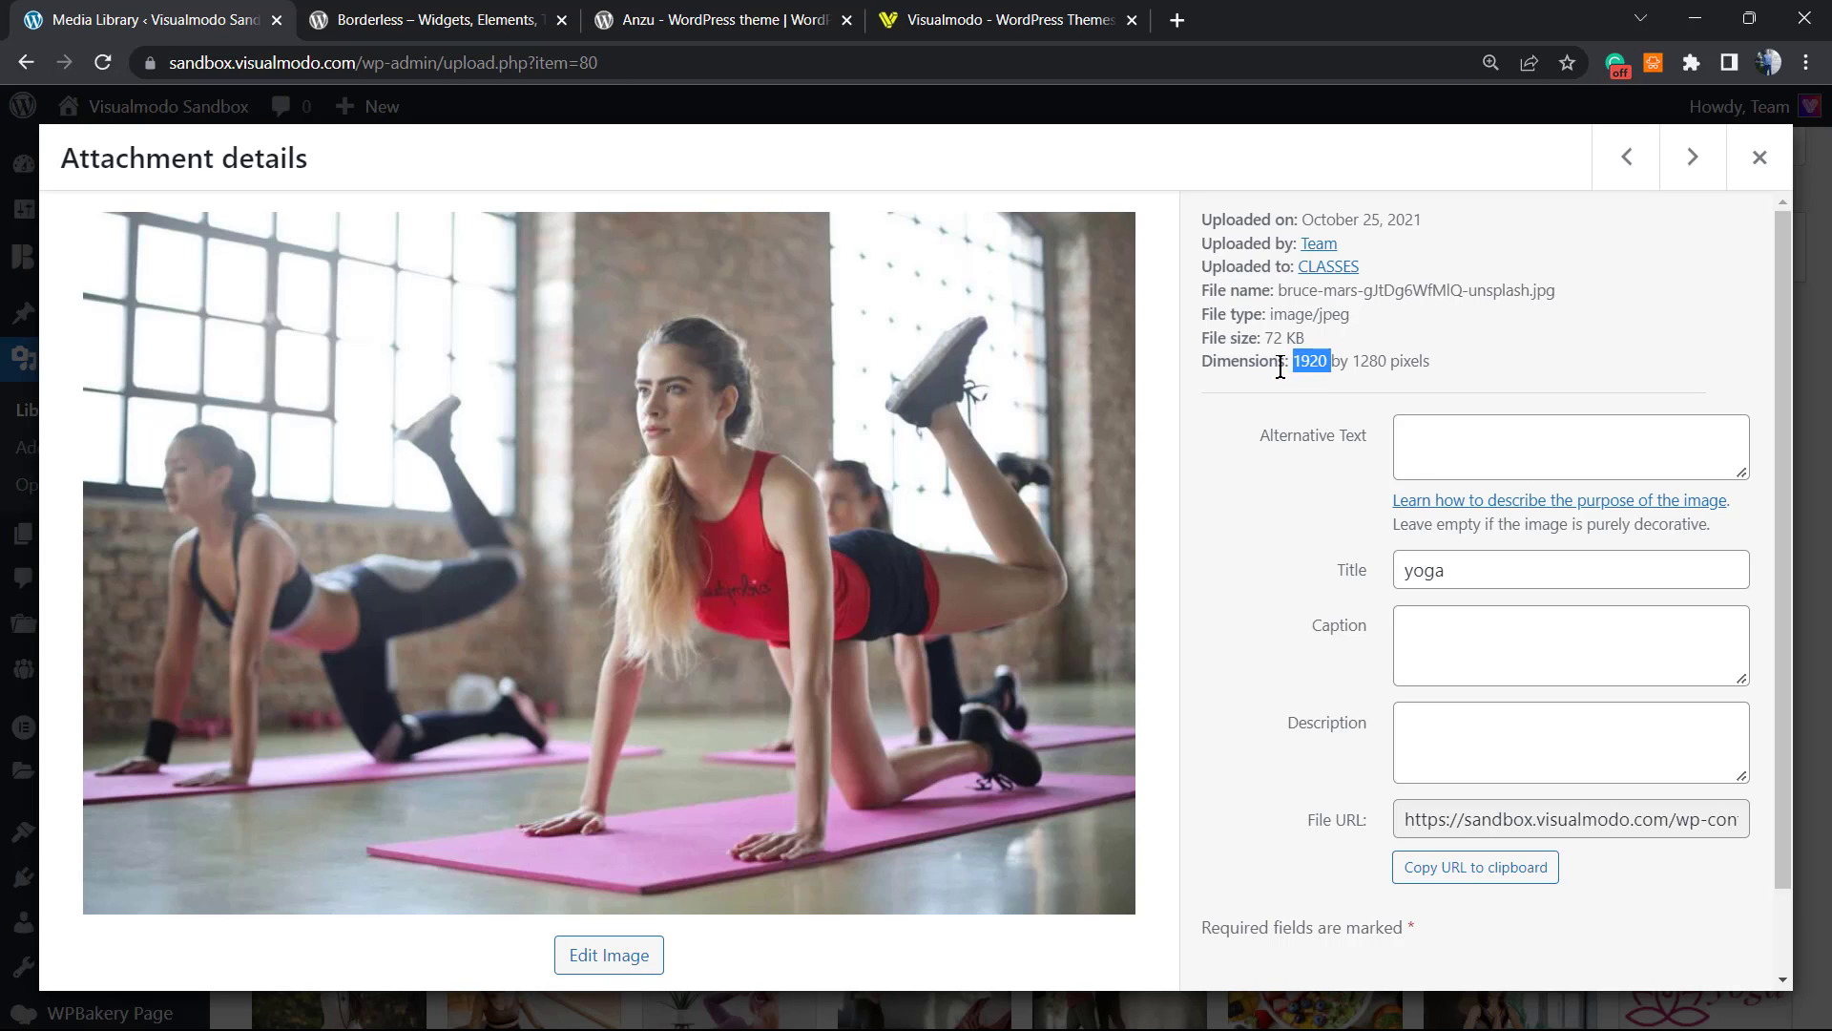
mouse_move(1289, 376)
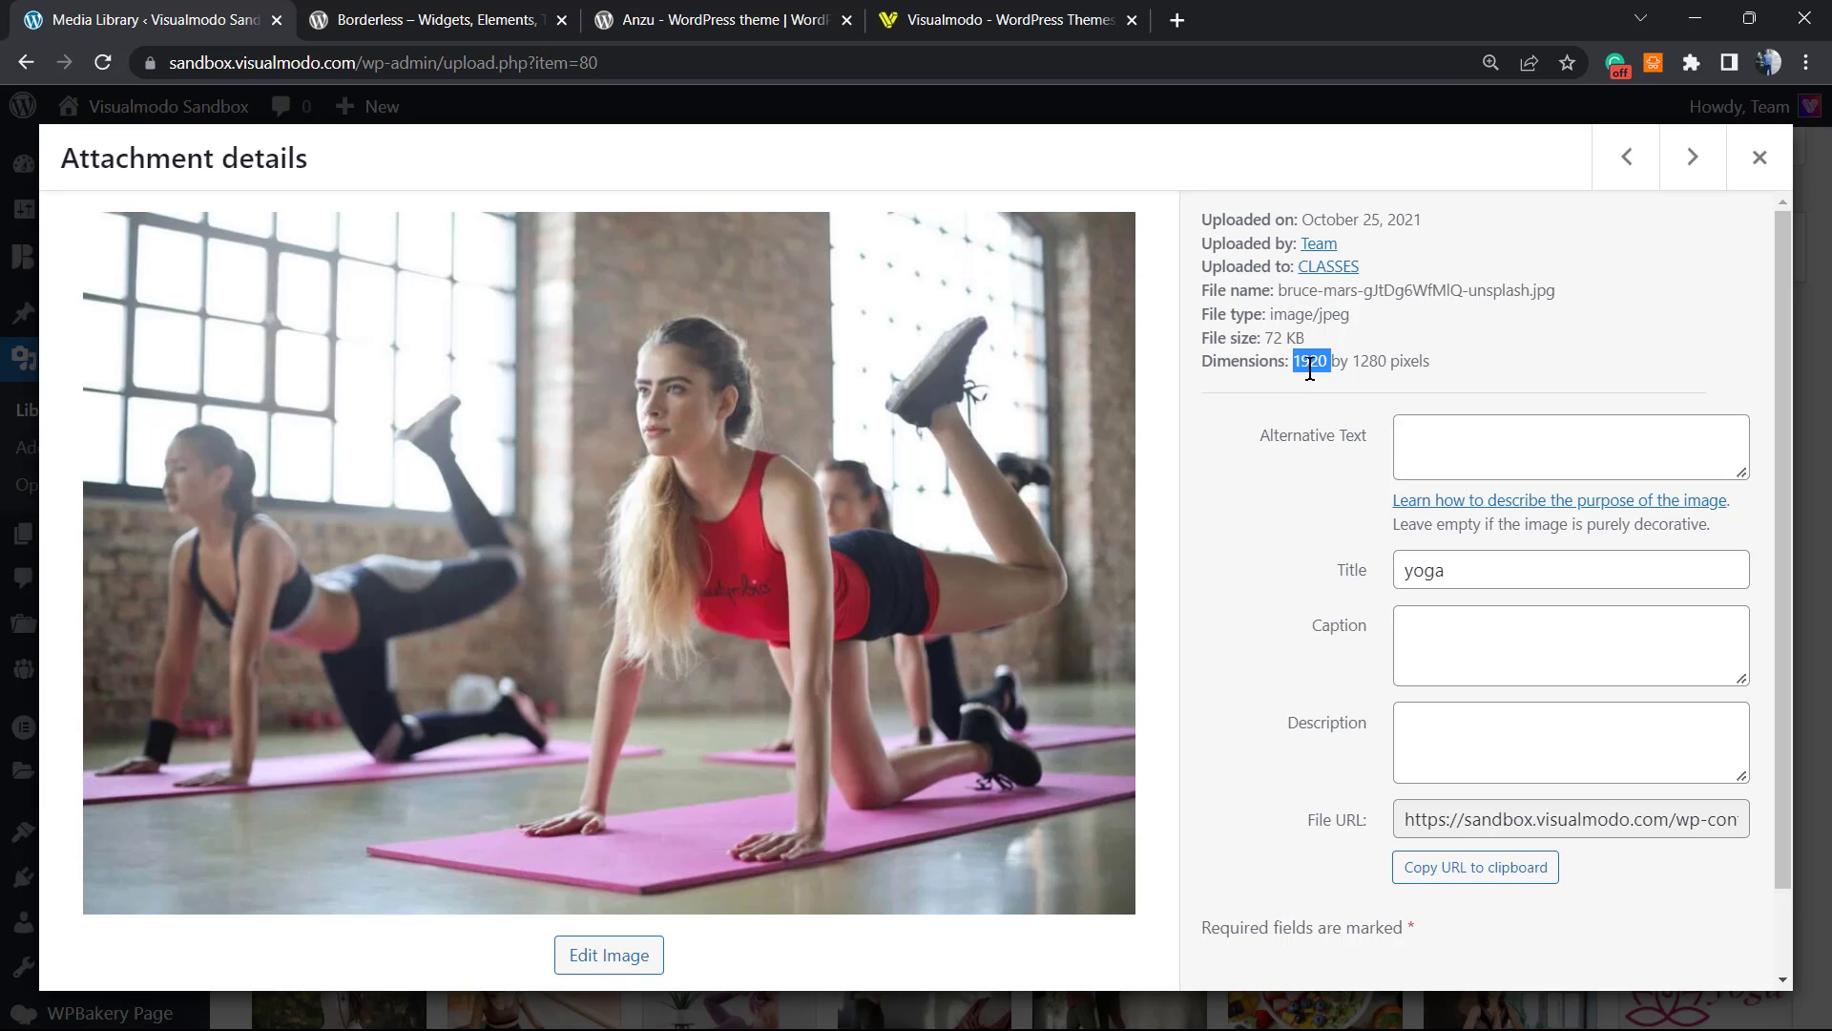
mouse_move(1067, 426)
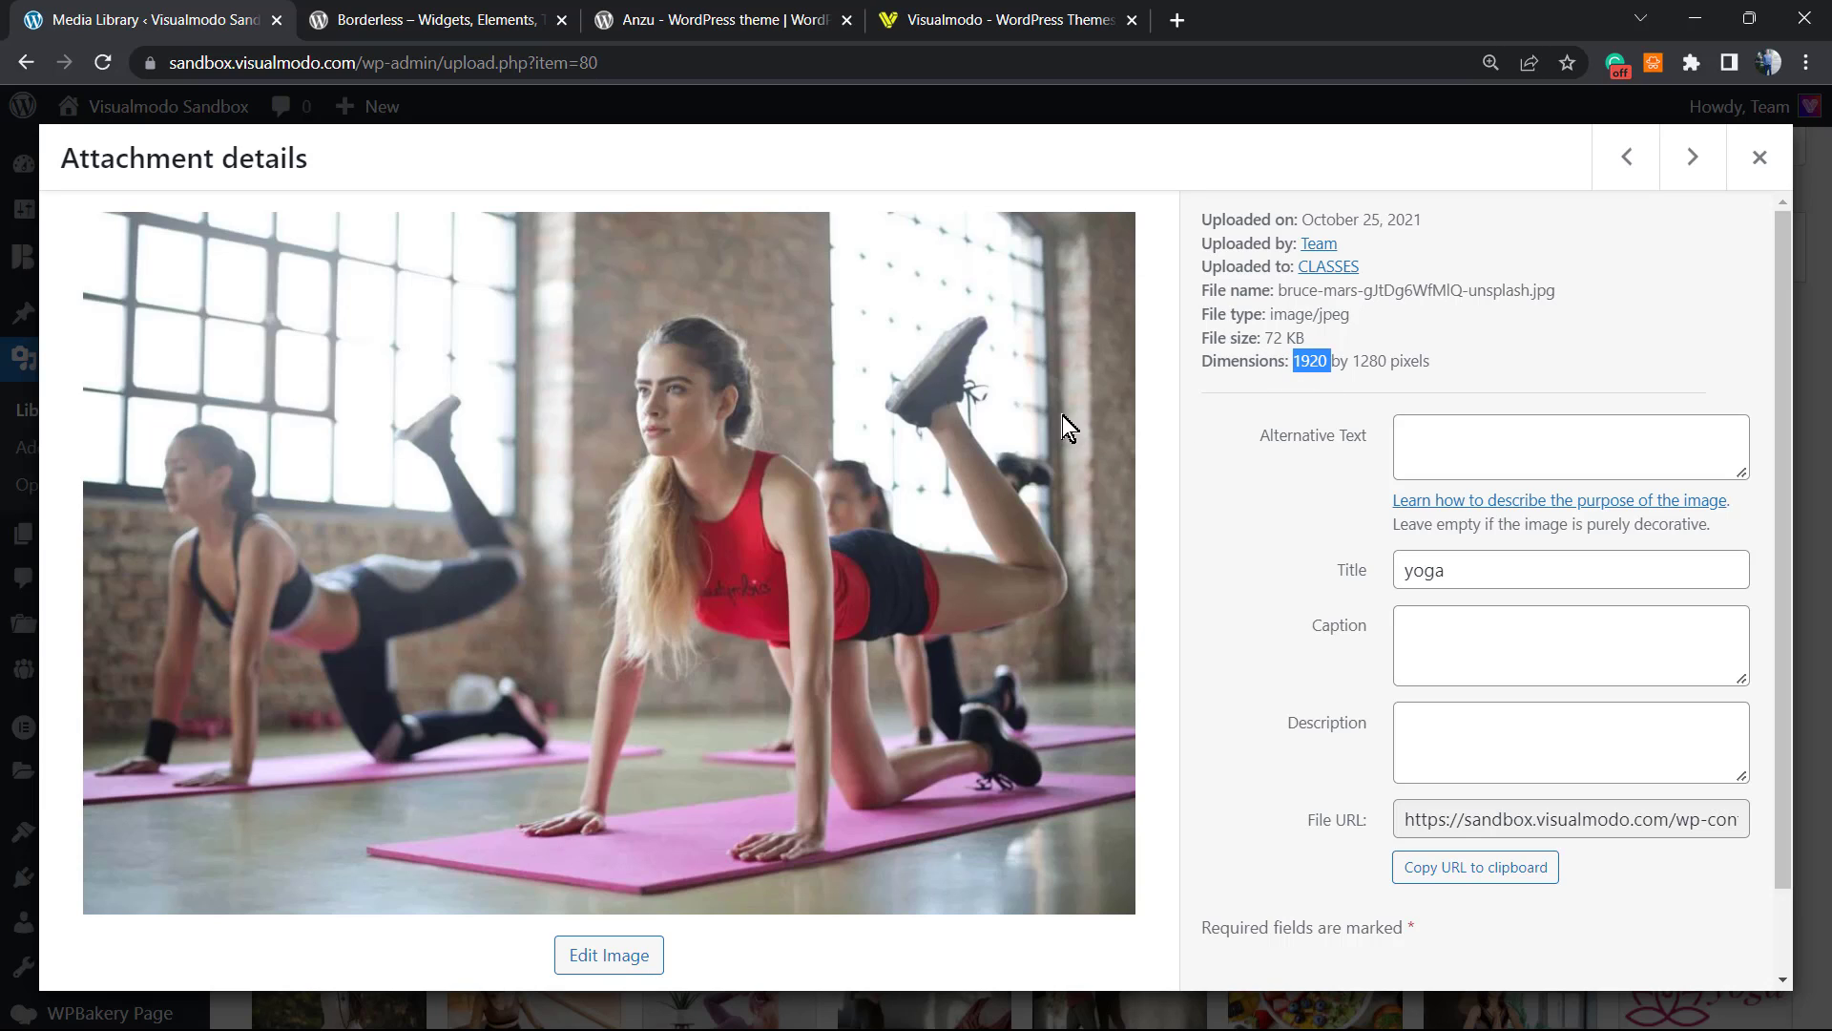
Step: View the cobra-pose photo's 1280 by 853 dimensions, then return to the media grid
click(1760, 159)
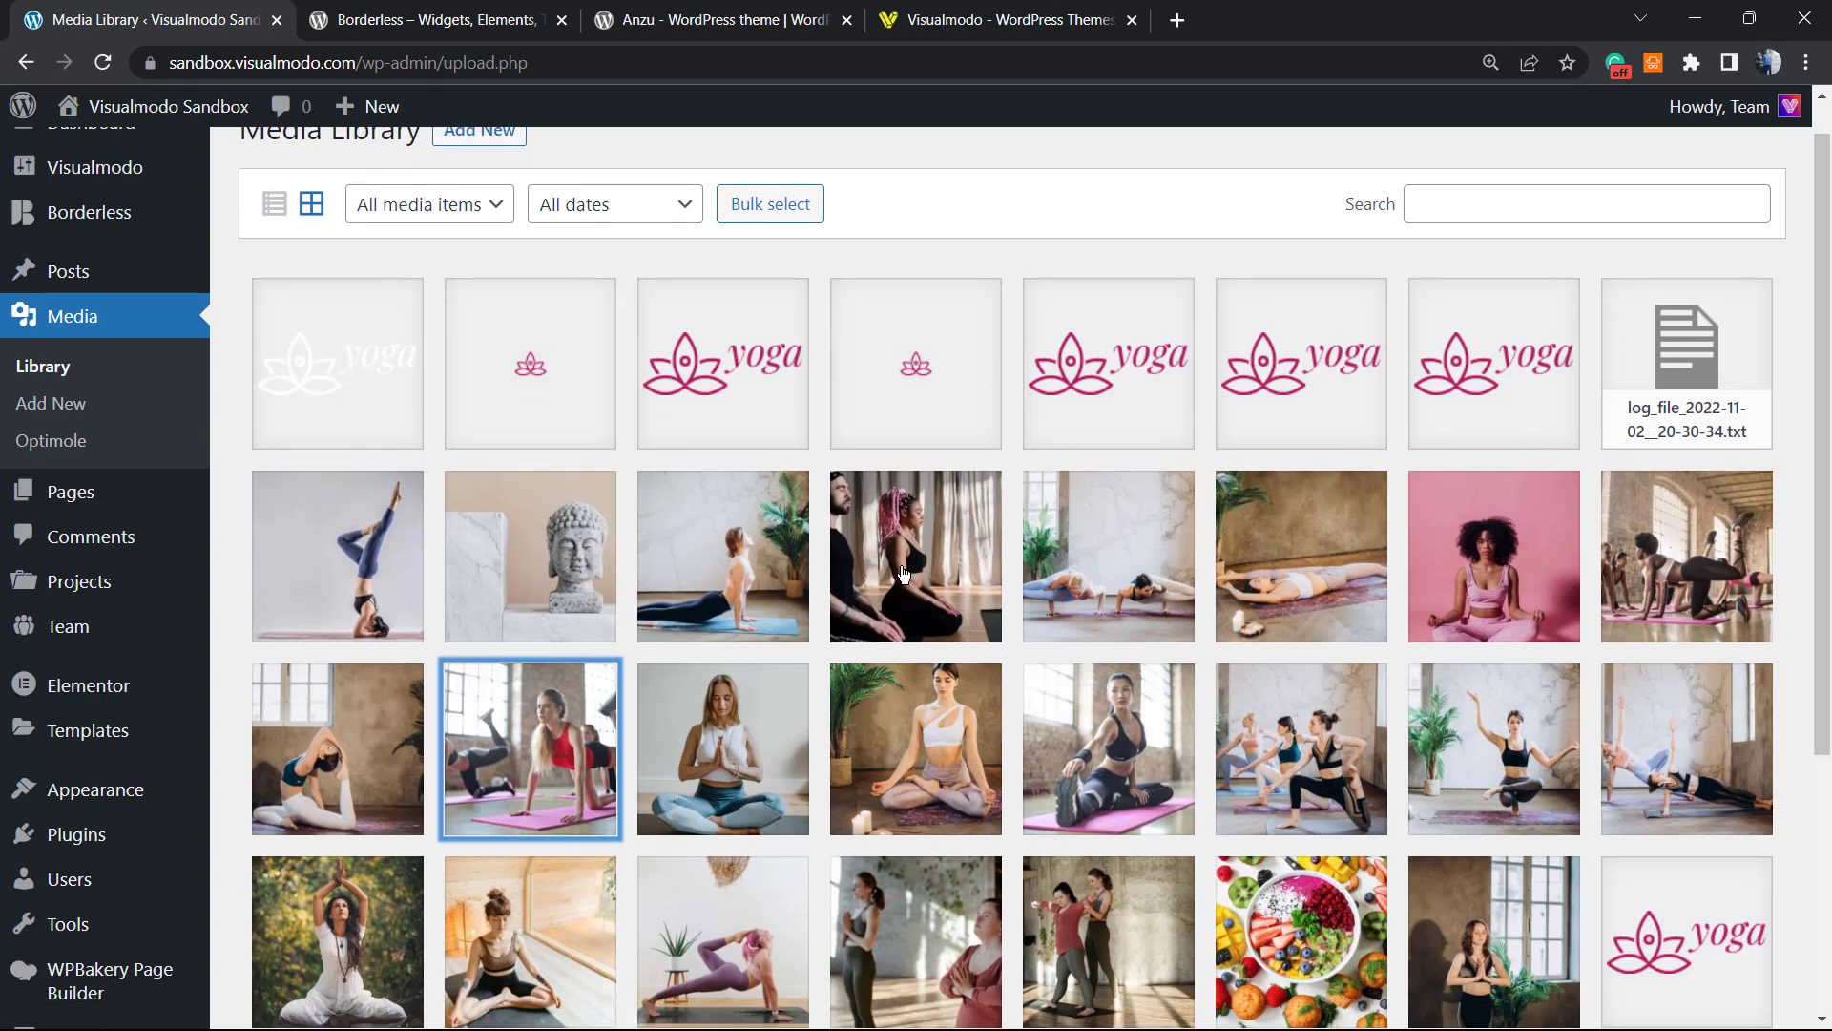
scroll(up, 3)
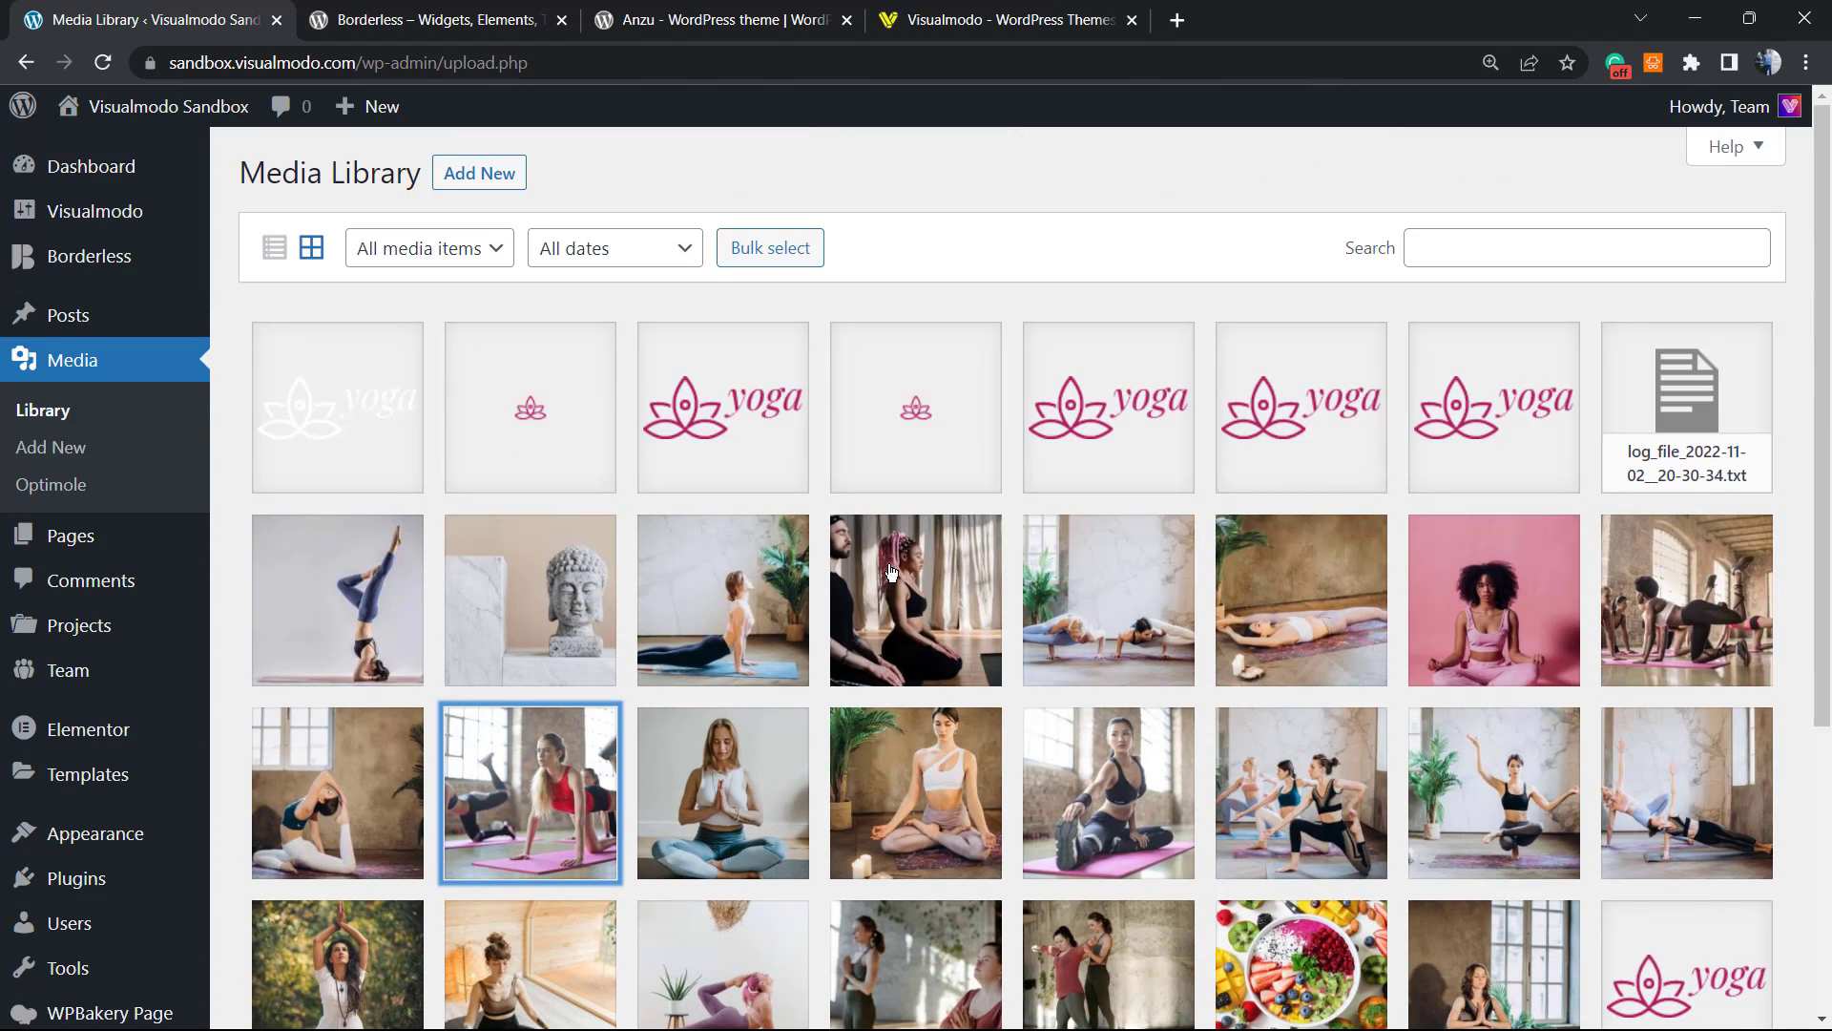
mouse_move(792, 653)
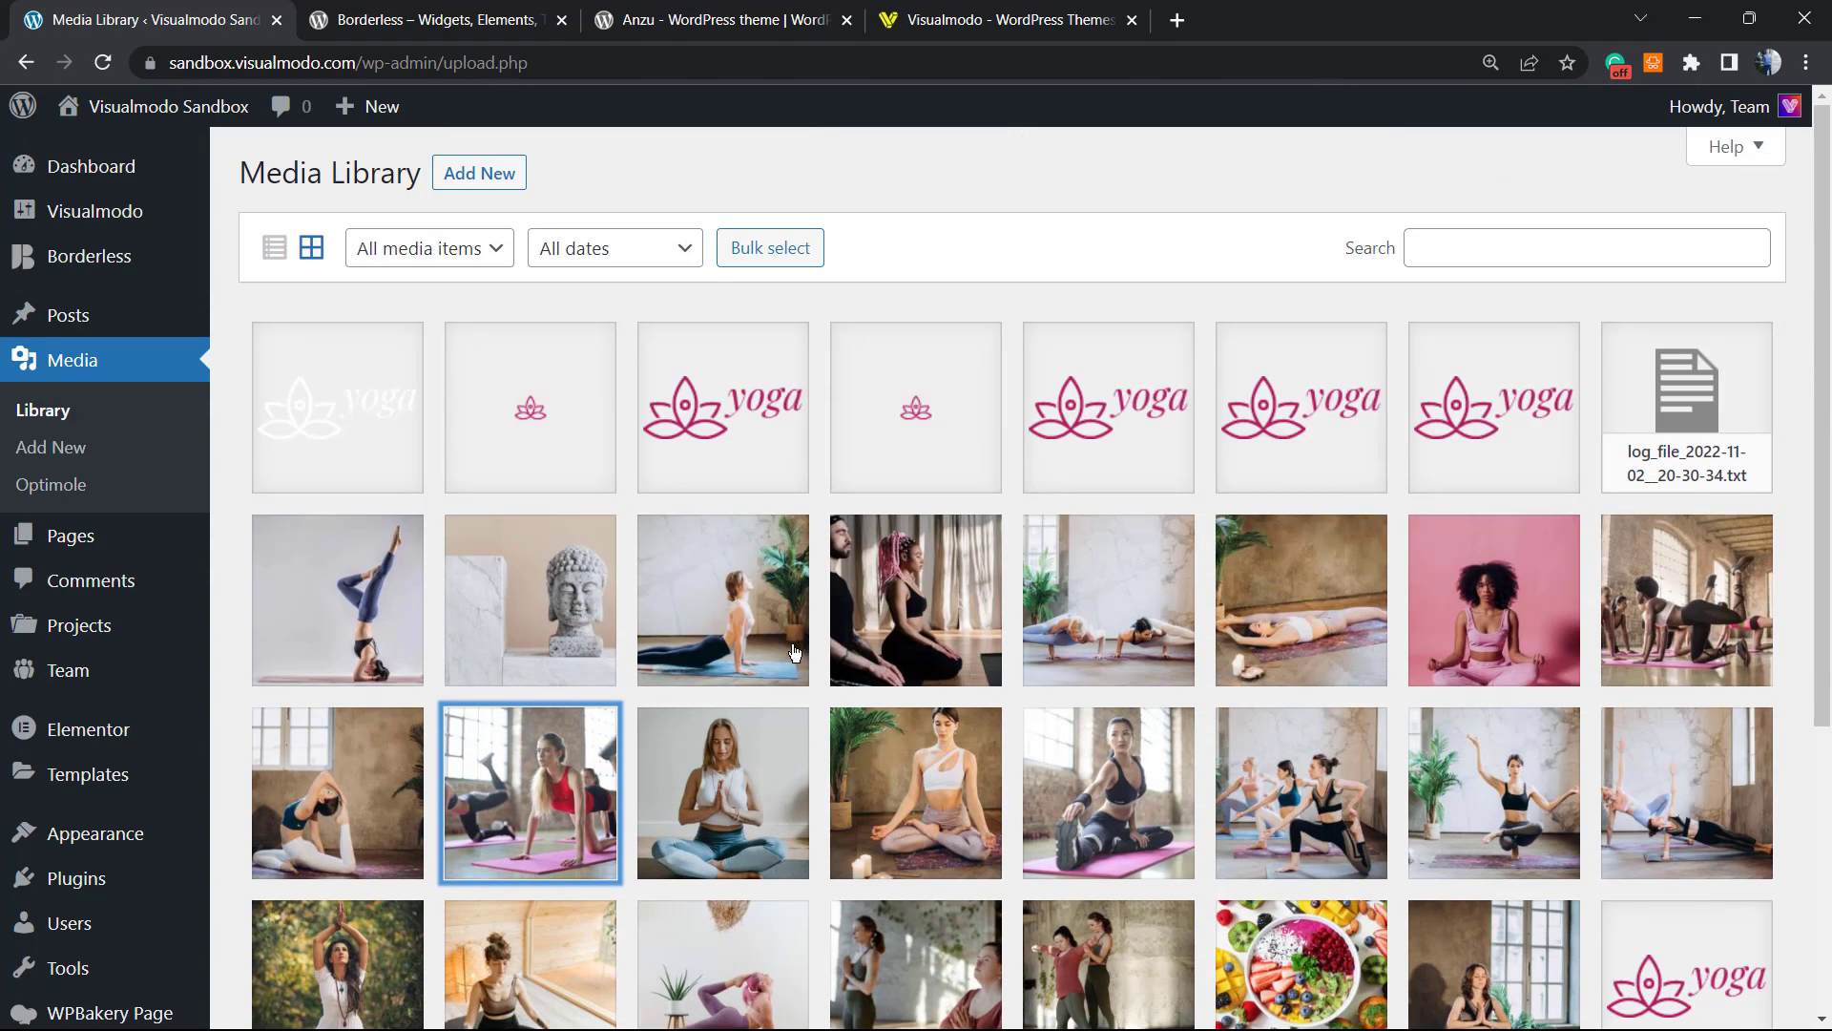
mouse_move(754, 680)
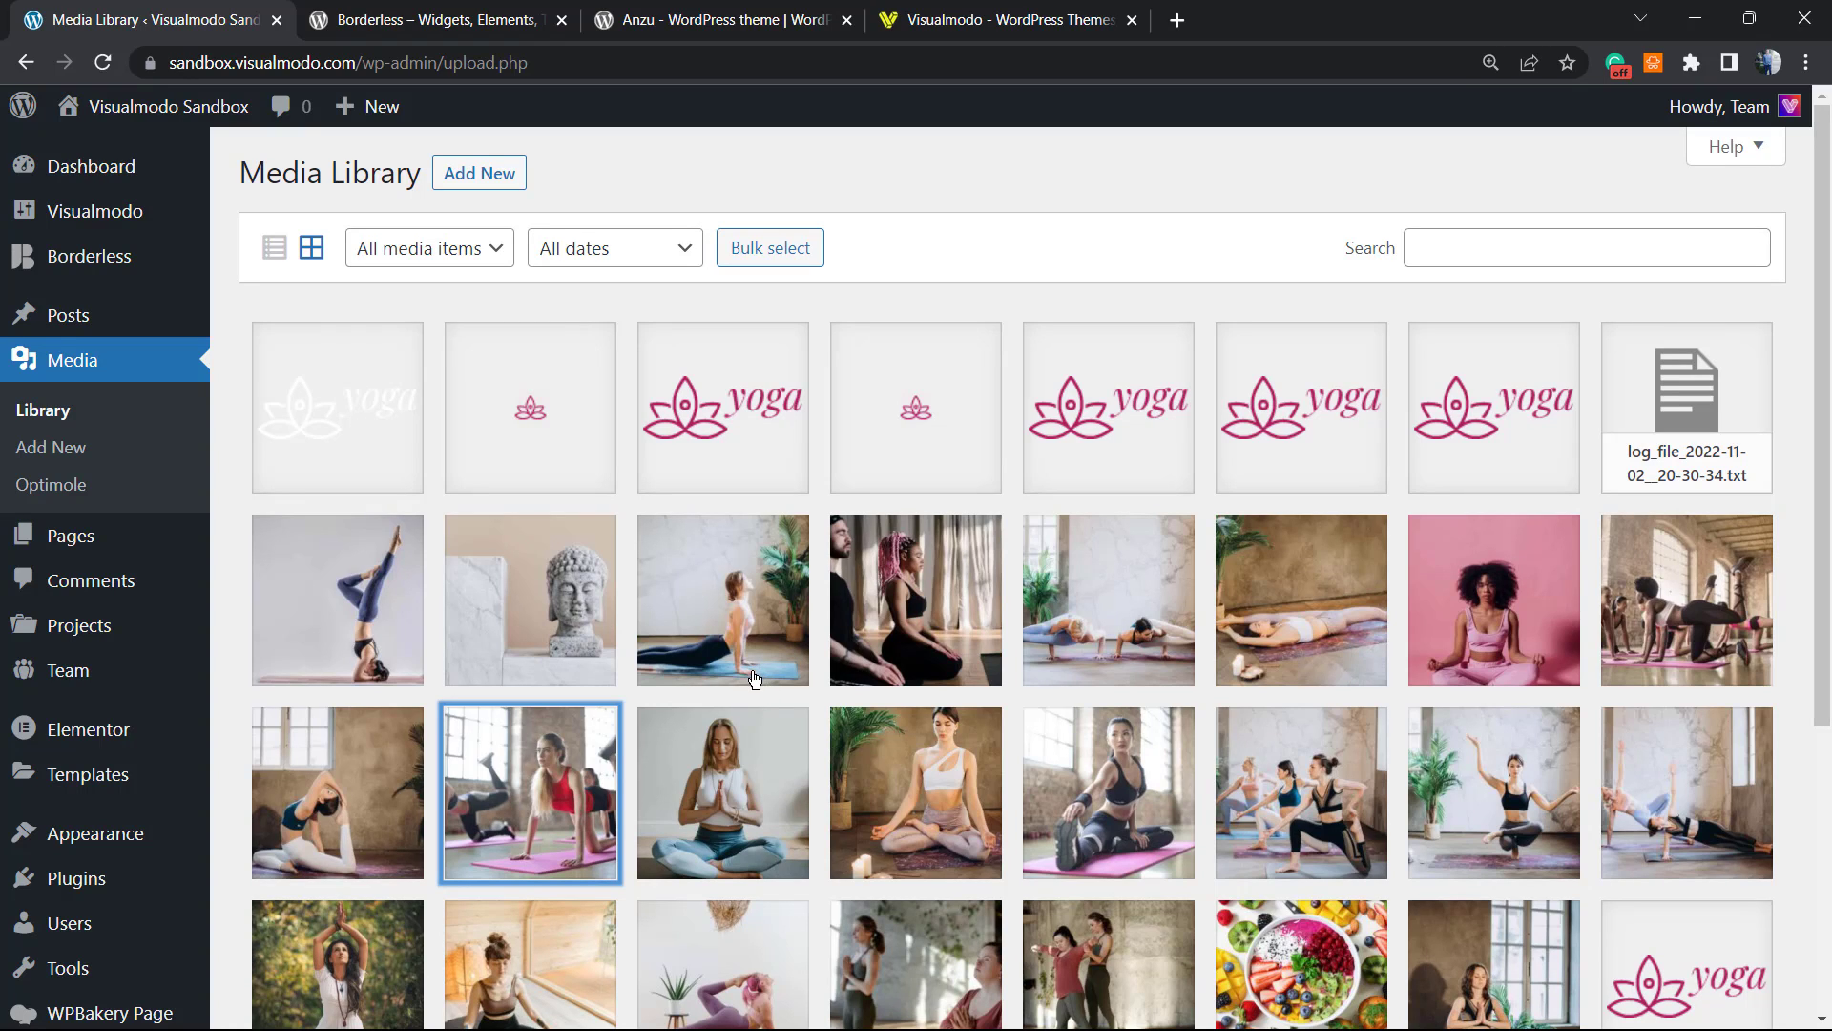
mouse_move(475, 718)
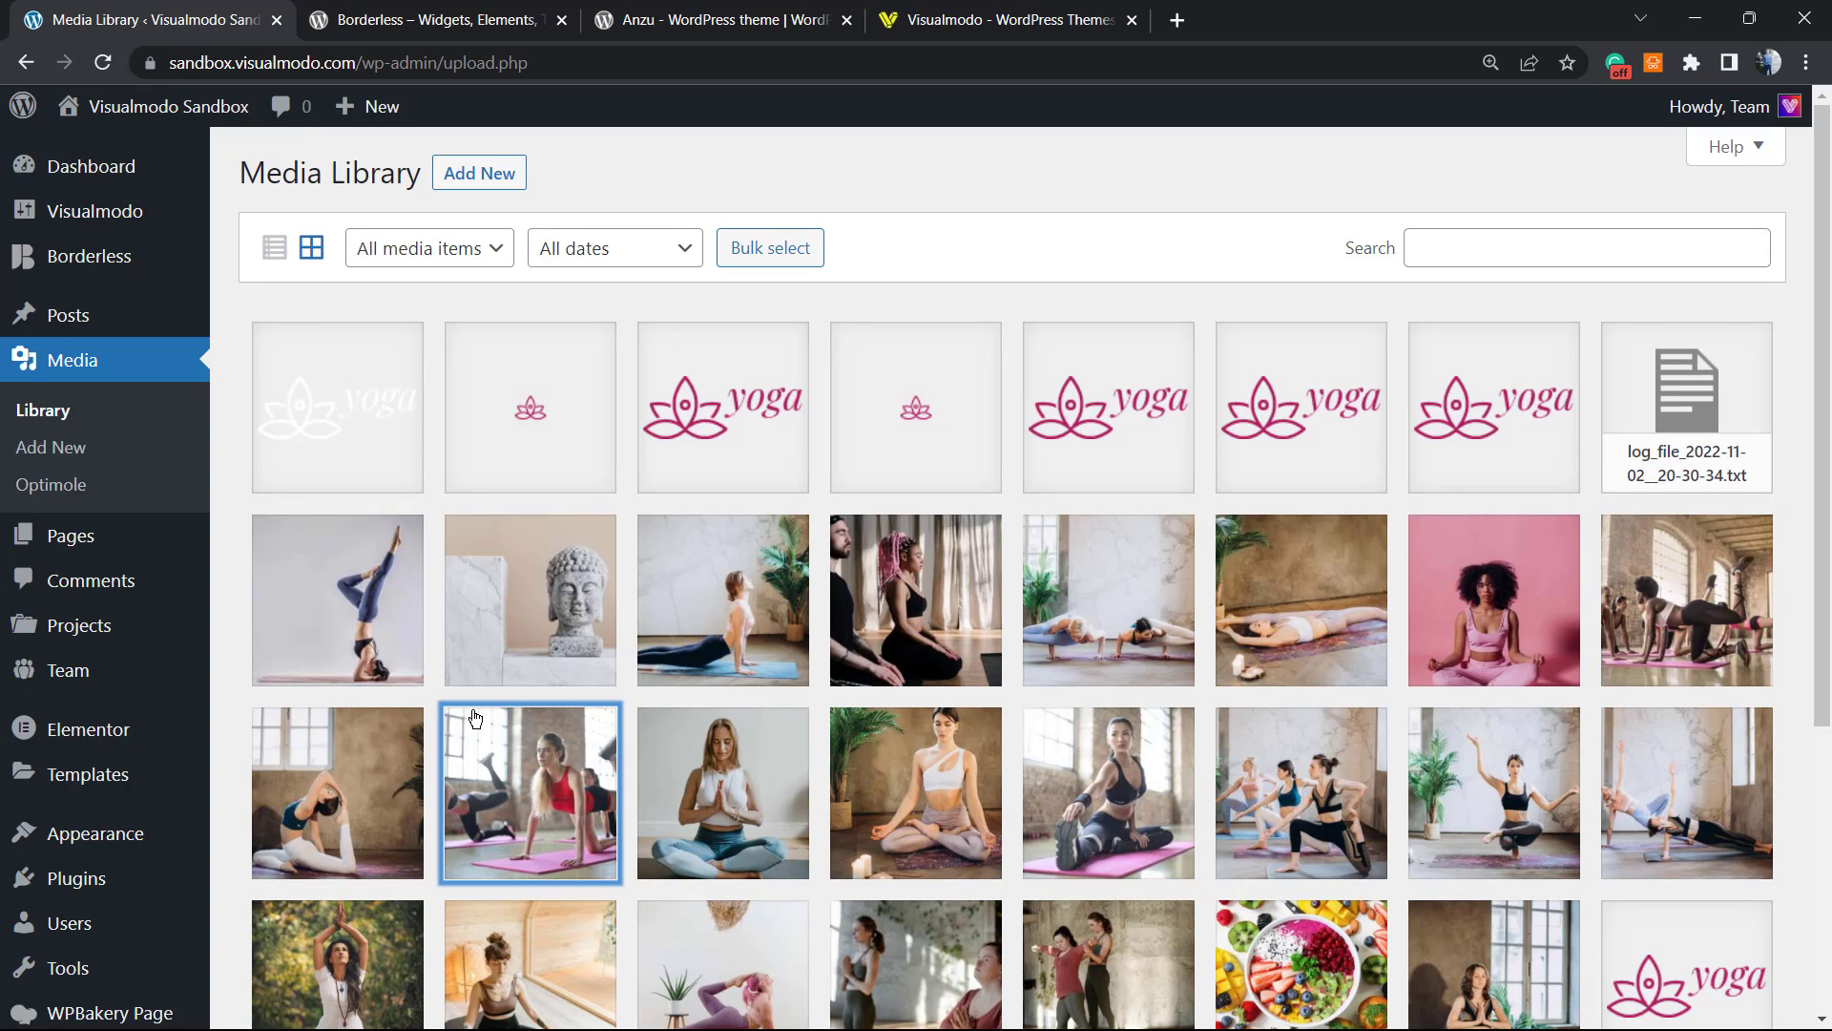
click(528, 791)
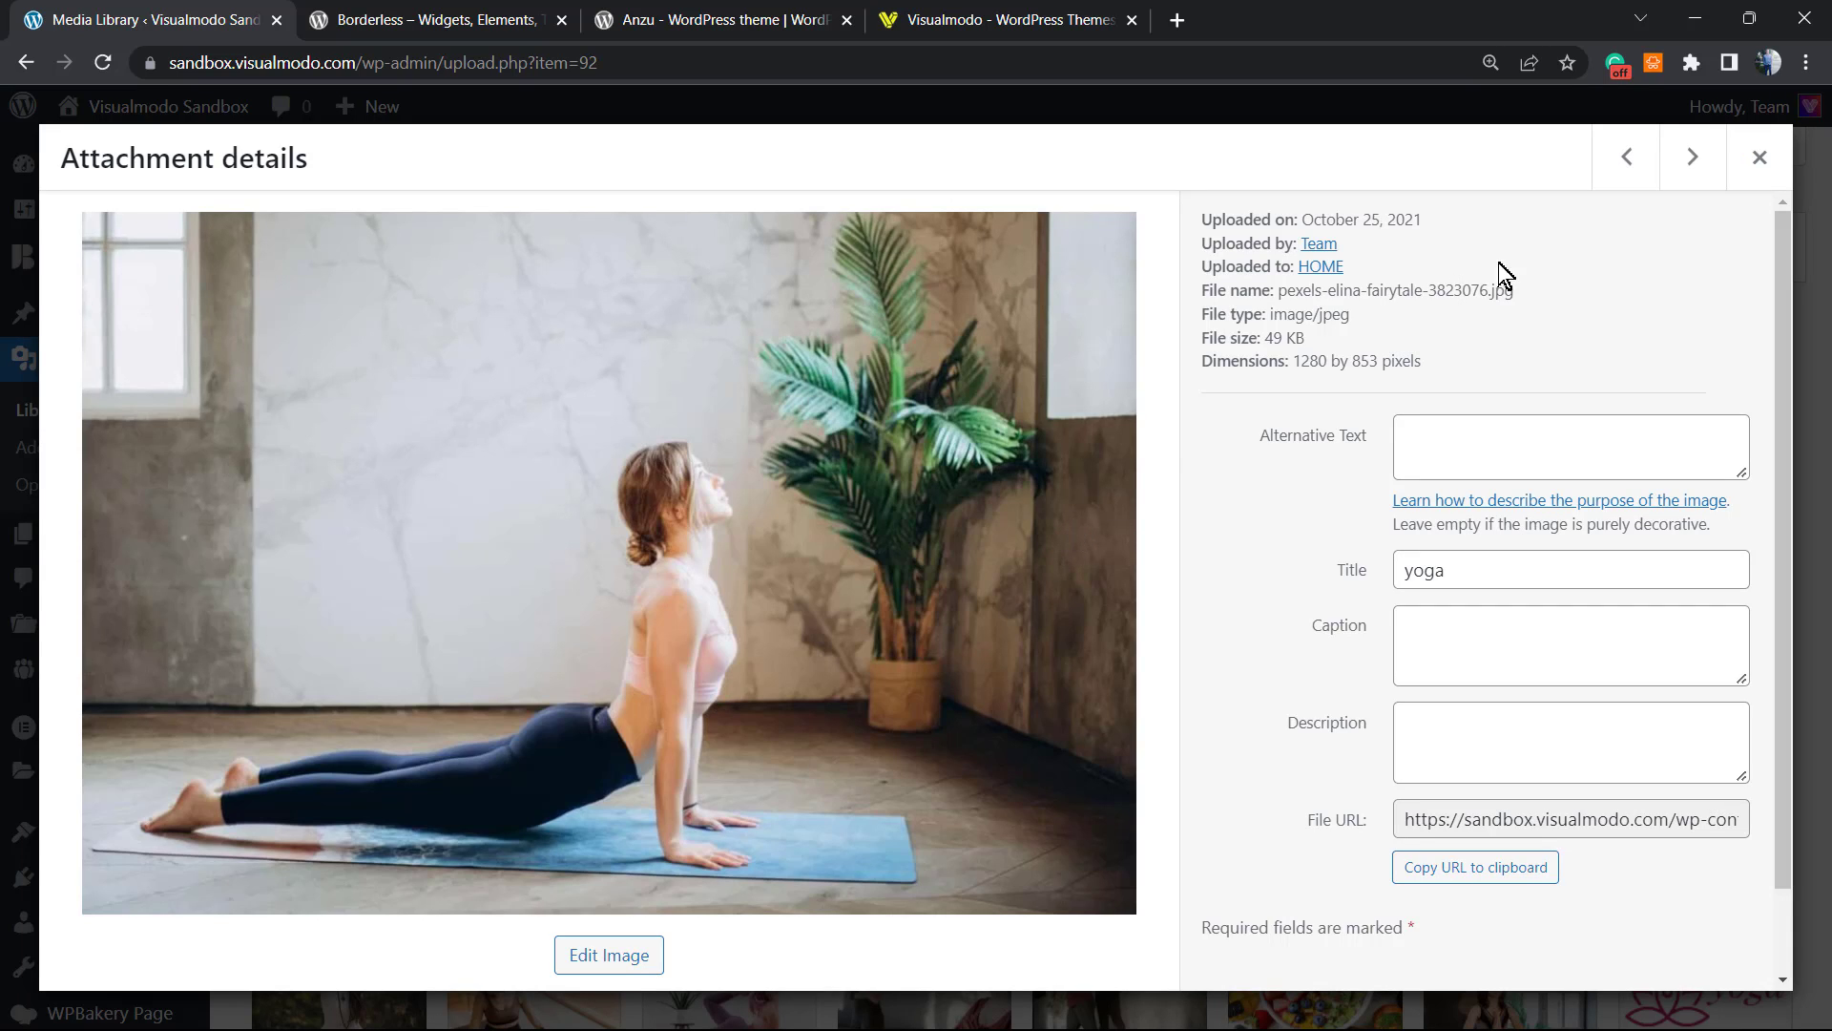
click(1758, 158)
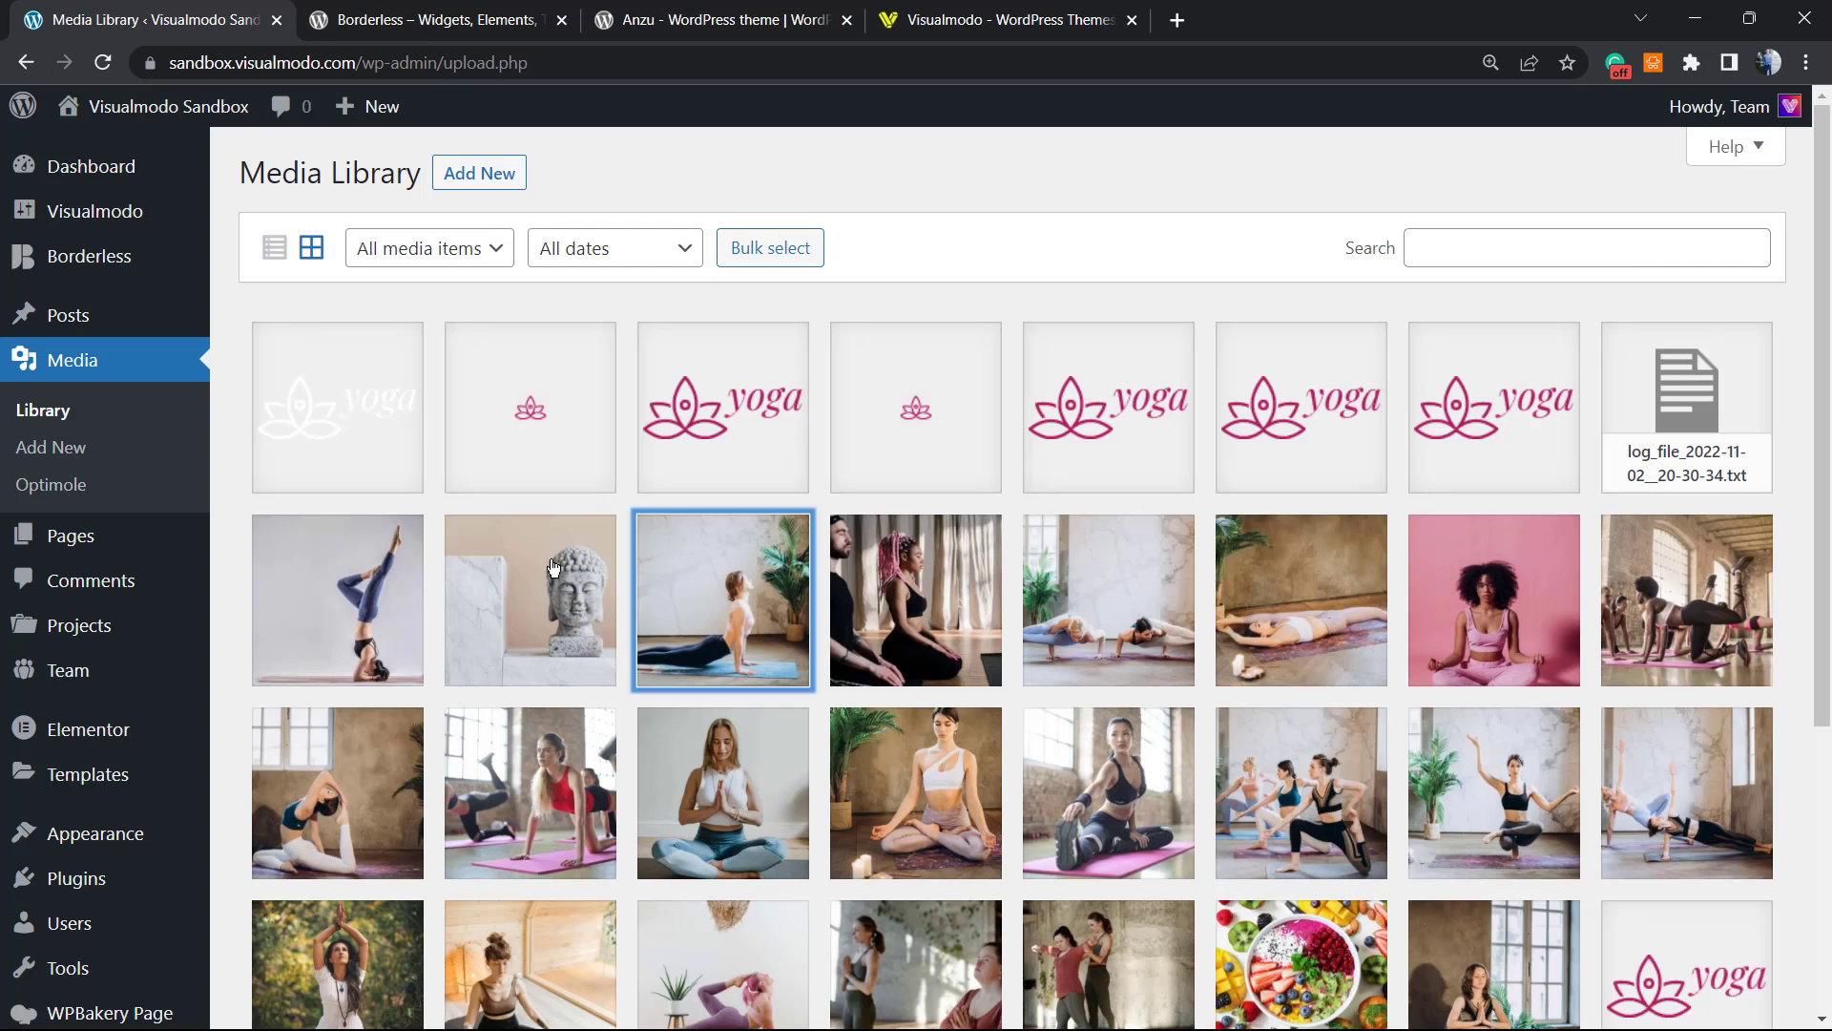
mouse_move(233, 666)
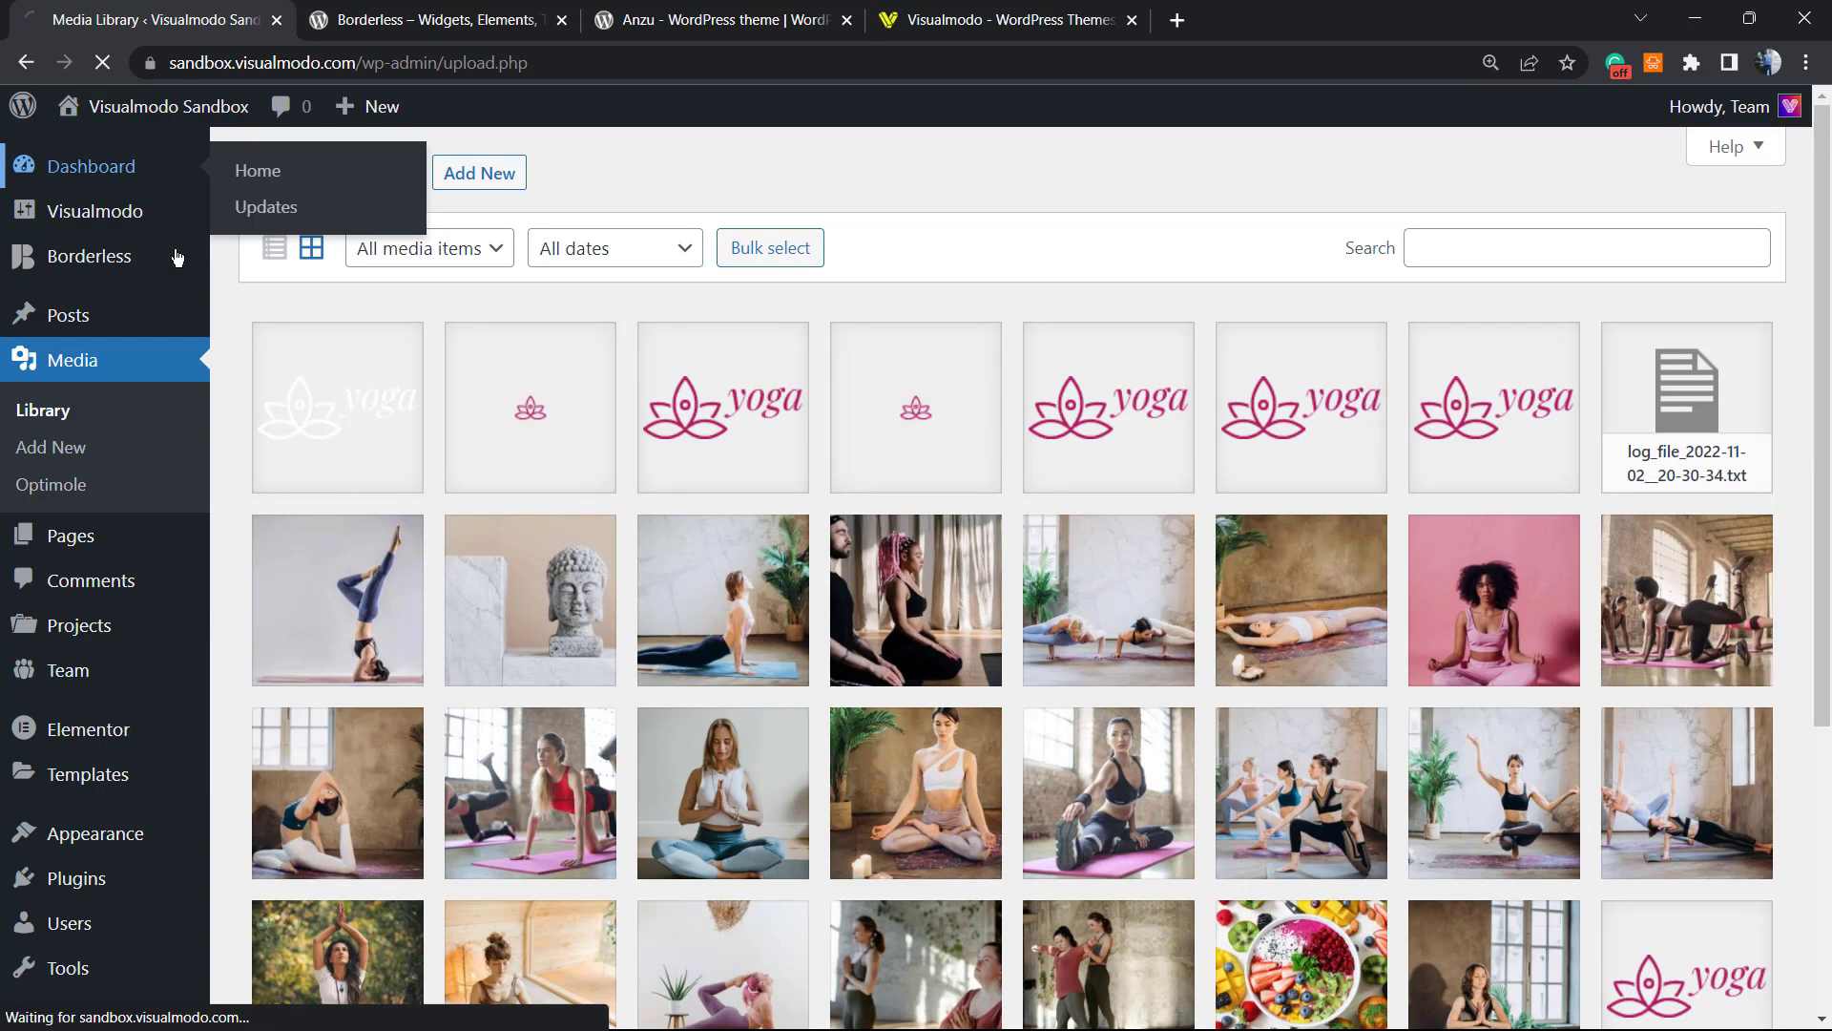
Step: Return to the admin dashboard home showing site health and recent activity
click(257, 170)
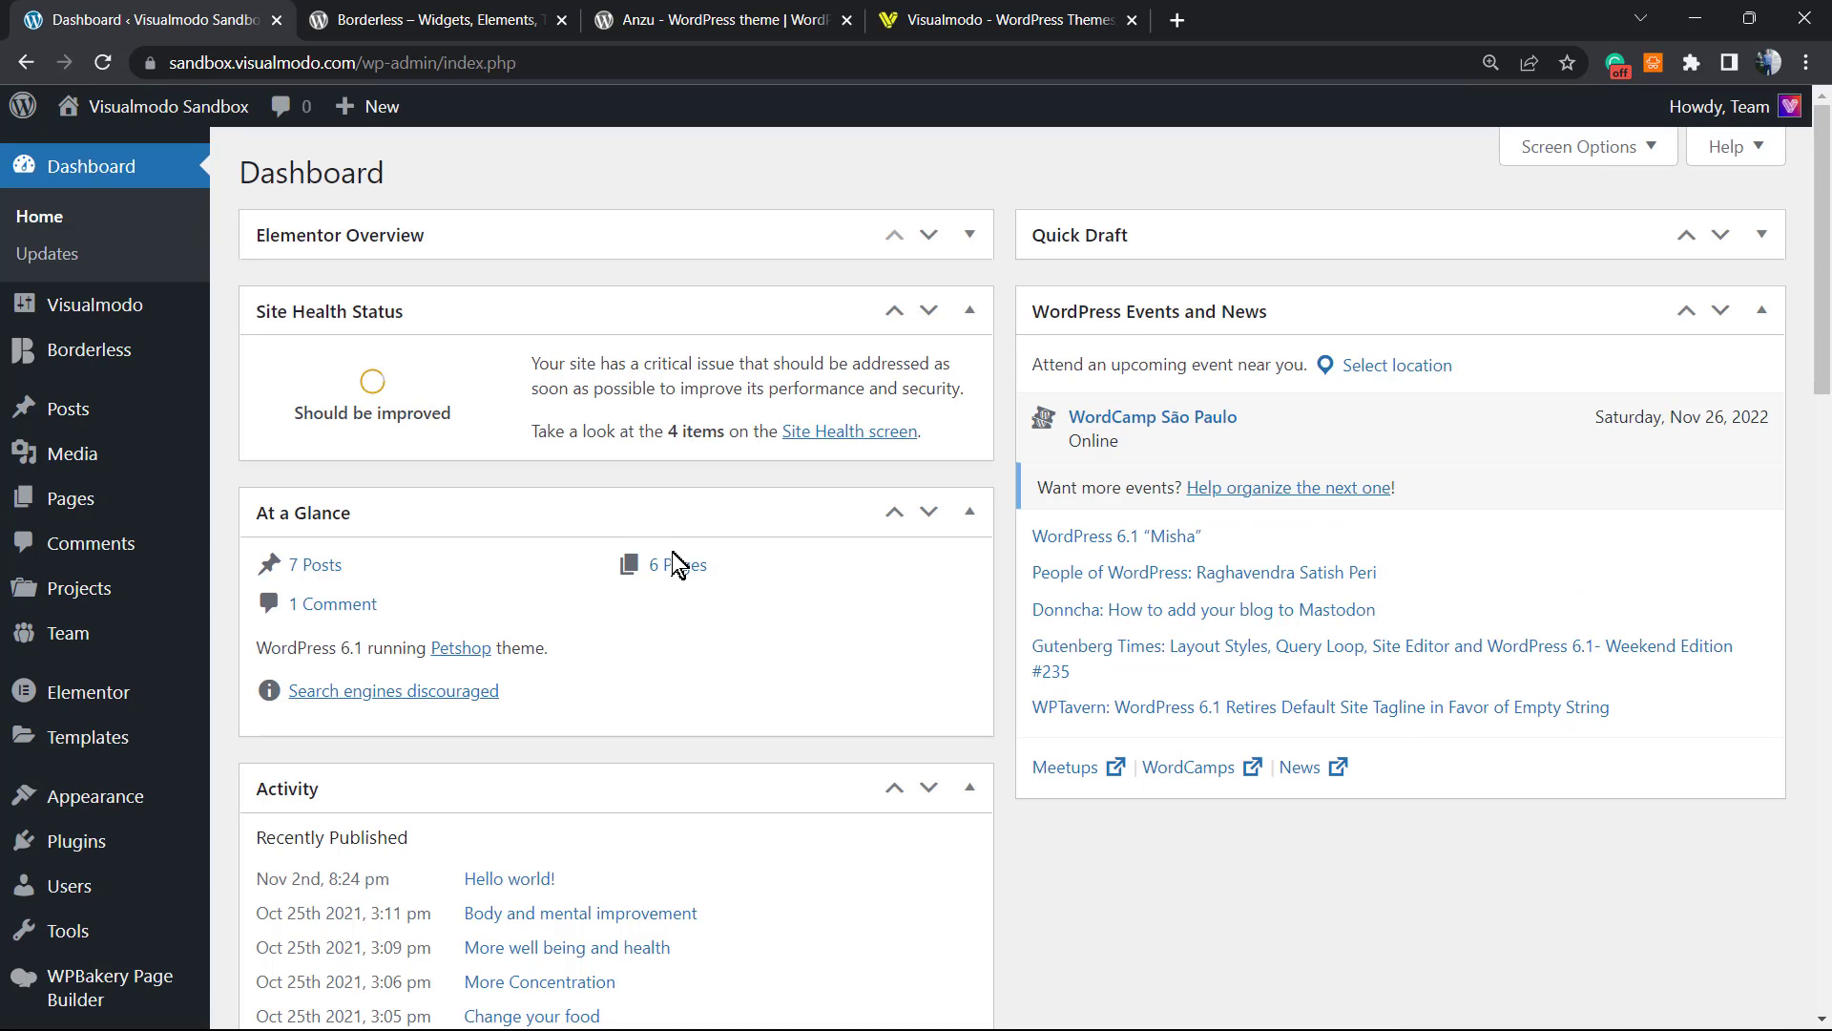
mouse_move(666, 565)
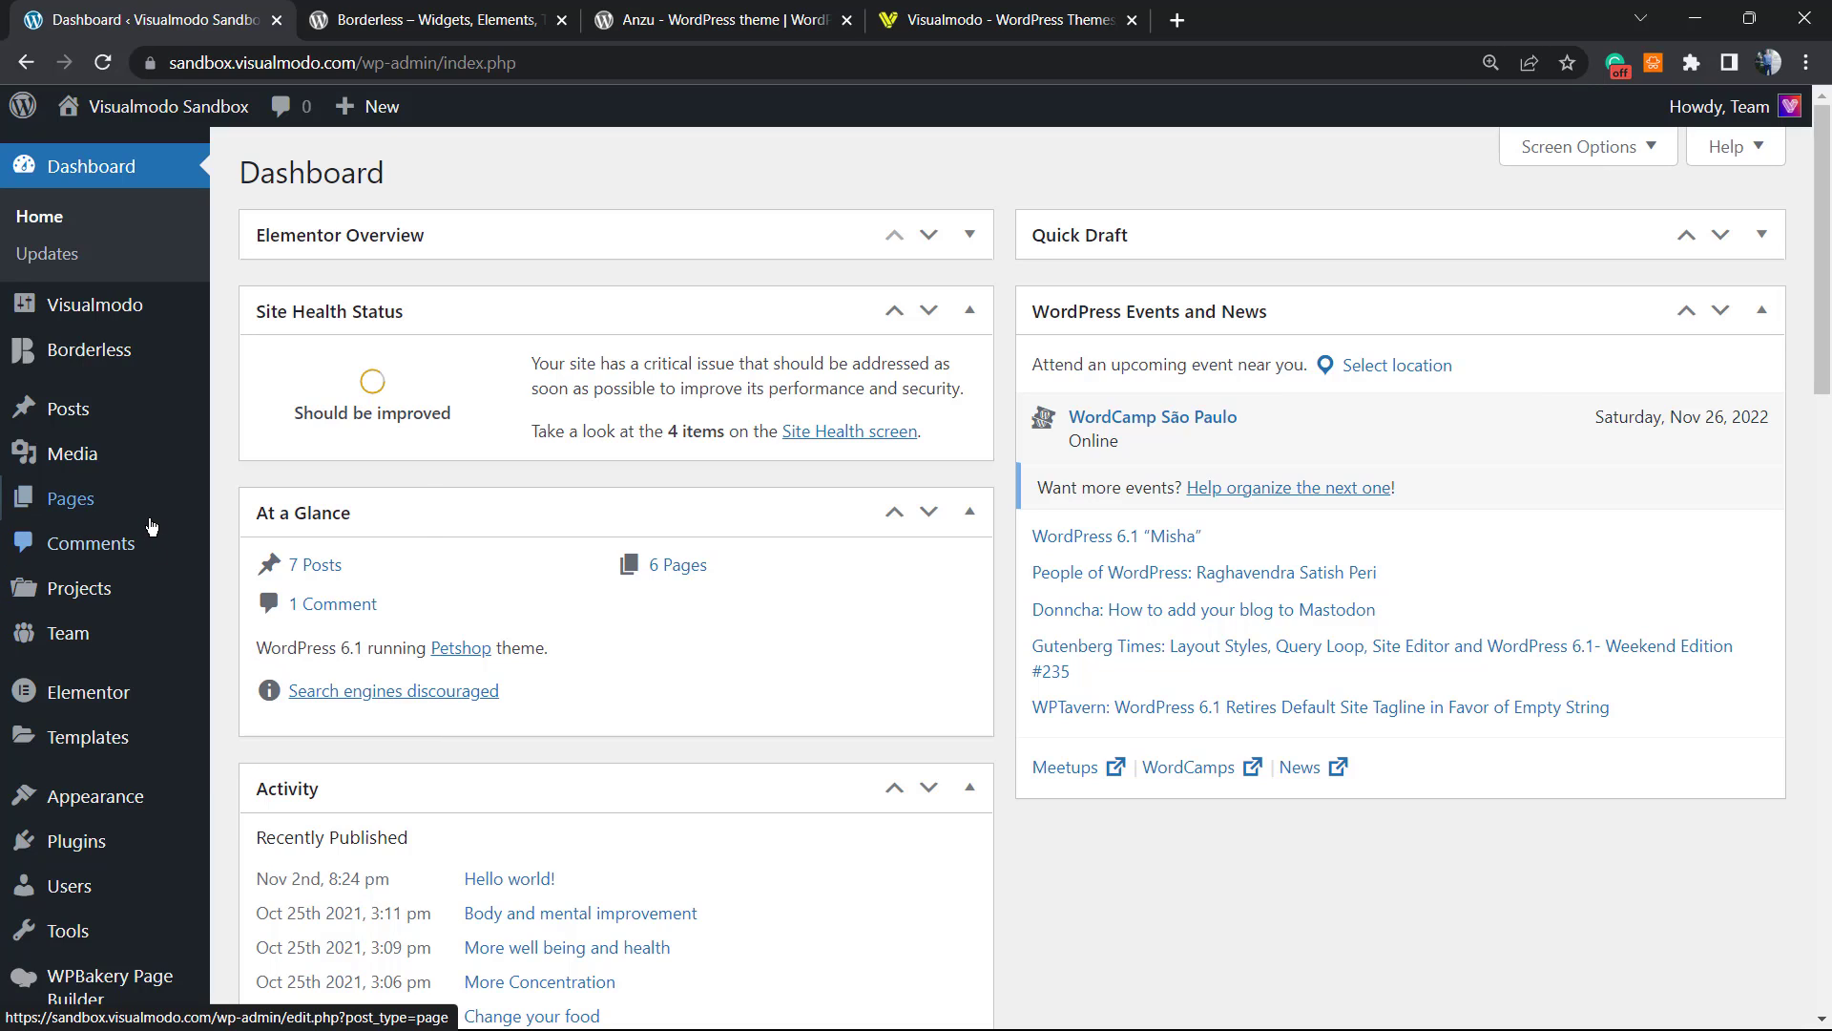
scroll(down, 3)
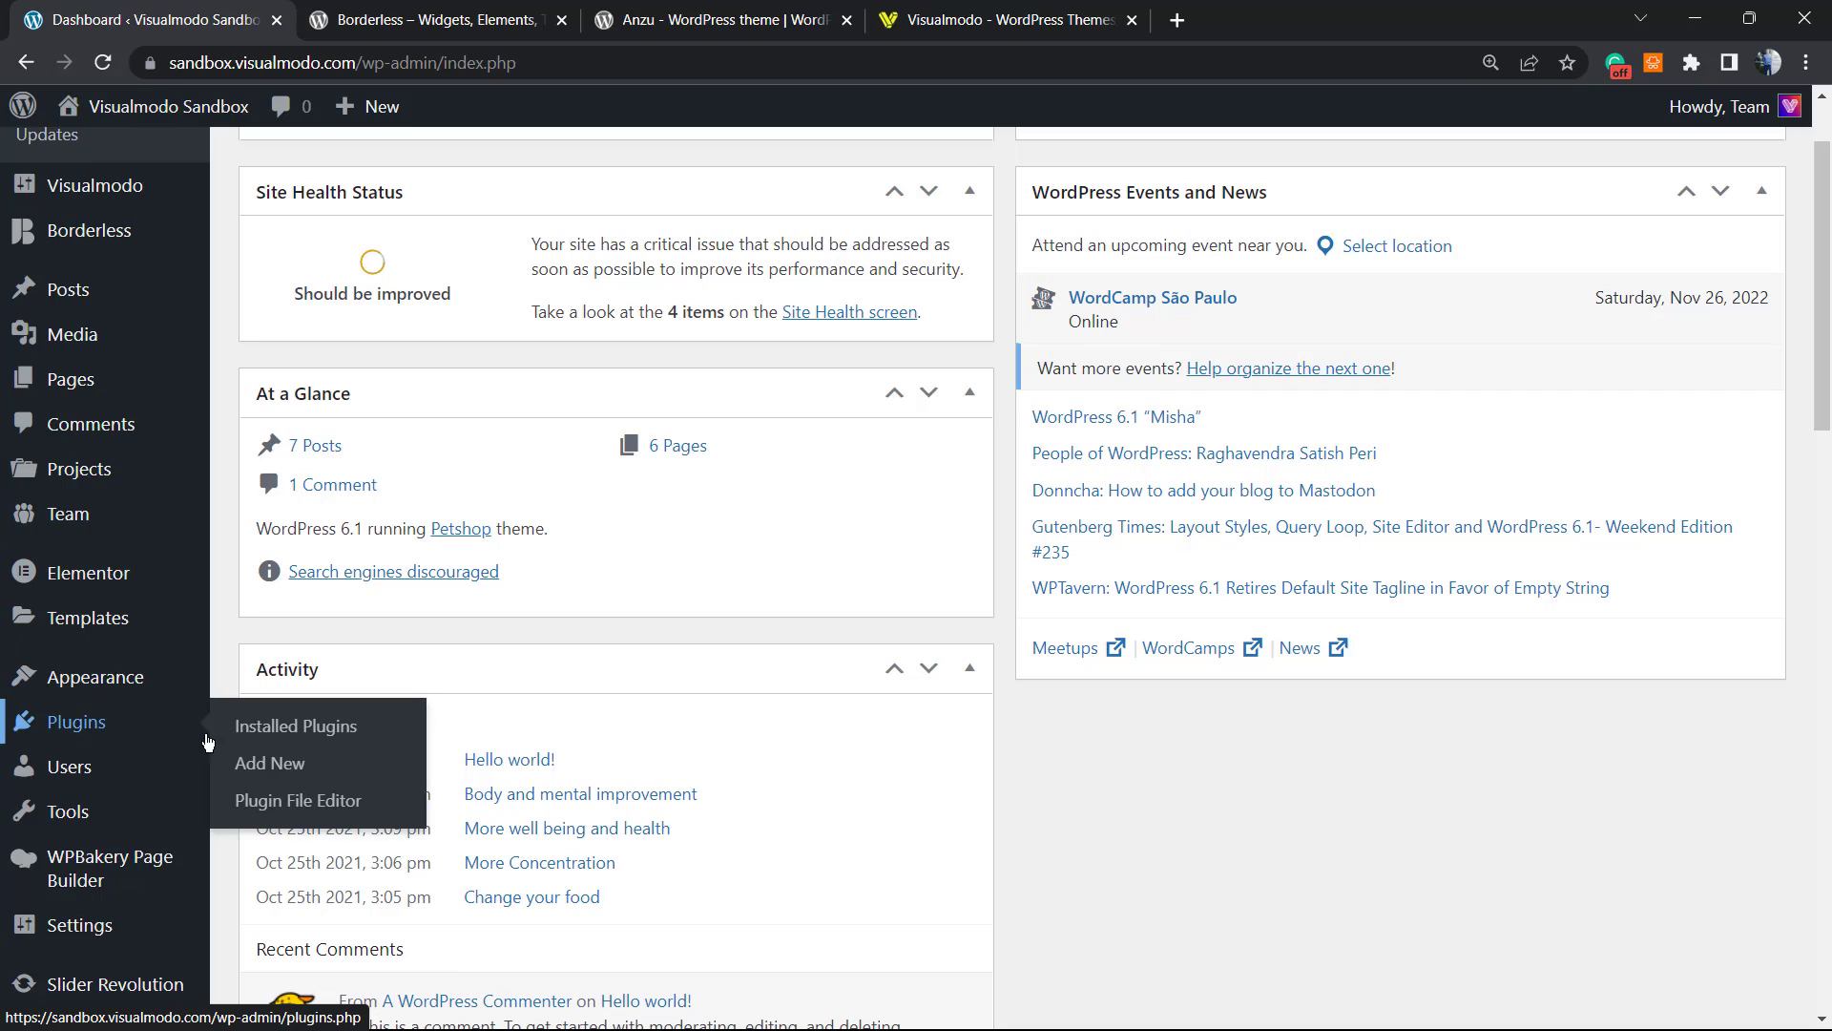
mouse_move(269, 761)
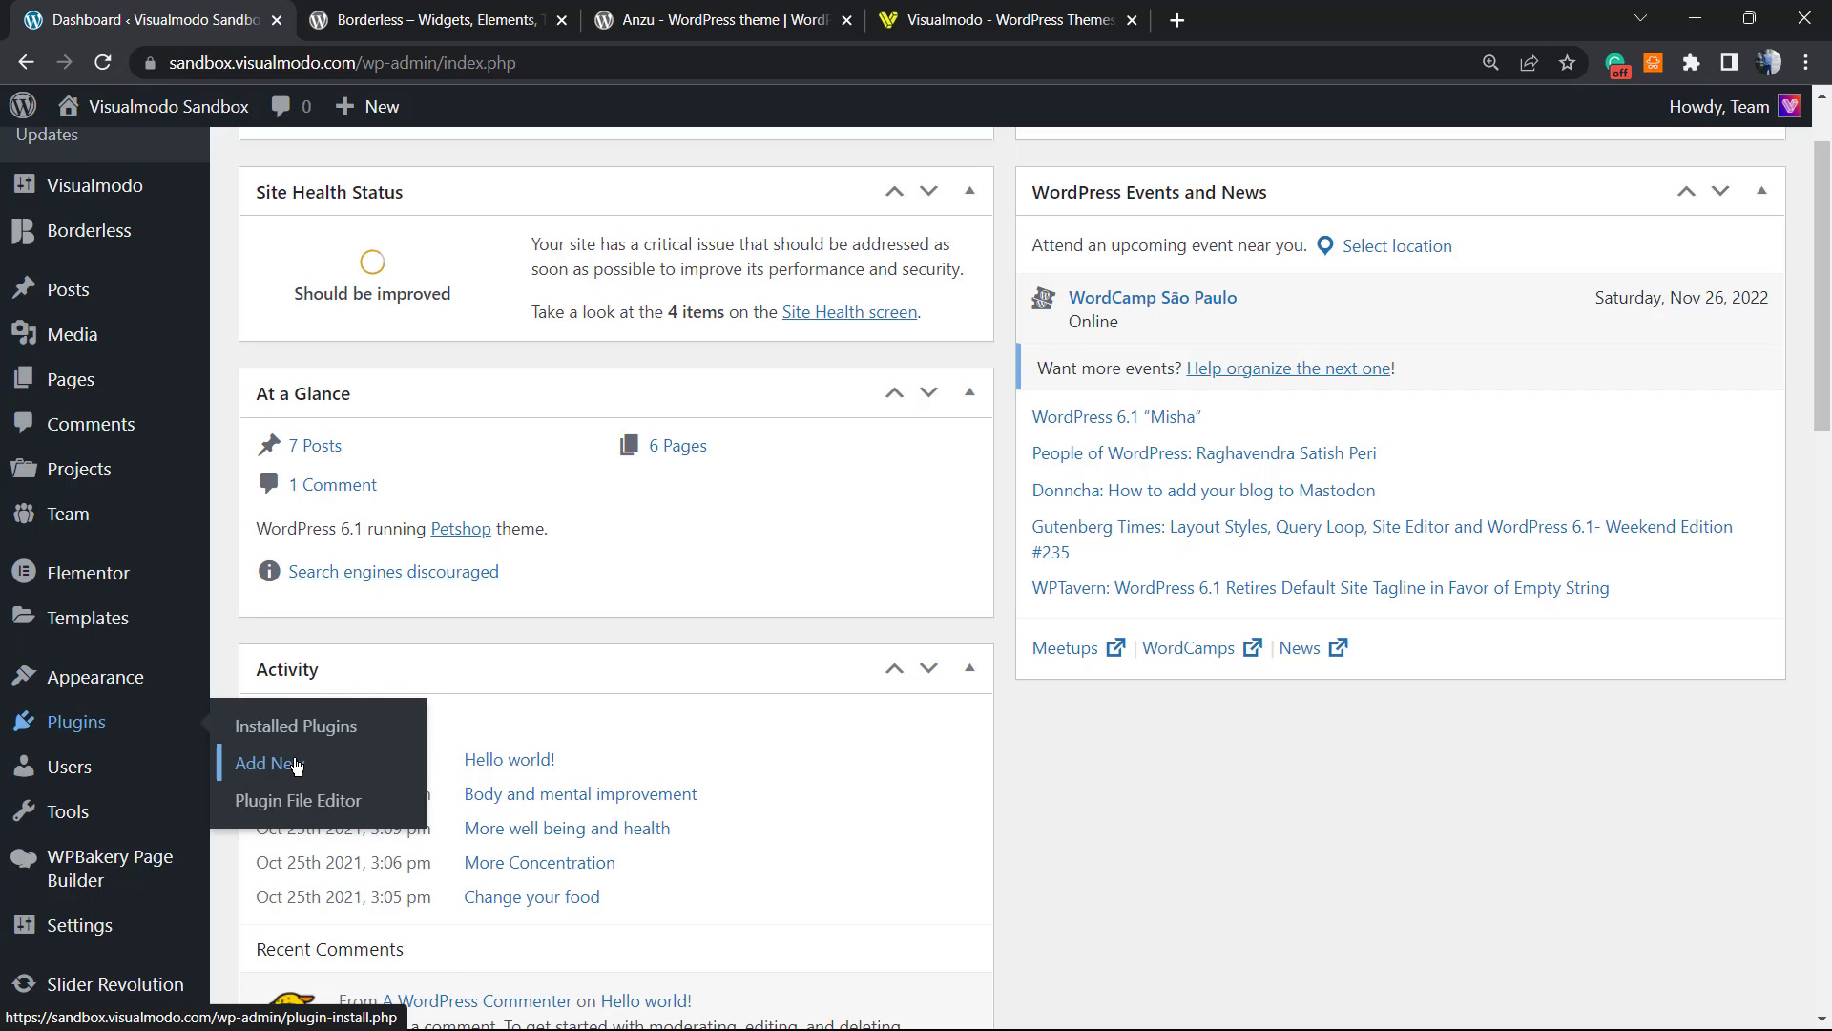
Step: Search the plugin directory for 'Imsanity' and install it from the results
click(263, 763)
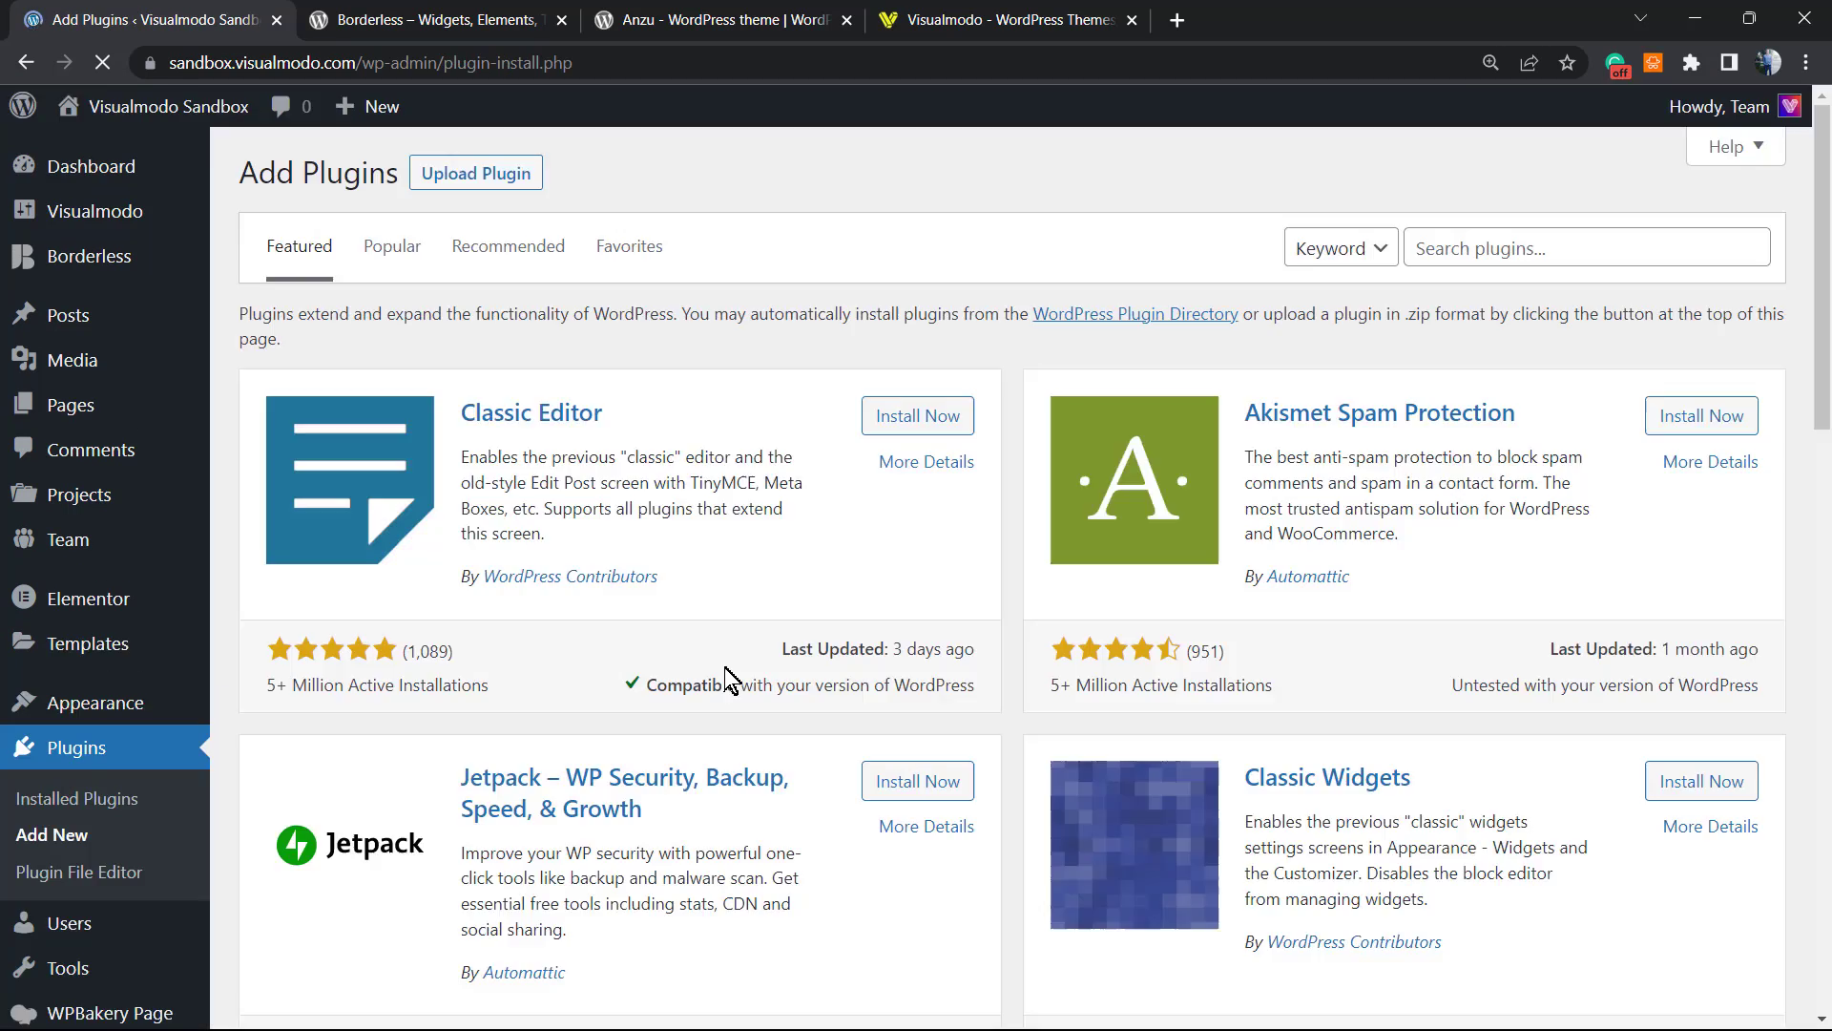
text(Imsanity)
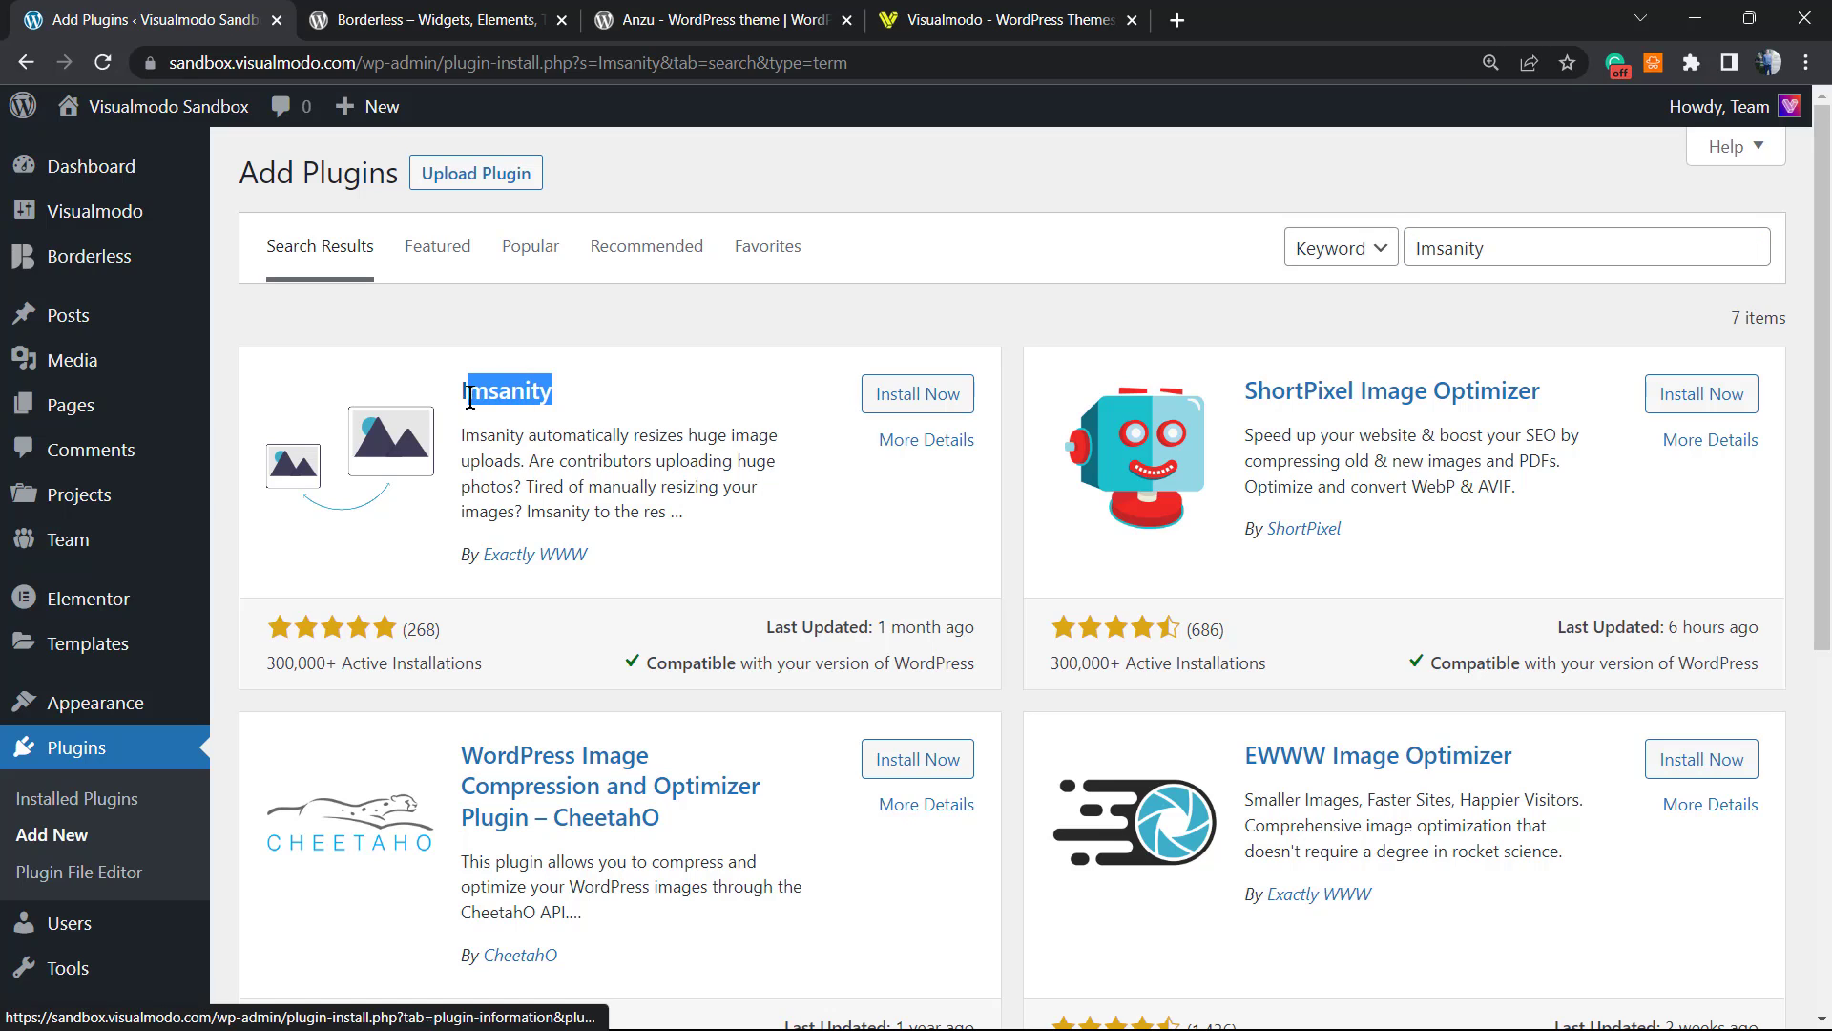
mouse_move(641, 408)
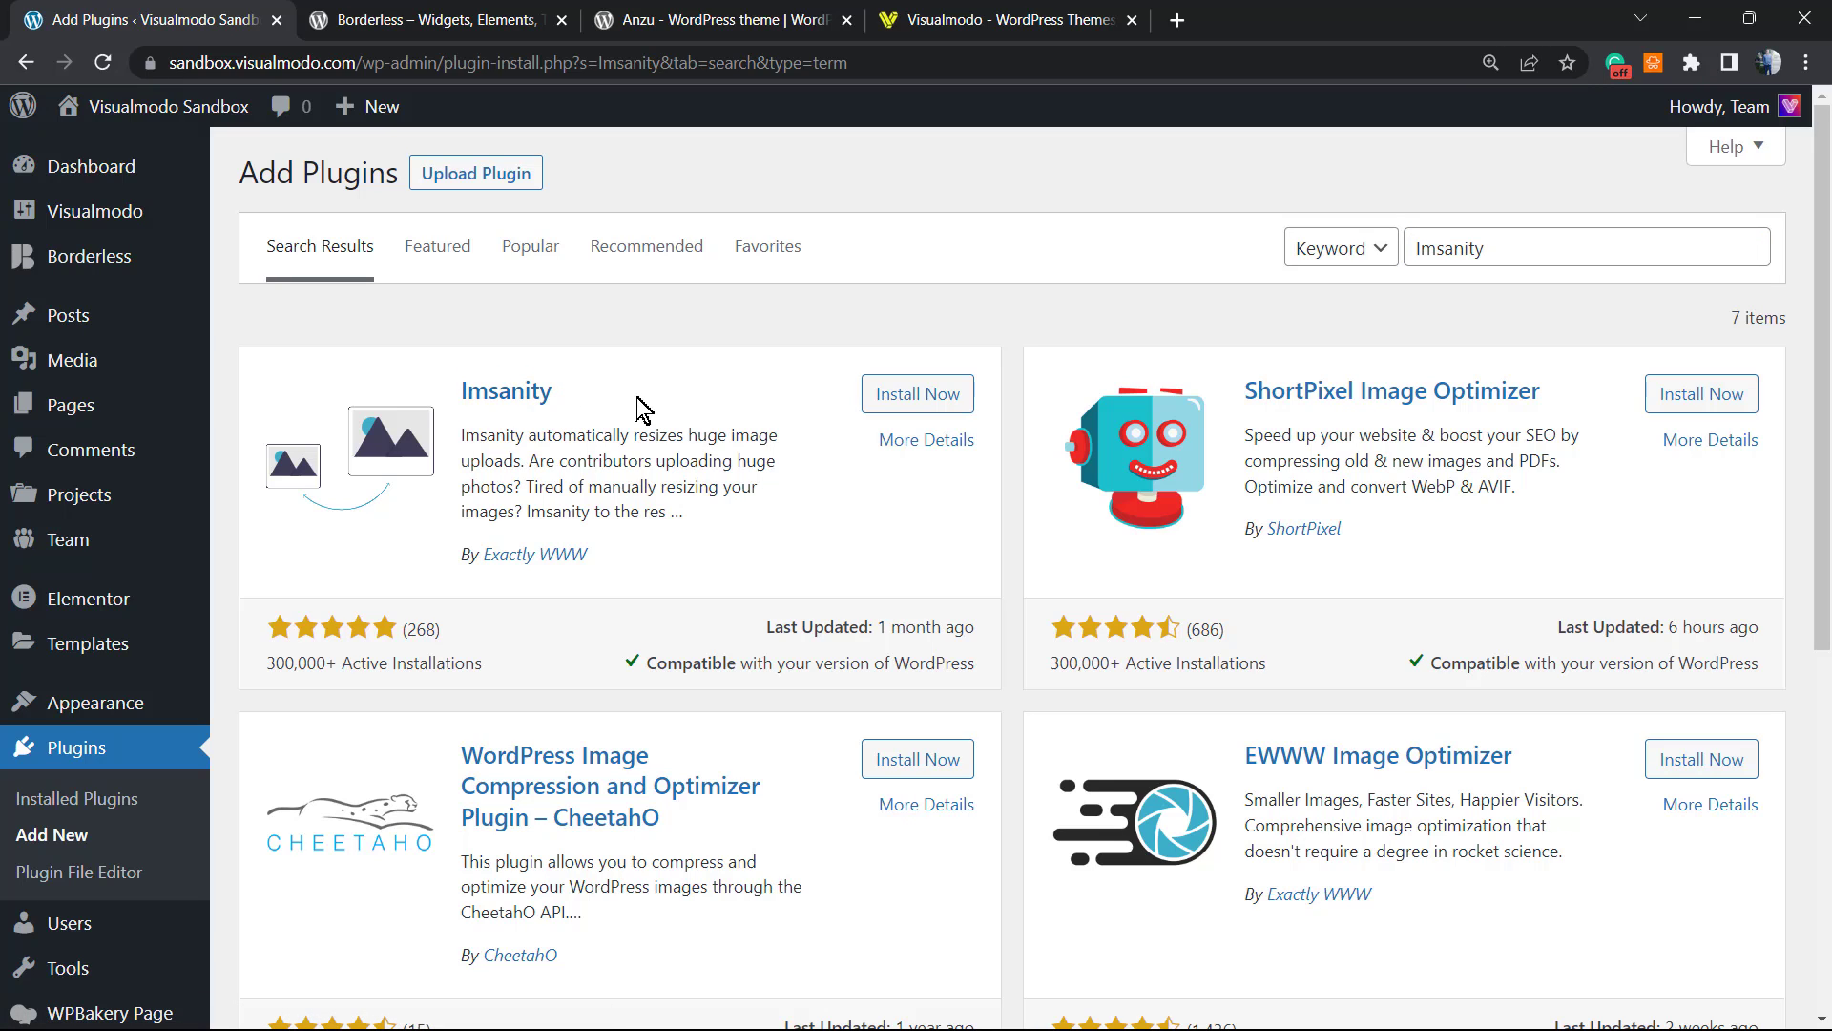
double_click(504, 389)
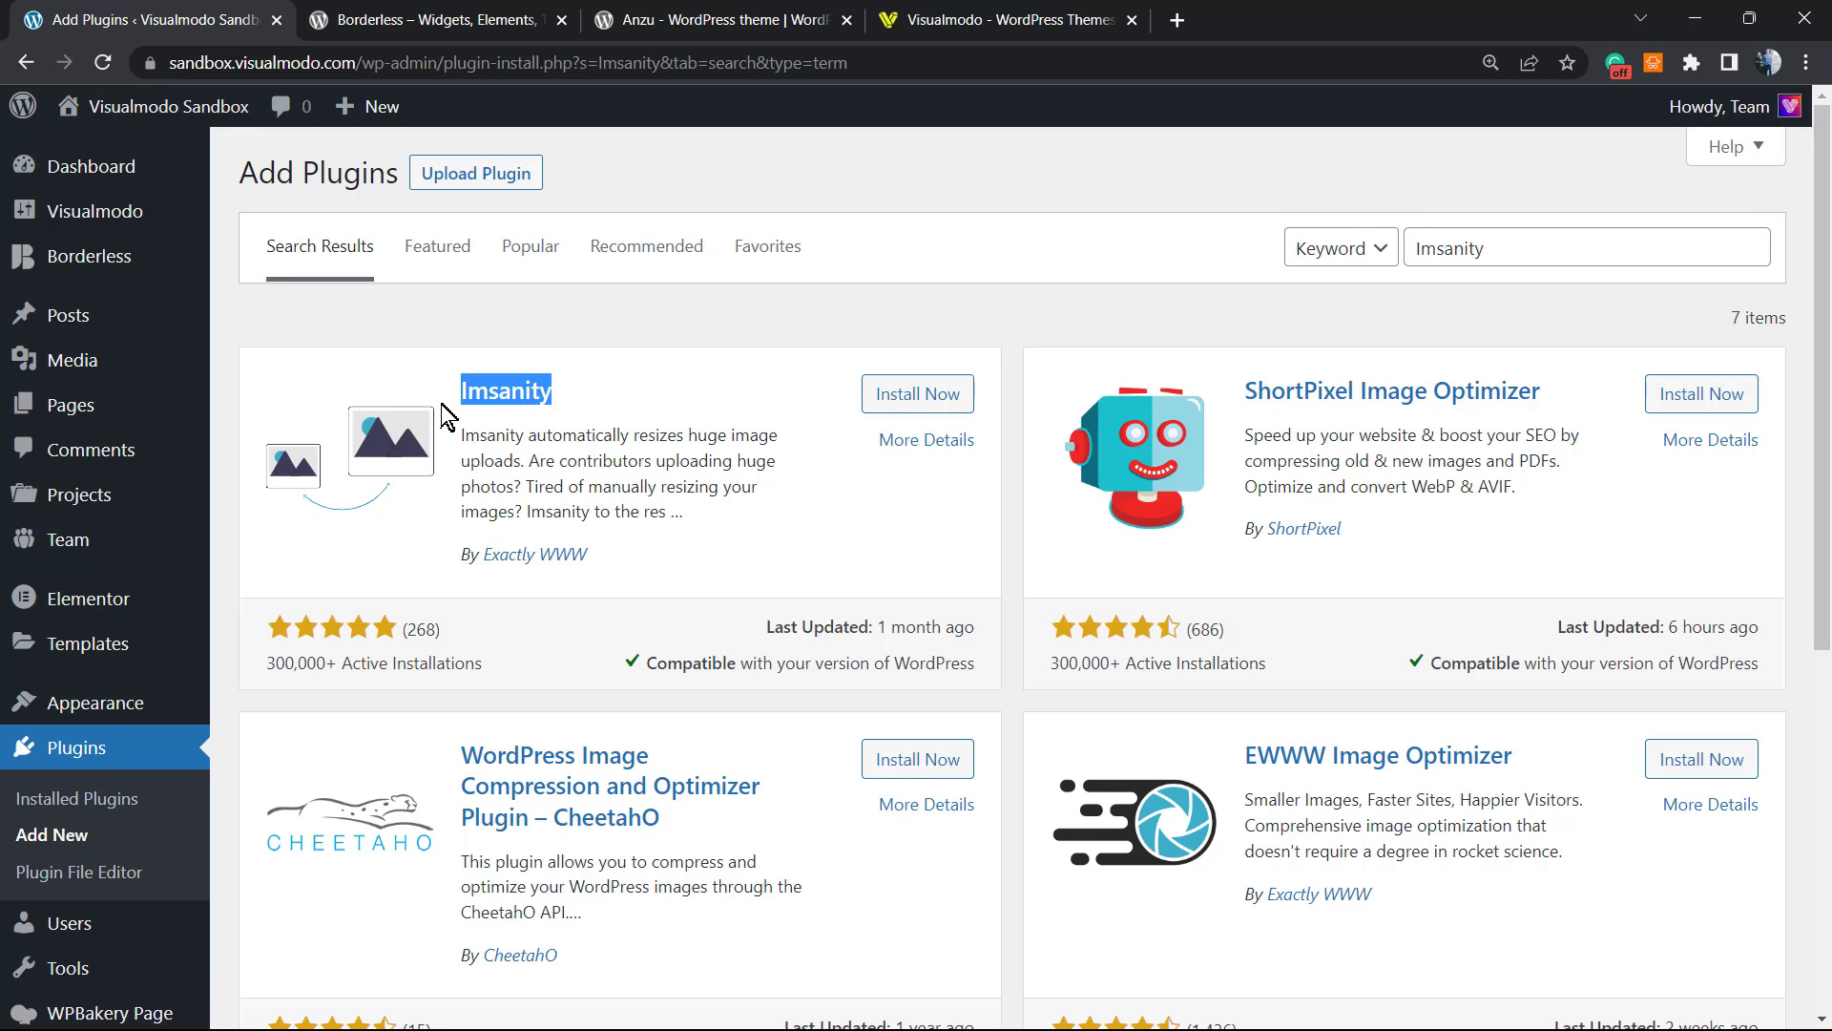
mouse_move(628, 422)
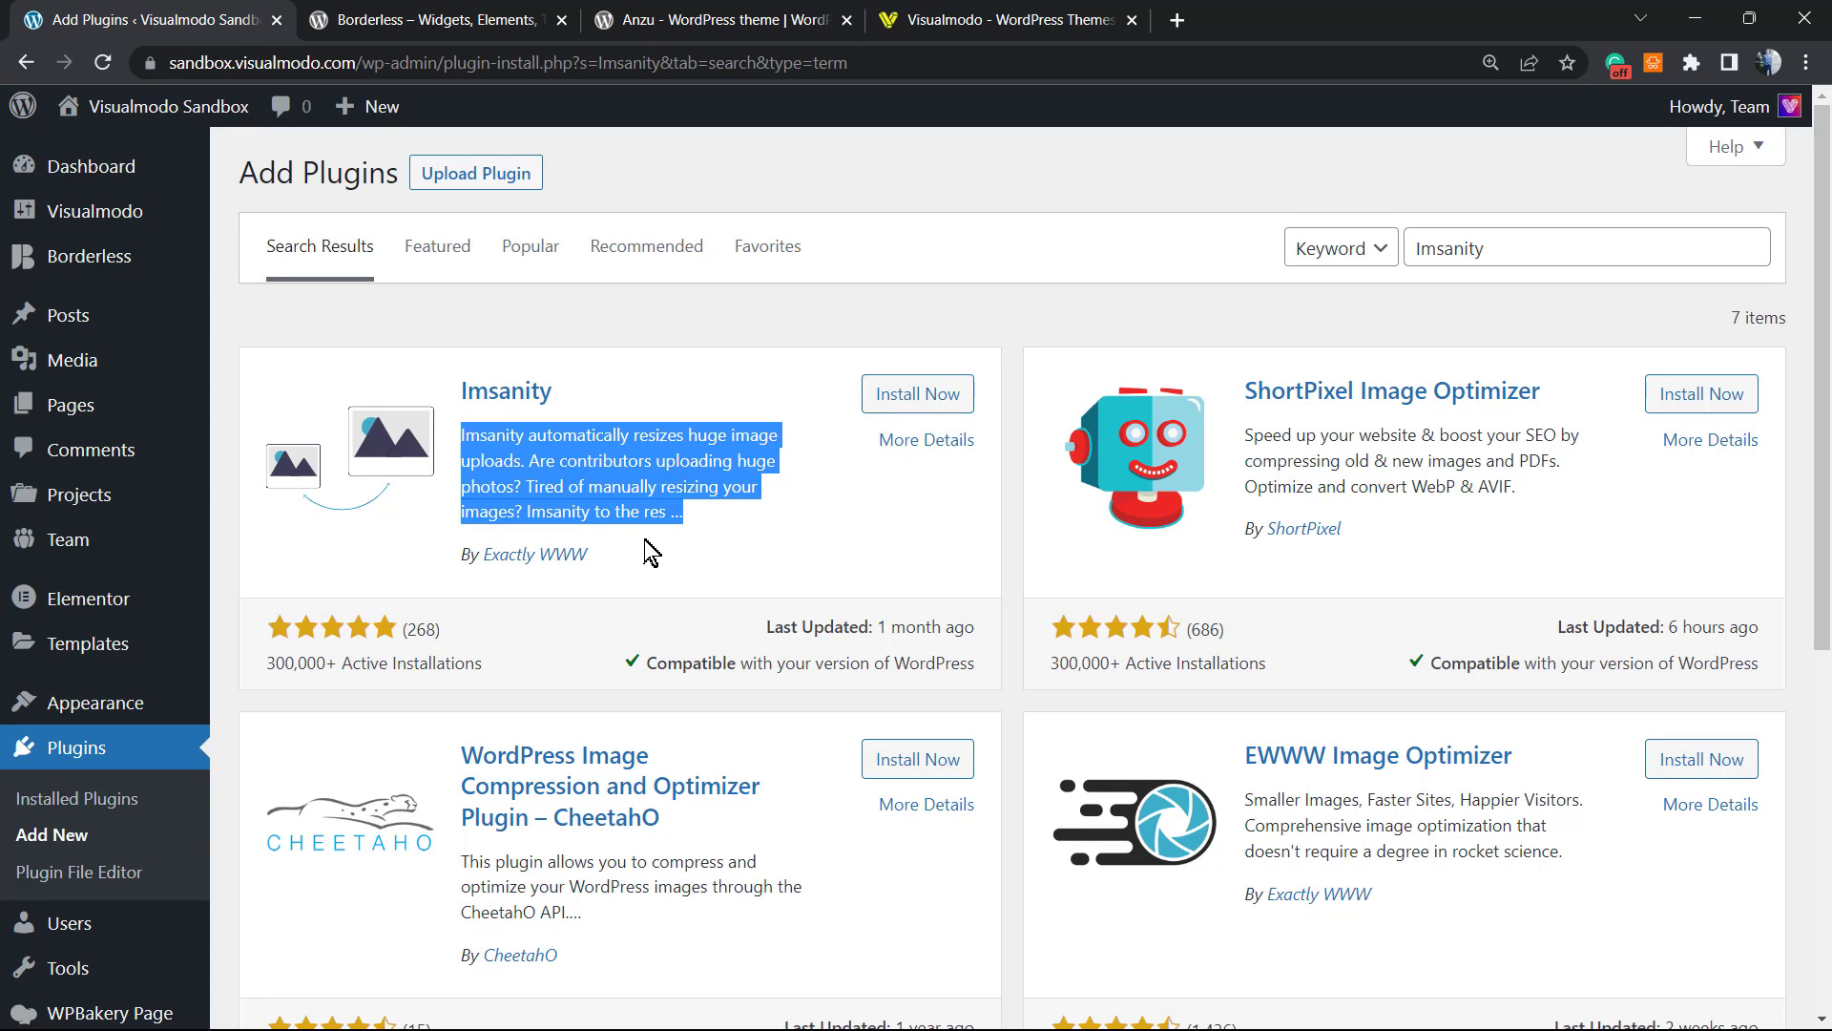
mouse_move(271, 655)
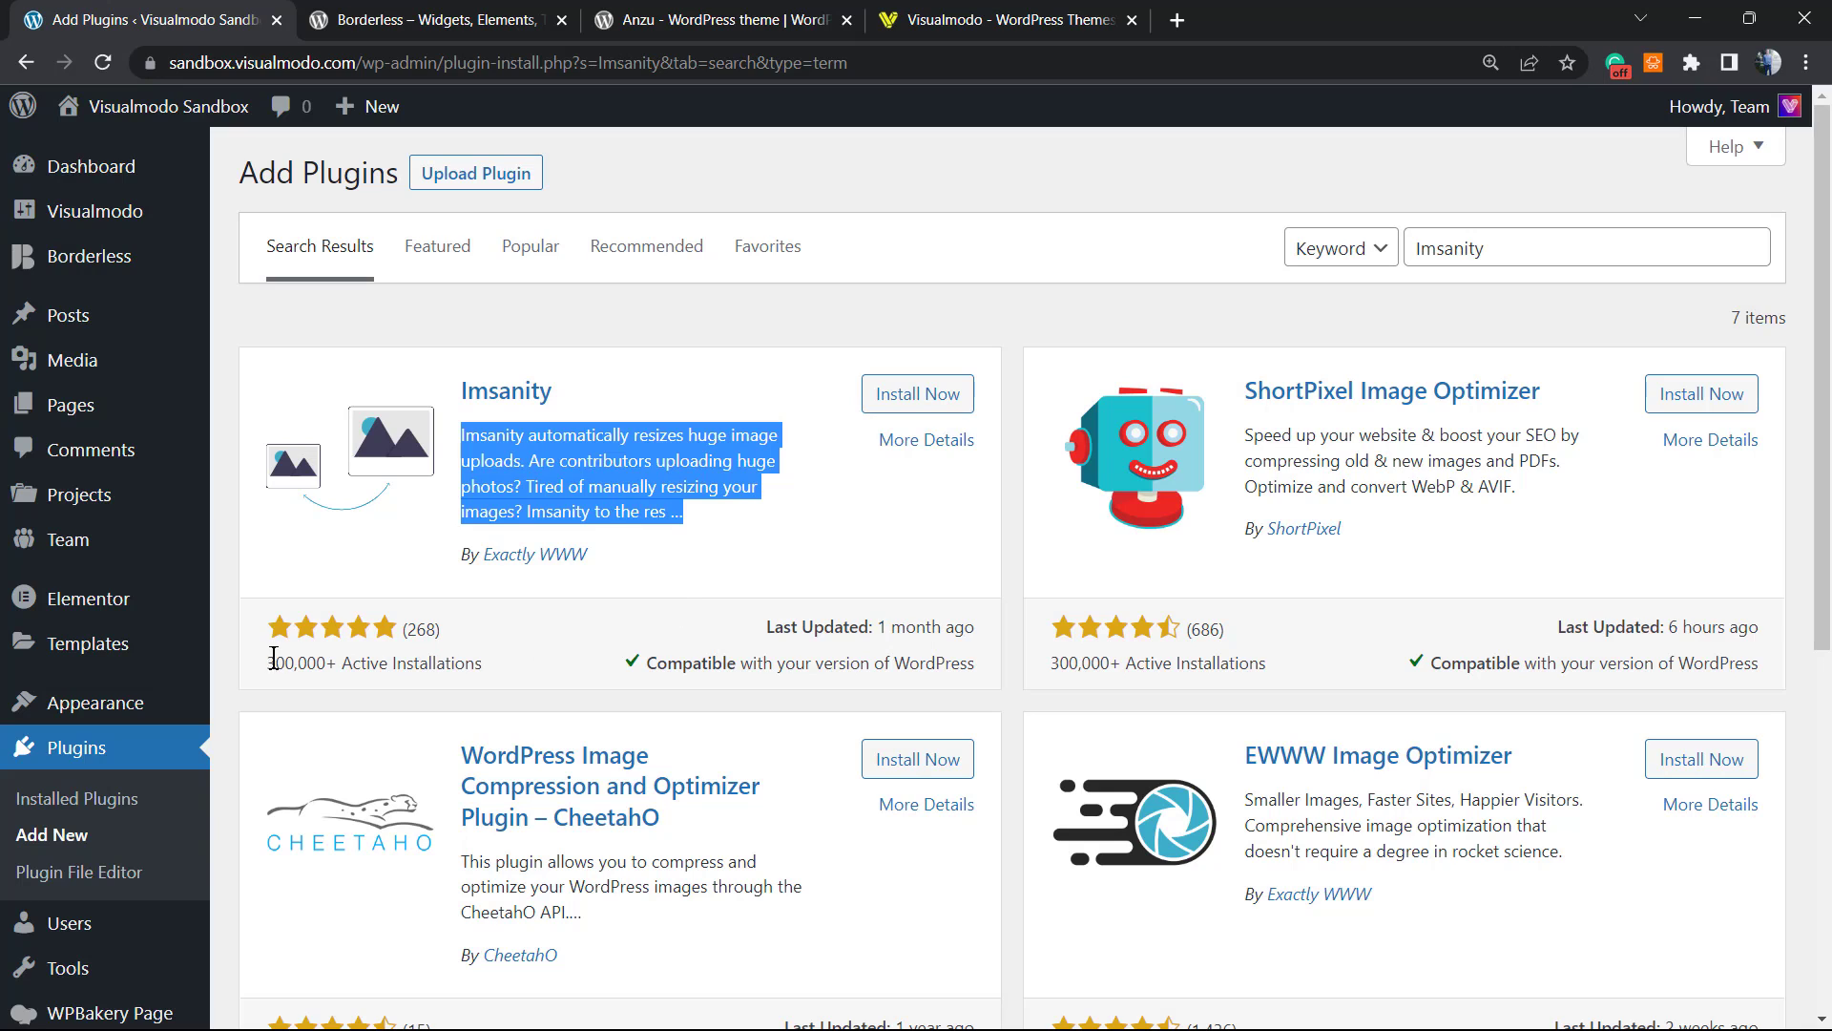
click(269, 632)
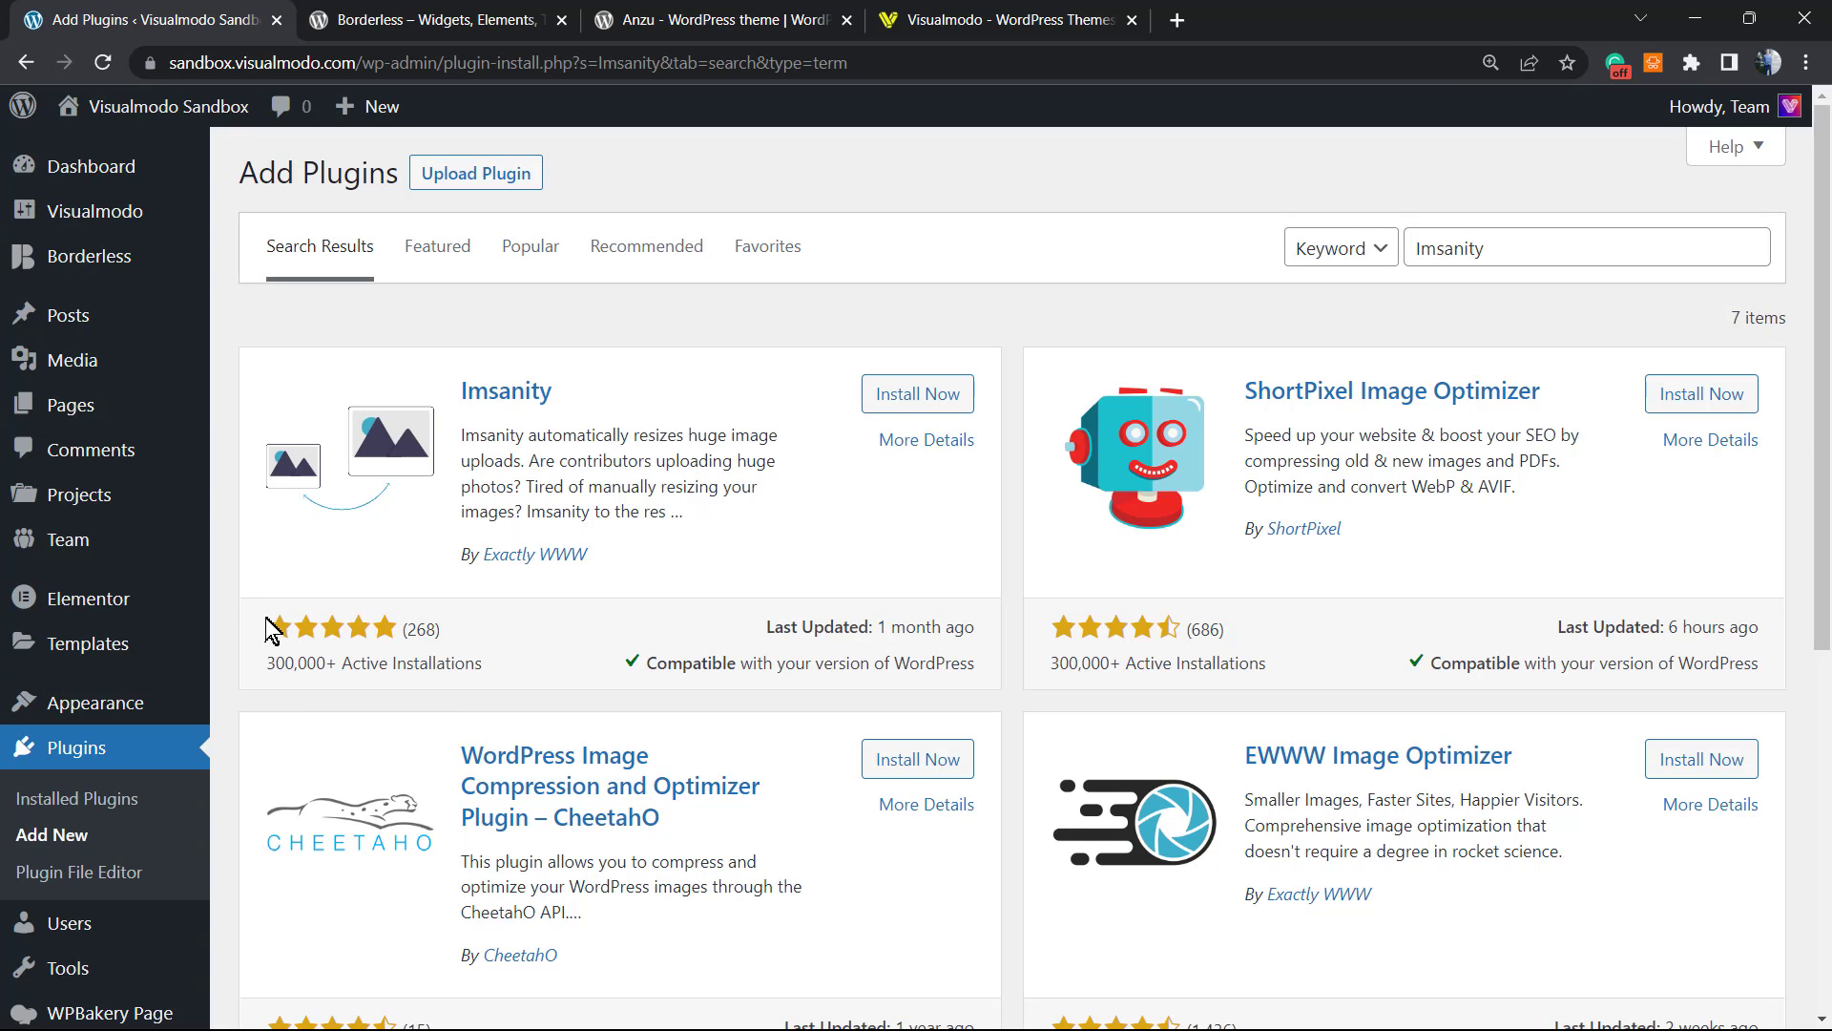
click(918, 393)
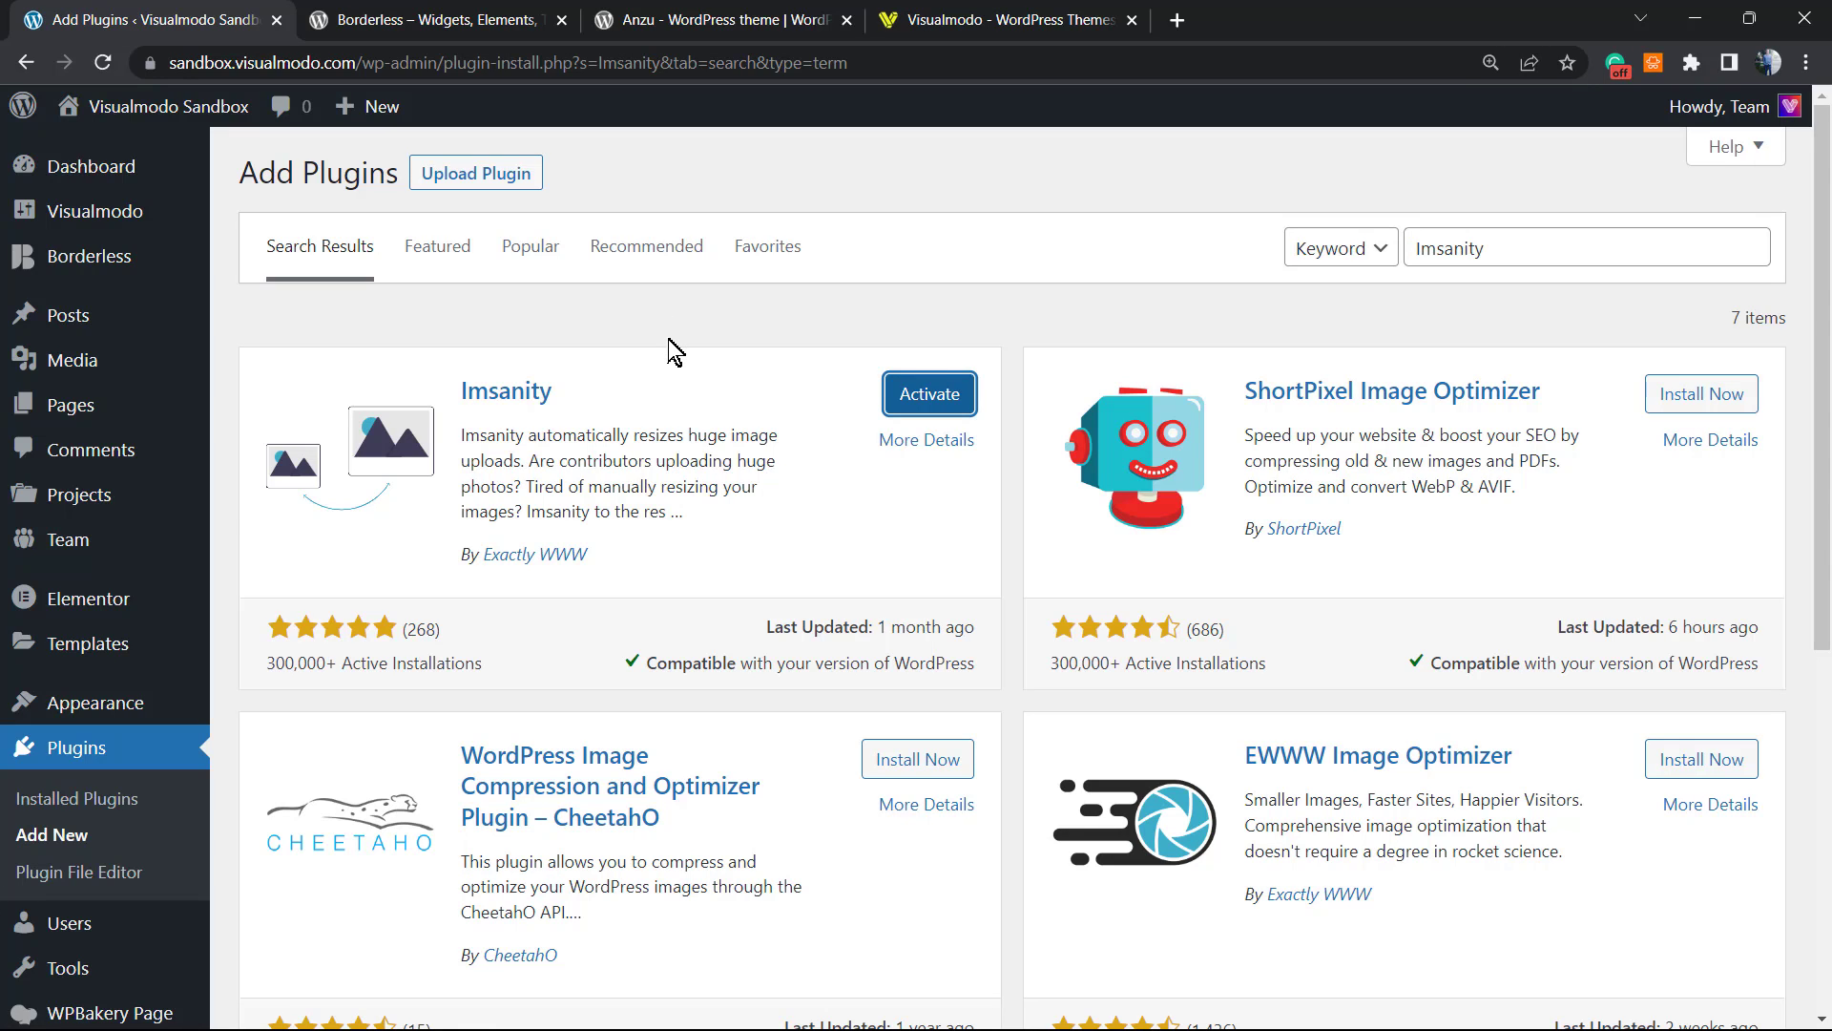
mouse_move(653, 355)
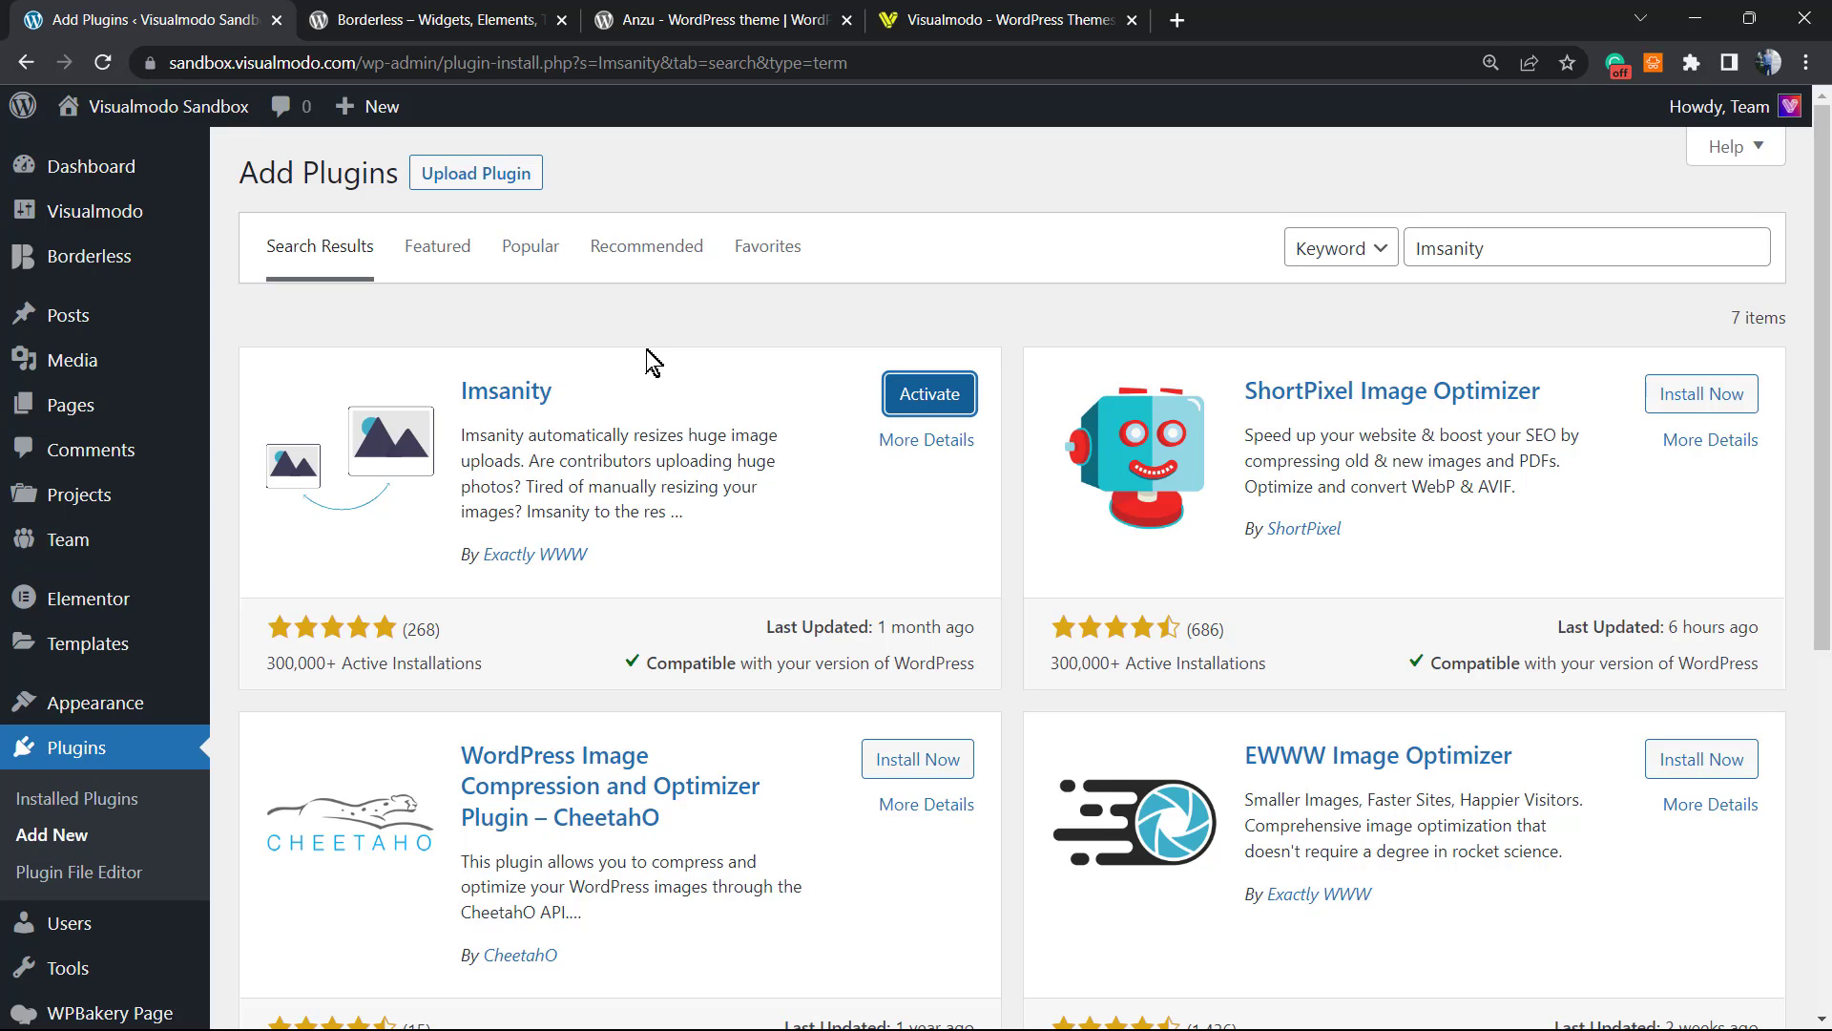
mouse_move(628, 372)
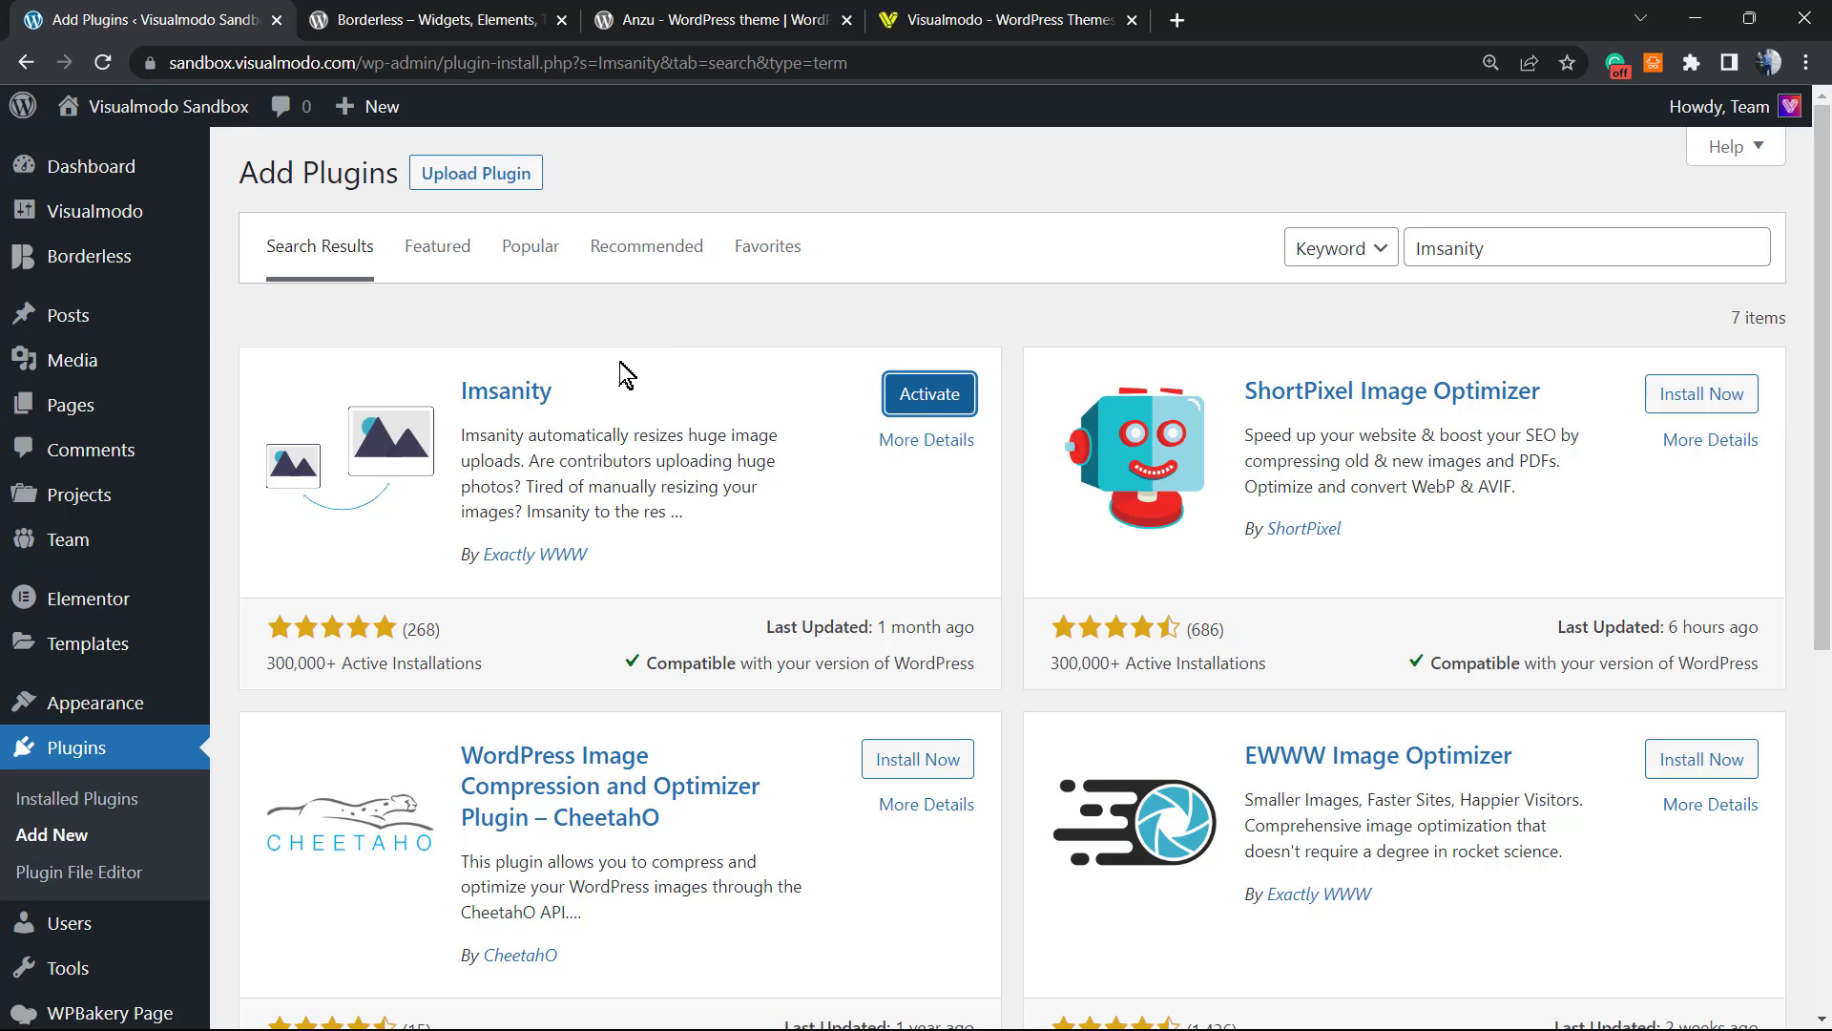
mouse_move(621, 424)
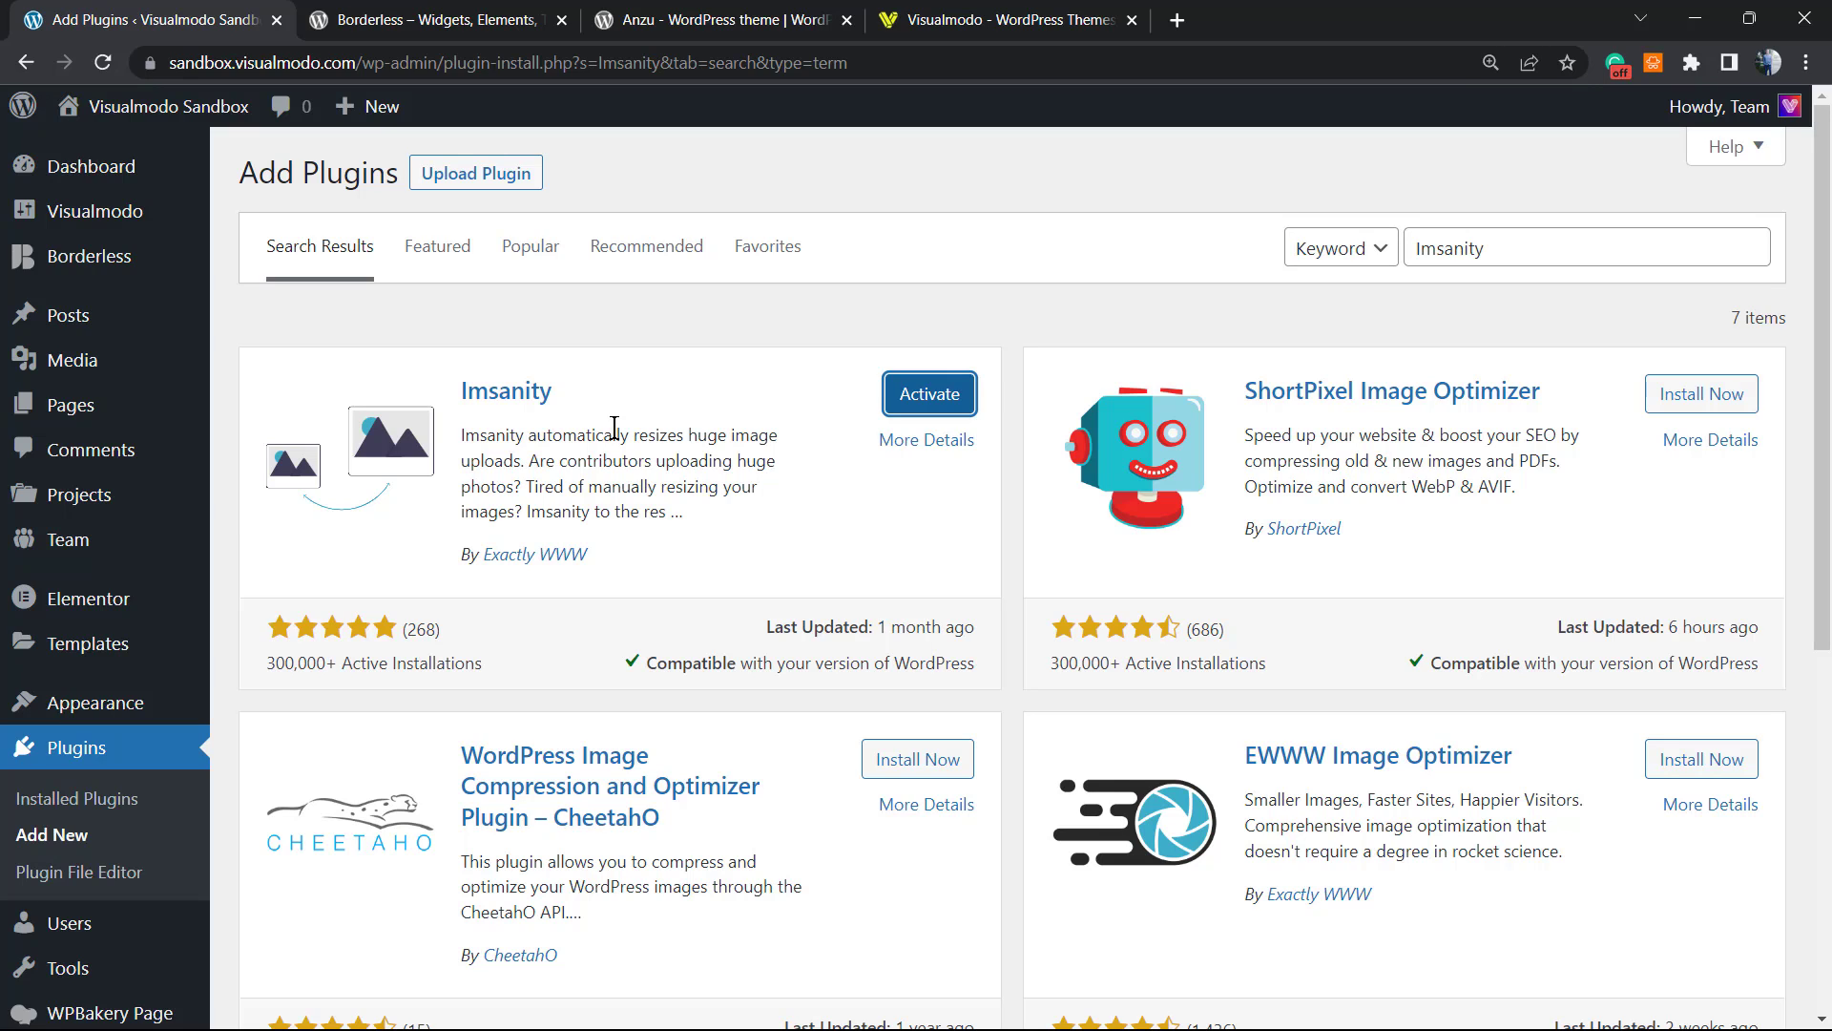
mouse_move(643, 430)
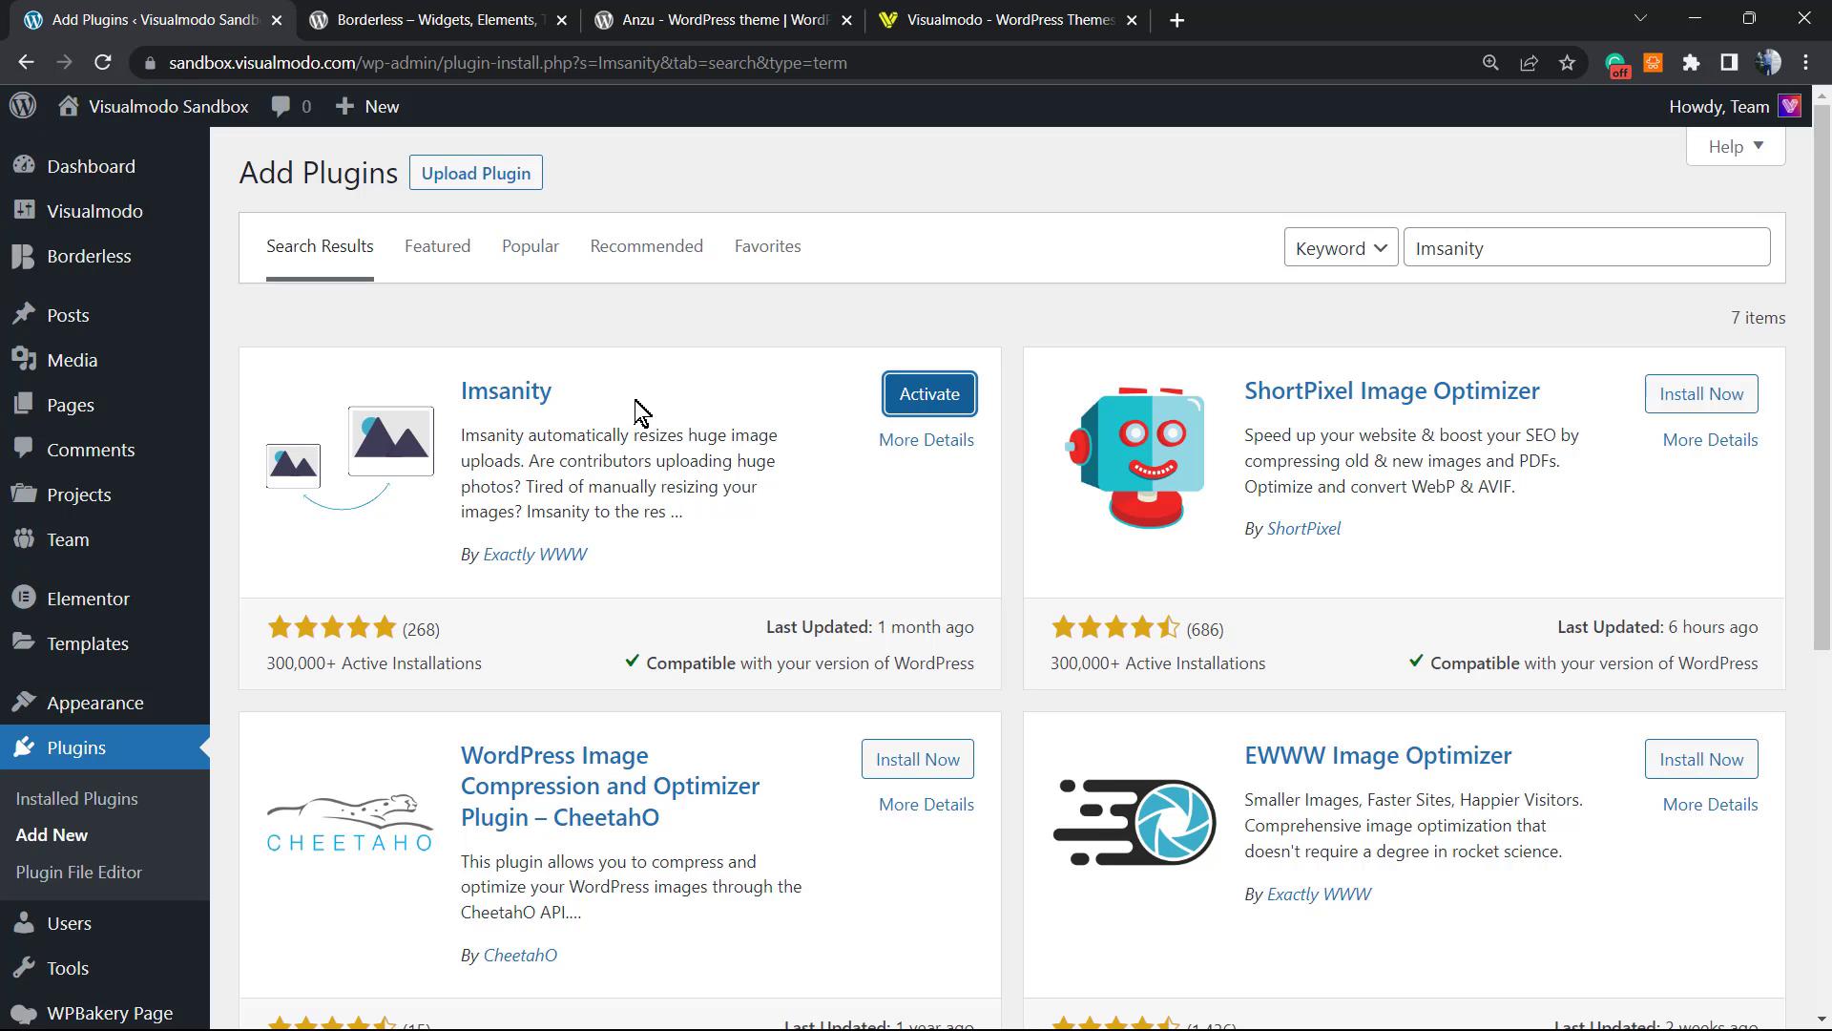
mouse_move(930, 393)
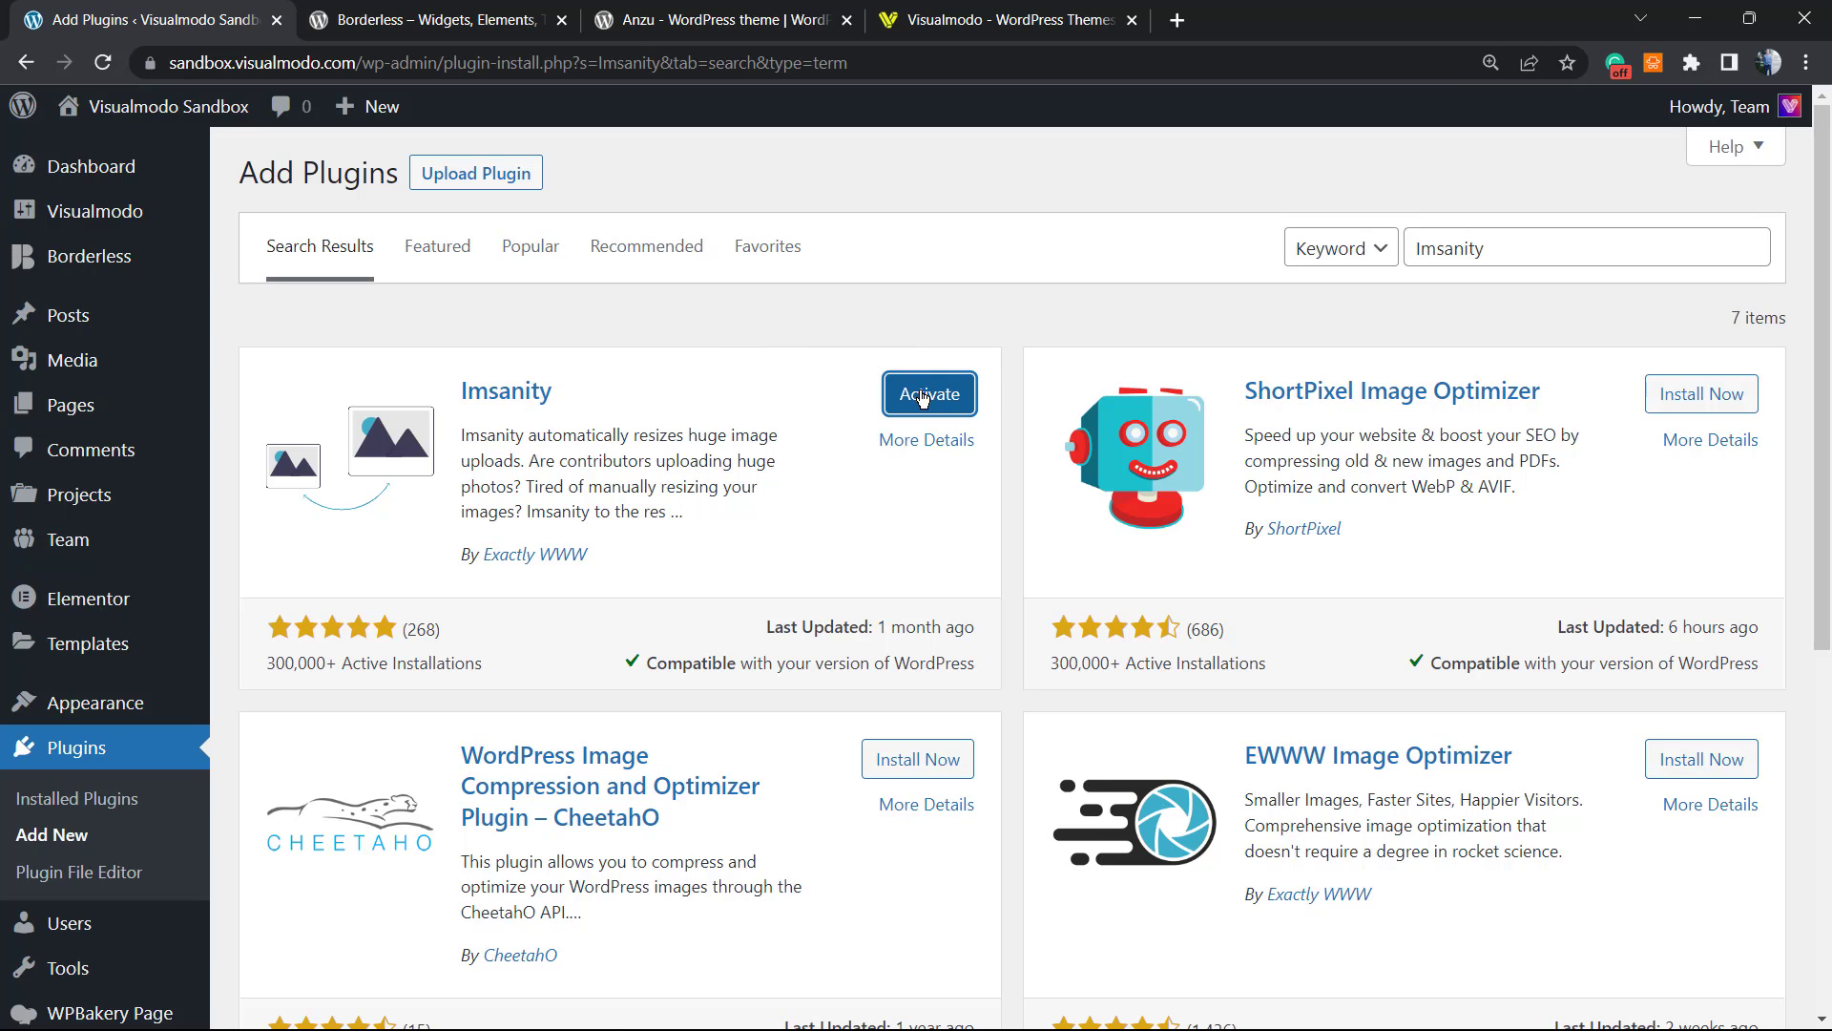
Step: Activate the newly installed Imsanity plugin
click(929, 394)
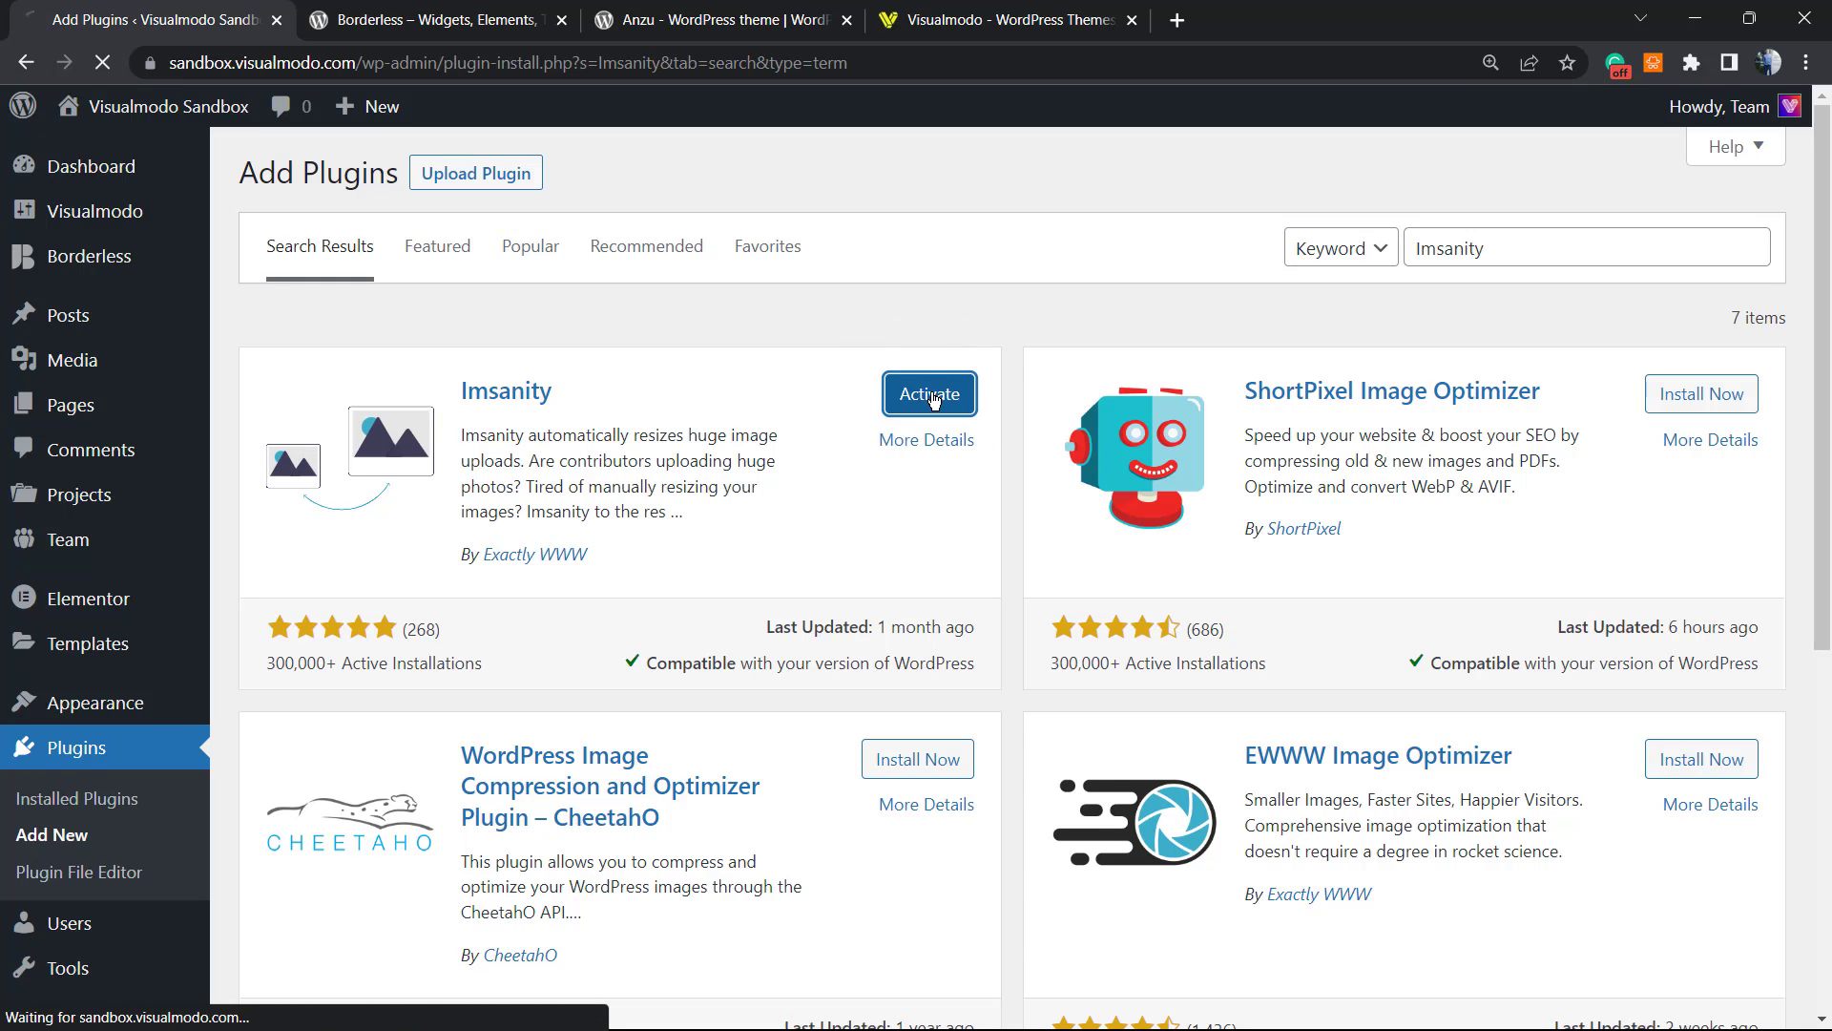
click(930, 393)
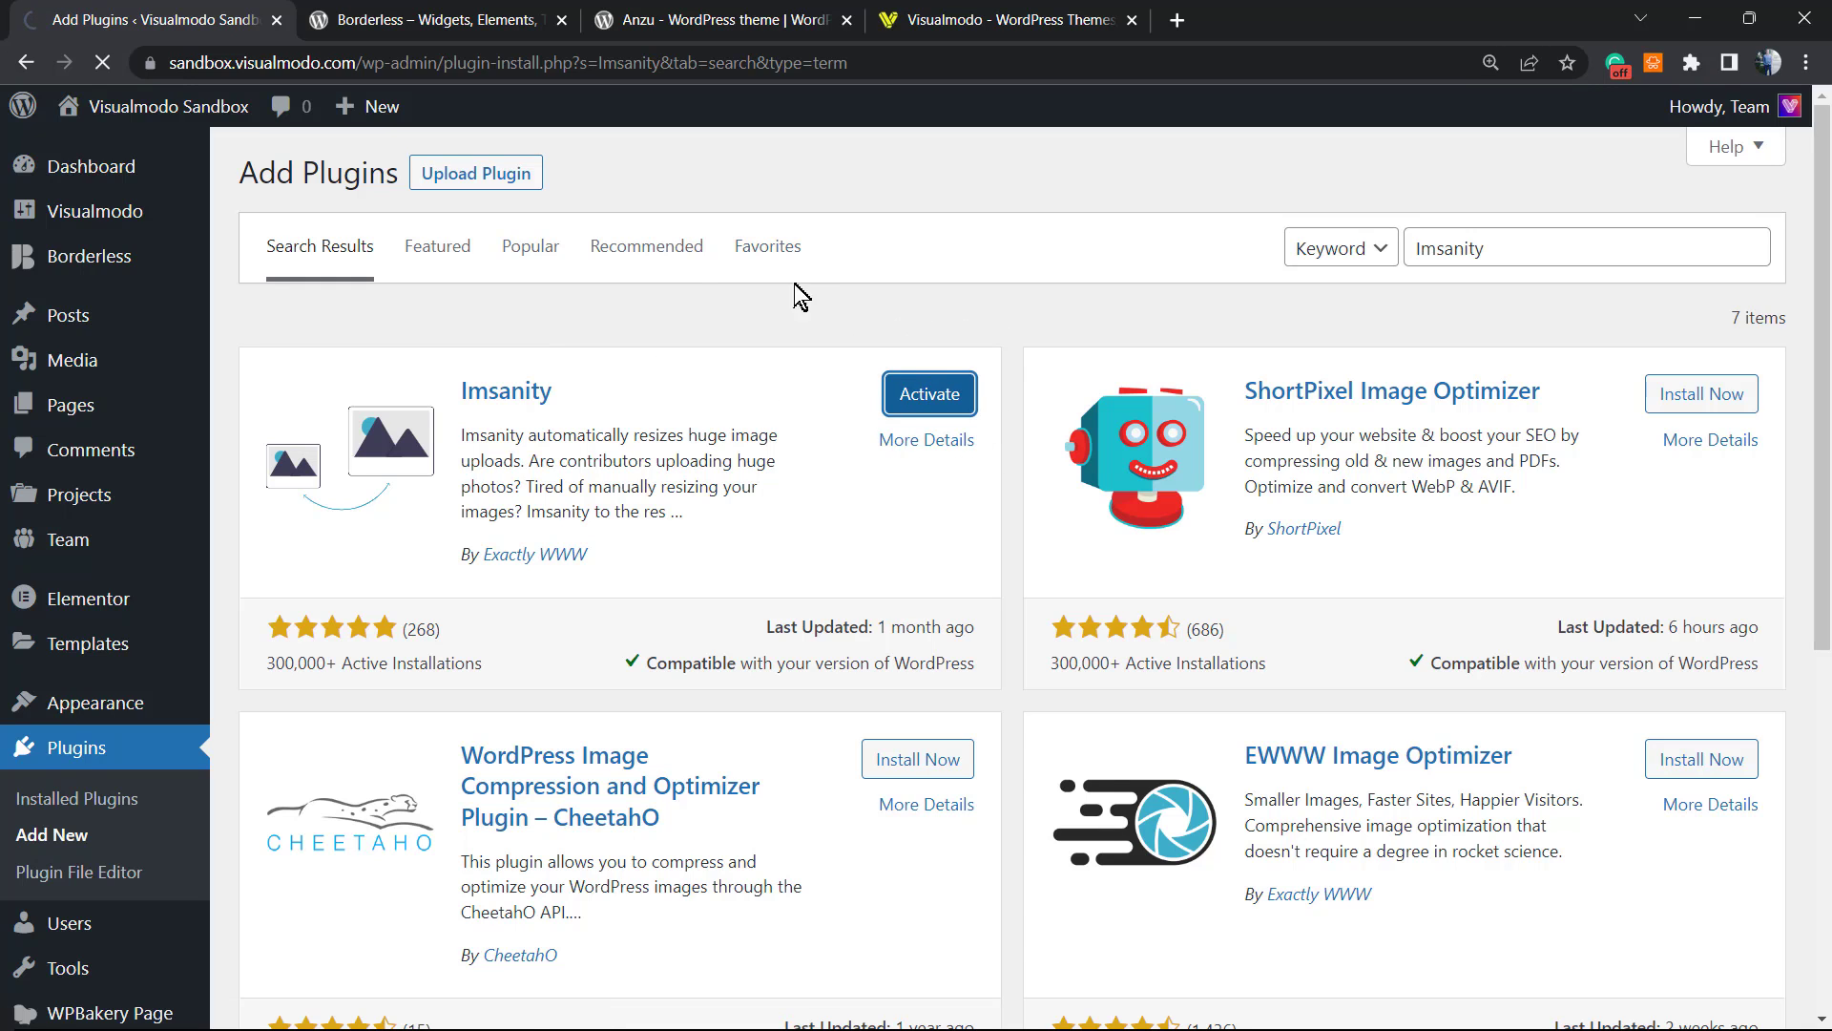
click(929, 393)
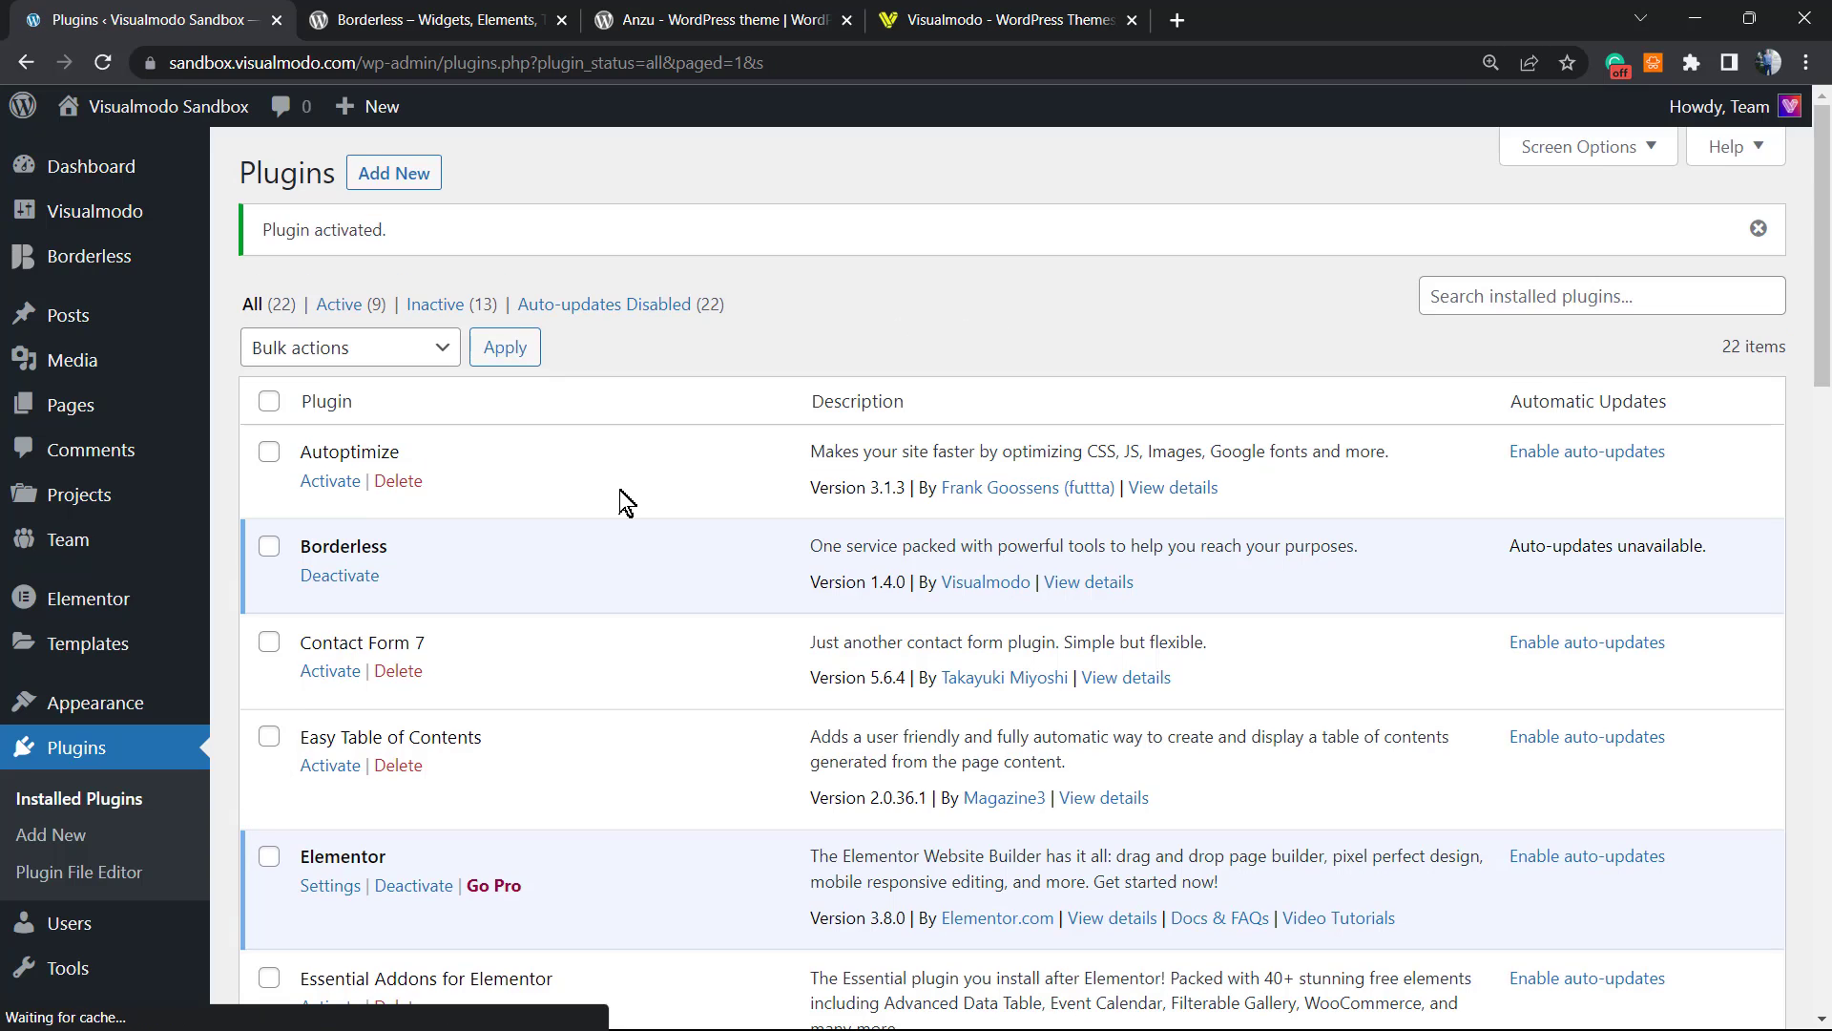
mouse_move(556, 561)
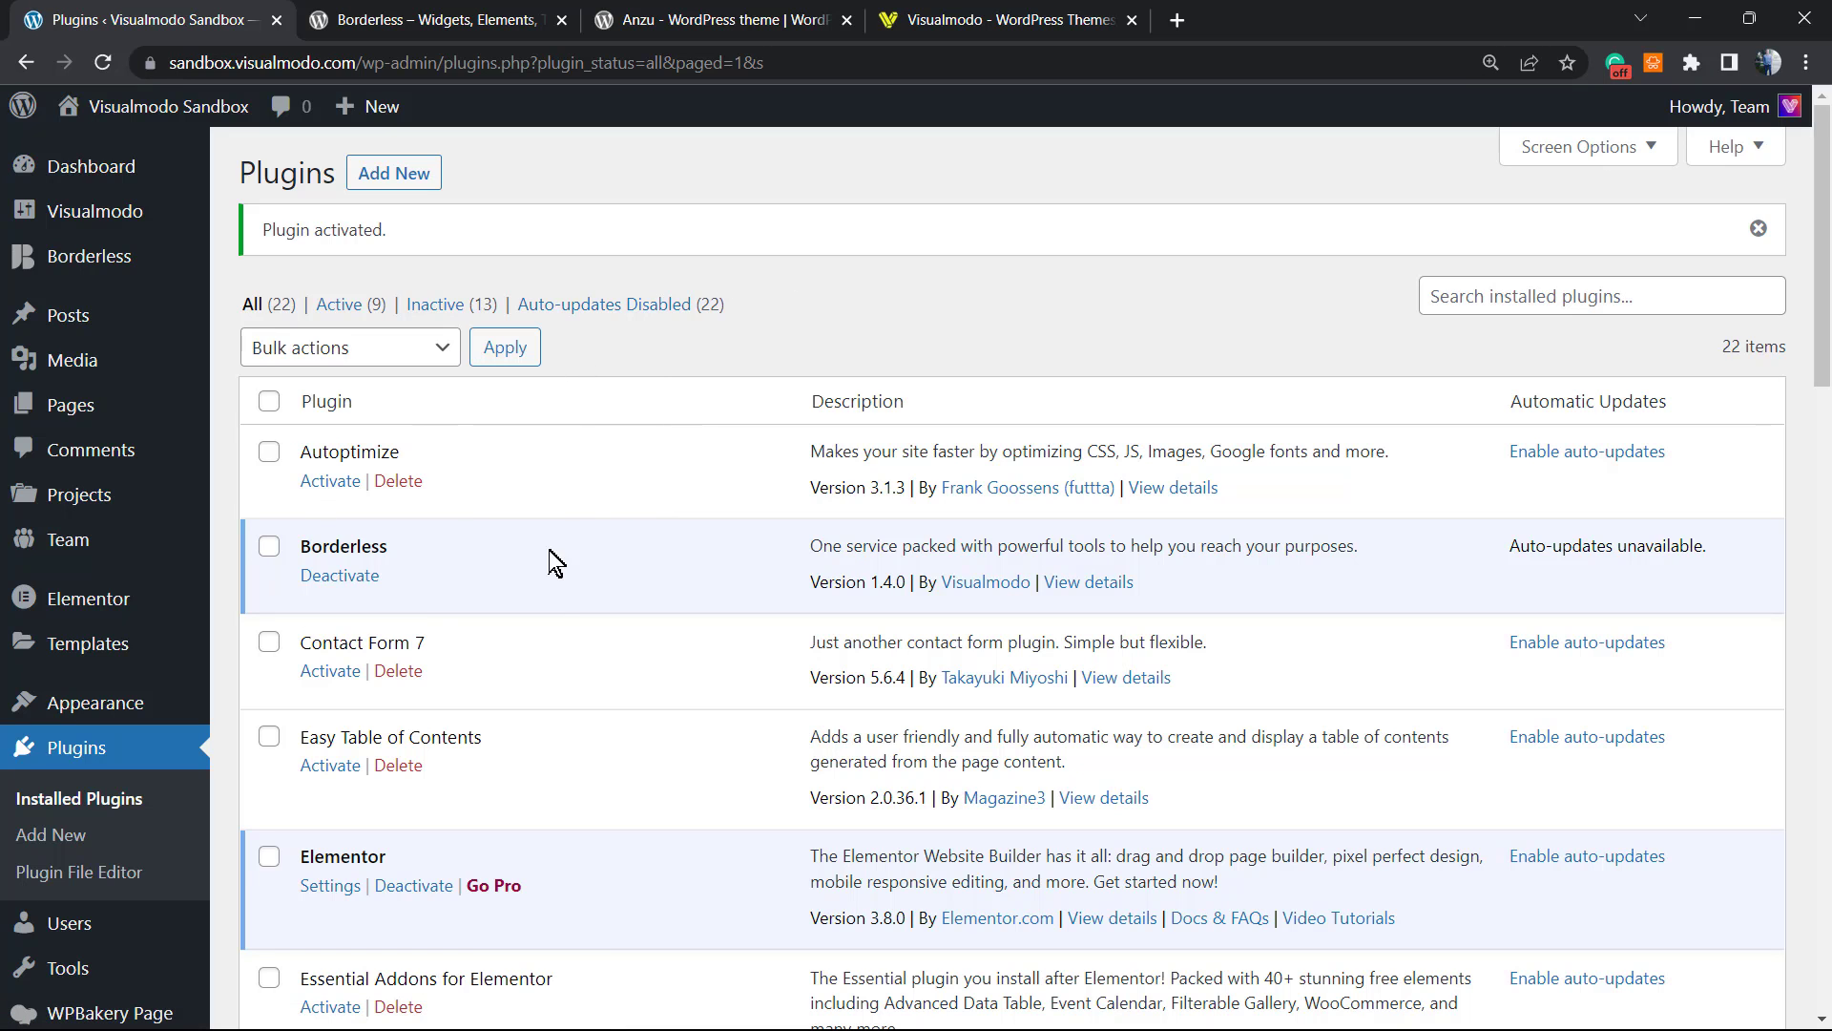
Step: Go to Imsanity's settings from the installed plugins list
scroll(down, 3)
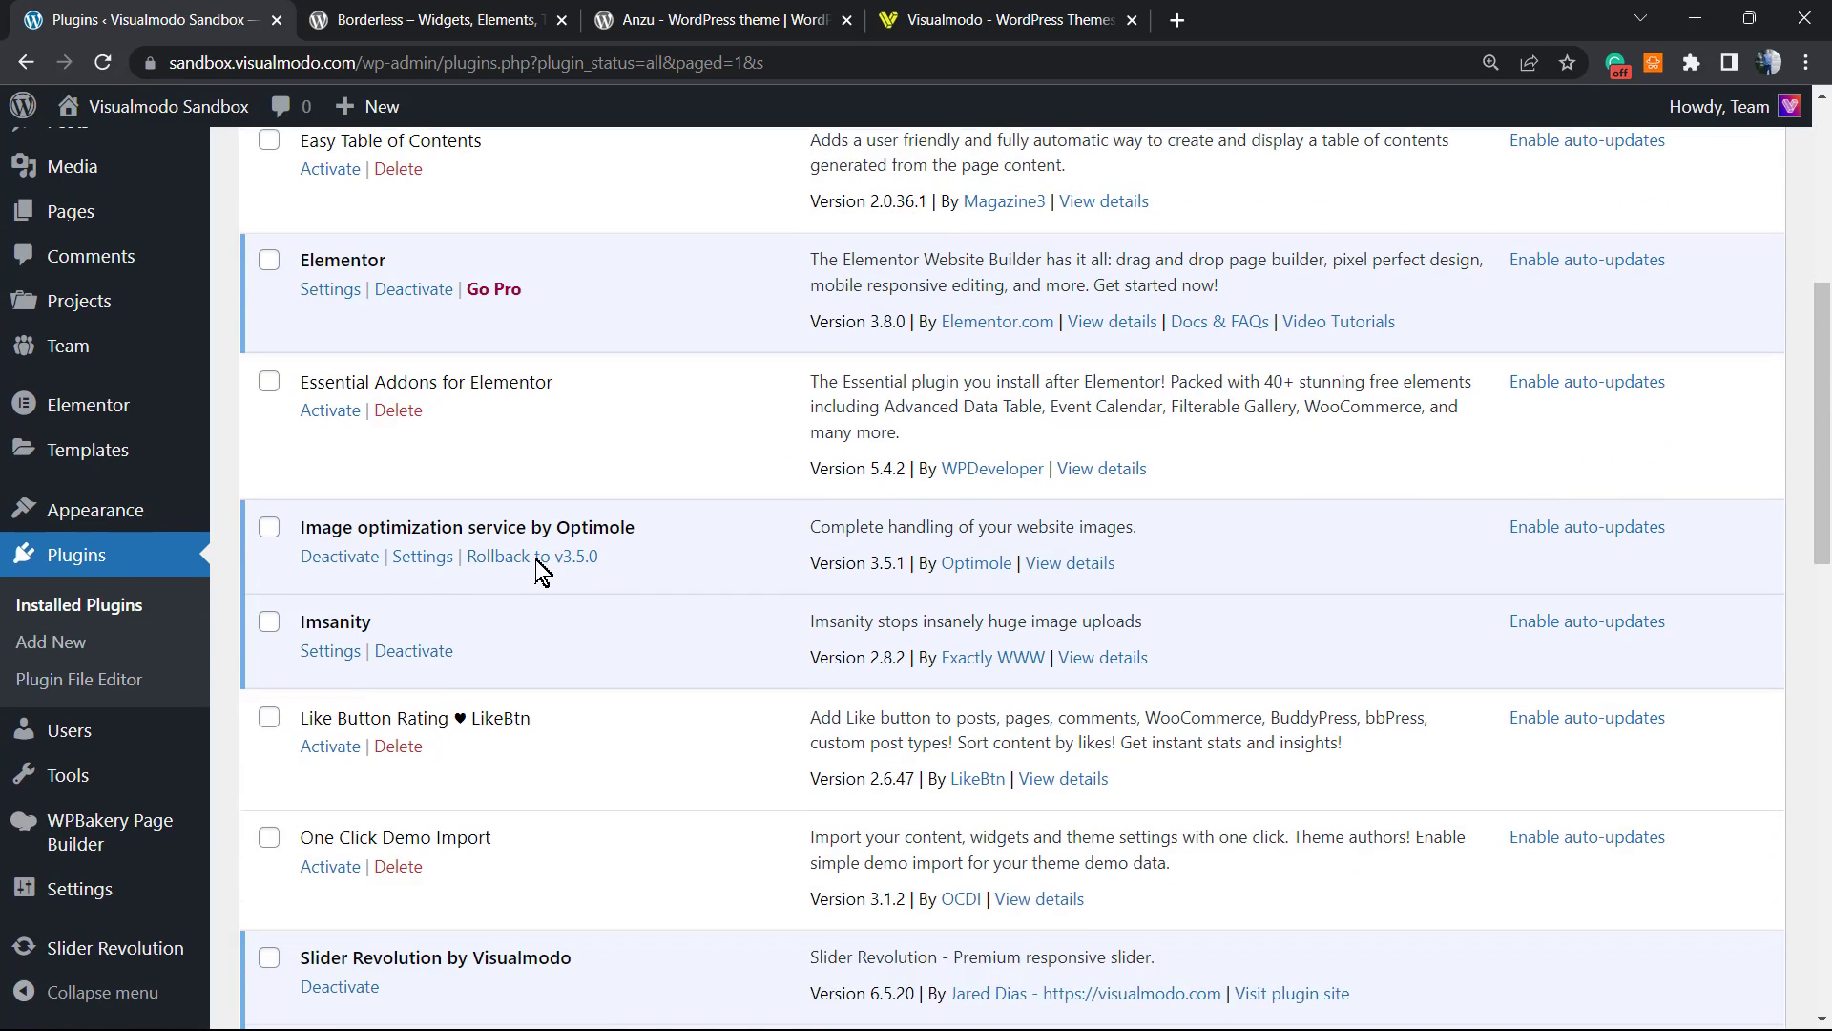
scroll(down, 3)
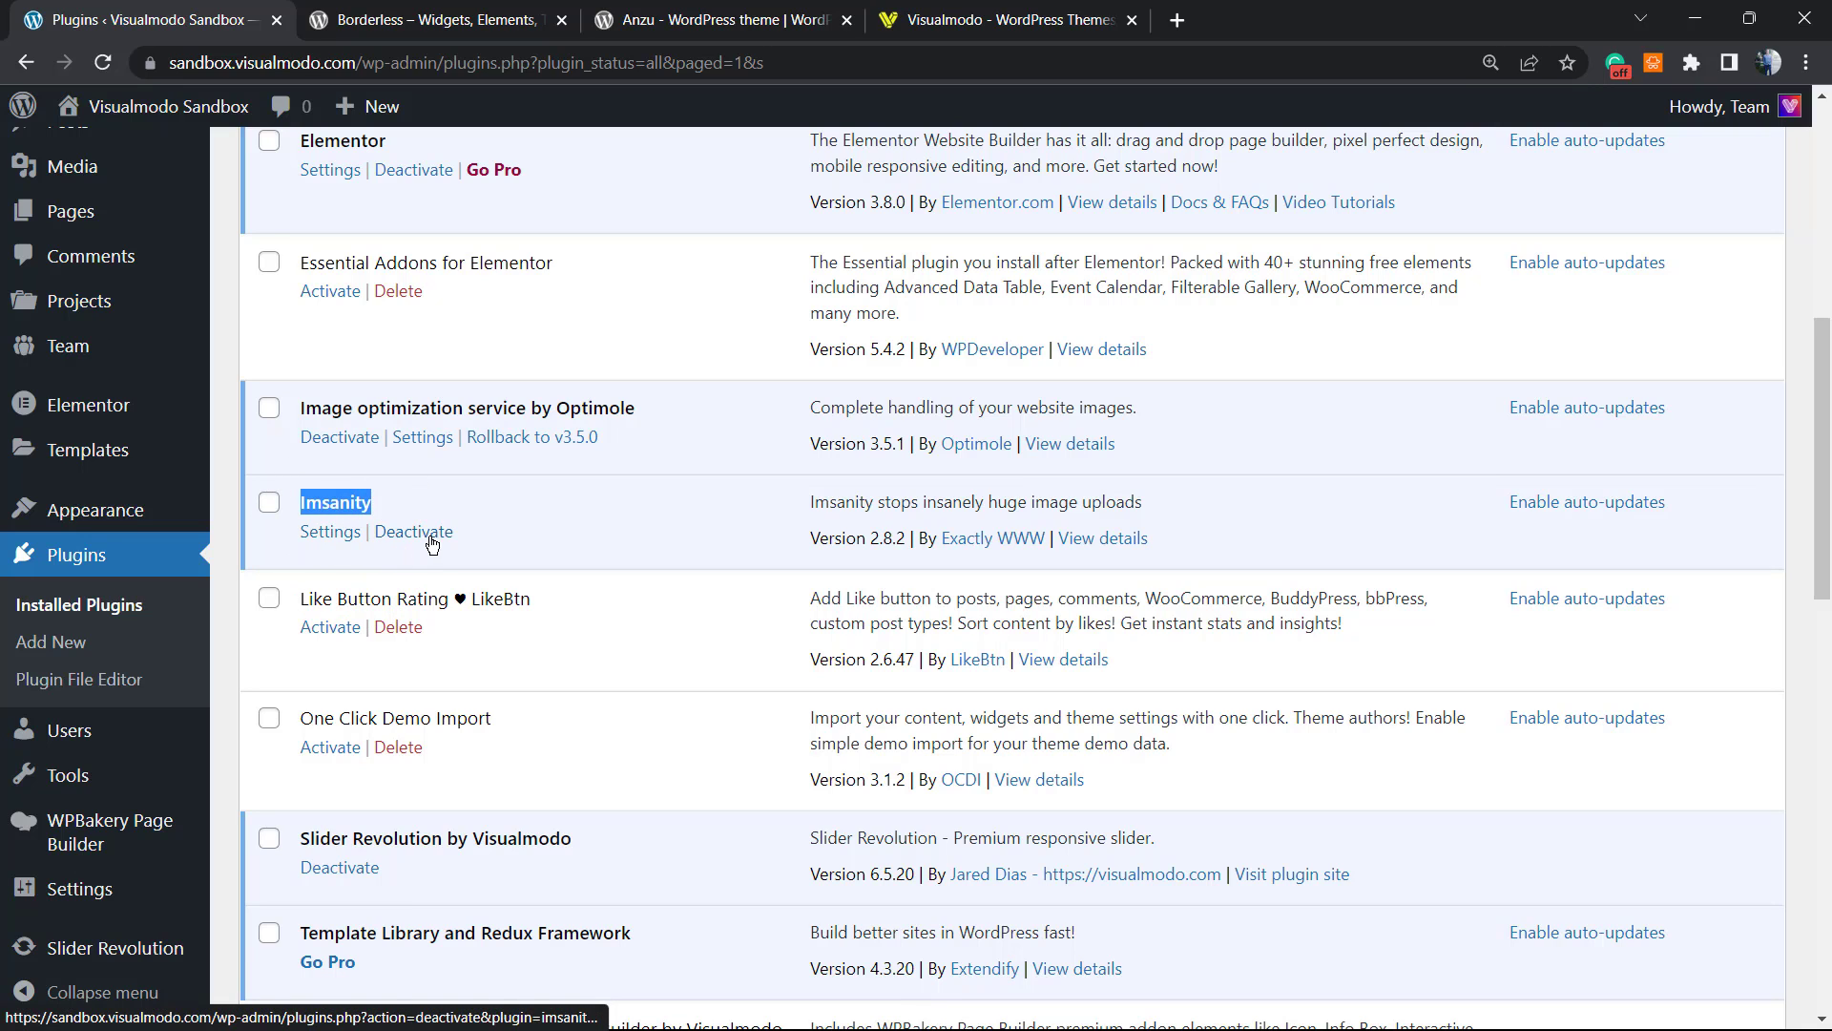
click(330, 532)
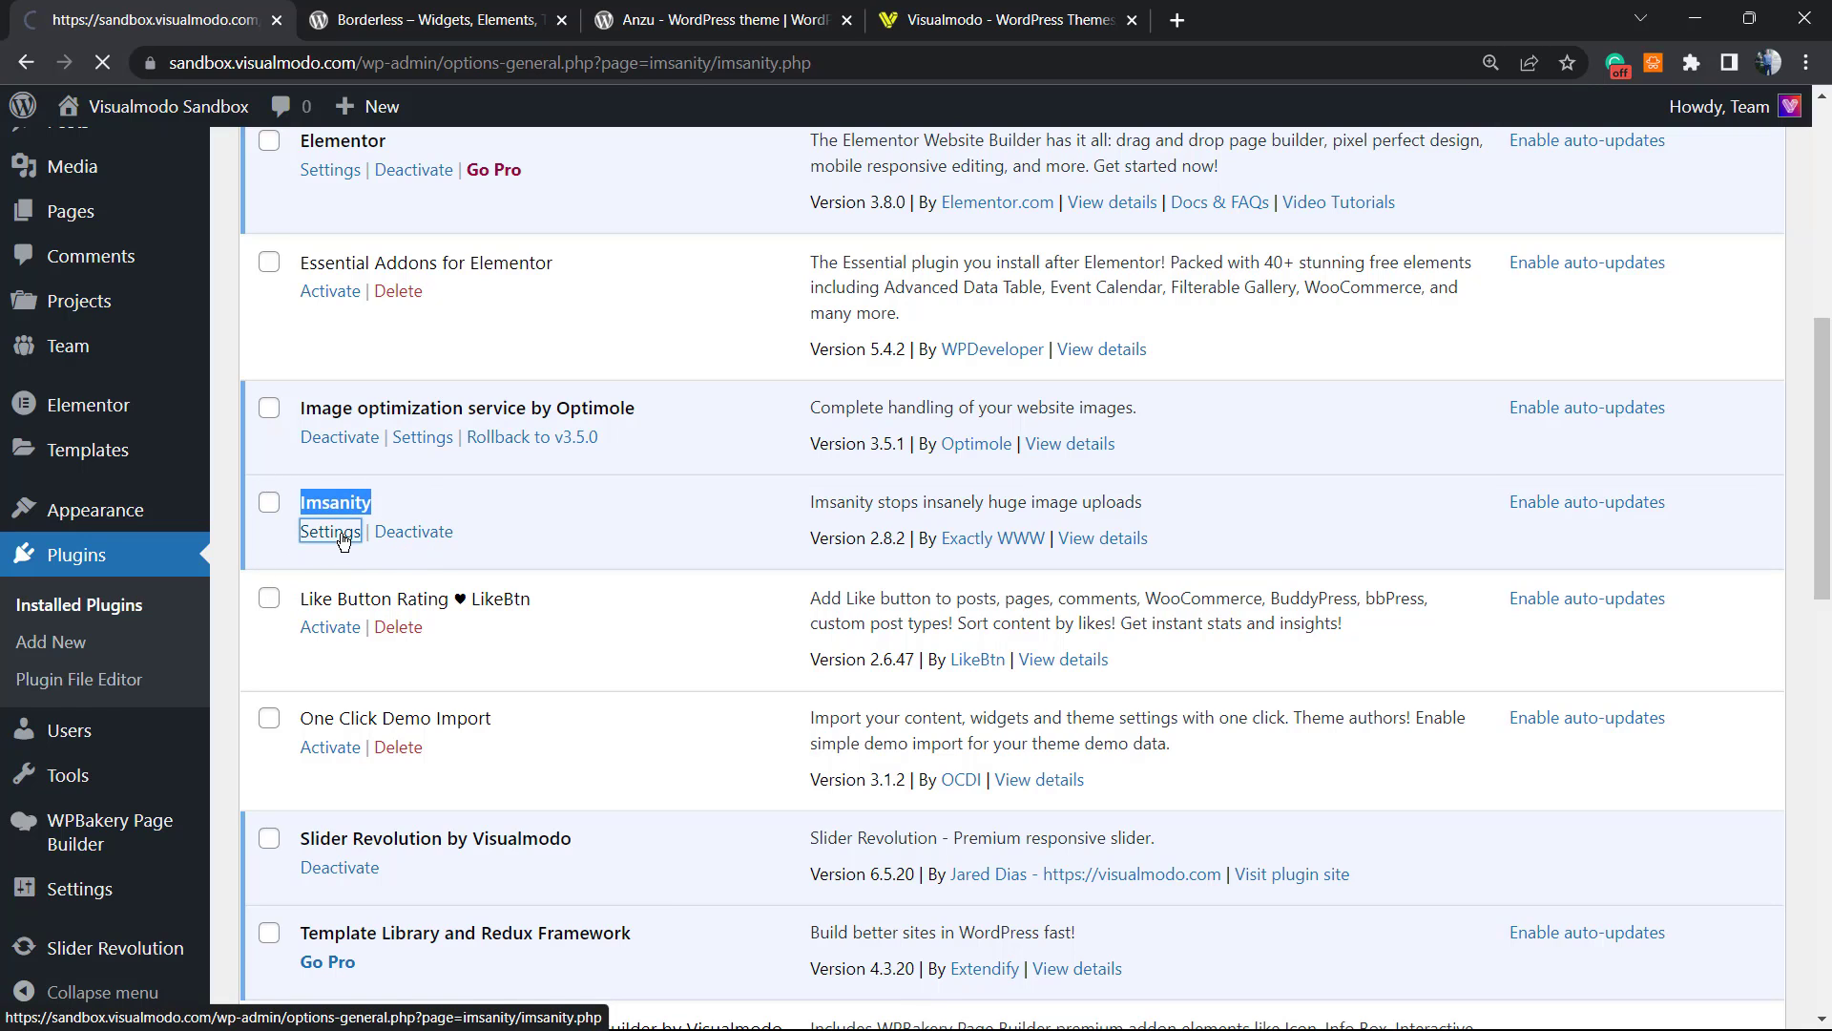
Step: Review the 1920-pixel limits and raise Imsanity's JPG quality to 90
click(331, 531)
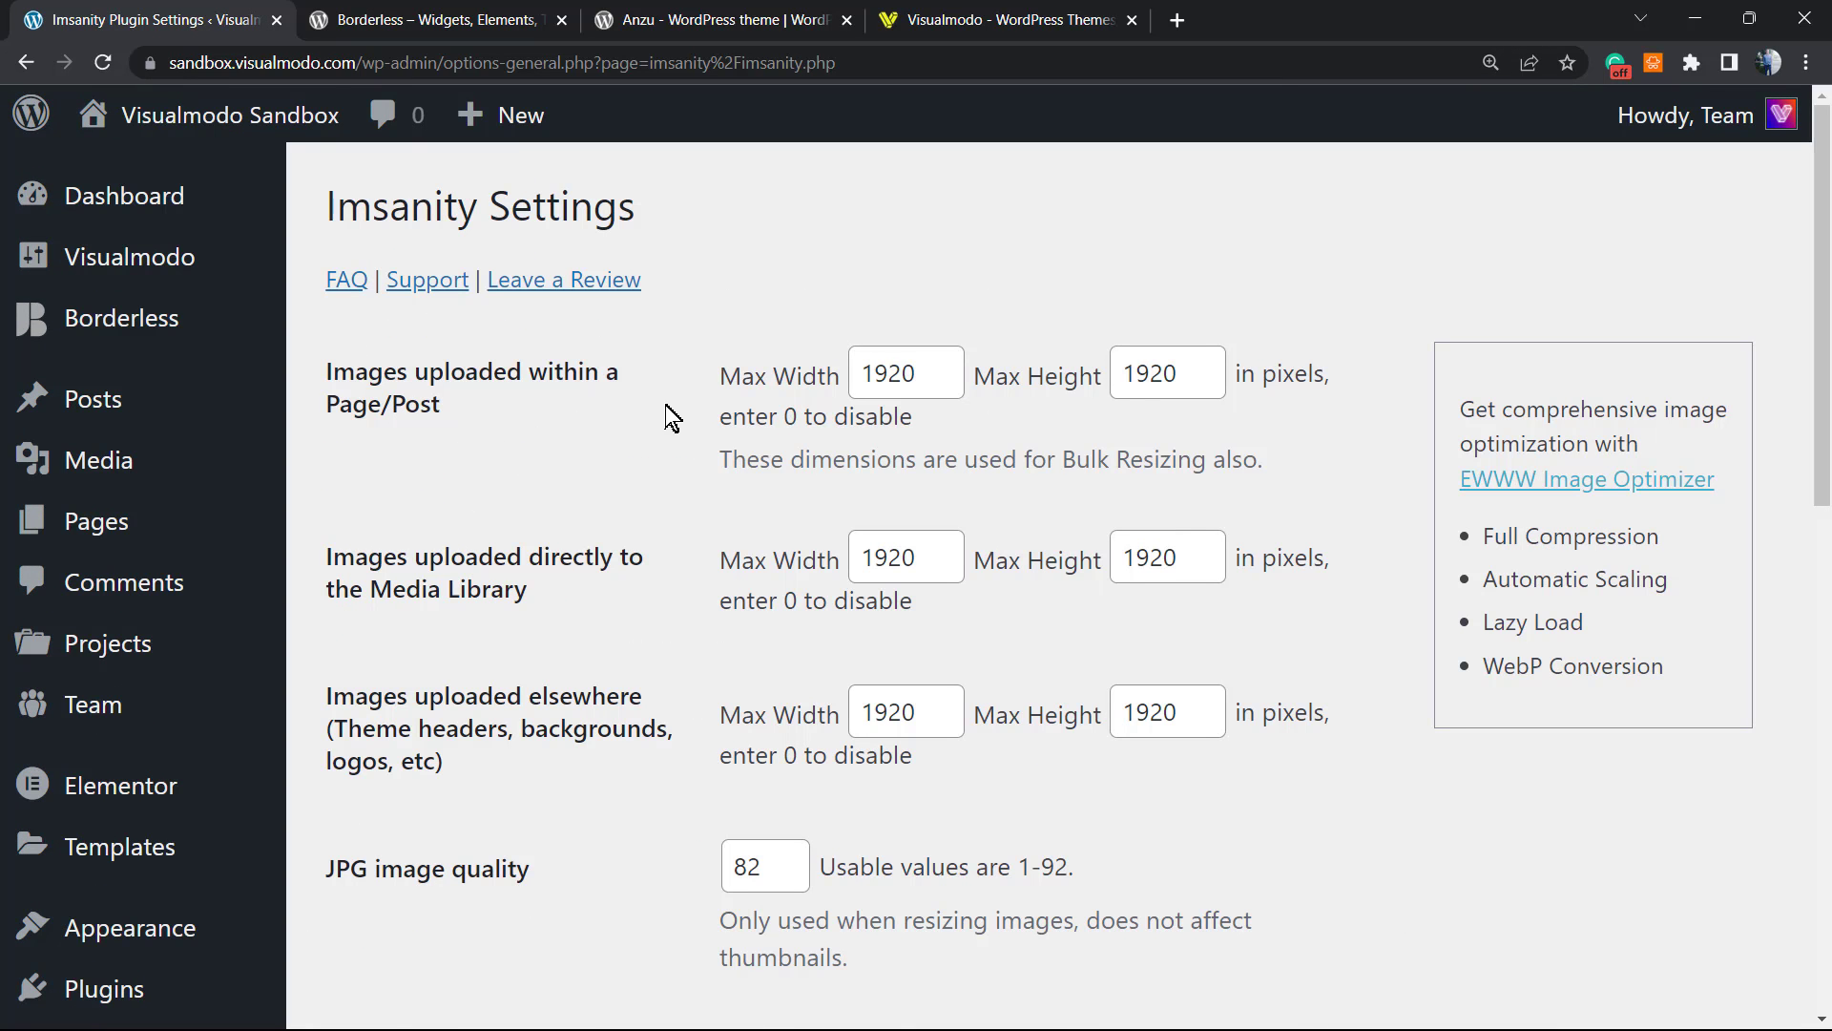
click(905, 372)
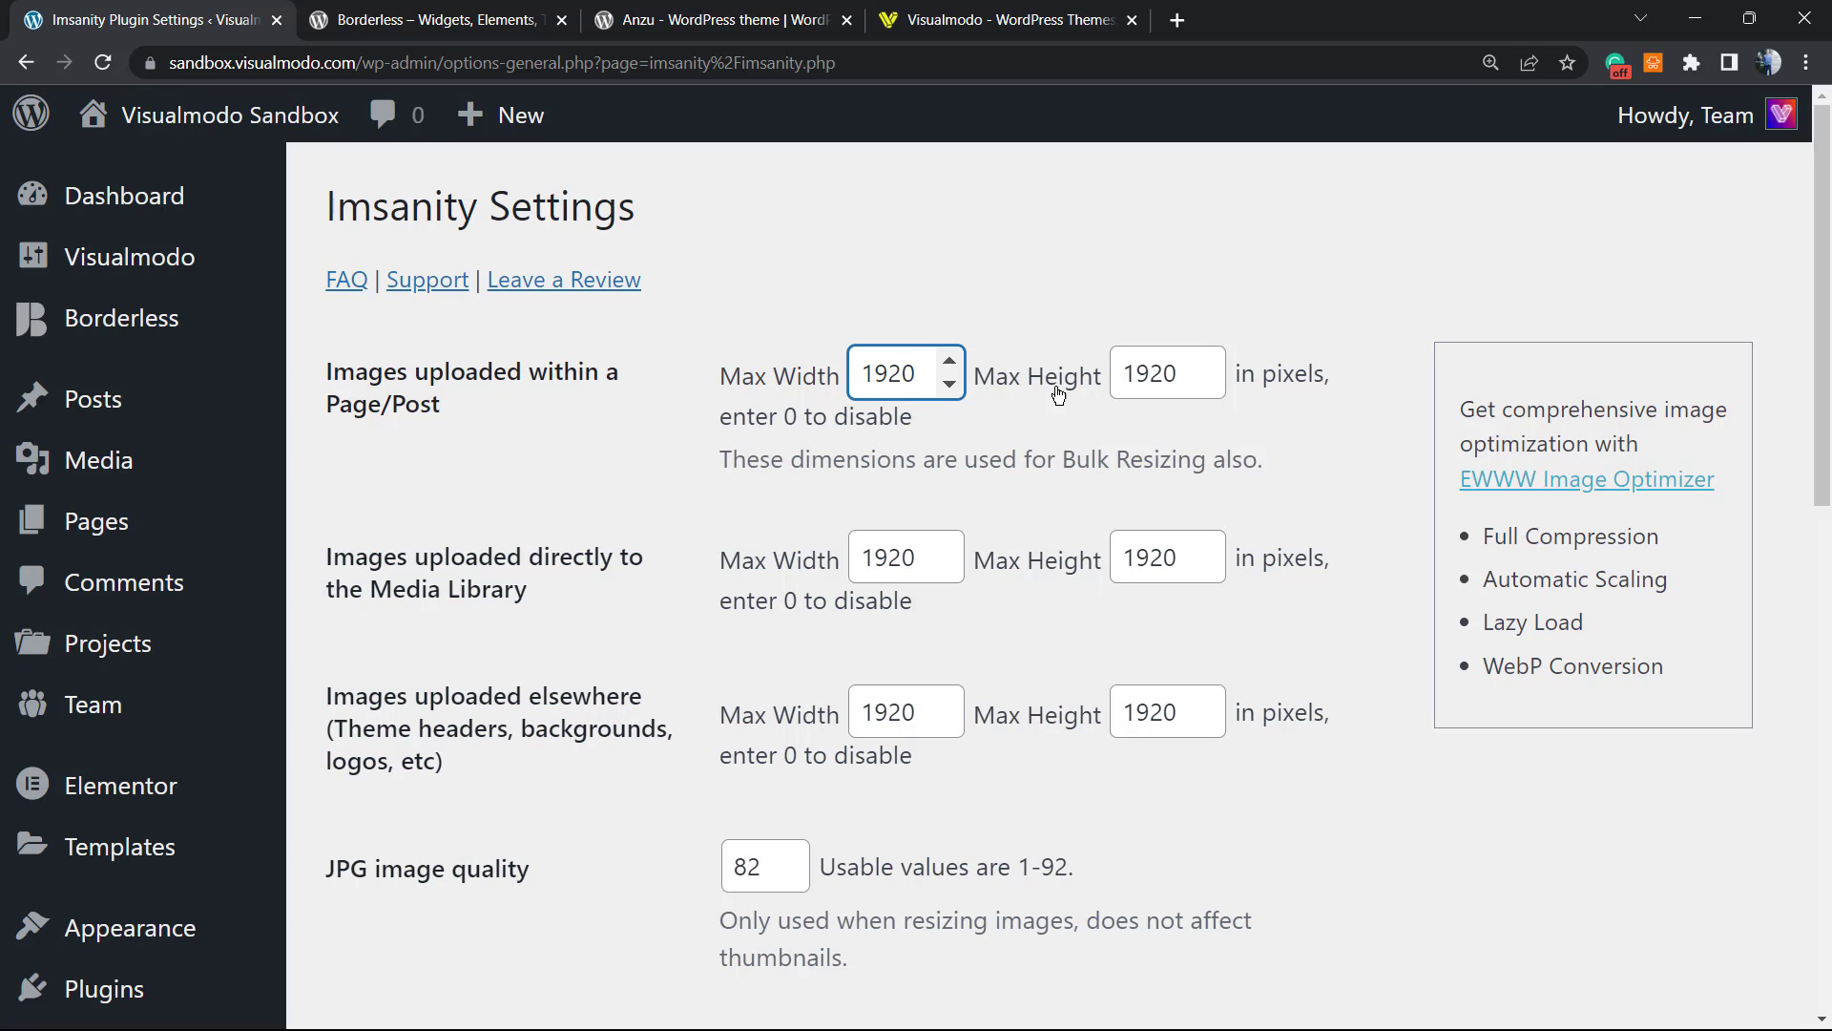
mouse_move(693, 456)
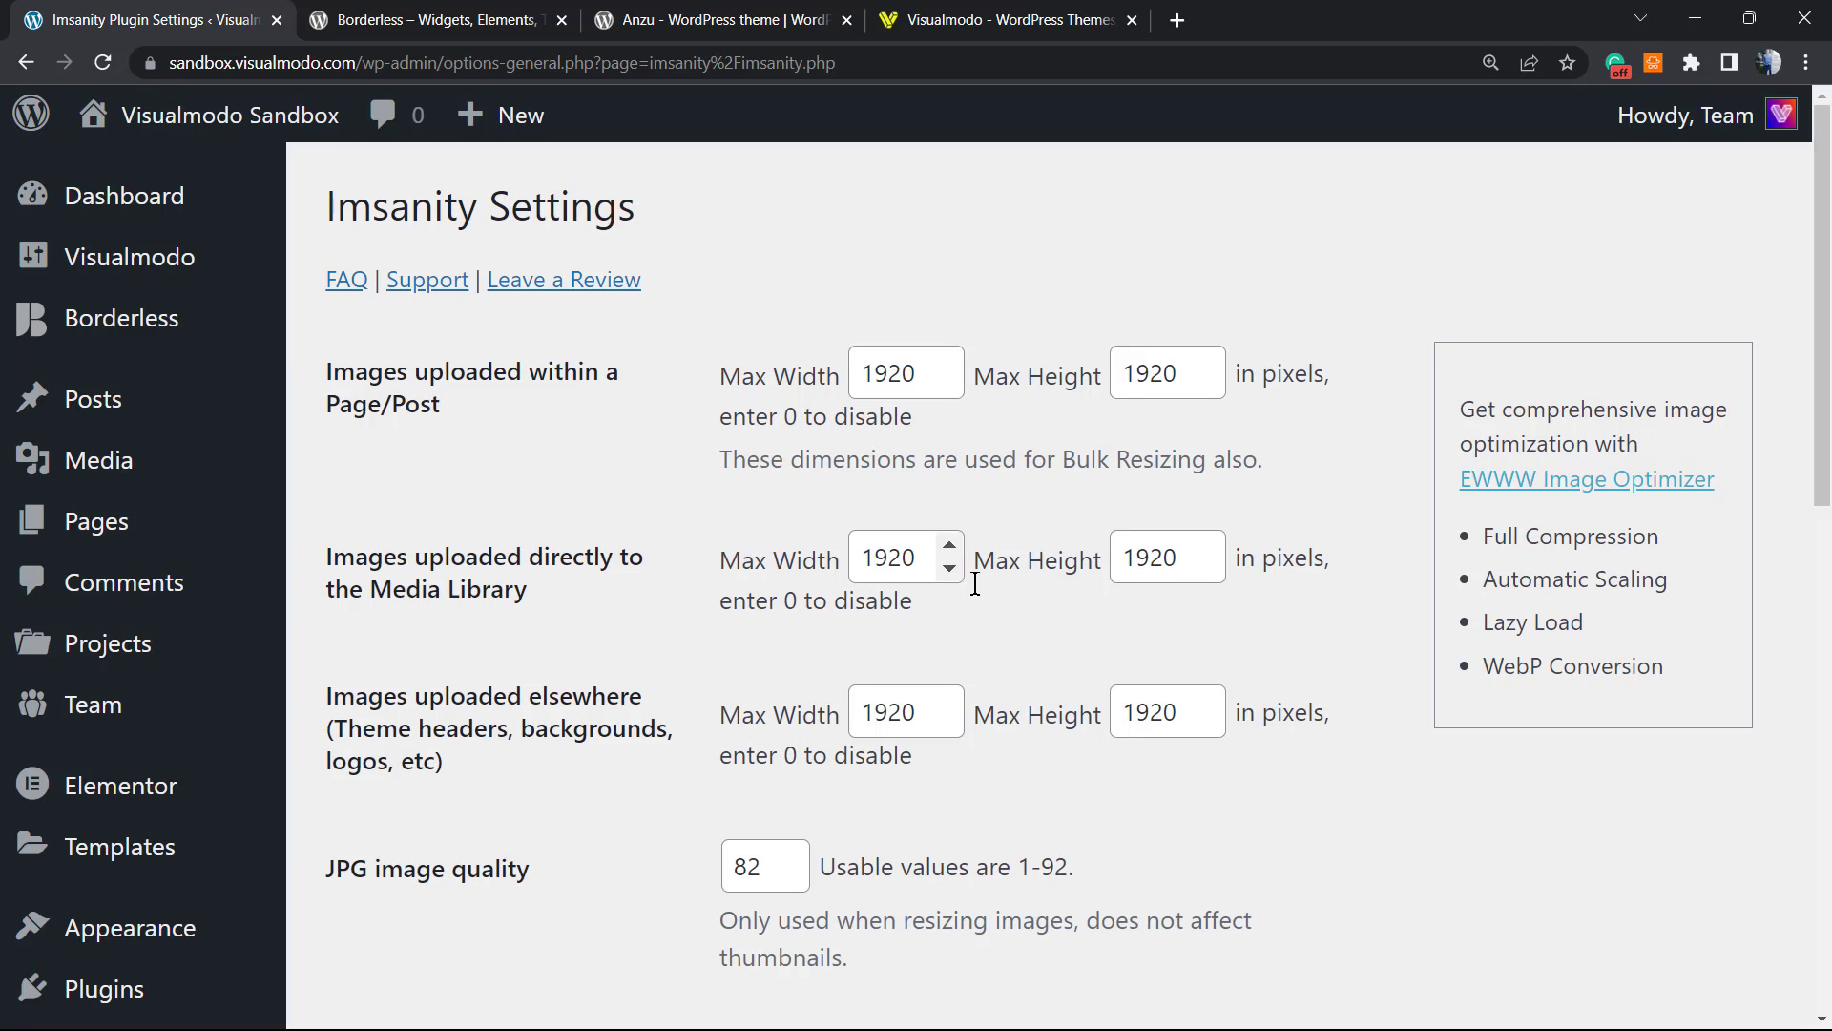
mouse_move(428, 712)
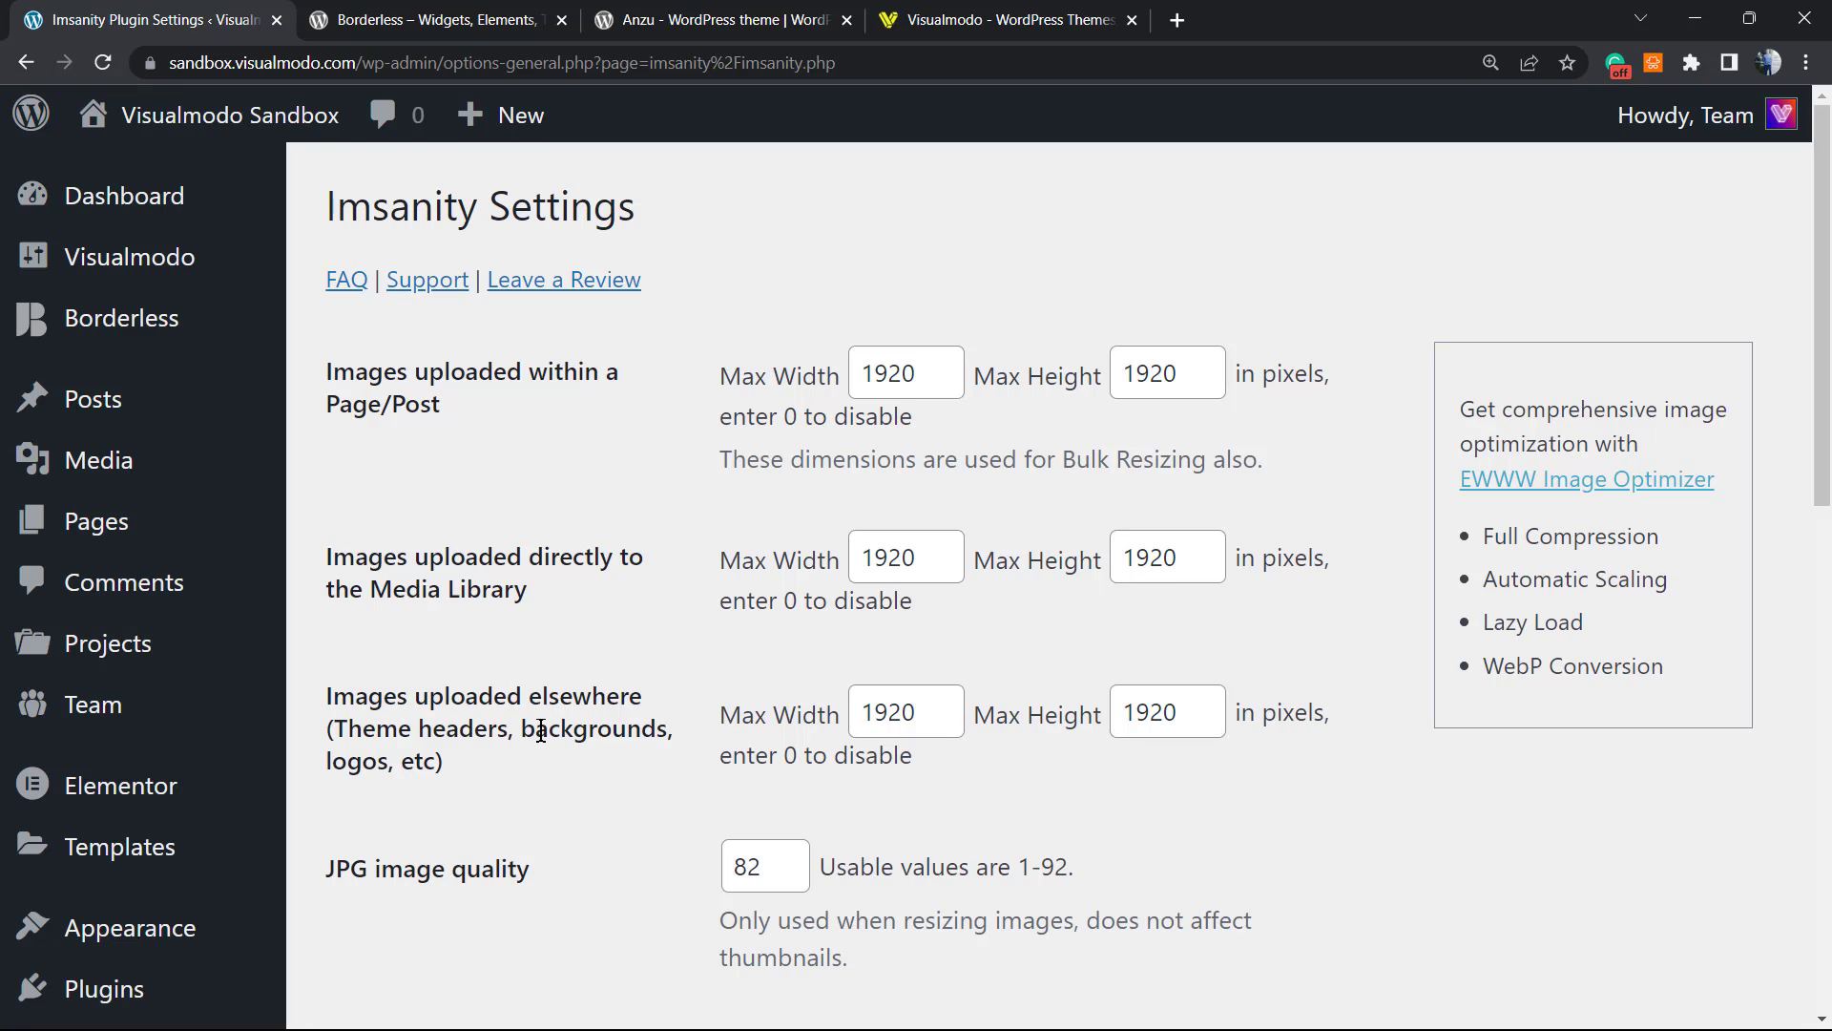
scroll(down, 3)
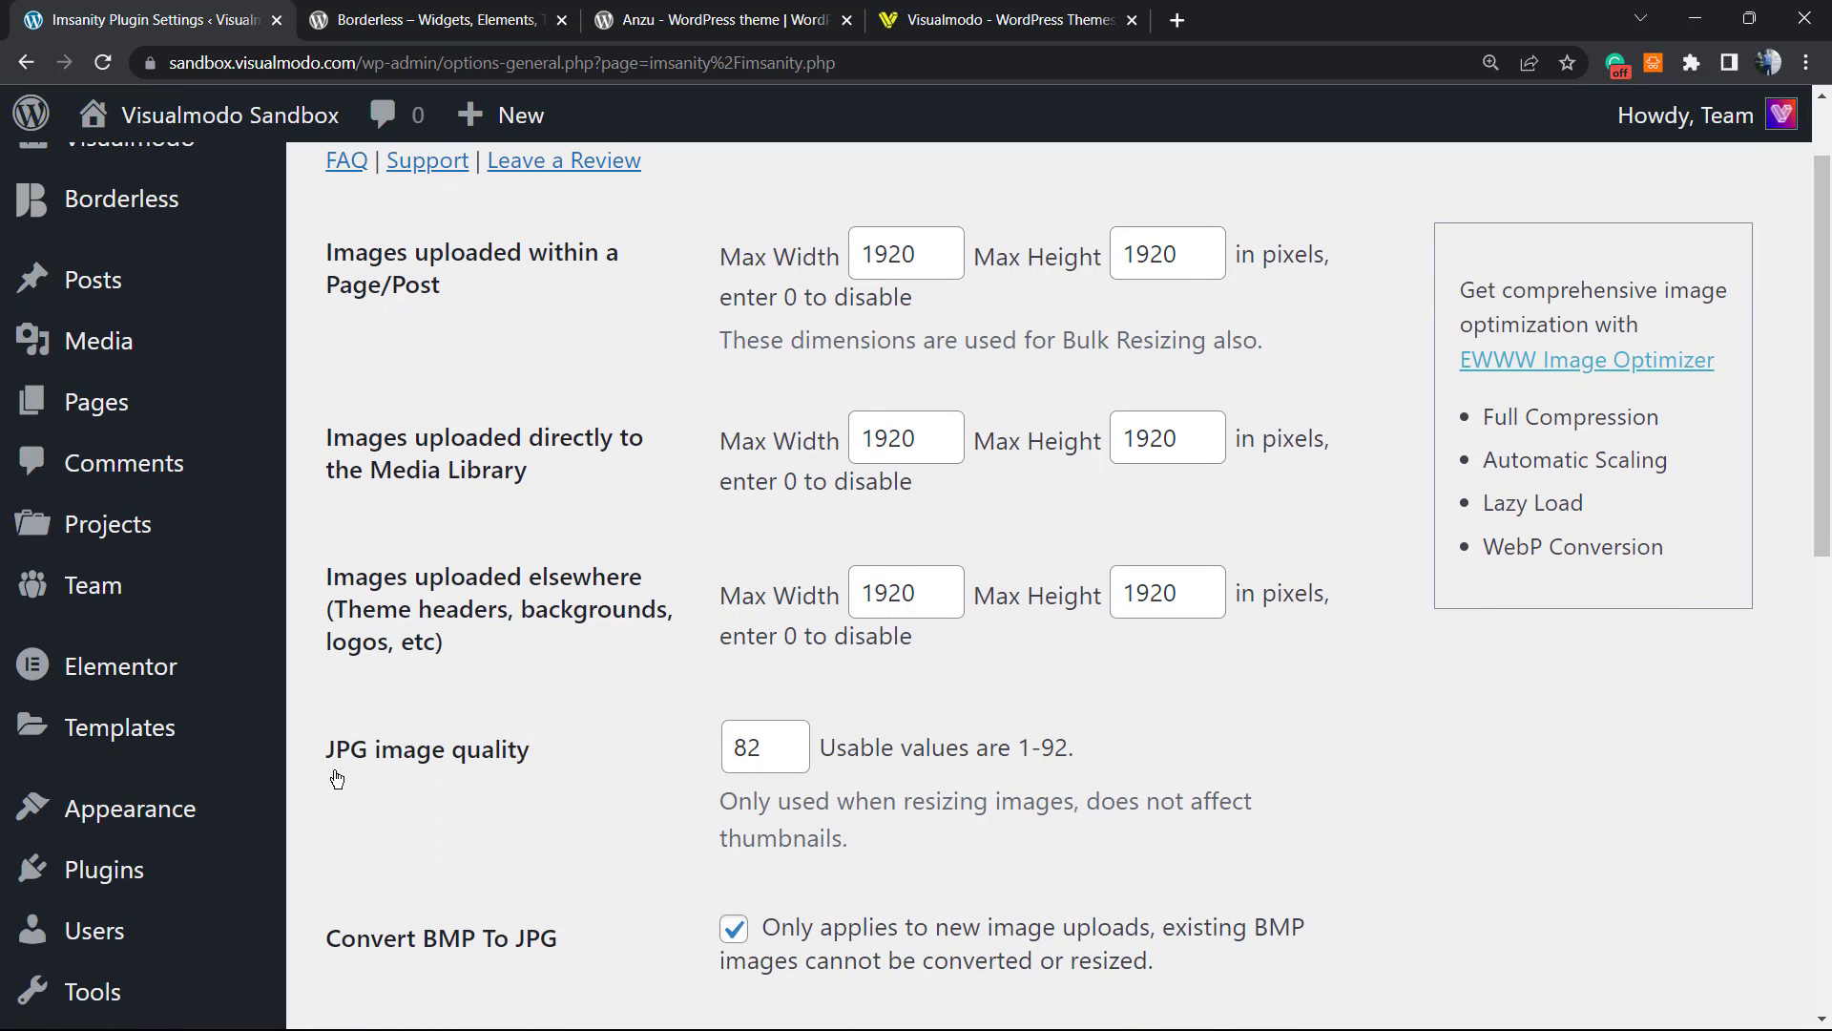
mouse_move(491, 780)
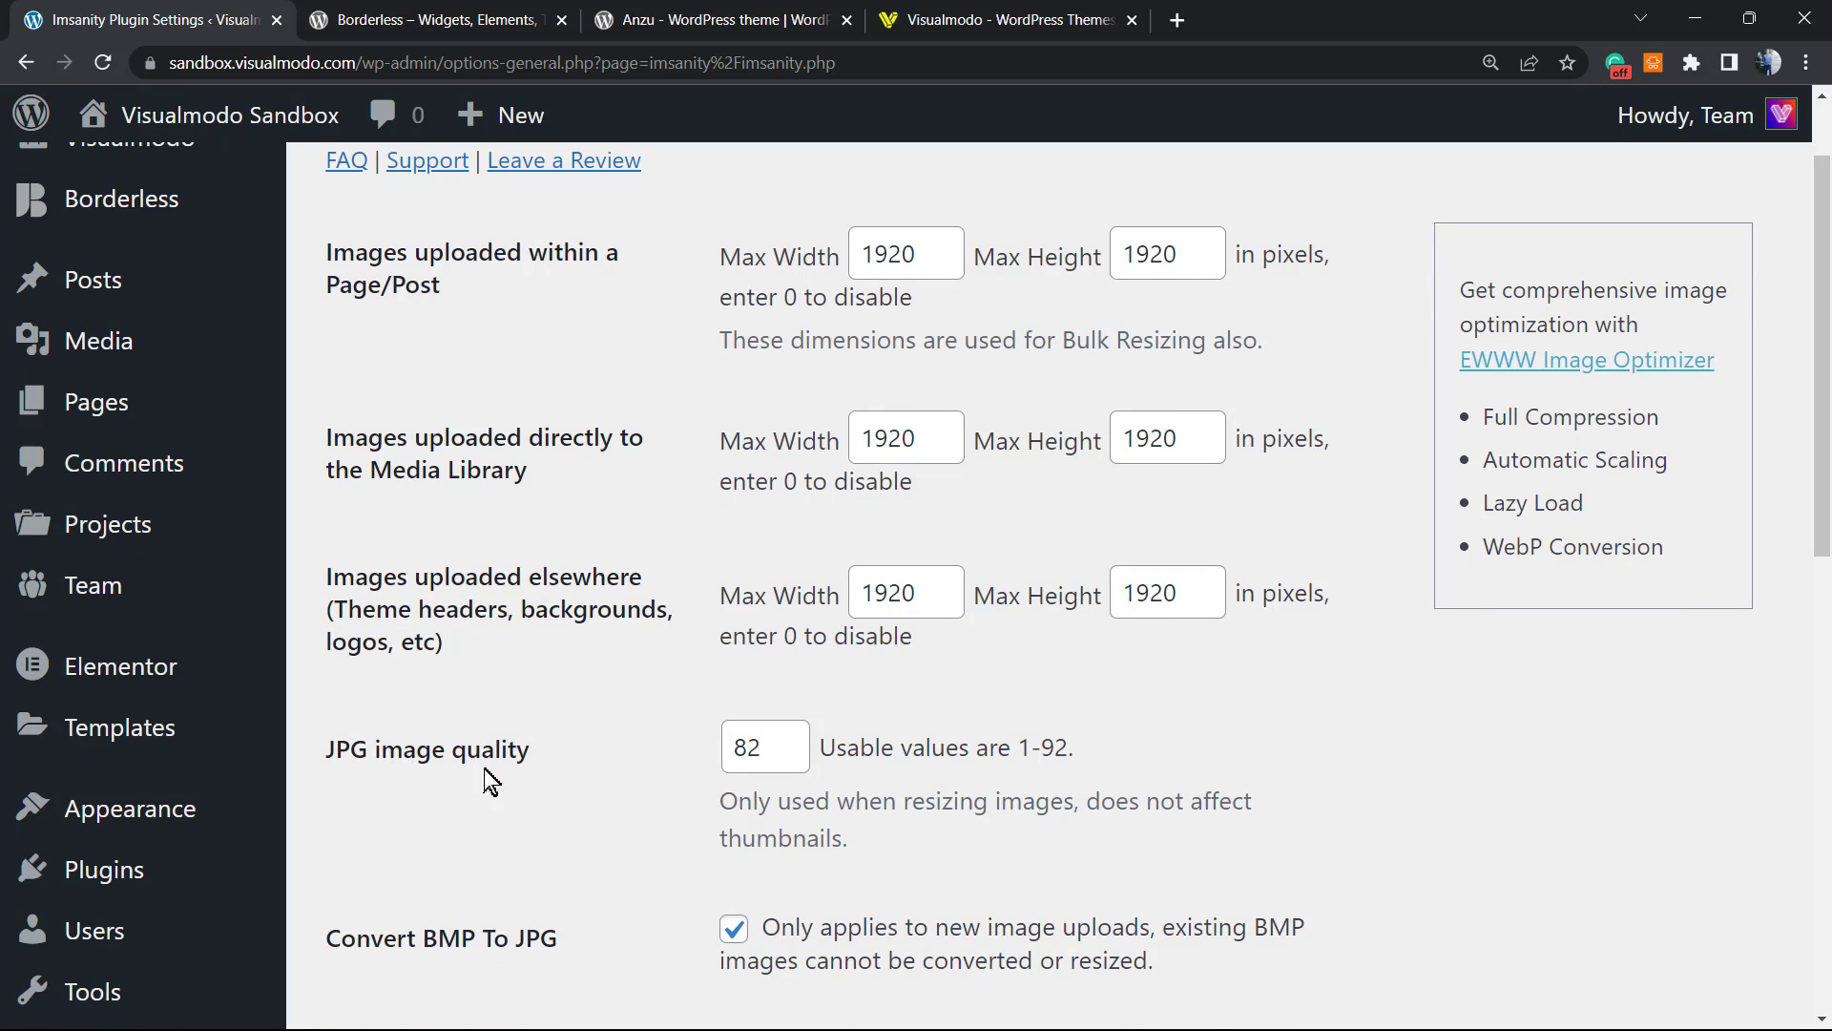
scroll(down, 3)
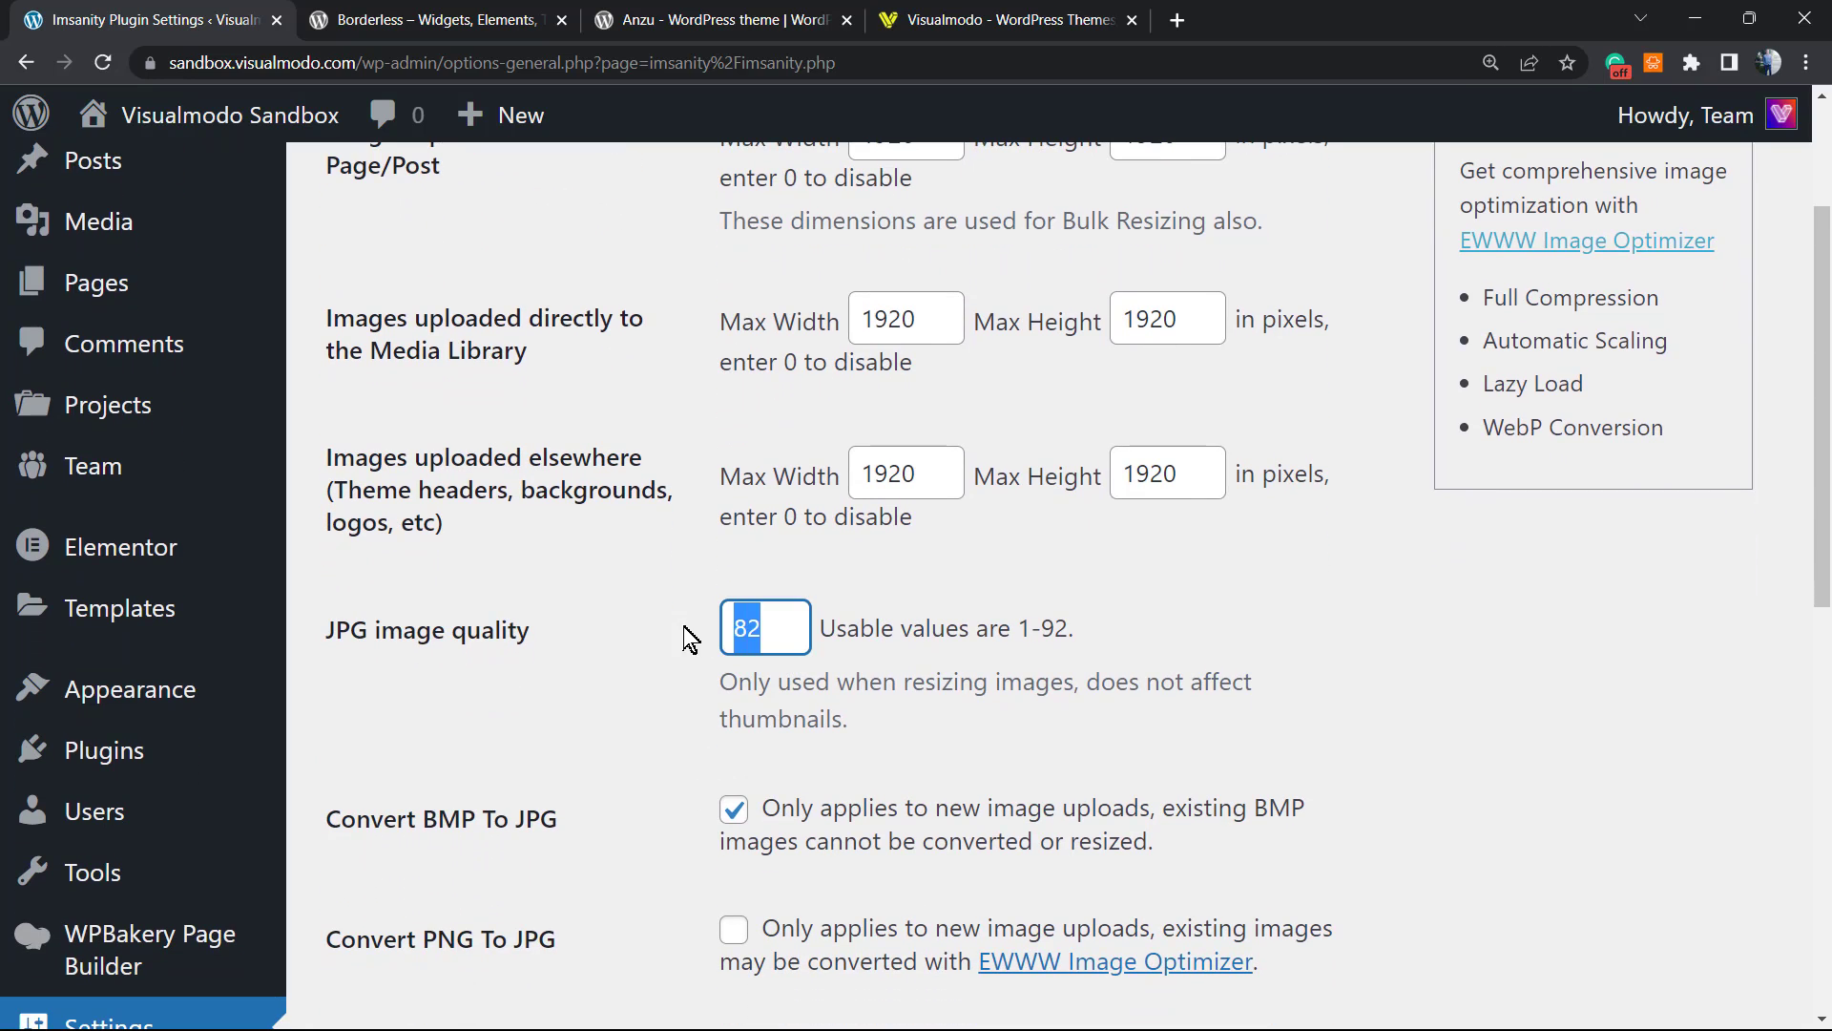
mouse_move(665, 641)
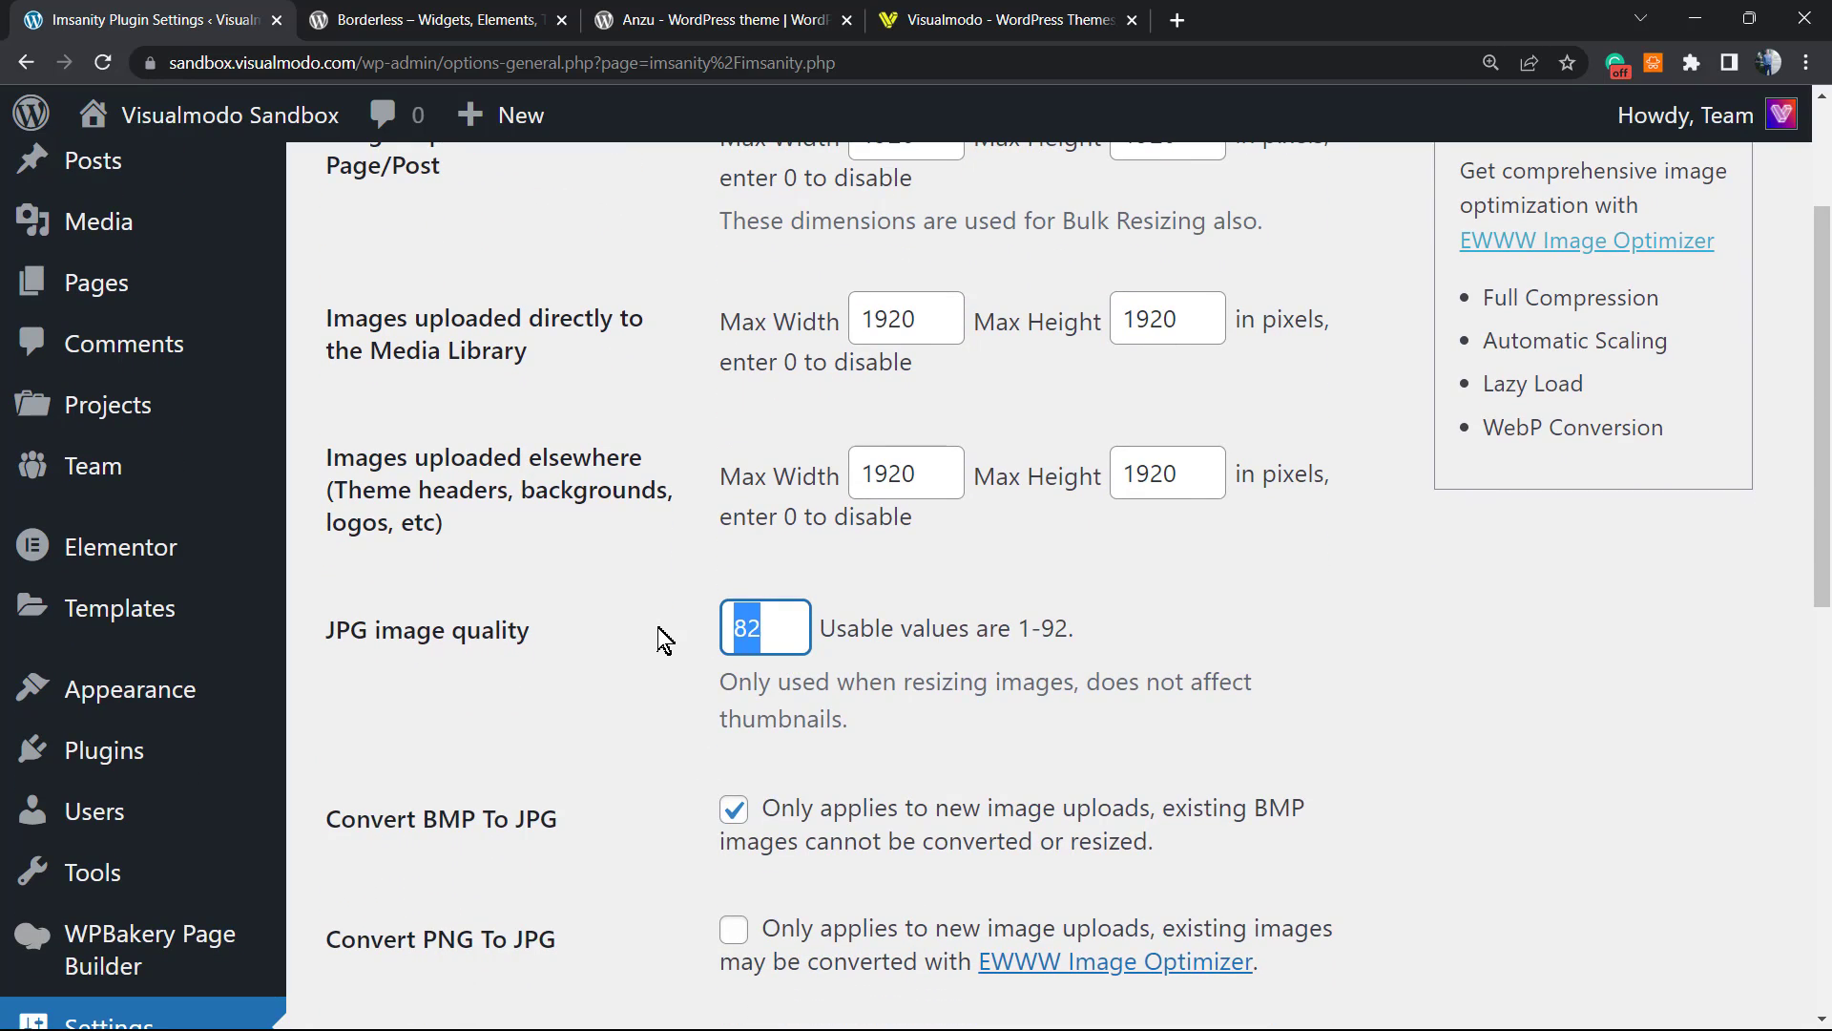
text(0)
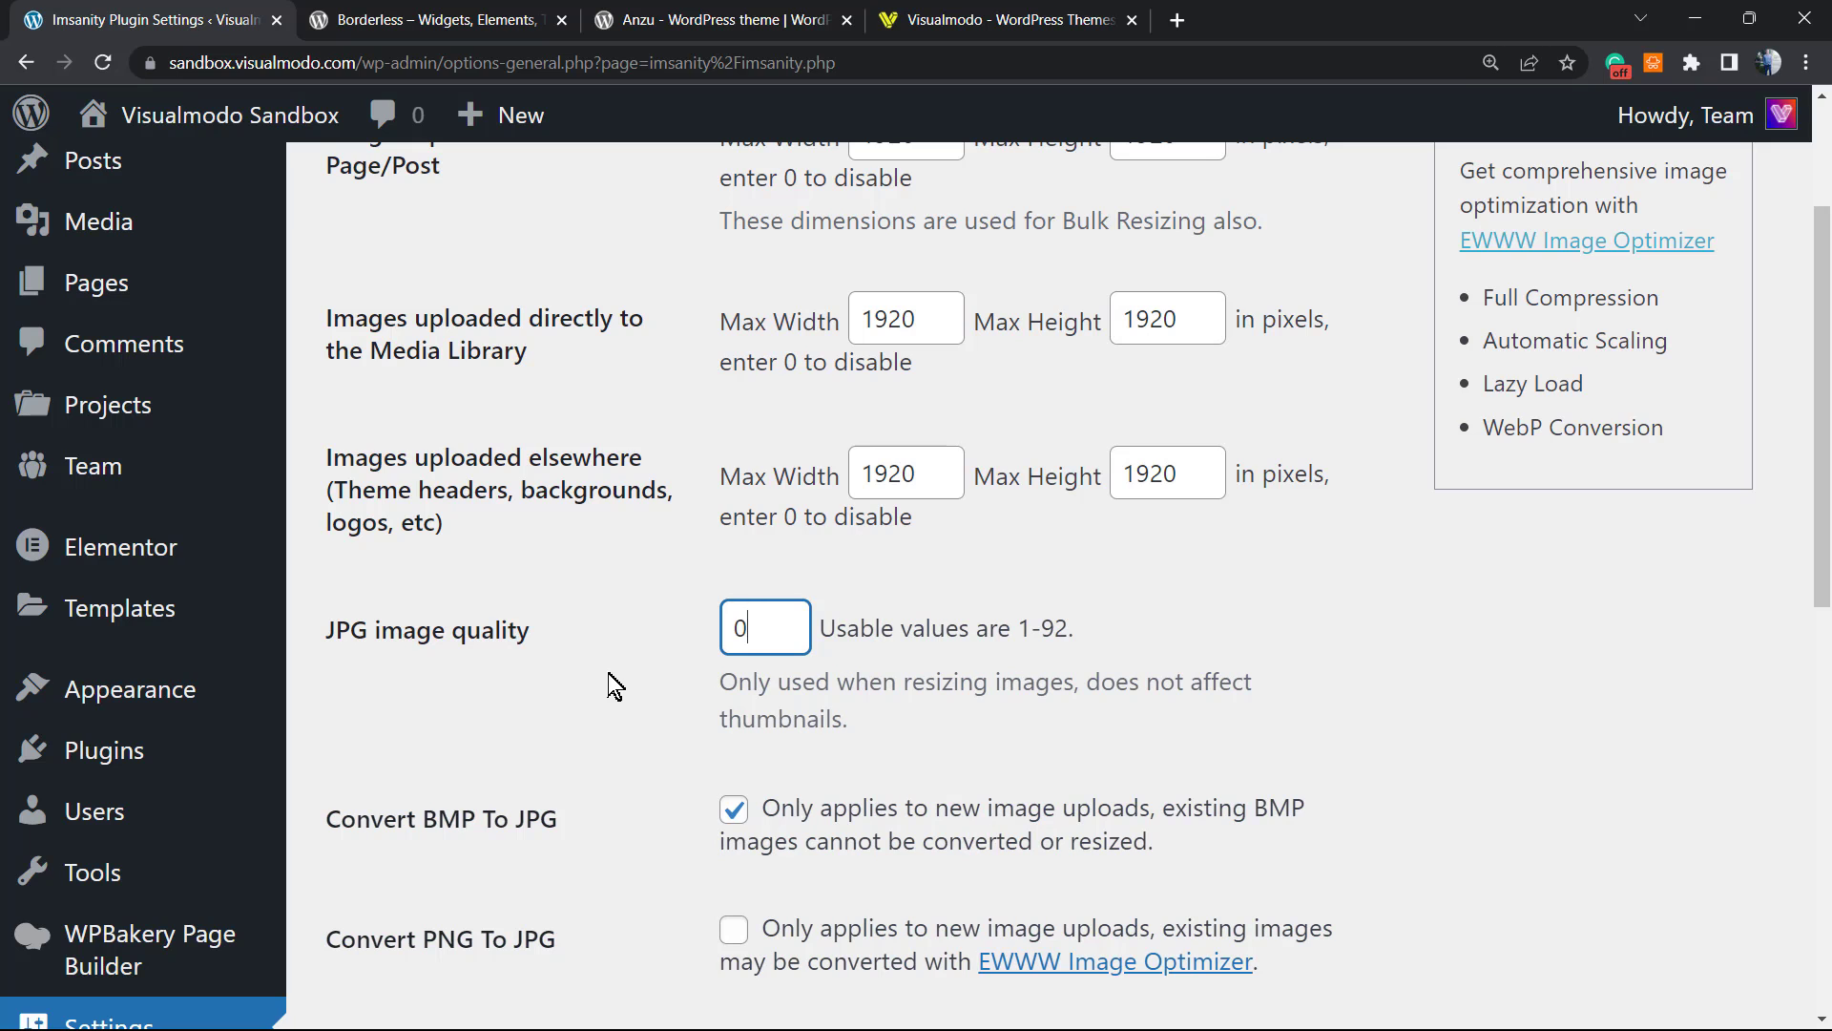
text(9)
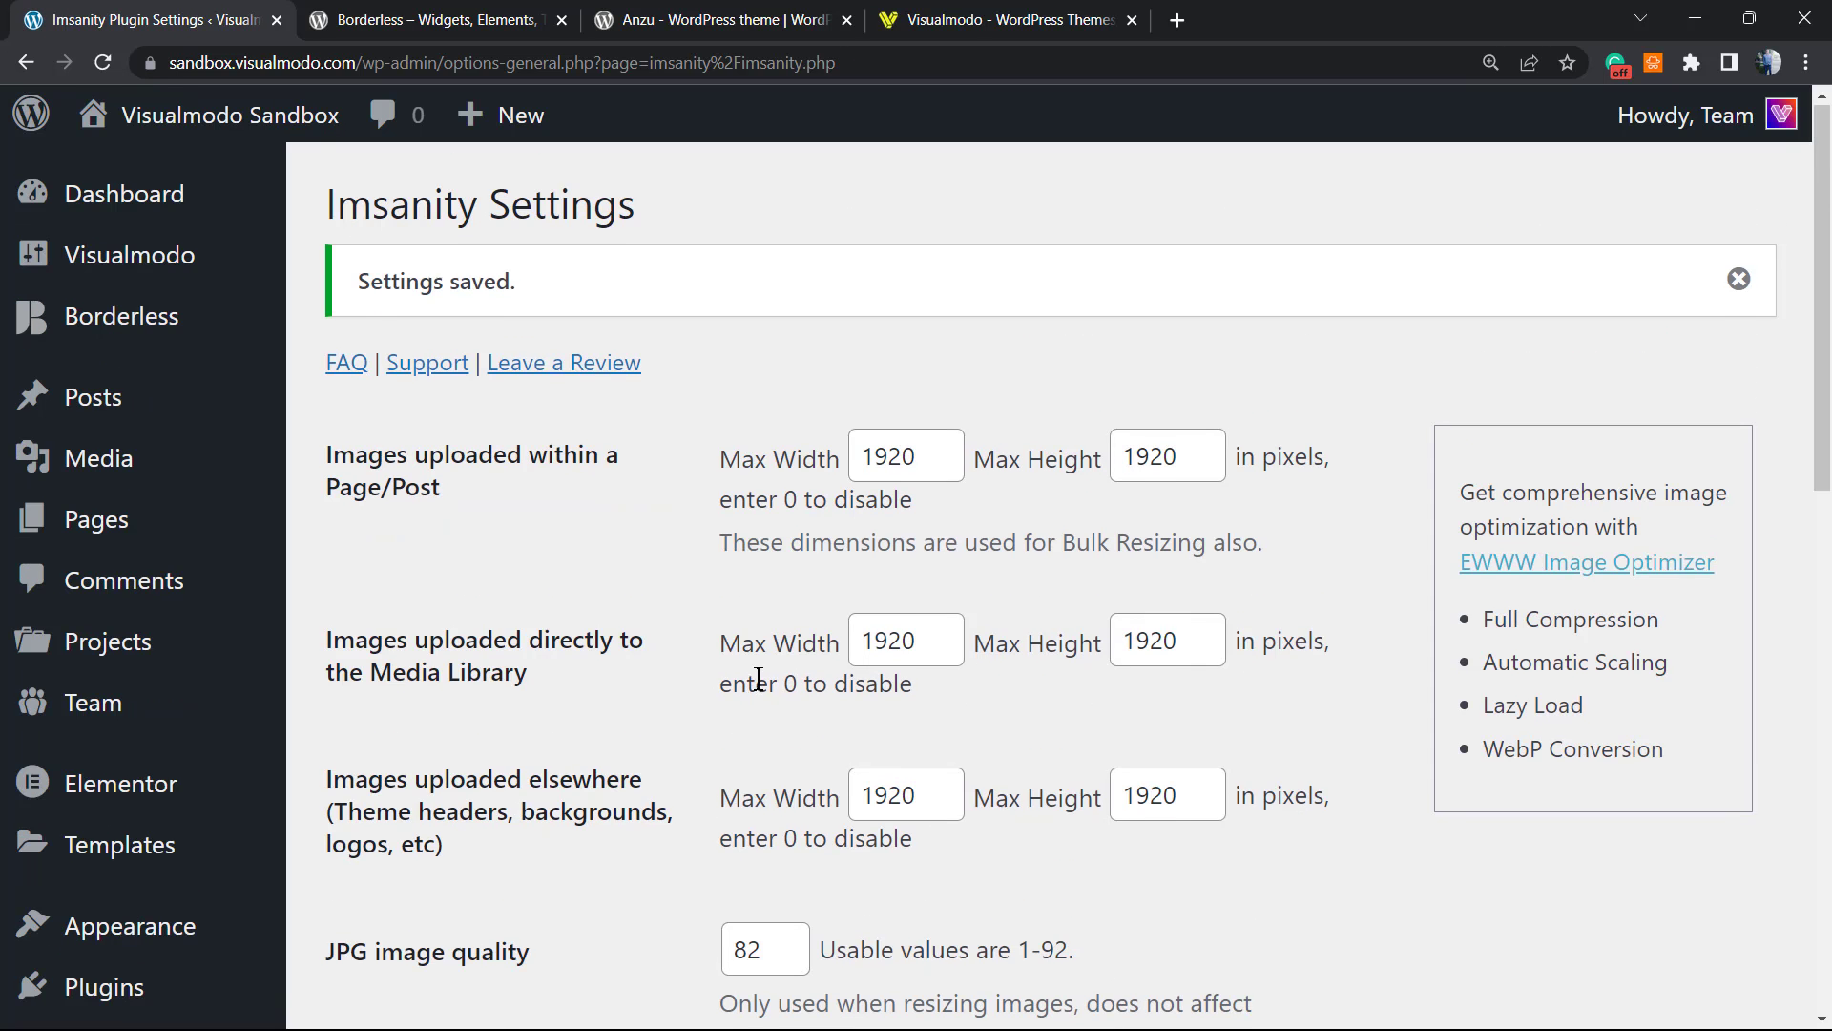
scroll(down, 3)
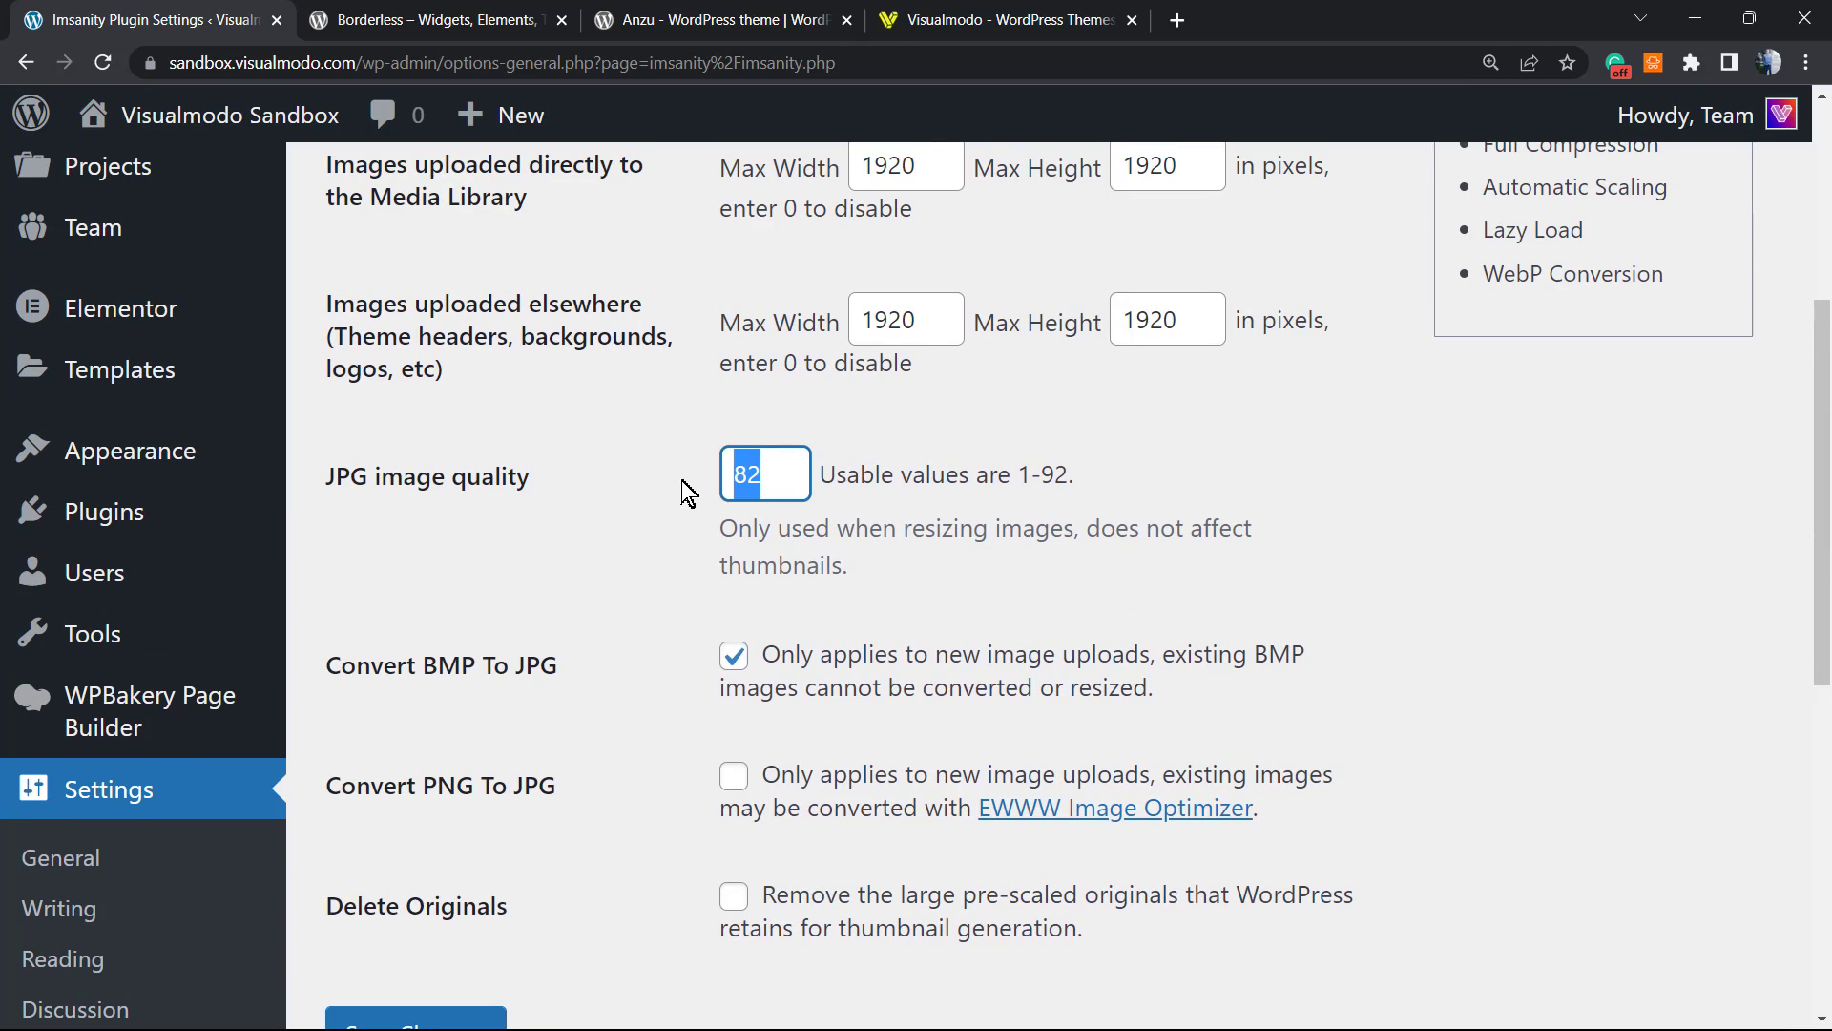
text(90)
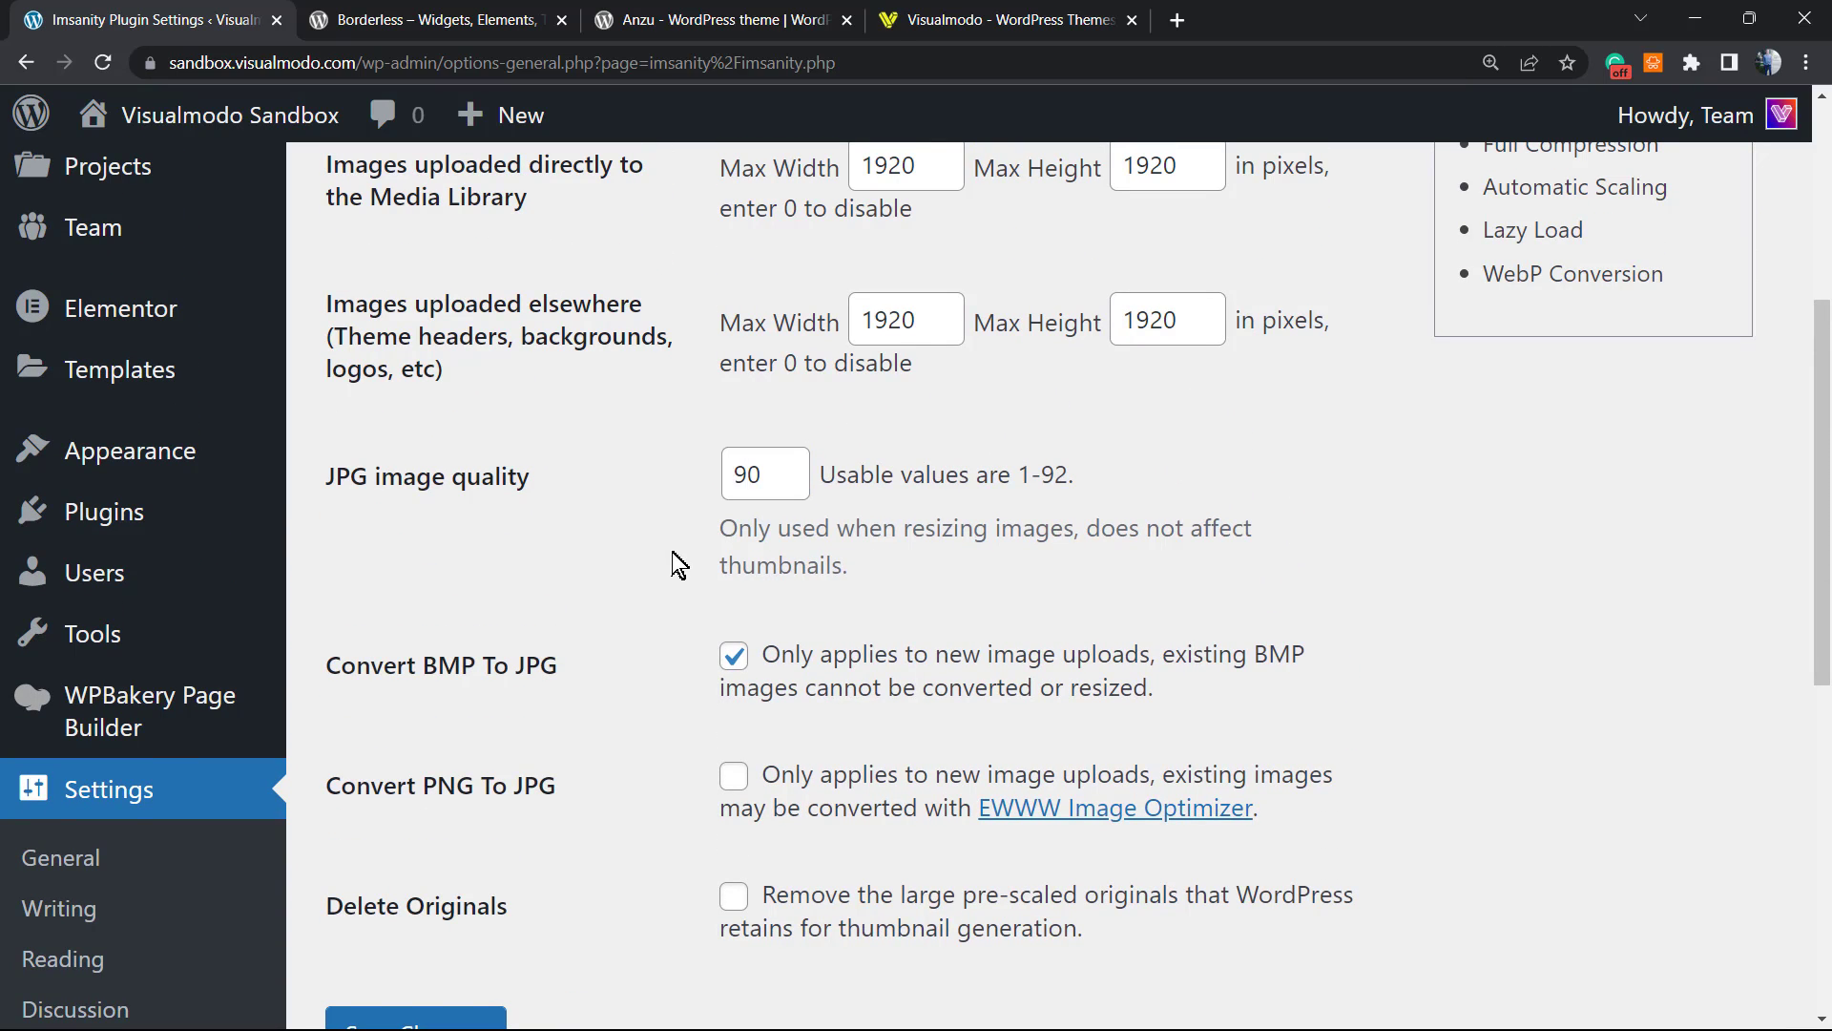
mouse_move(887, 678)
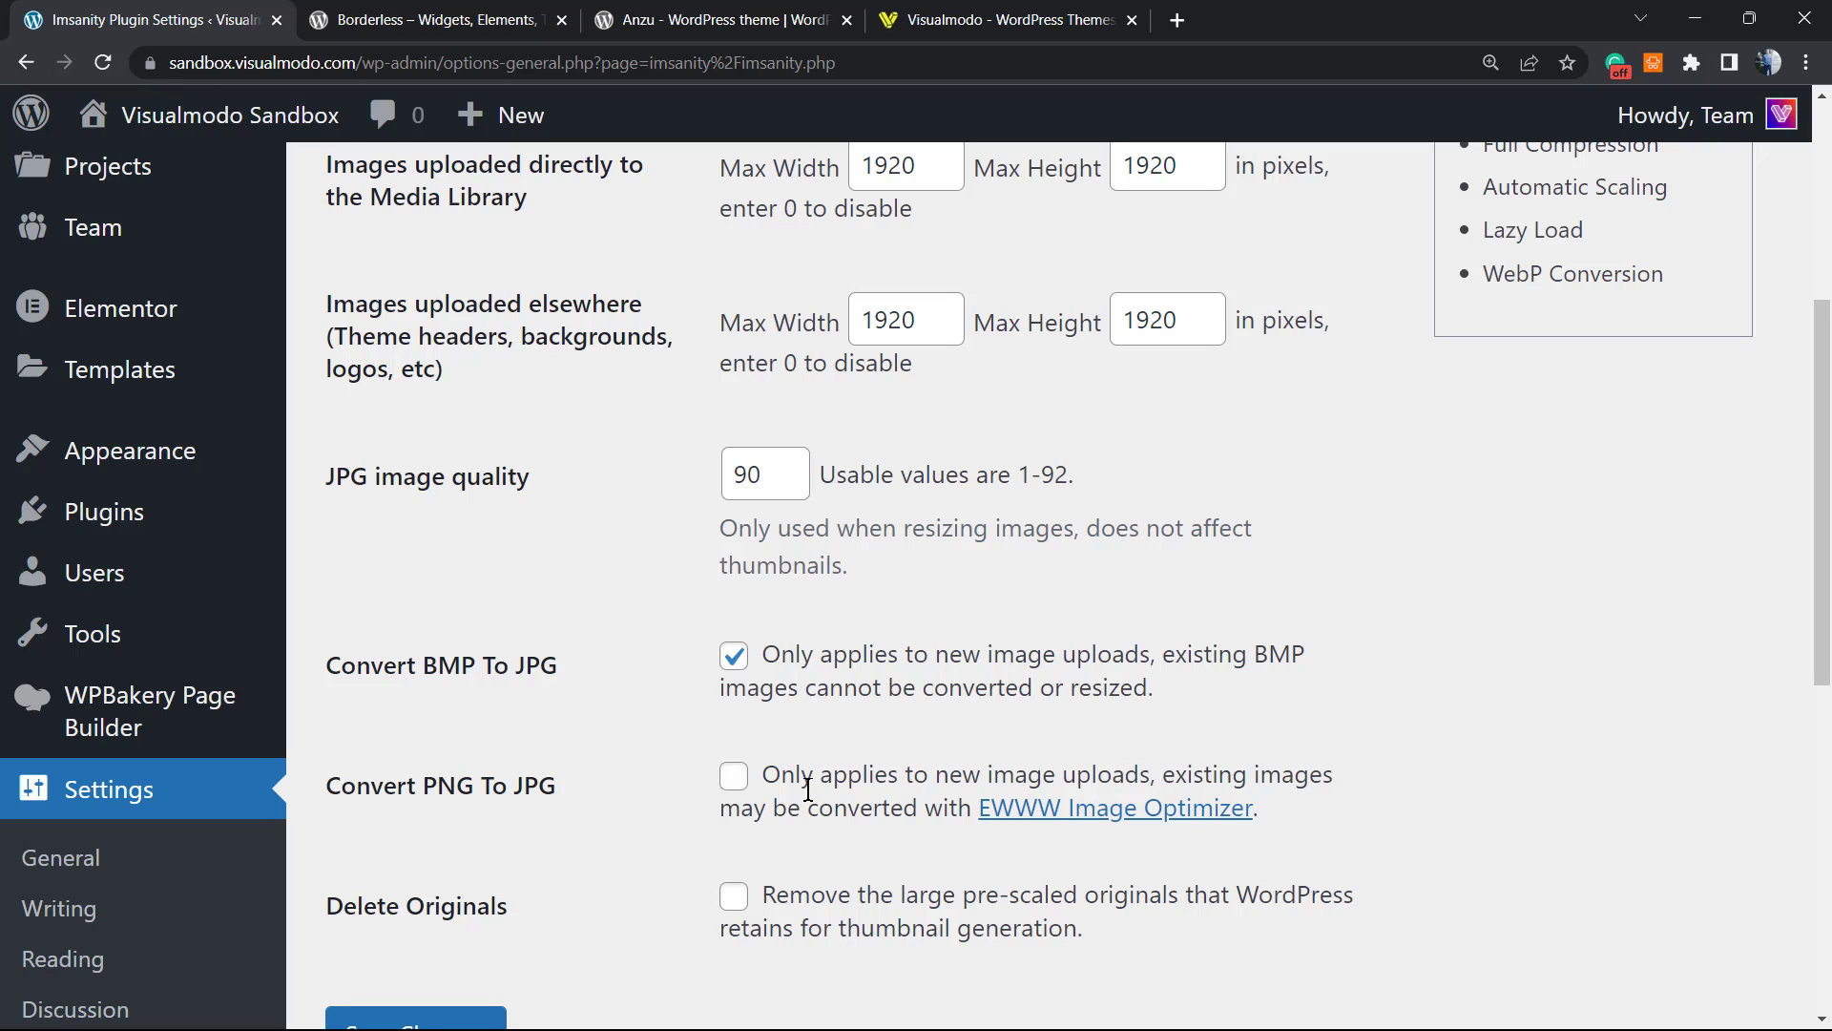
Step: Save the Imsanity settings and confirm the Settings saved notice
scroll(down, 3)
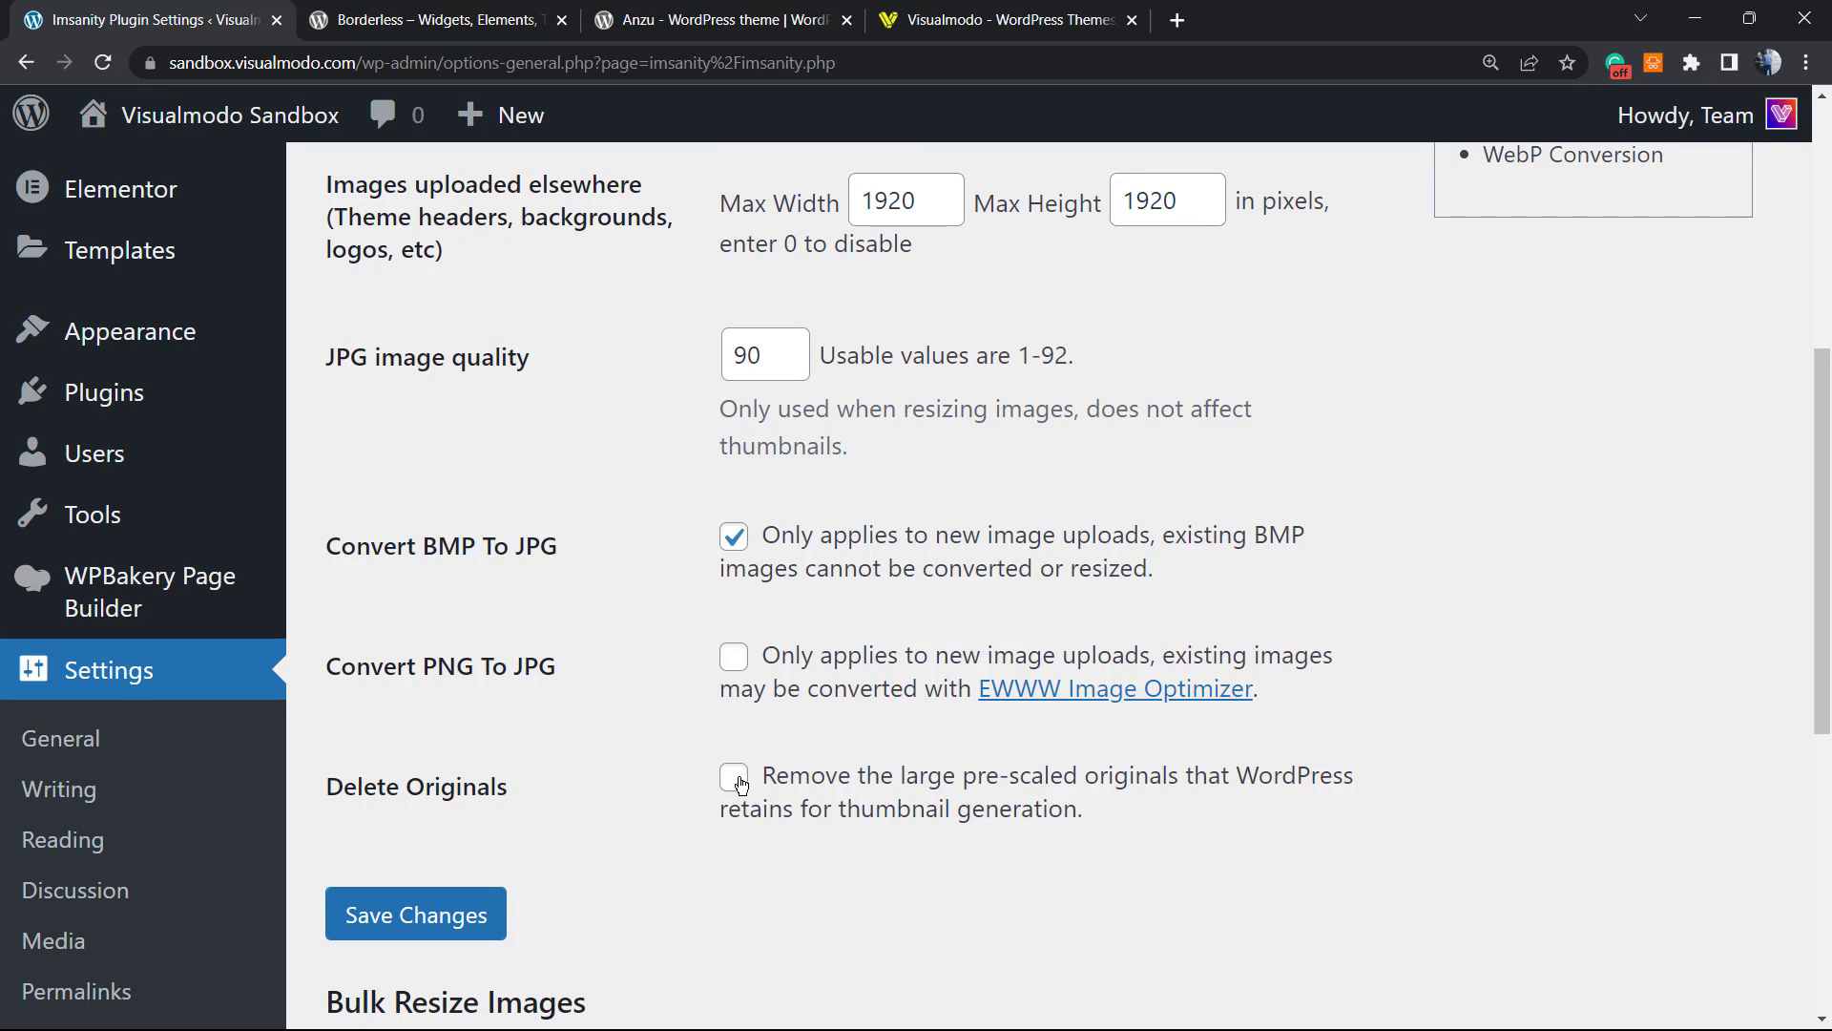
scroll(up, 3)
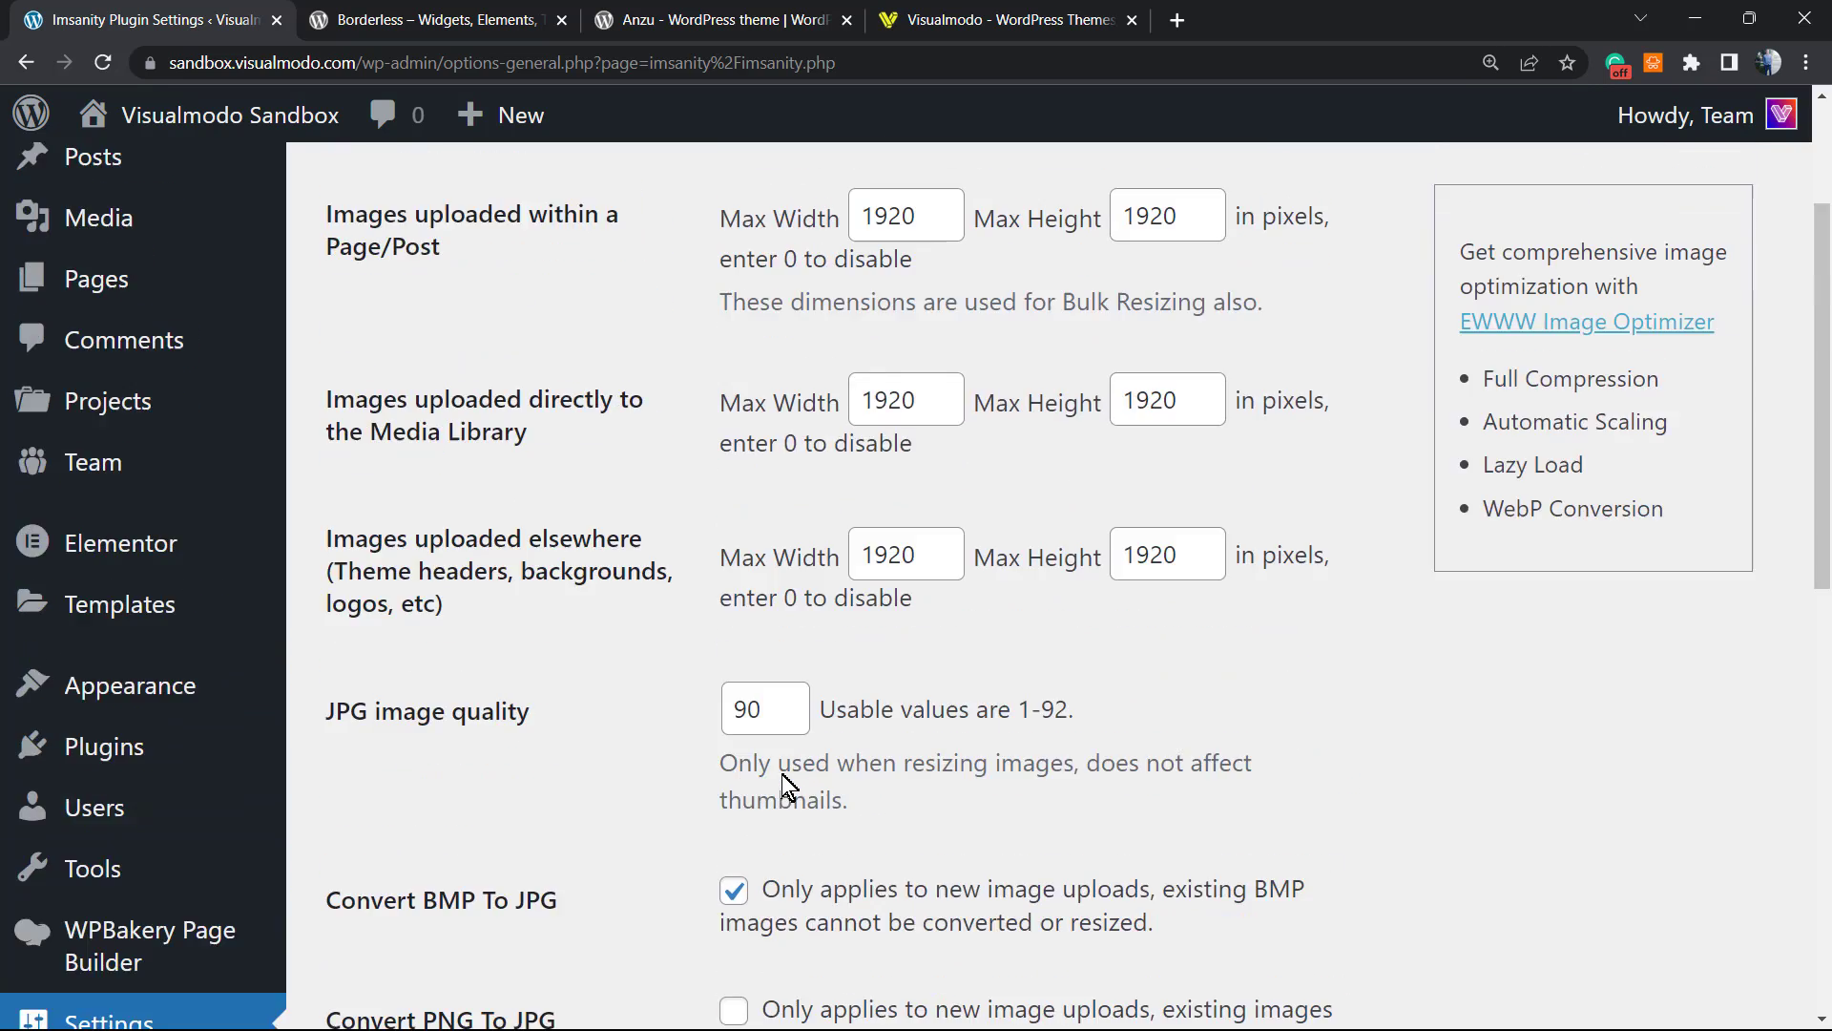
scroll(up, 3)
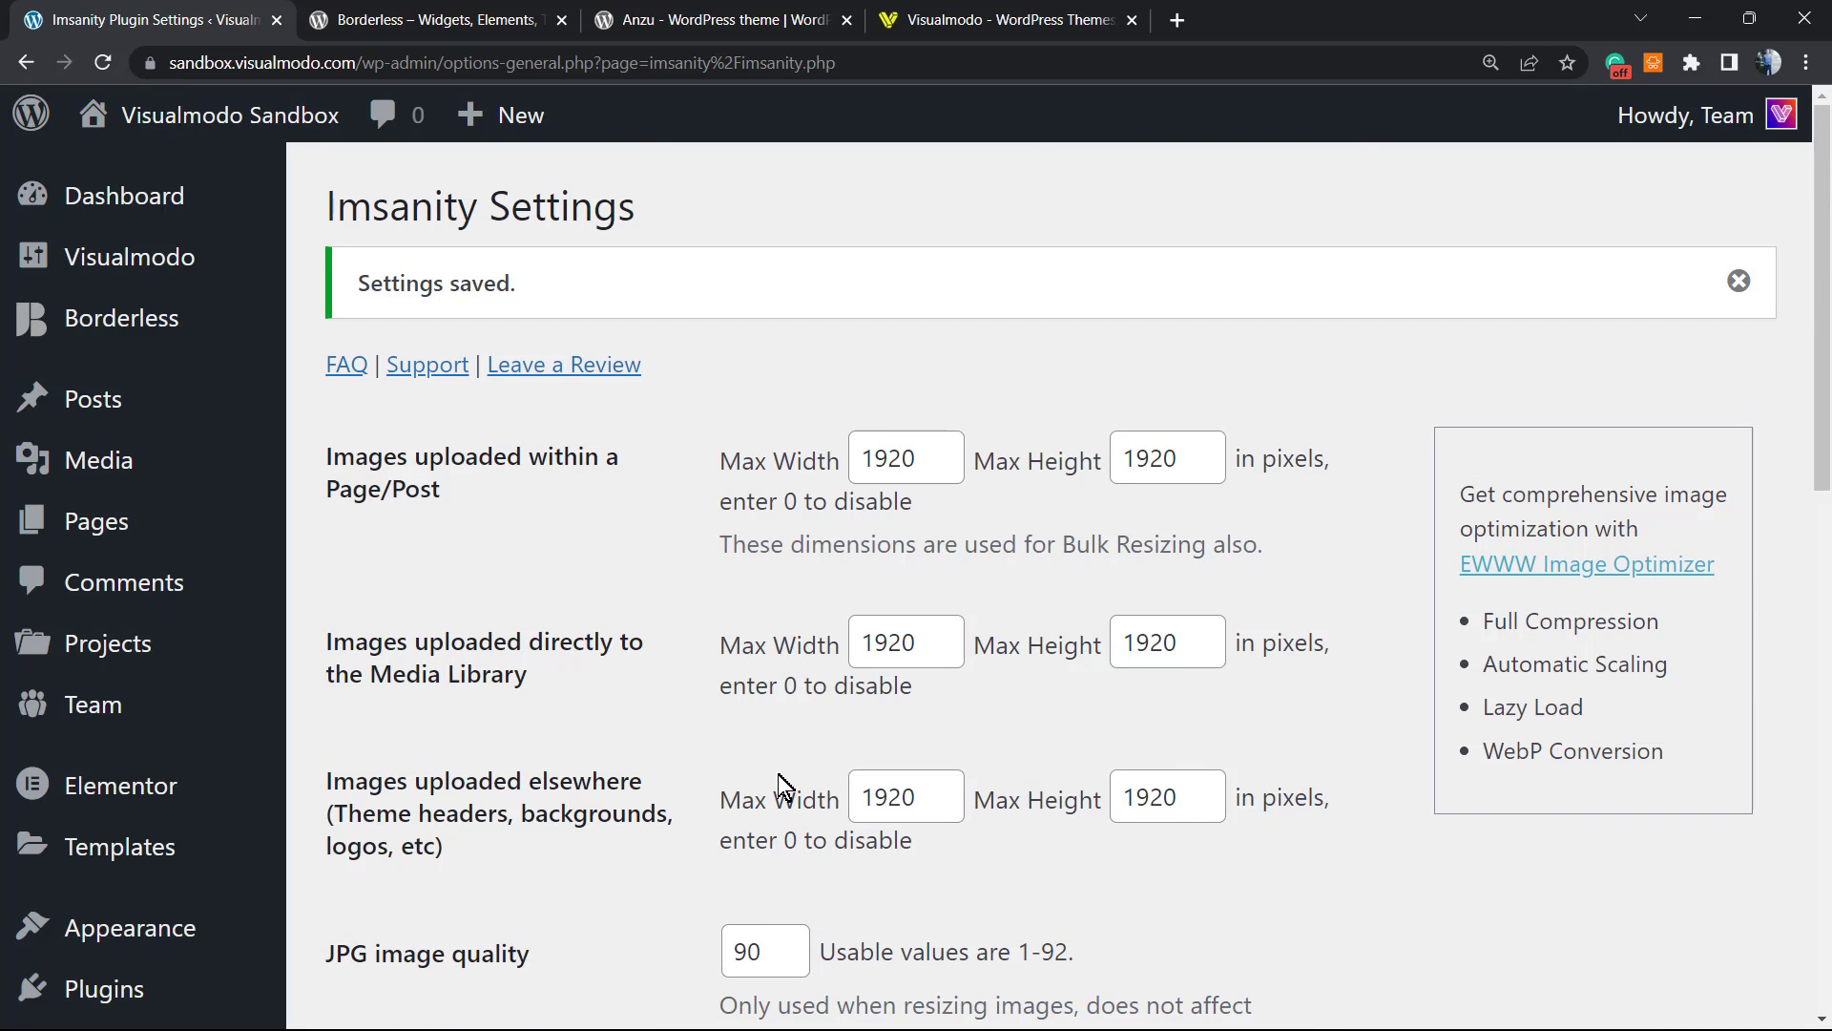
mouse_move(804, 520)
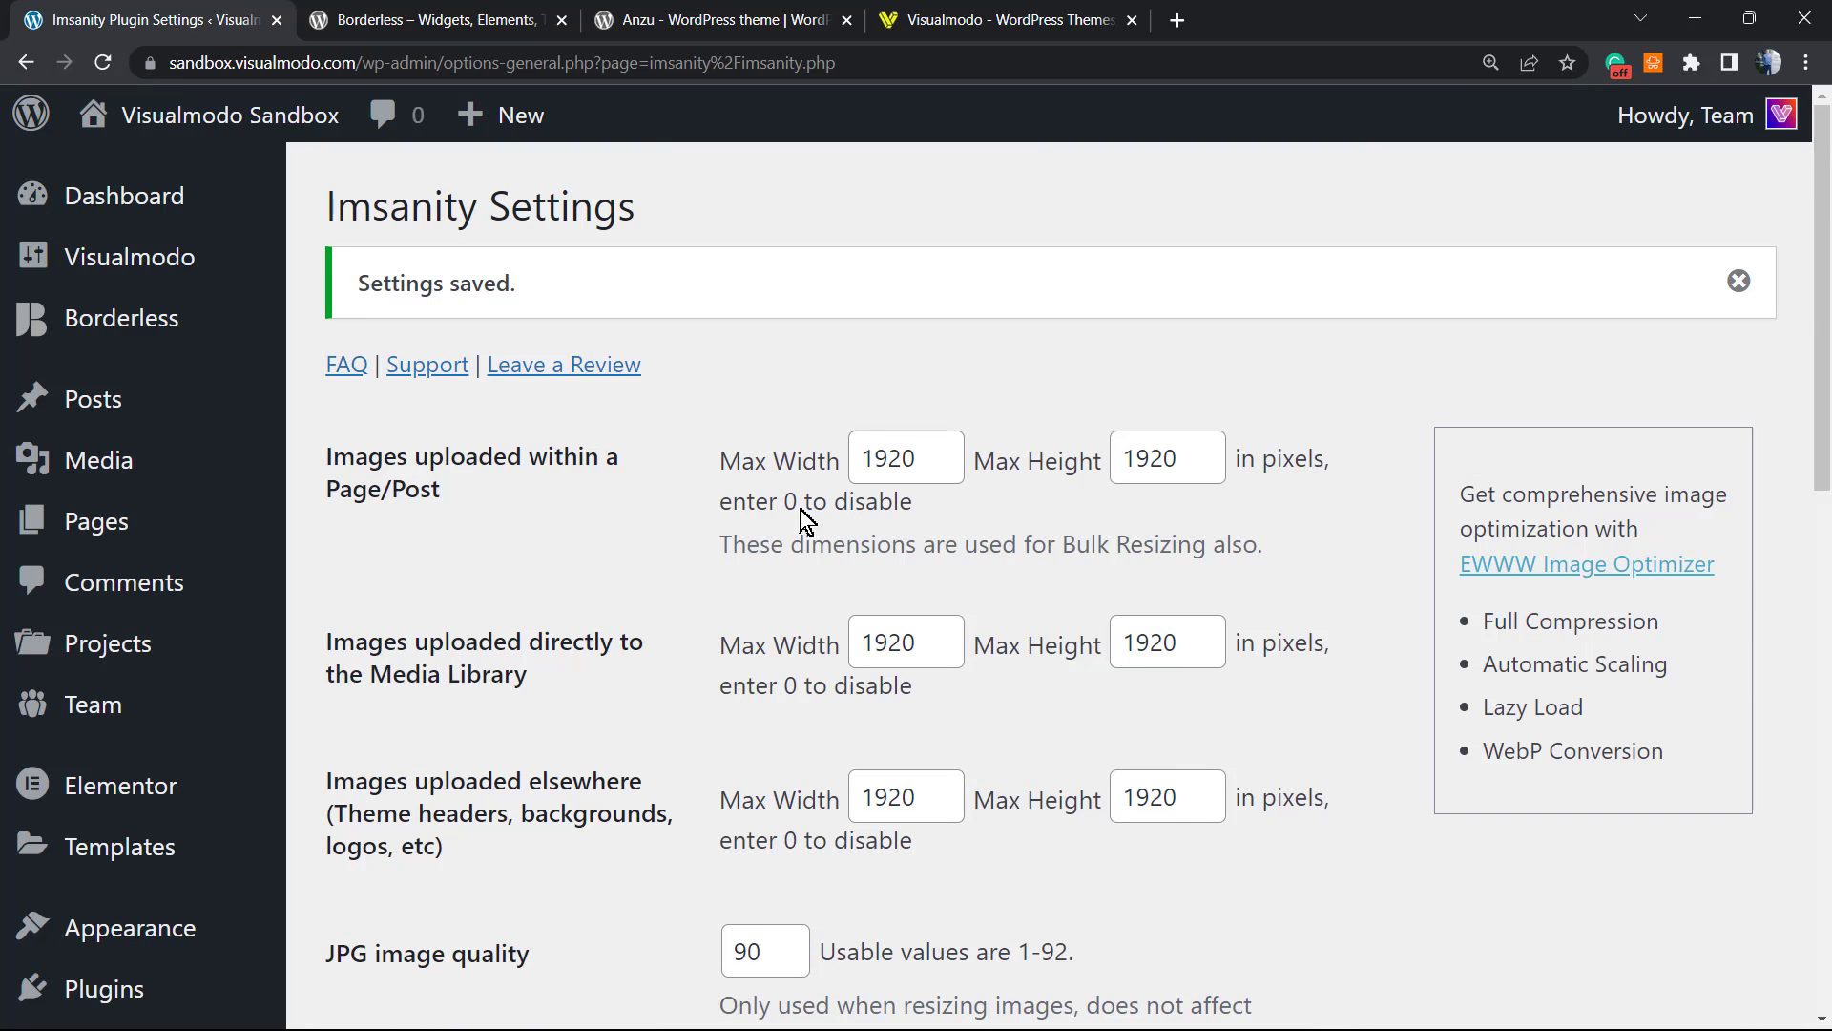
mouse_move(368, 469)
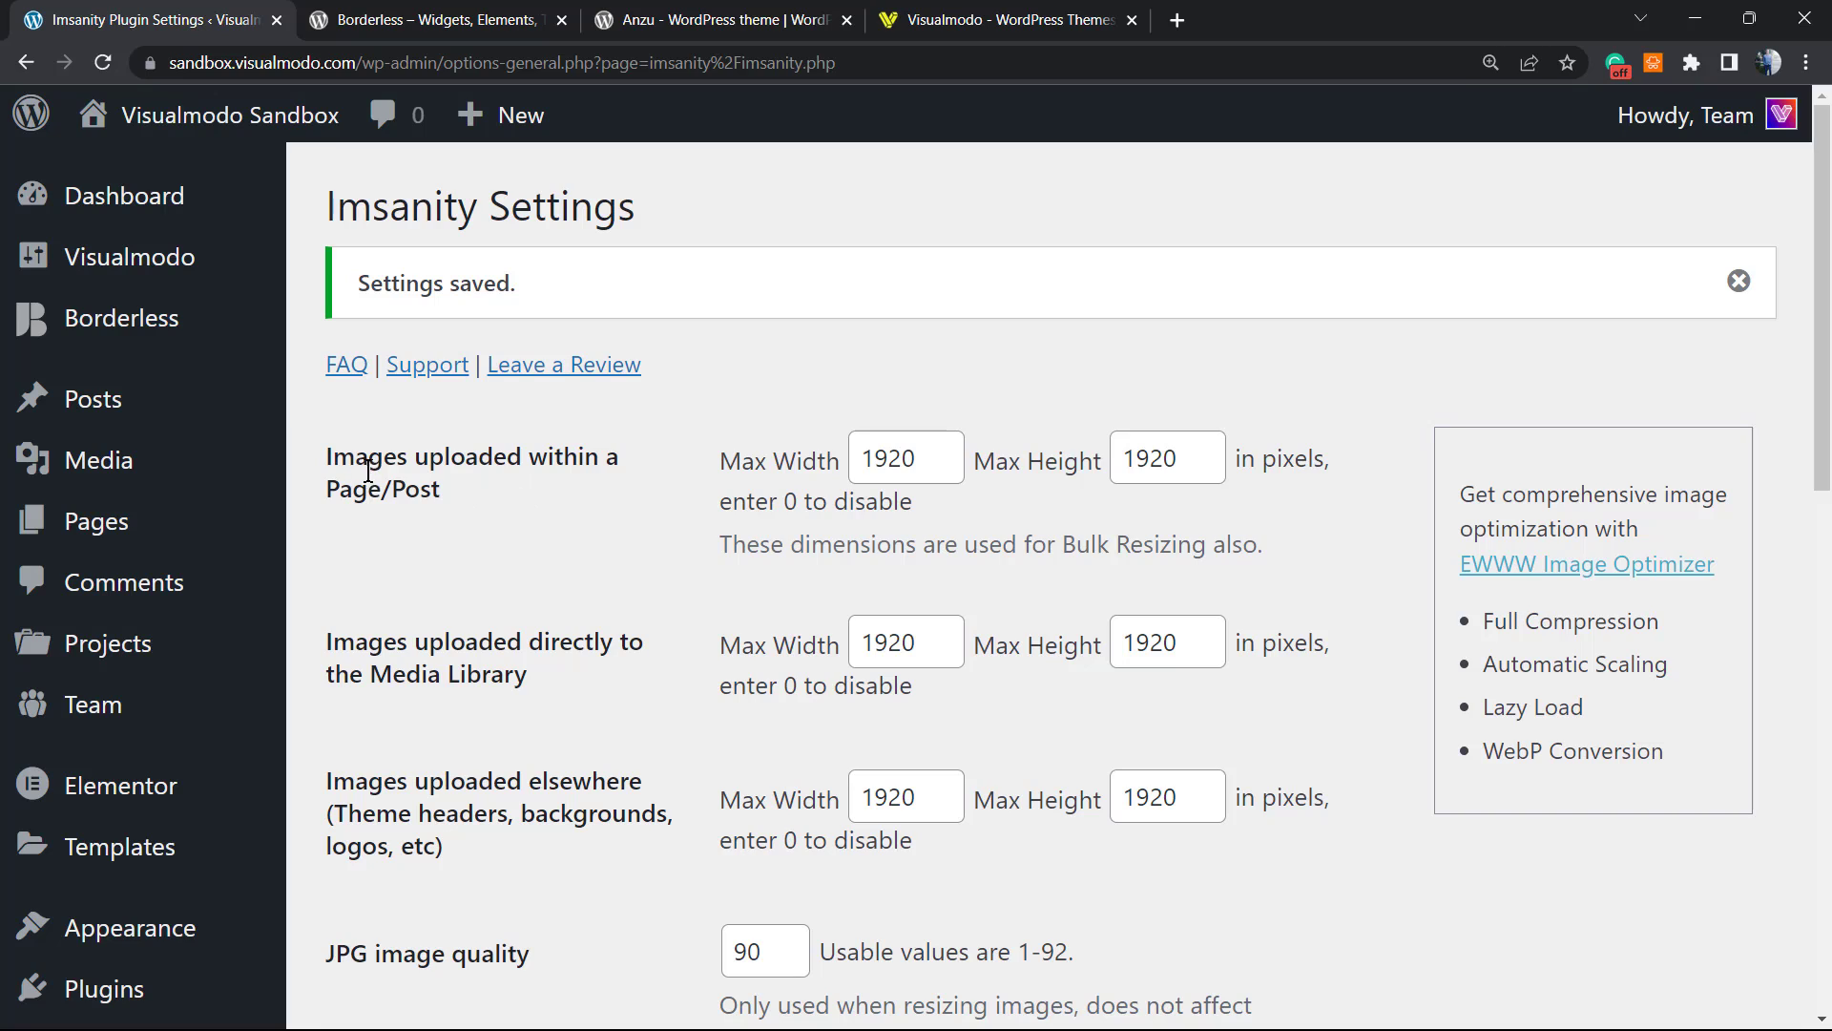
mouse_move(567, 447)
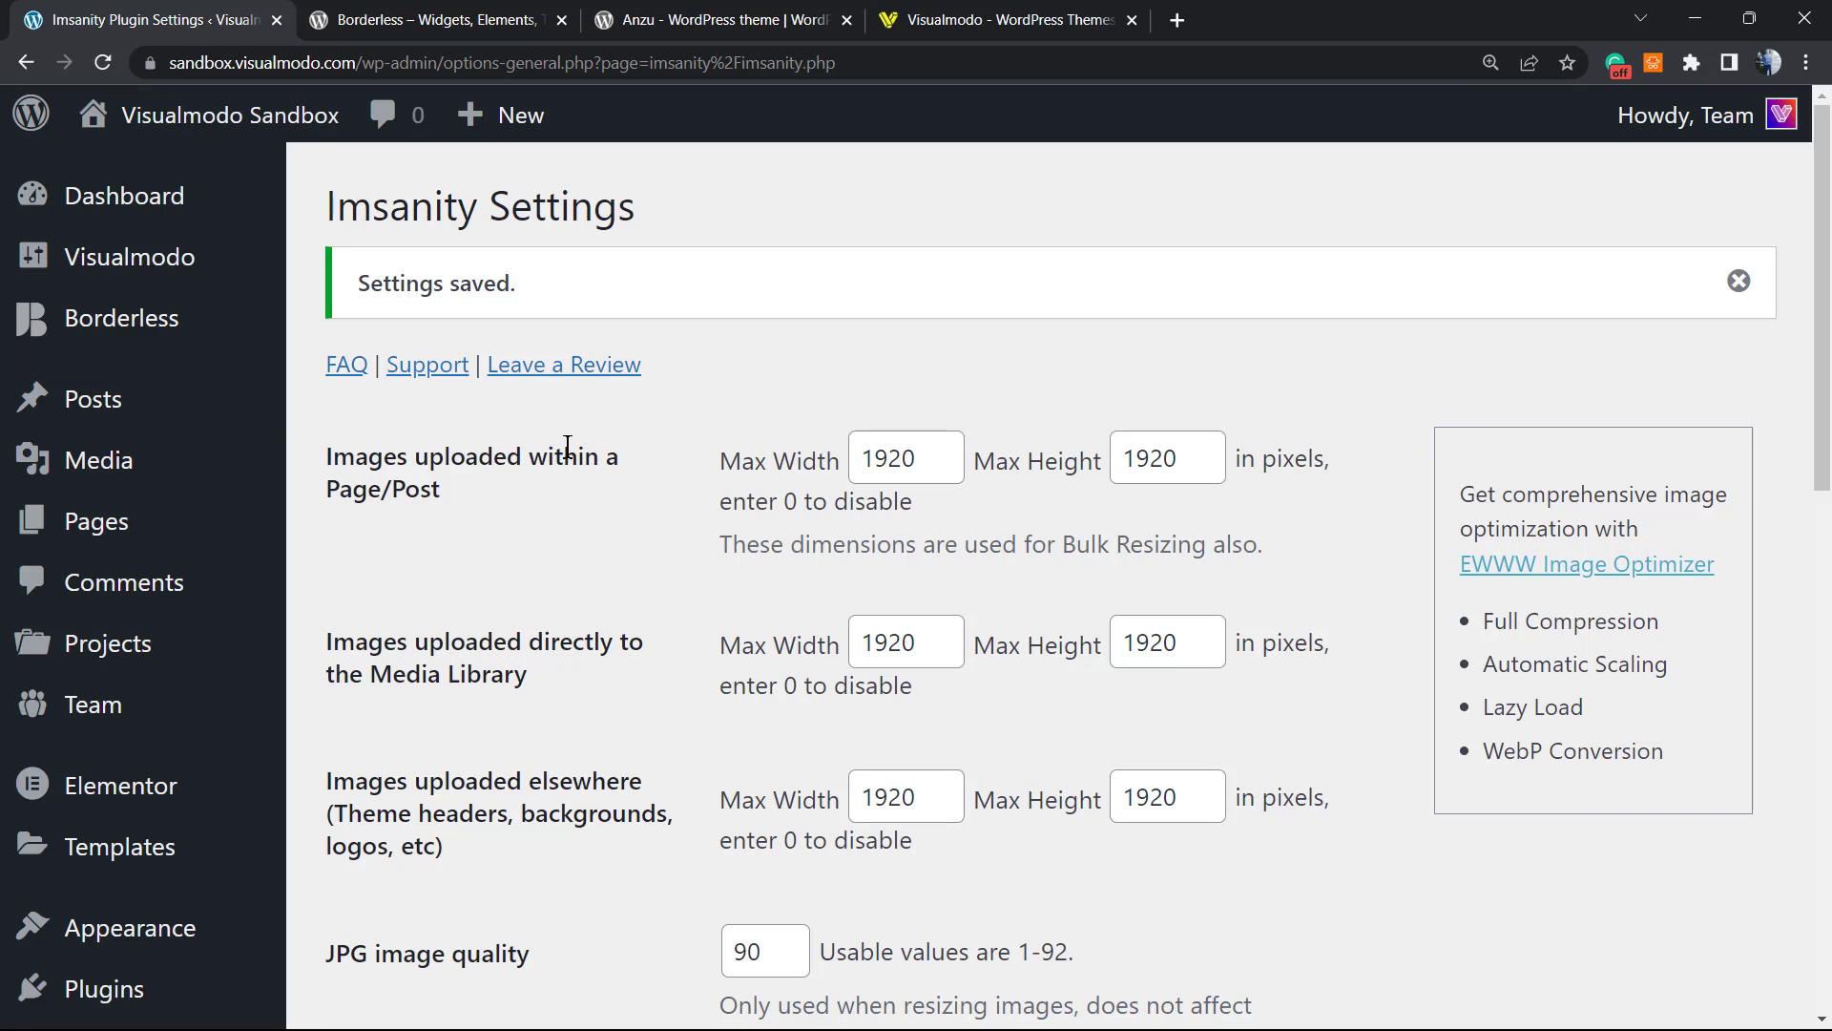
Step: Set every Imsanity maximum width and height field to 1500 pixels
click(899, 456)
text(17)
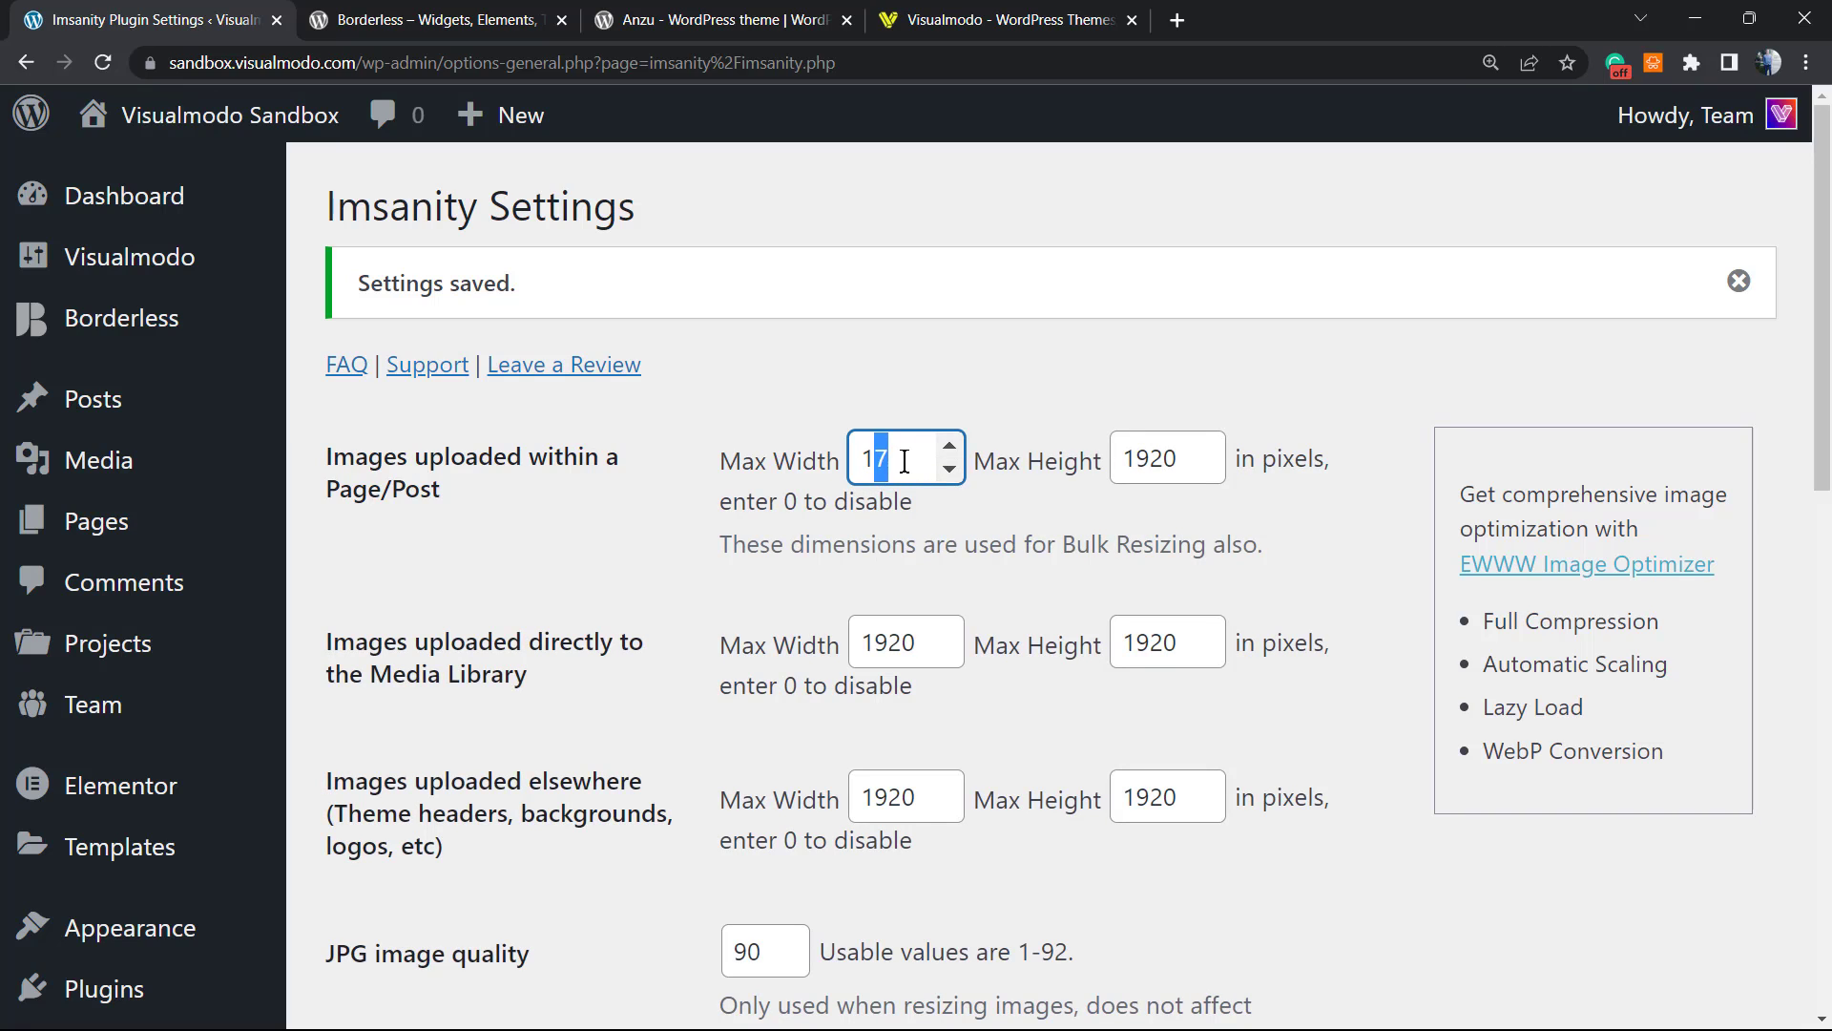
text(150)
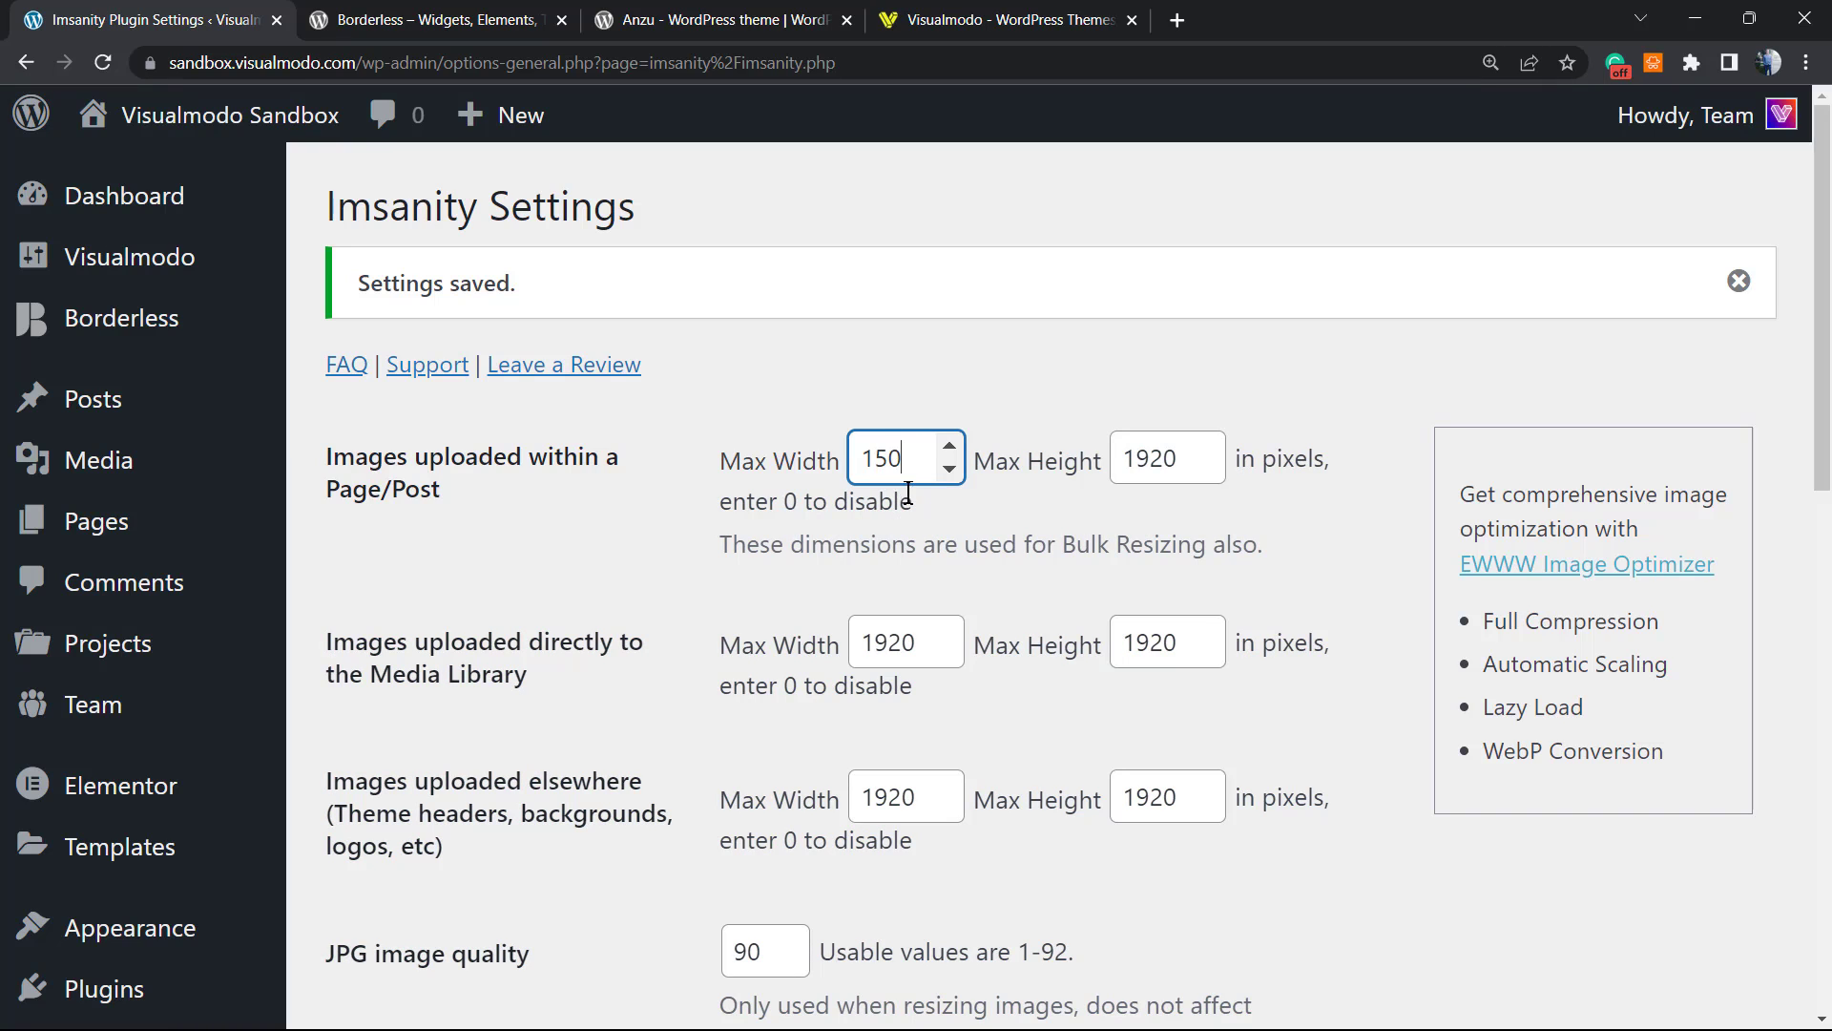
text(0)
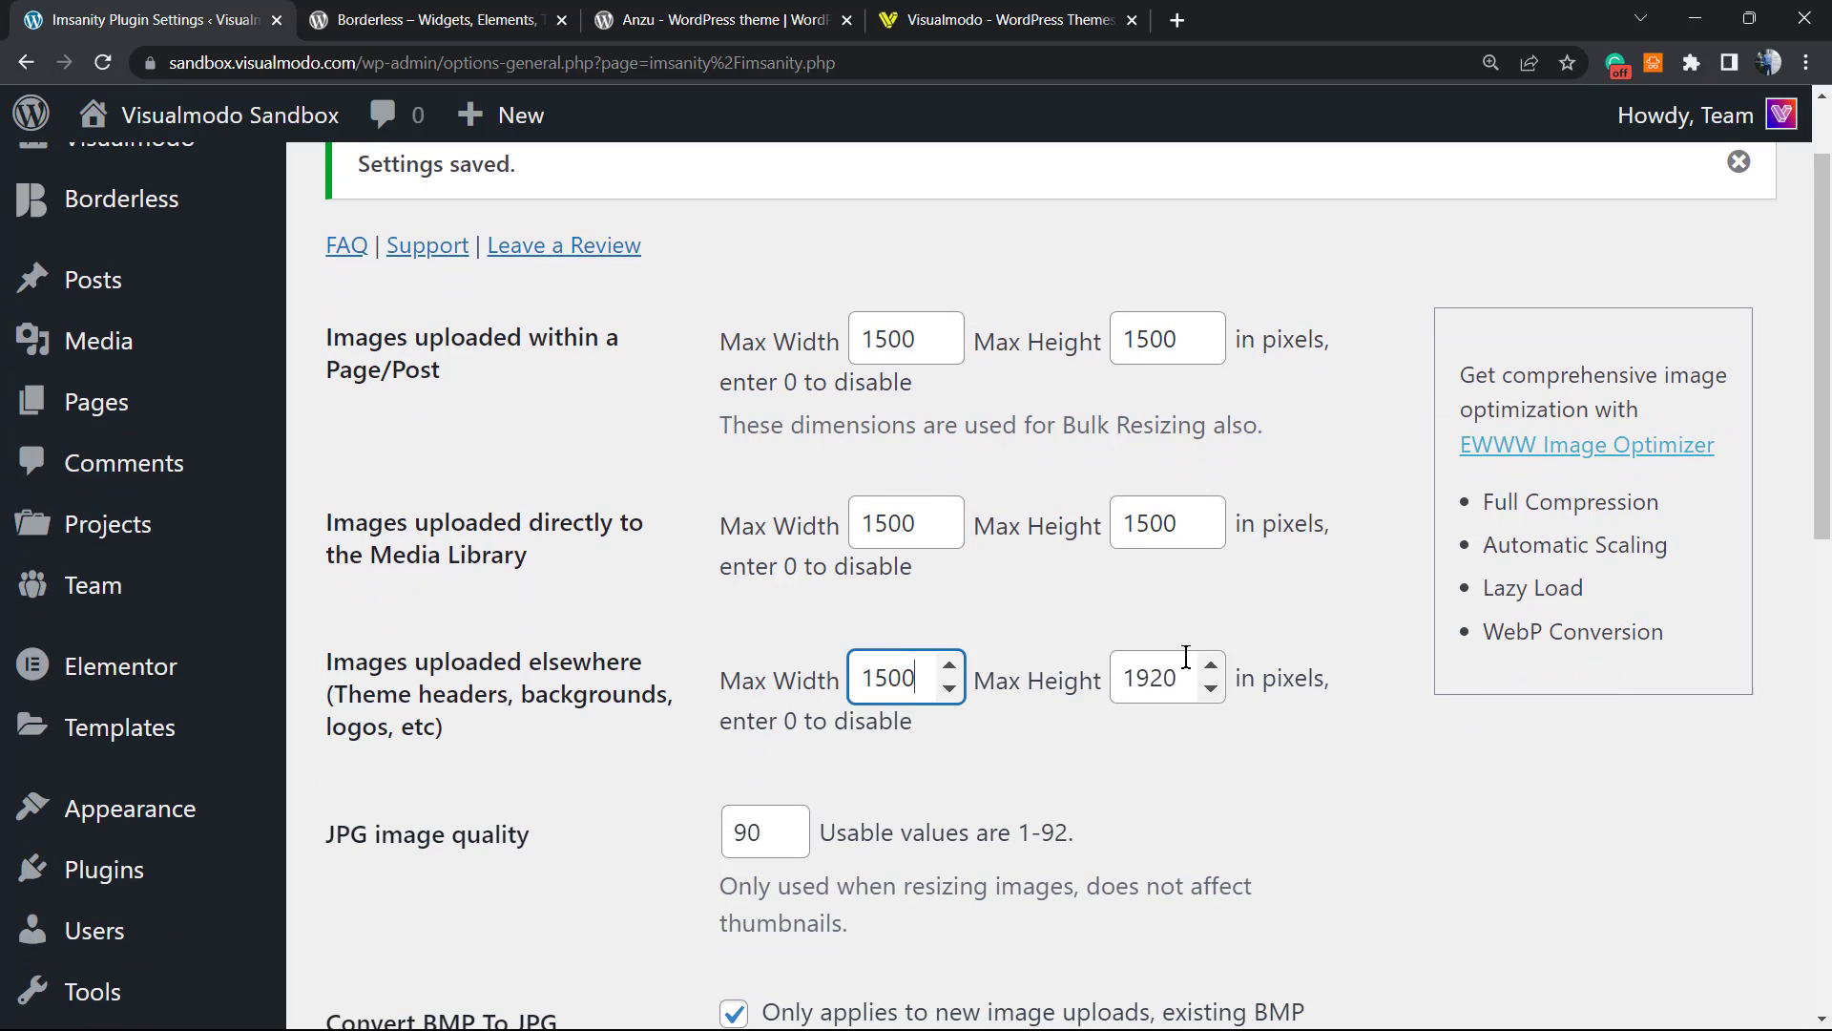
click(1167, 678)
text(1500)
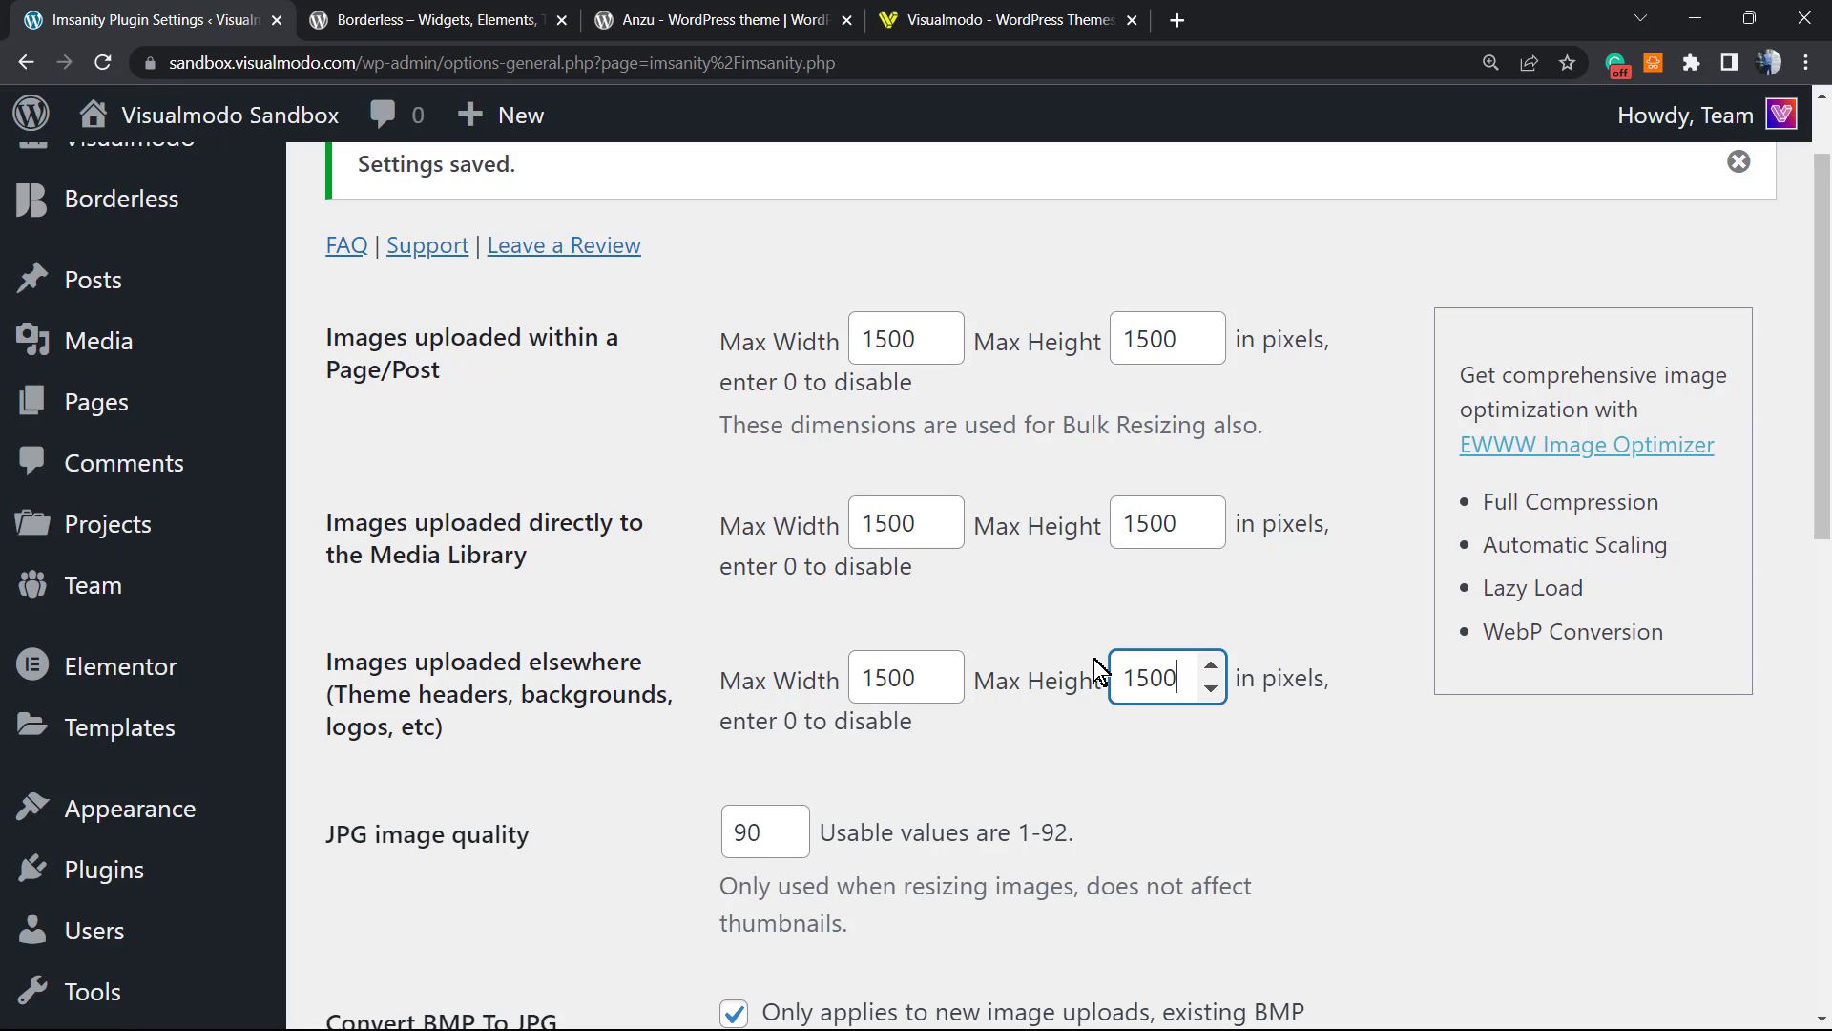
mouse_move(816, 645)
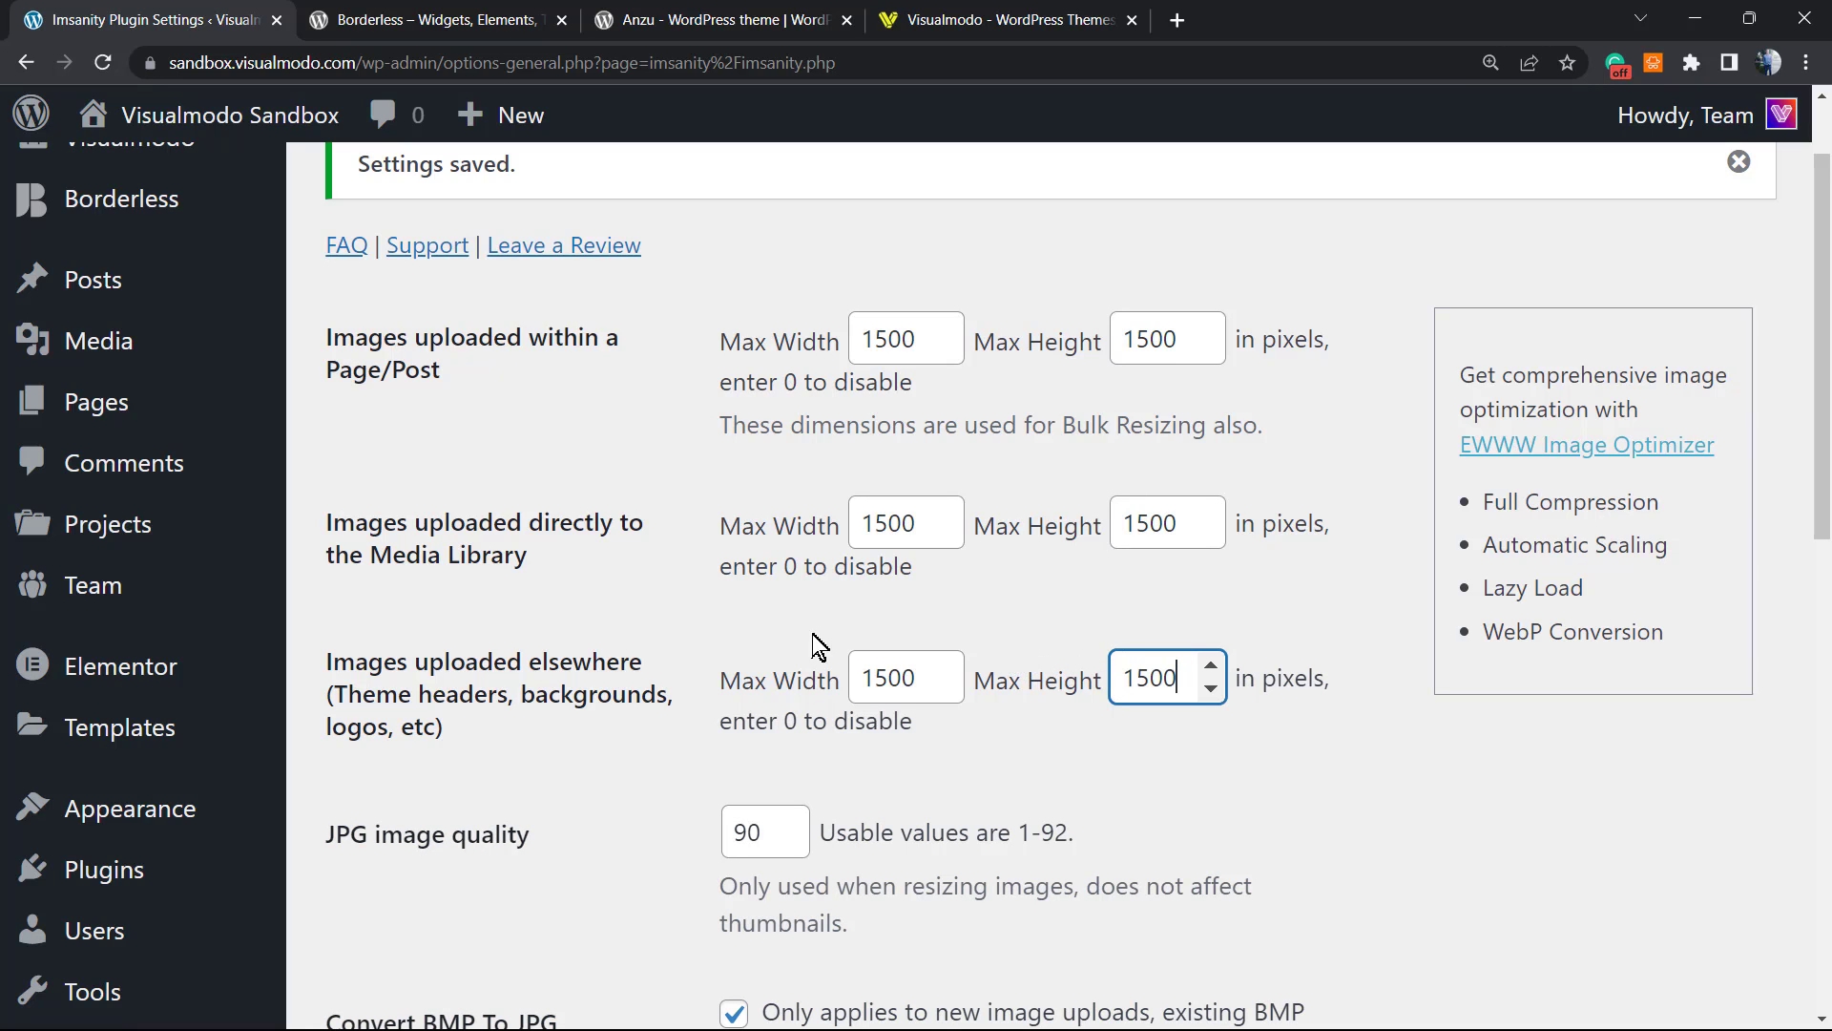
Step: Review the bulk resize cannot-be-undone warning and save the 1500-pixel limits
scroll(down, 3)
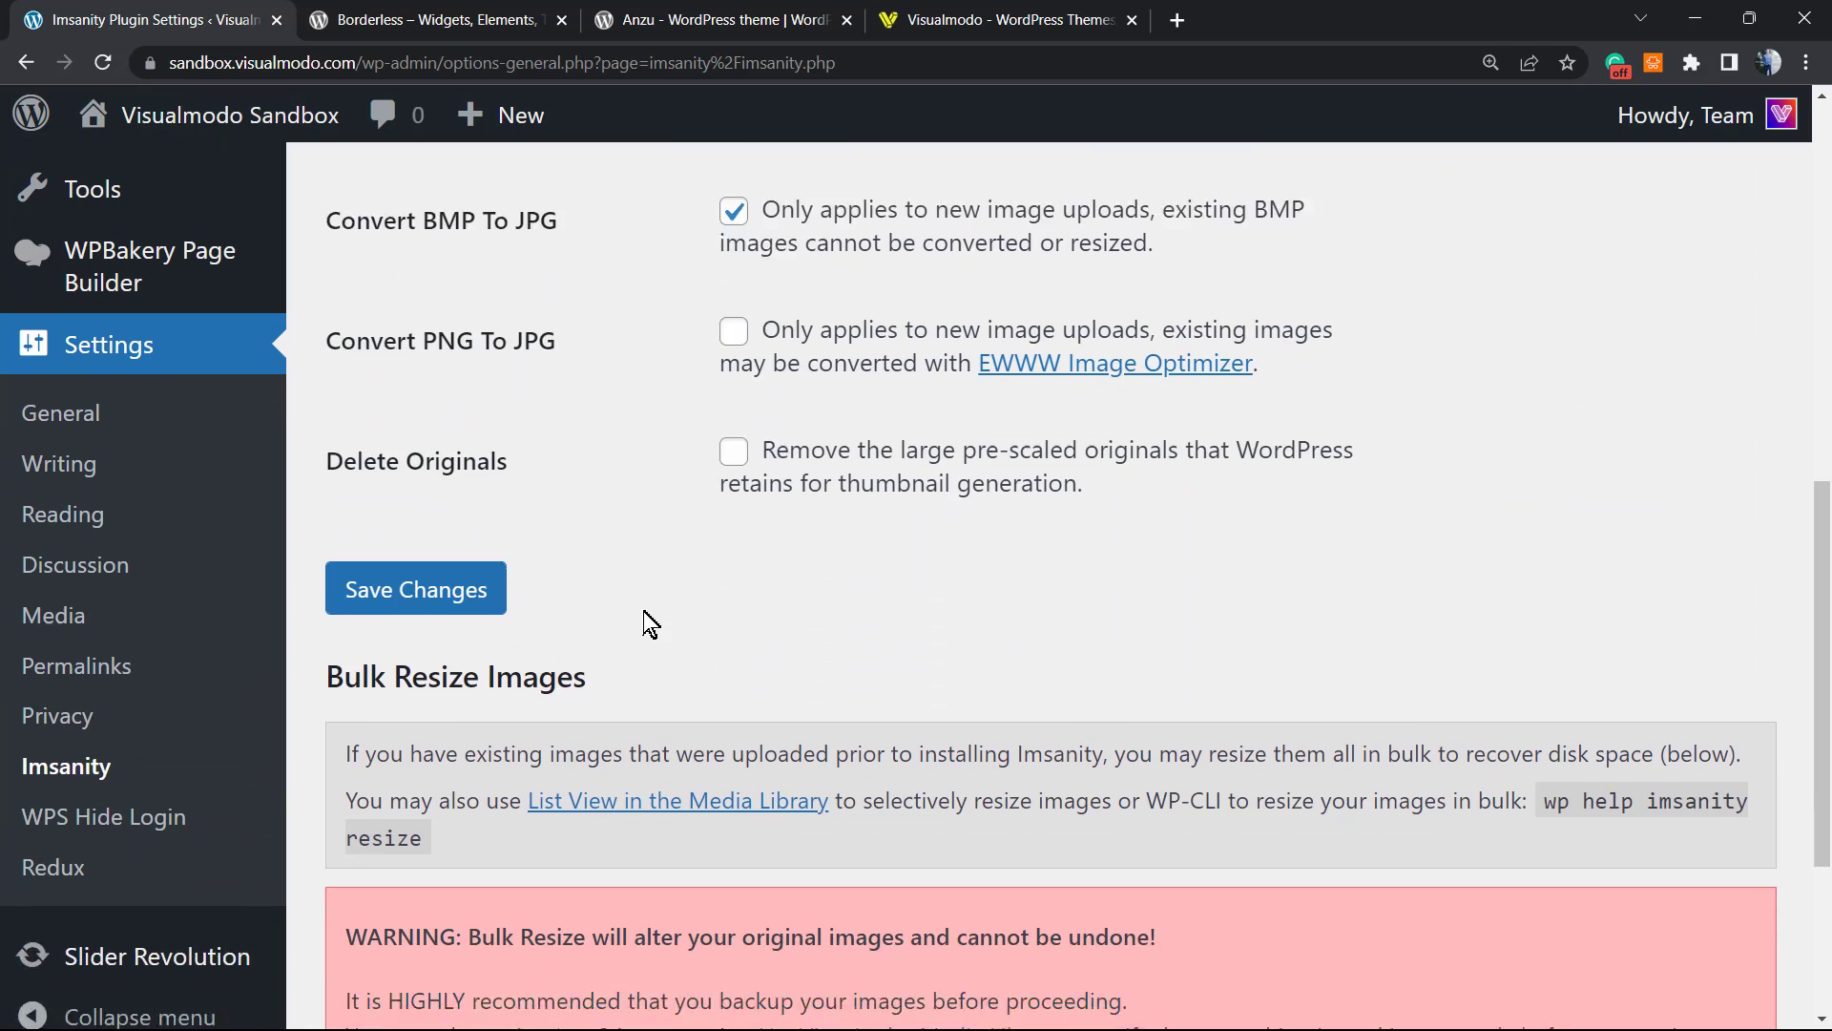
scroll(down, 3)
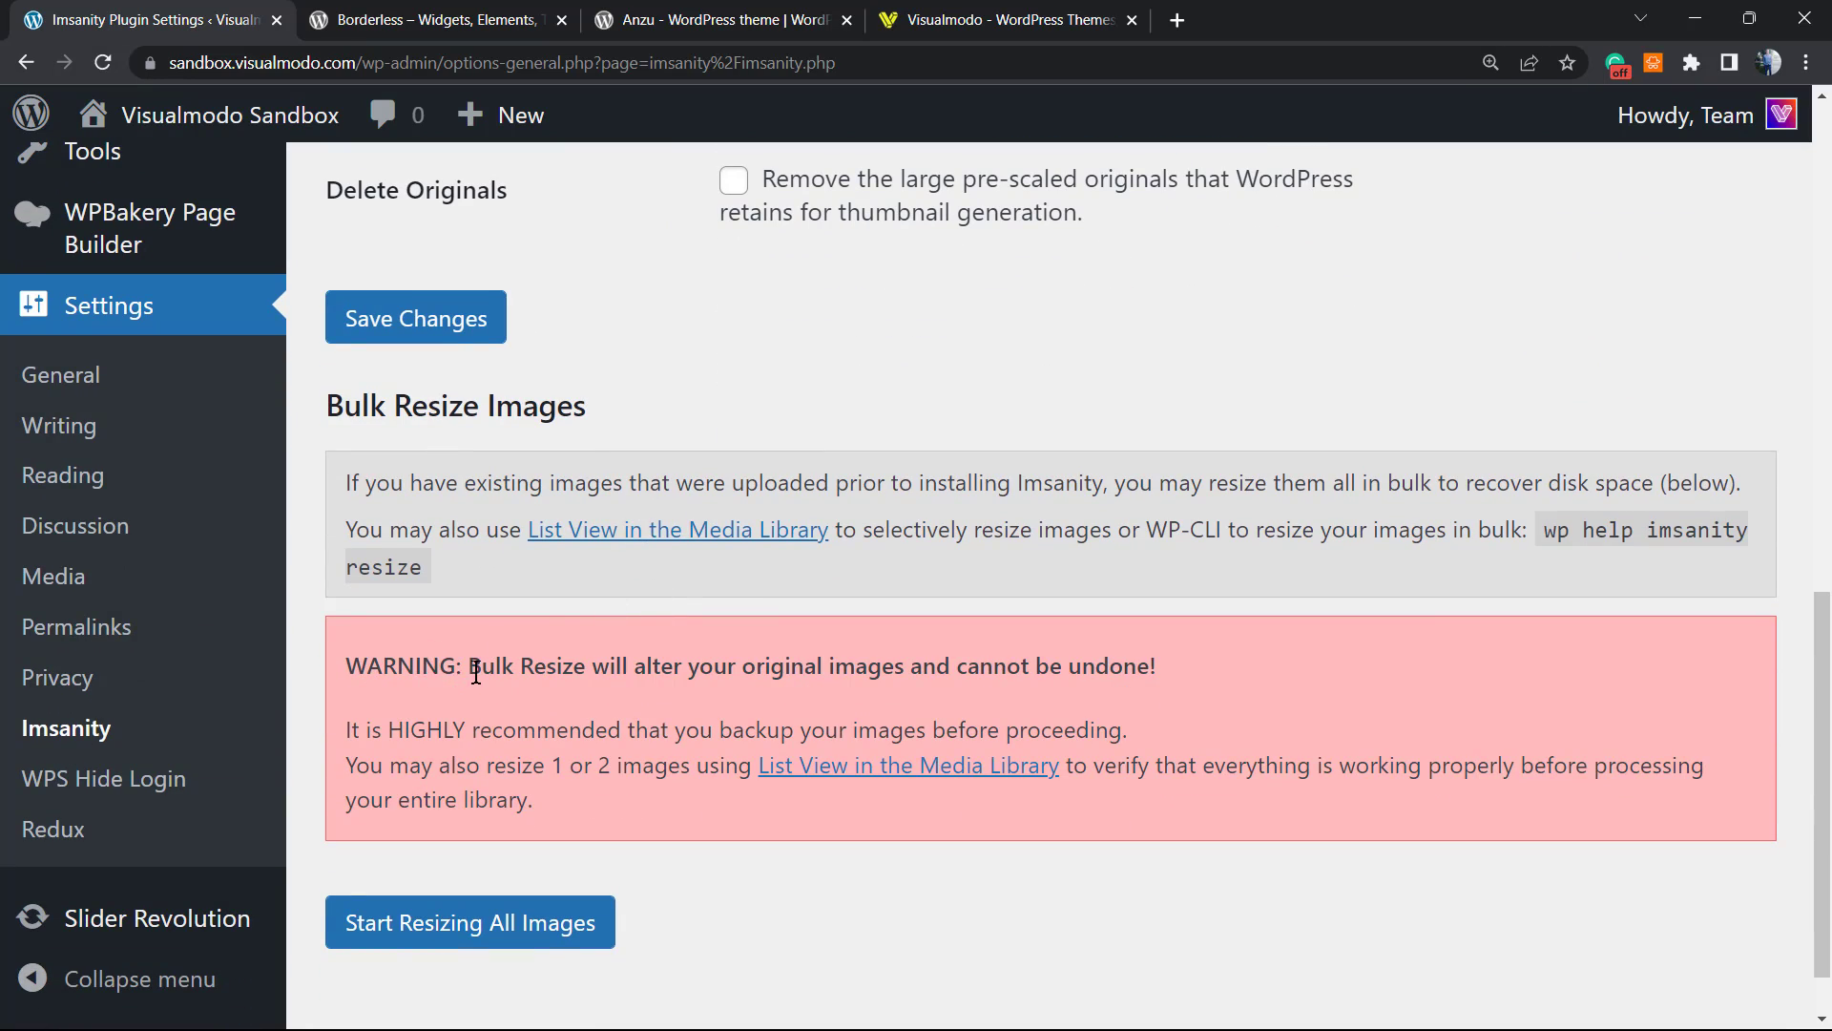
mouse_move(508, 690)
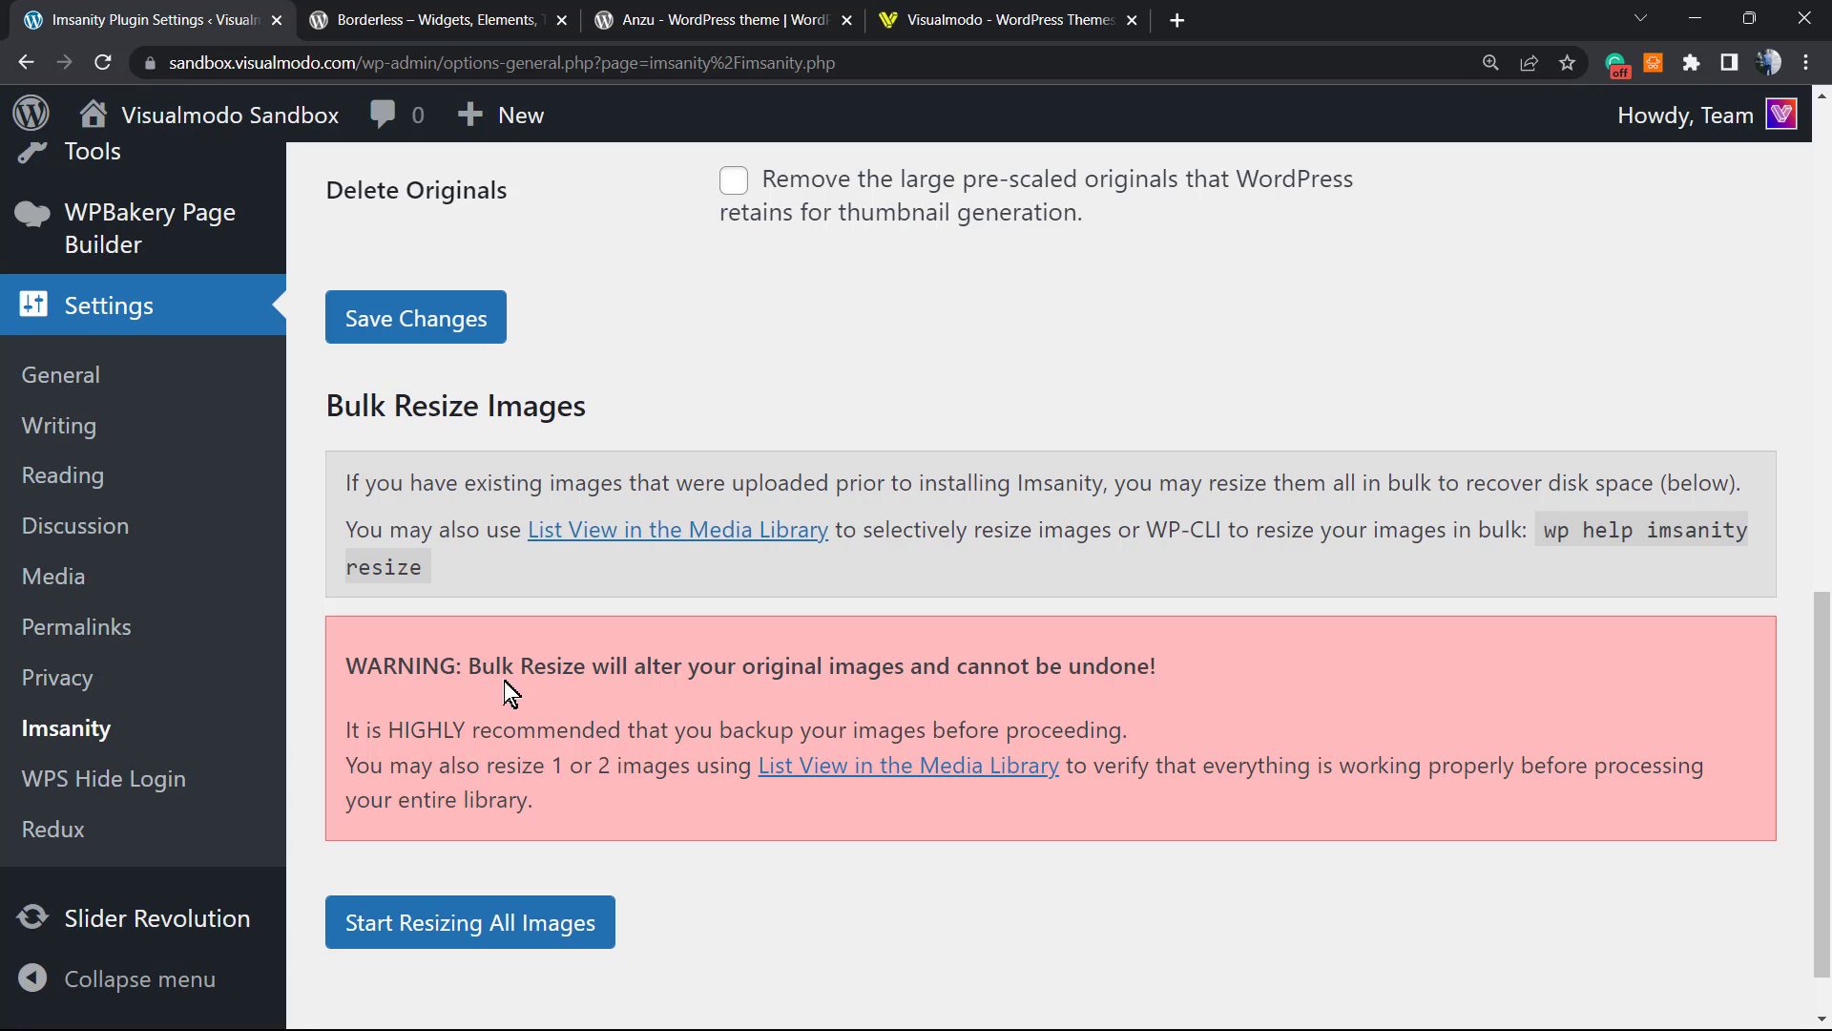
mouse_move(1096, 658)
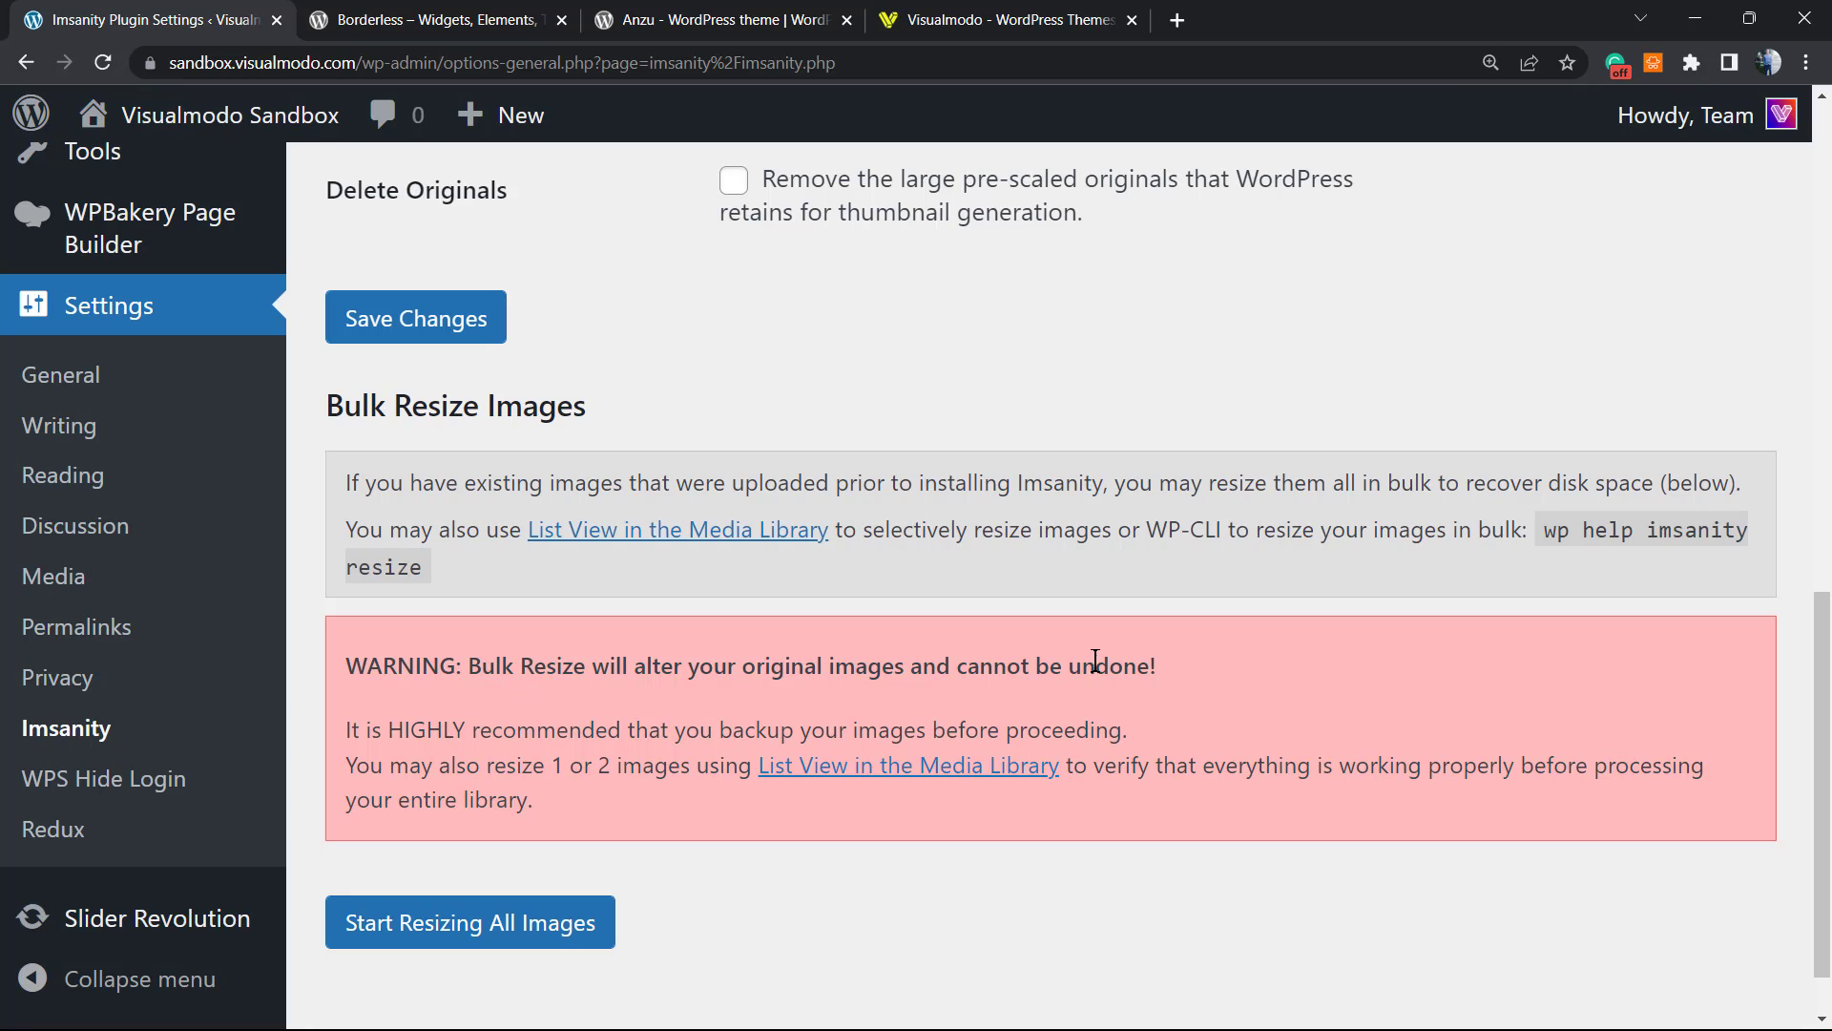
double_click(1107, 666)
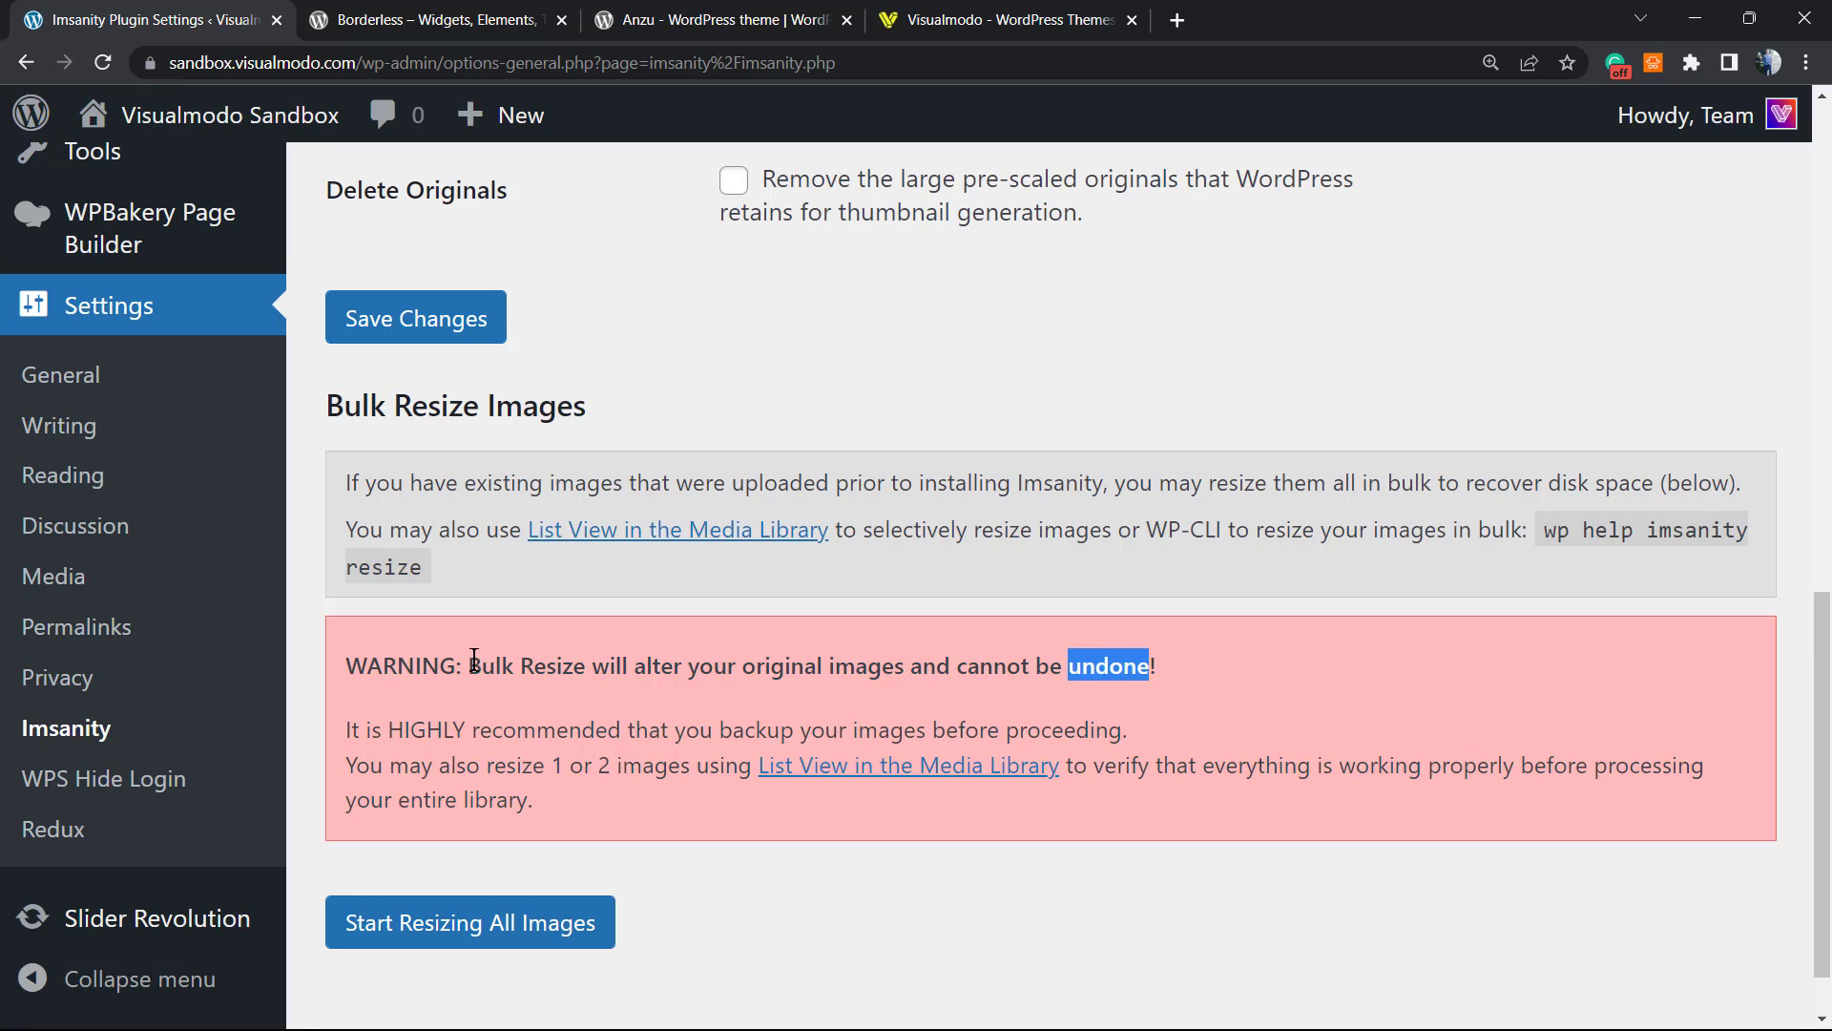
scroll(up, 3)
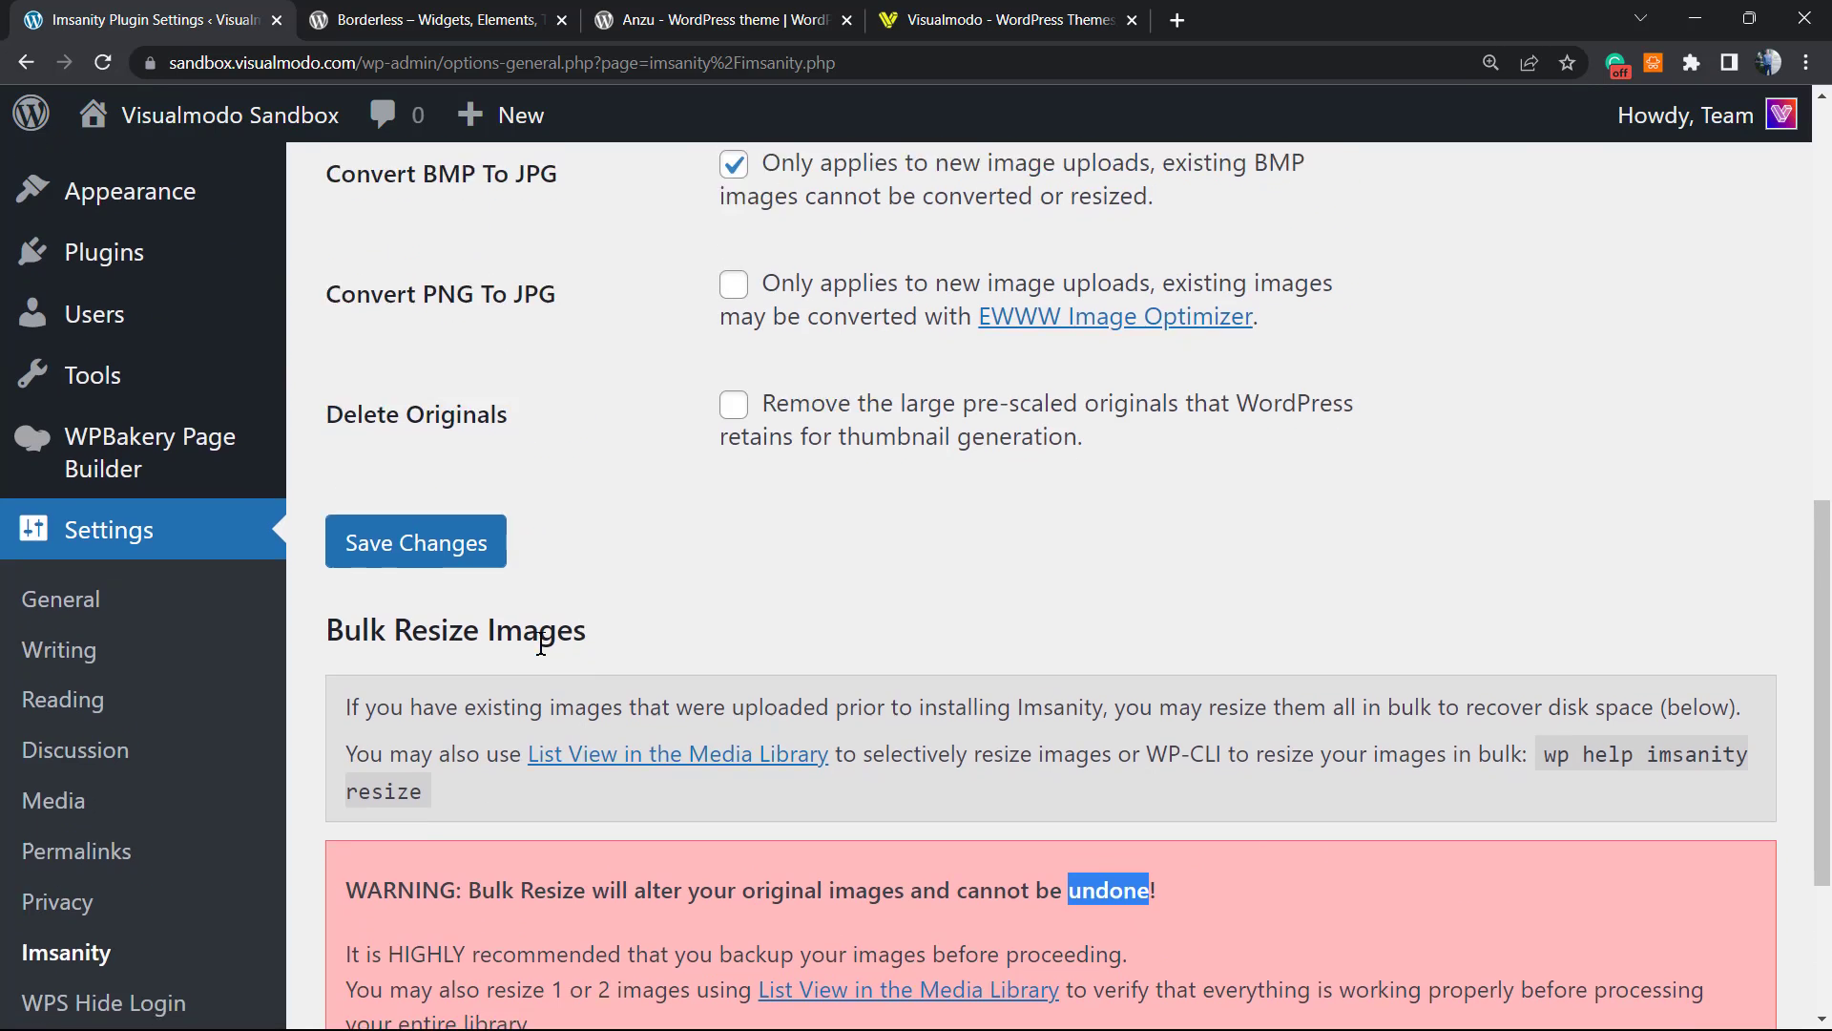
scroll(down, 3)
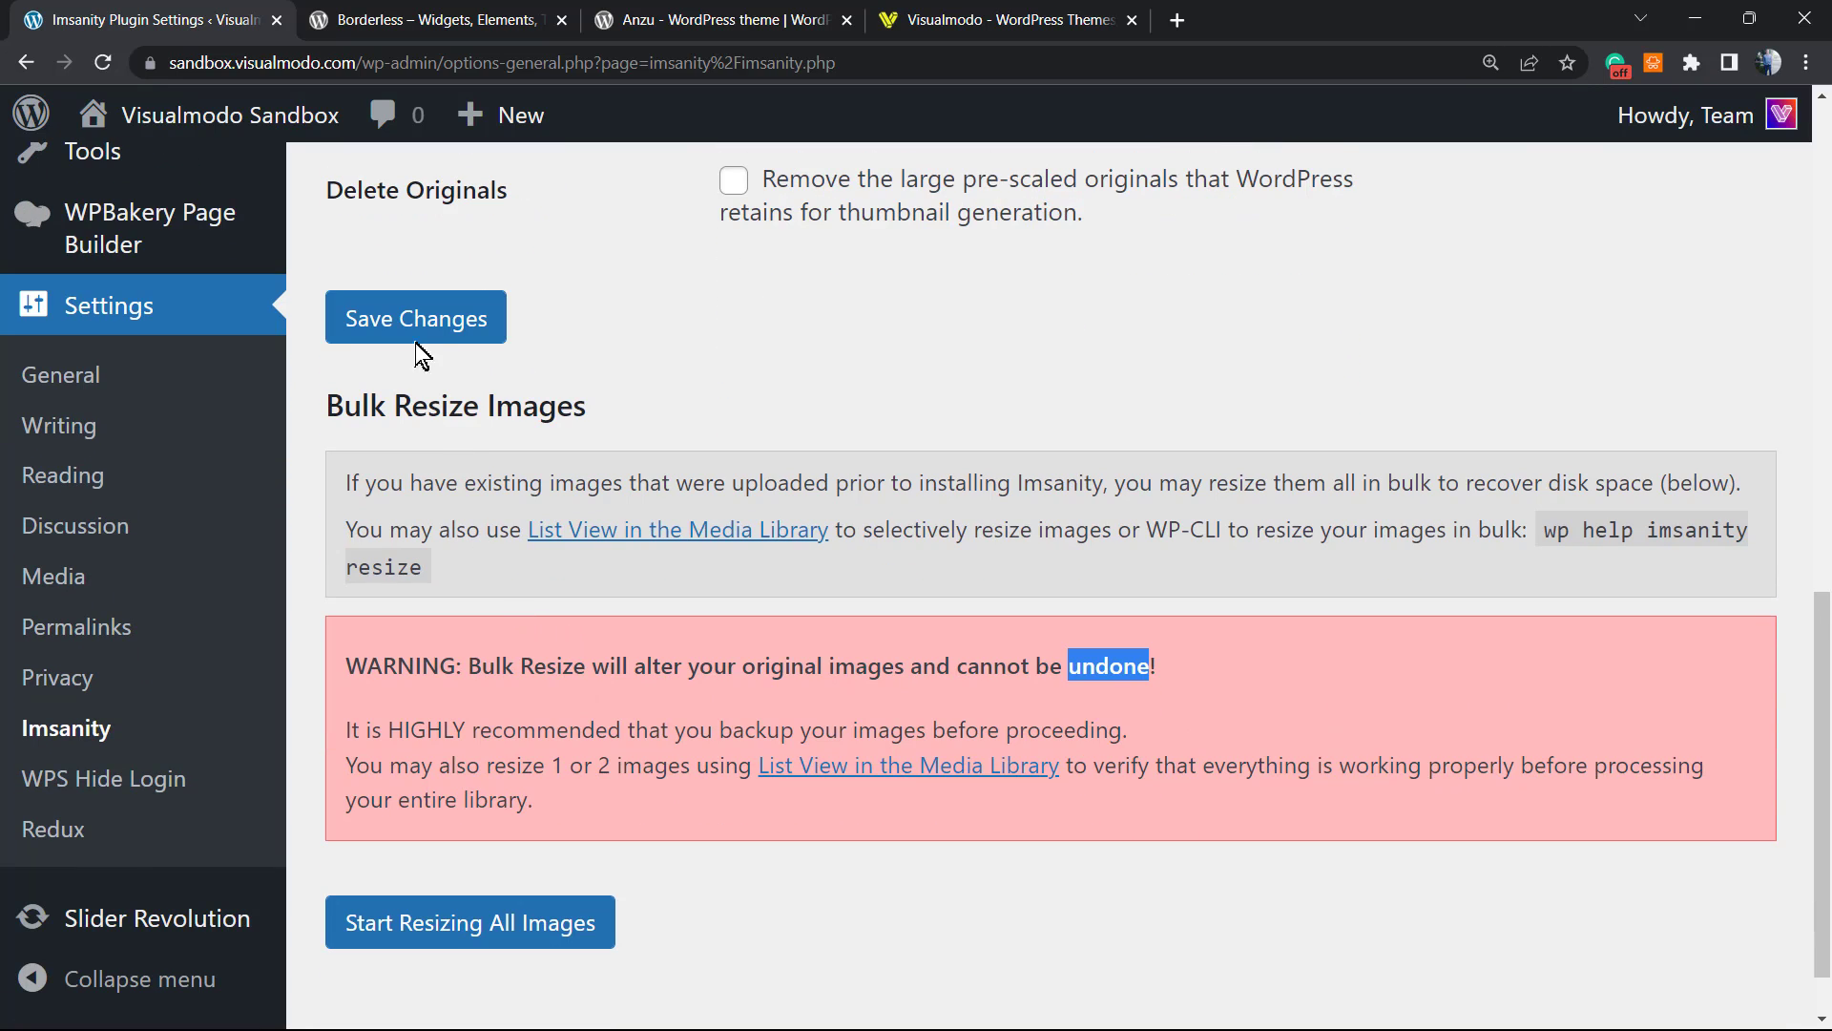
click(414, 316)
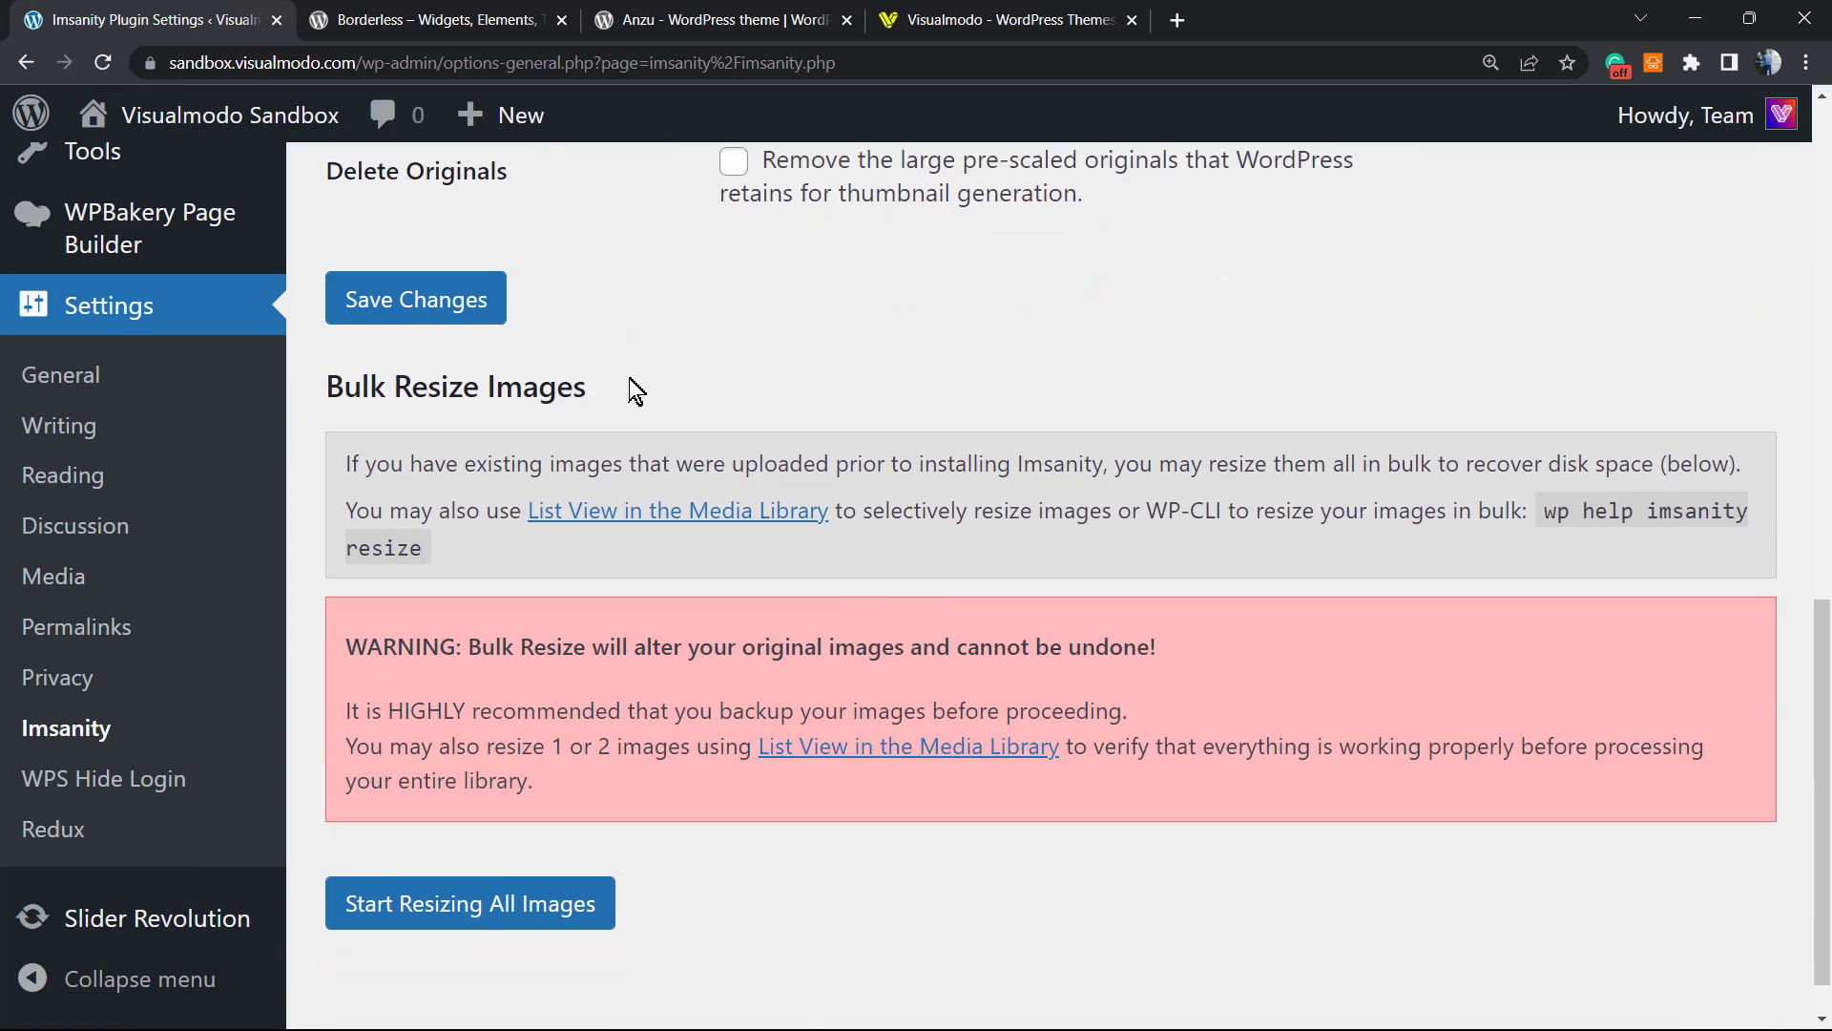
scroll(down, 3)
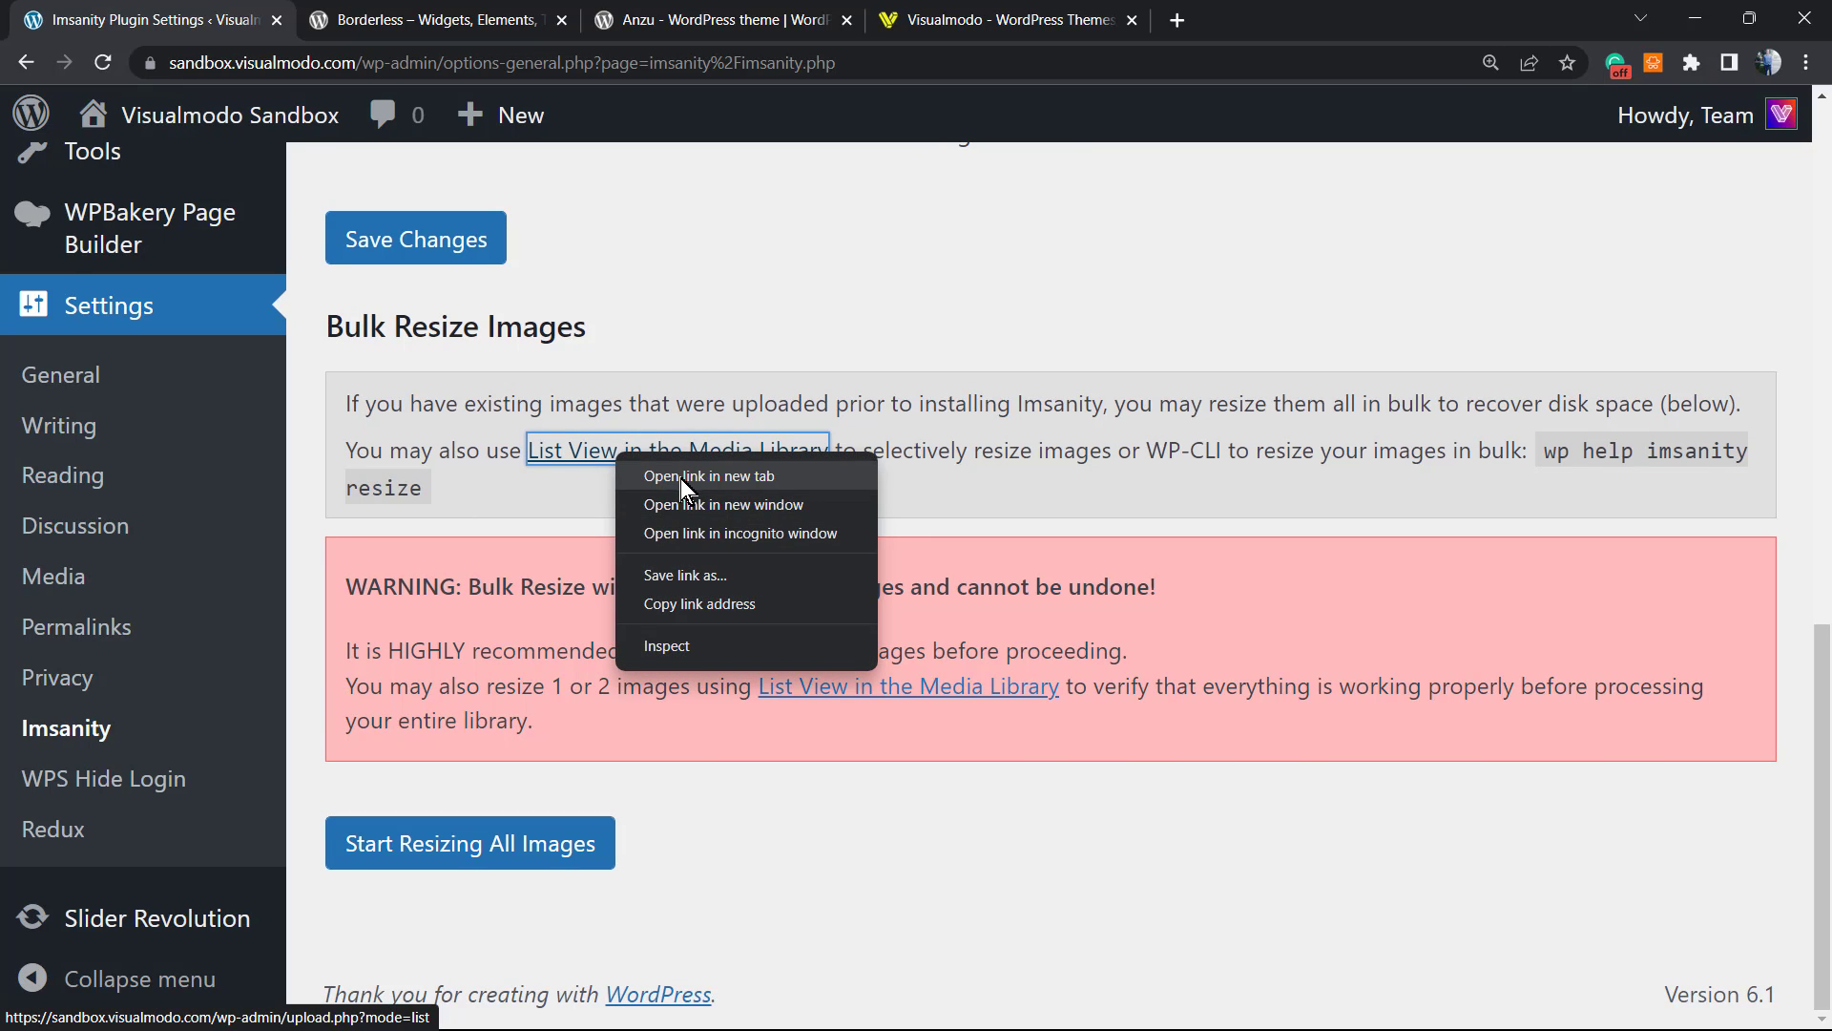
Step: View the media library list in a new tab and scan each image's Imsanity dimensions column
click(708, 476)
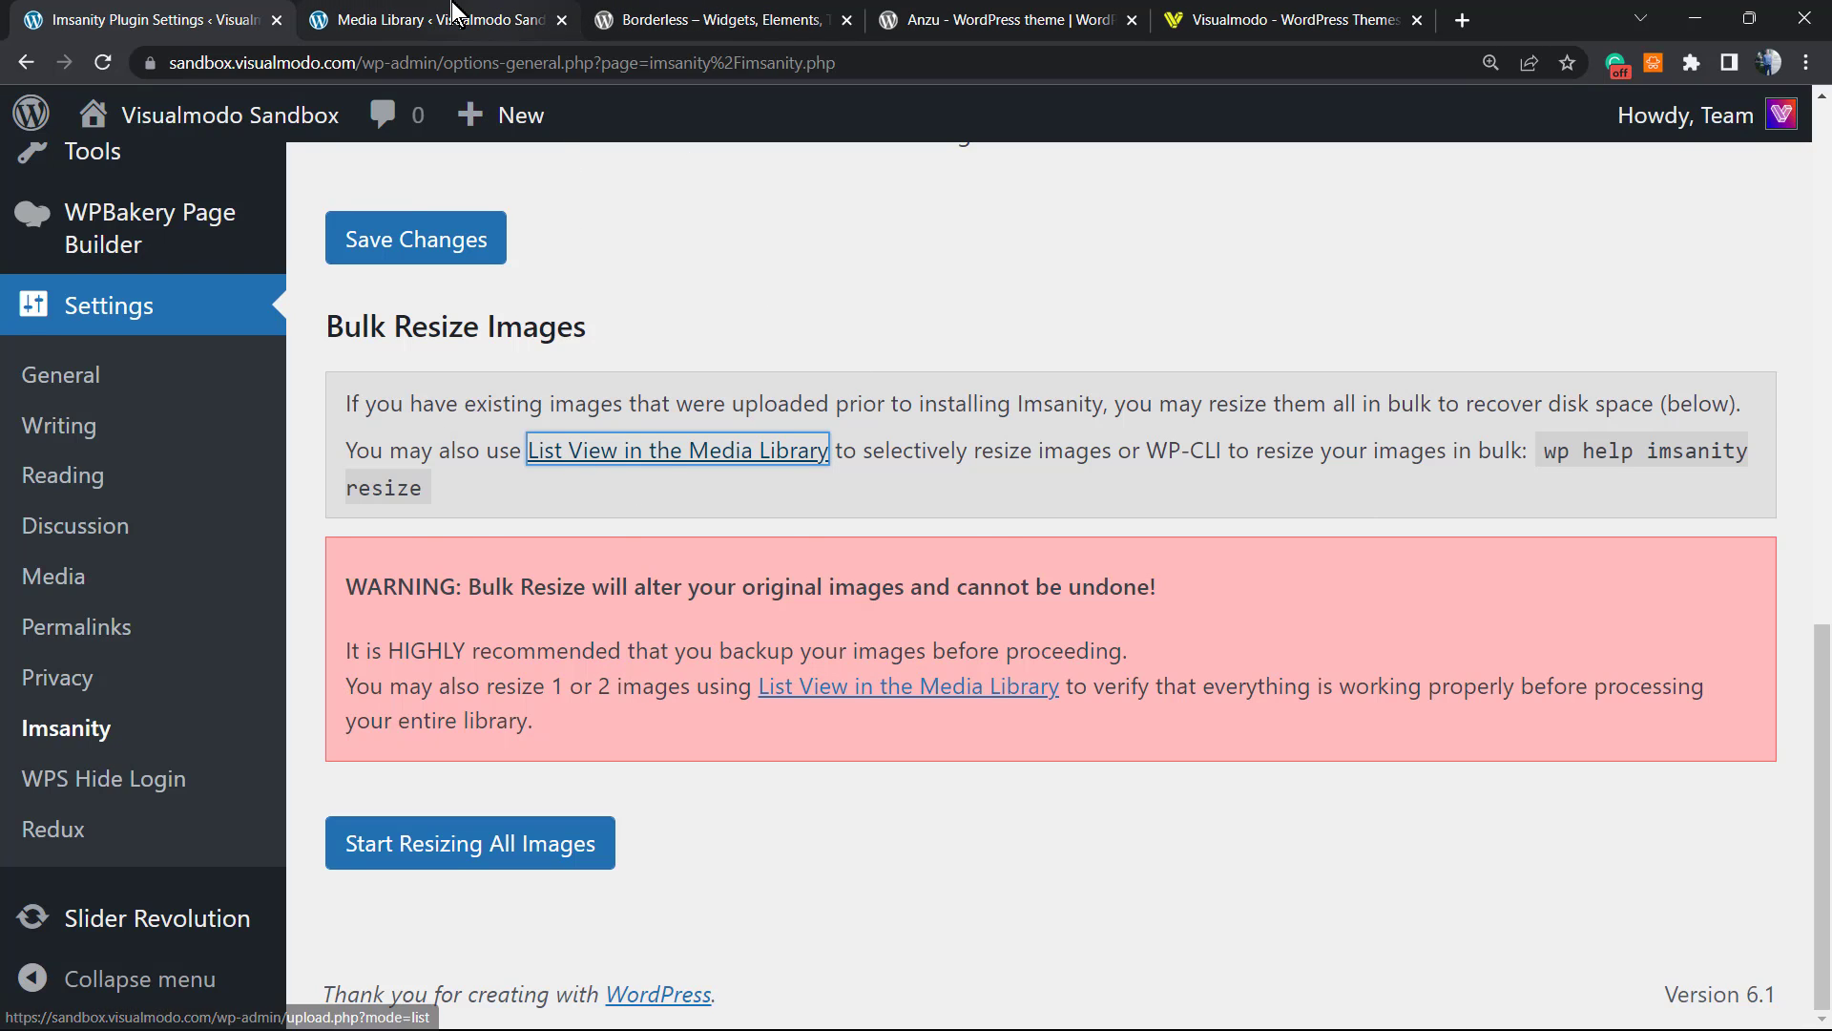
click(676, 451)
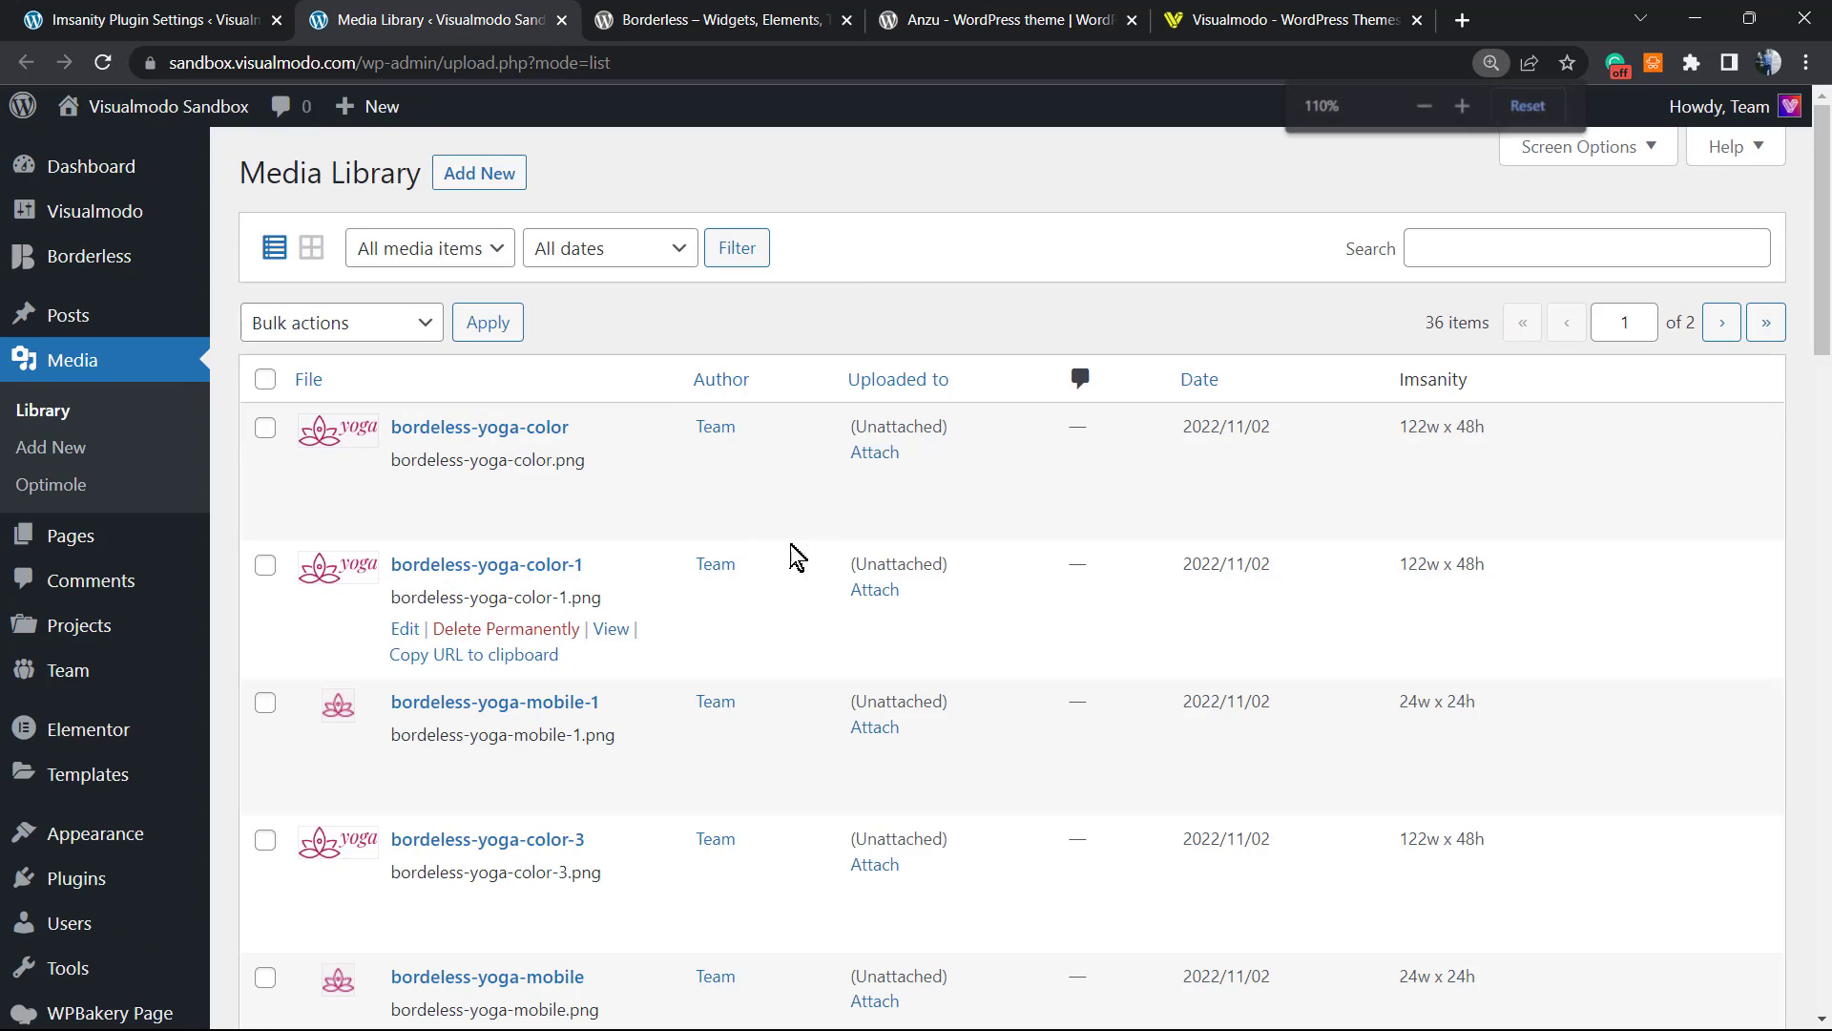
scroll(down, 3)
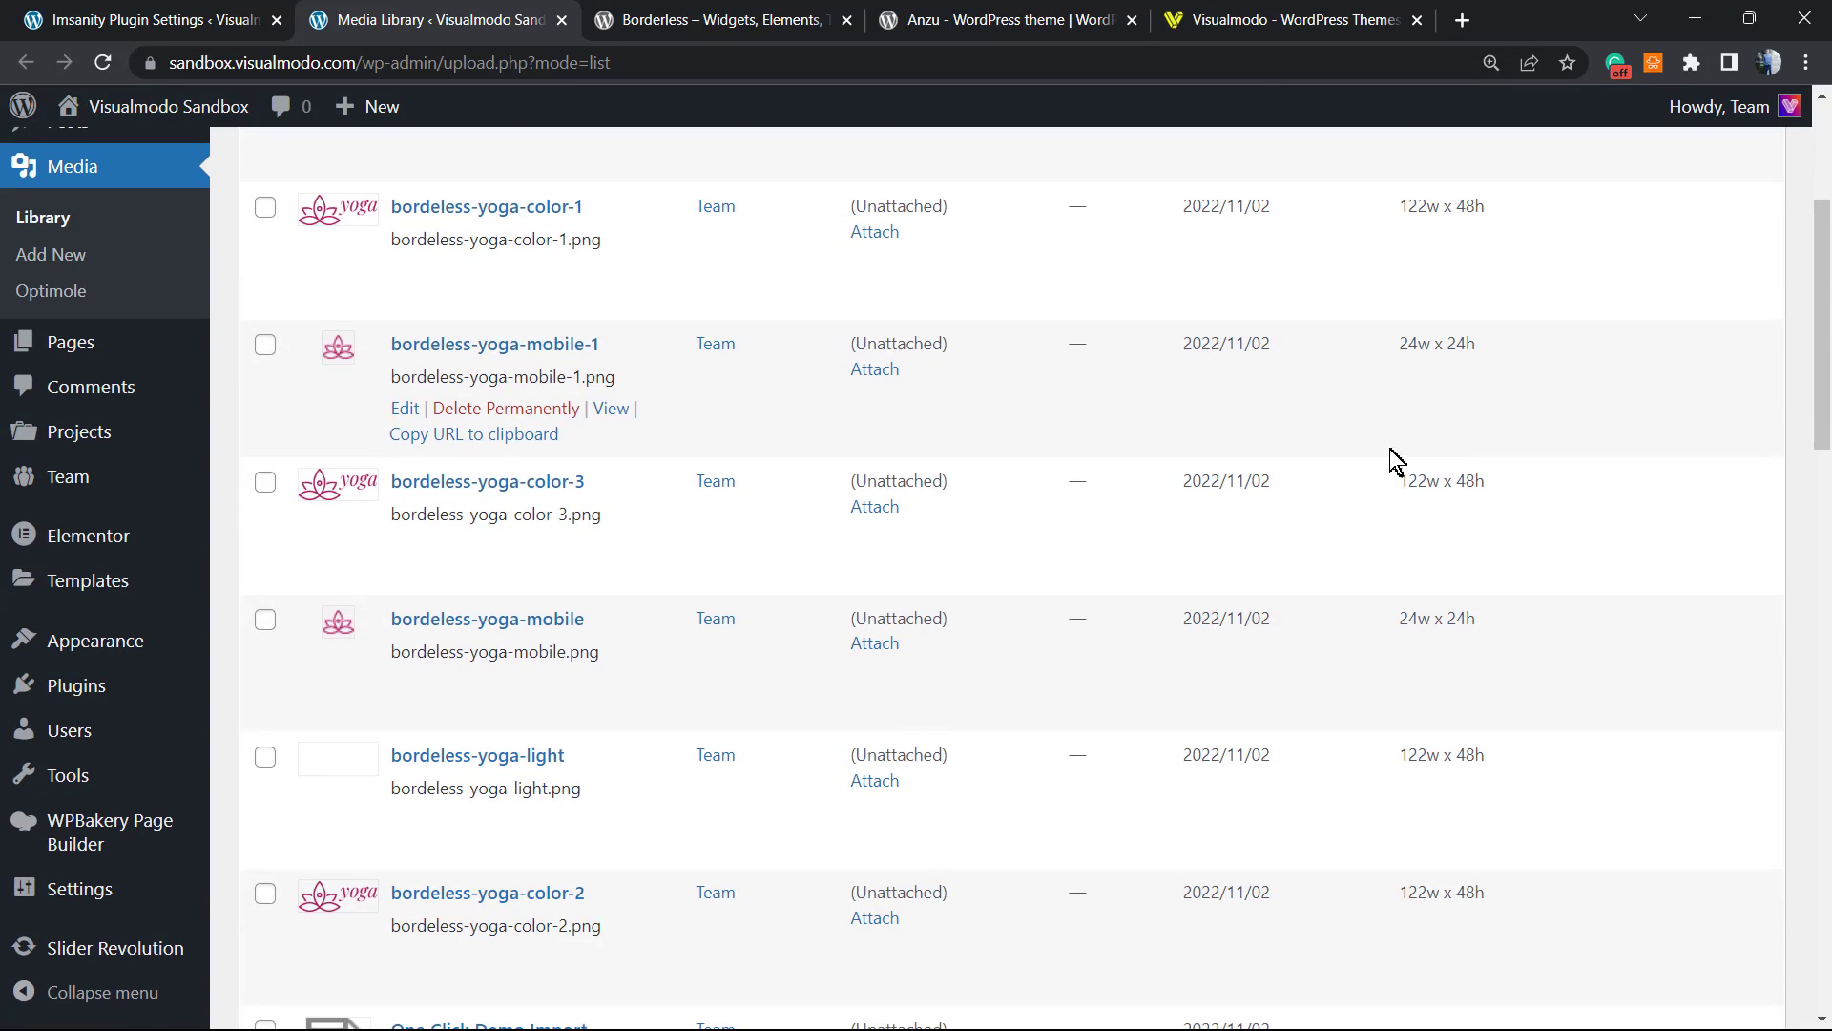
scroll(down, 3)
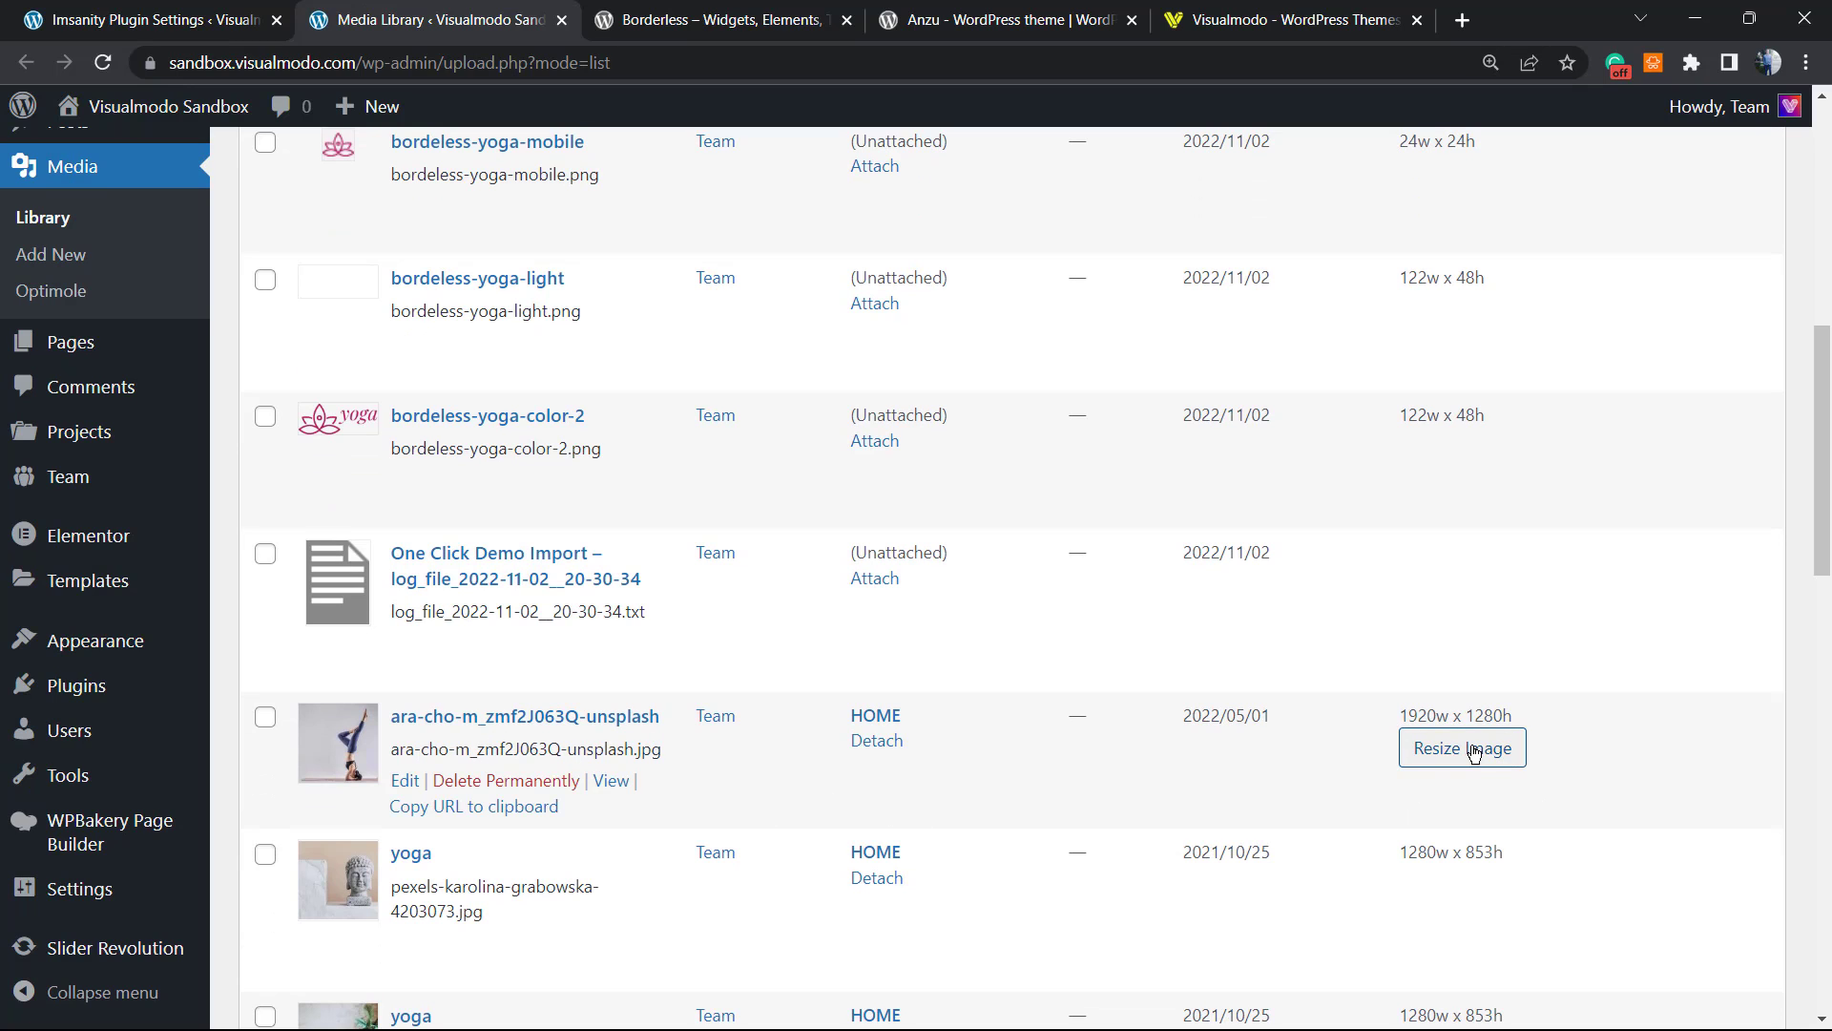
scroll(down, 3)
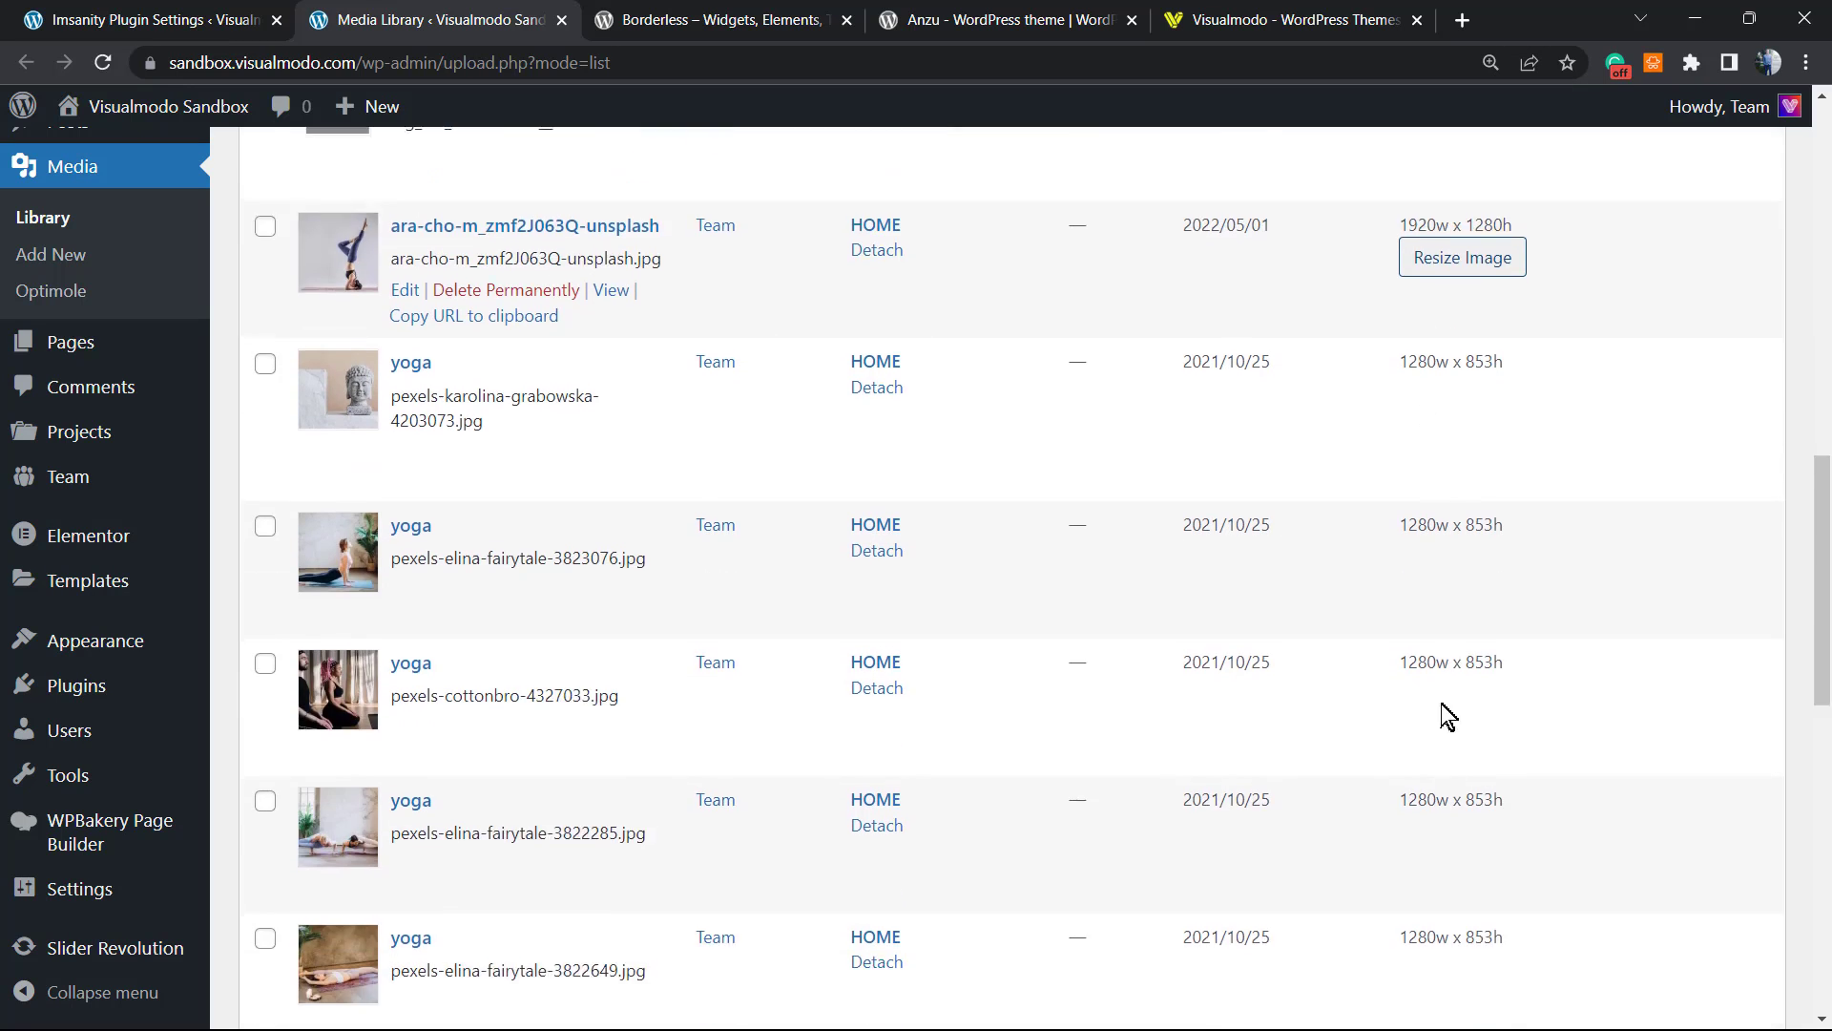
scroll(down, 3)
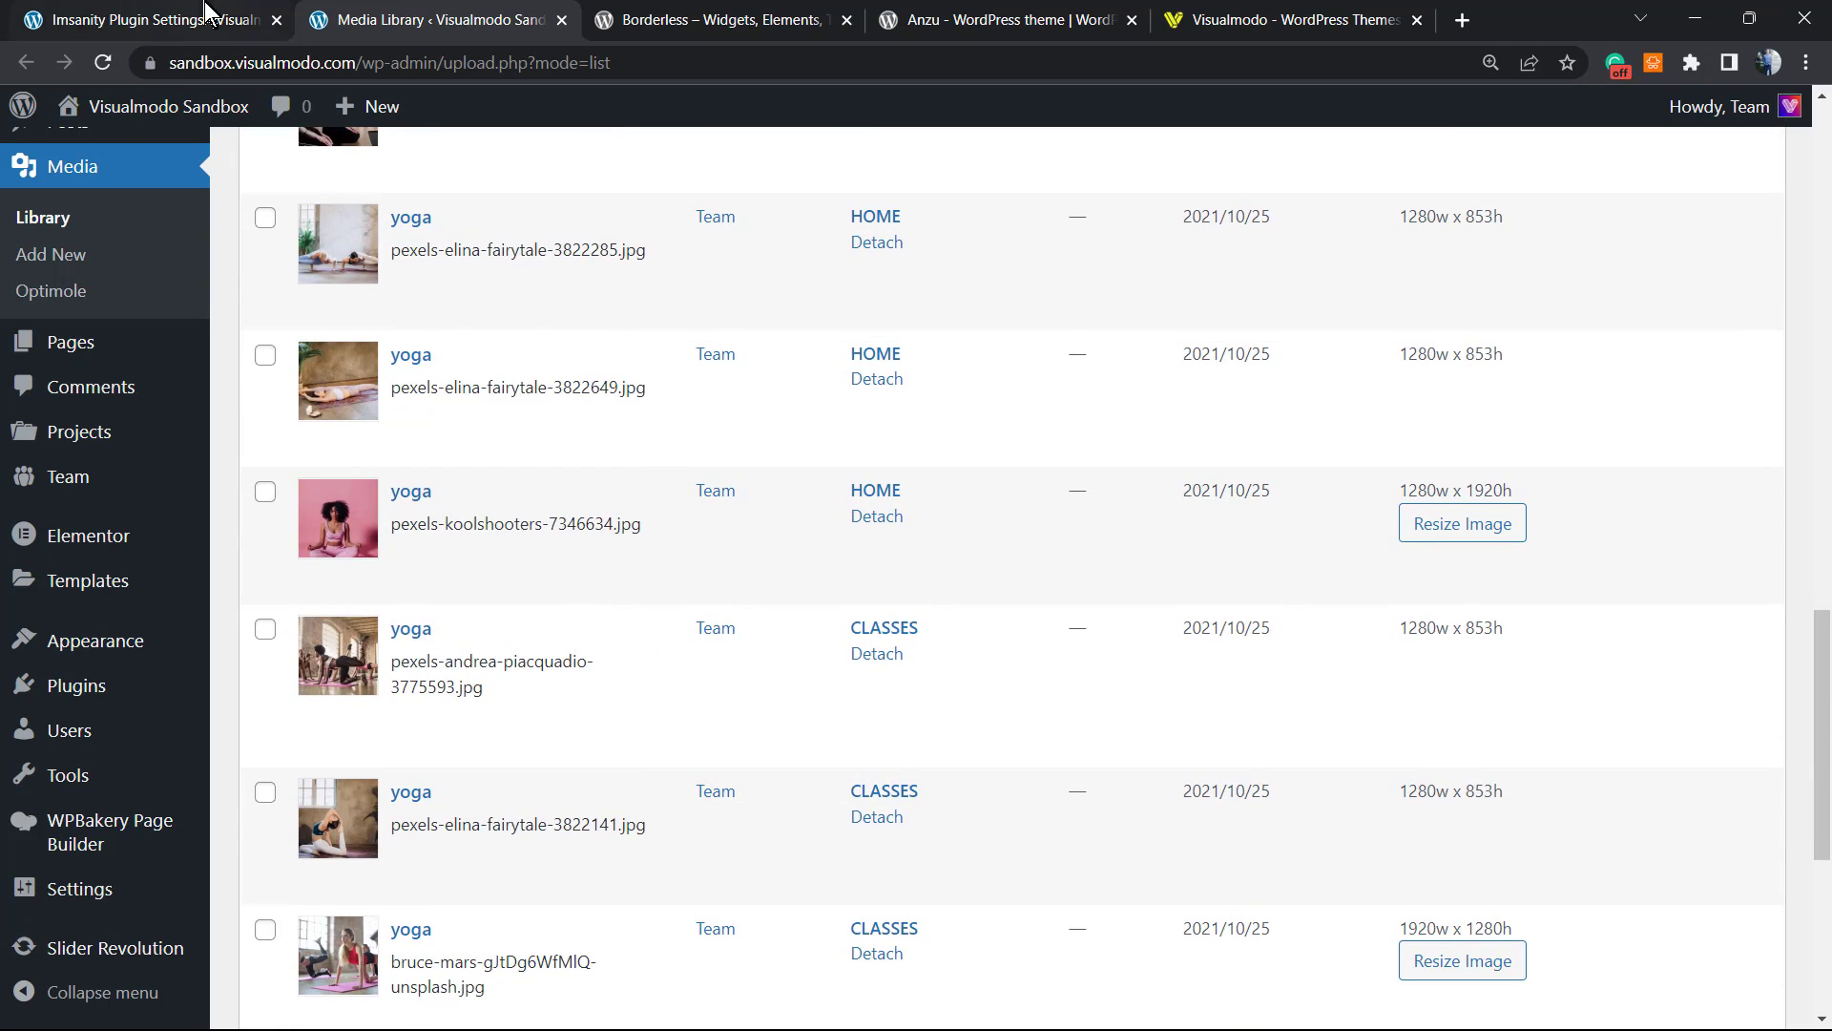
Step: Back on the Imsanity page, start resizing all existing images, raising the backup warning
click(147, 19)
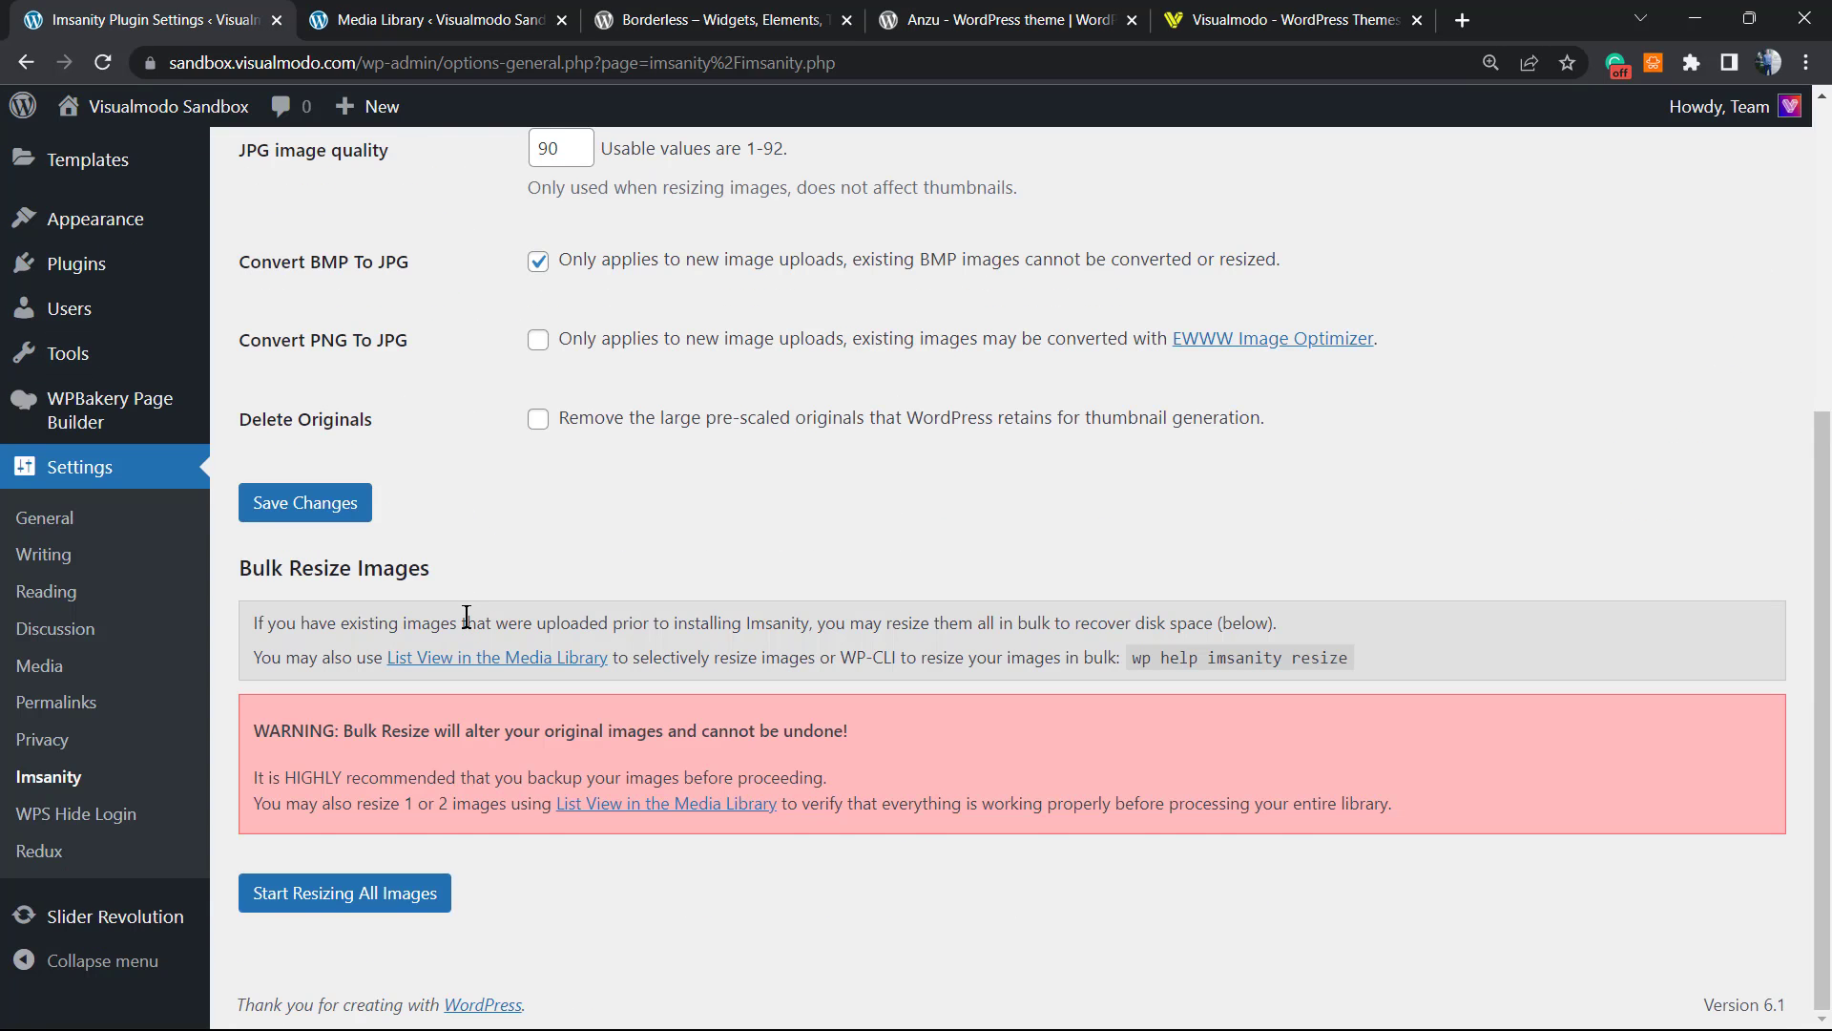
scroll(up, 3)
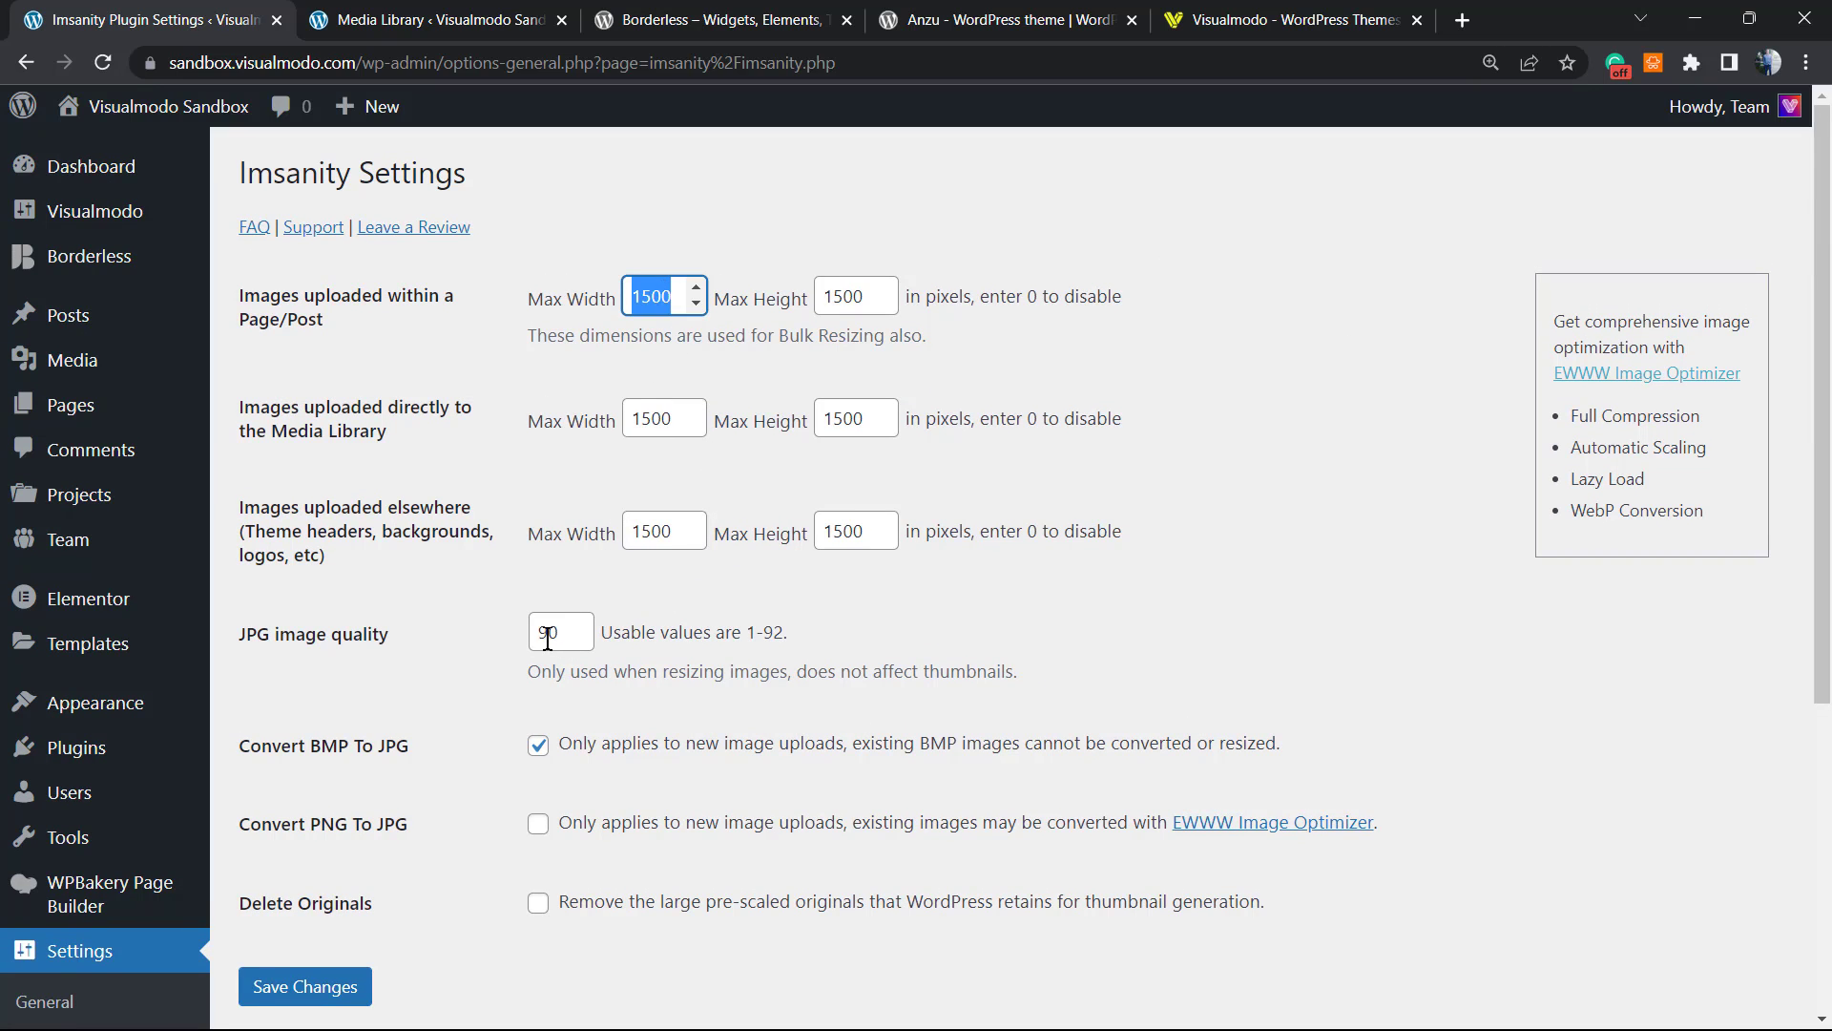
scroll(down, 3)
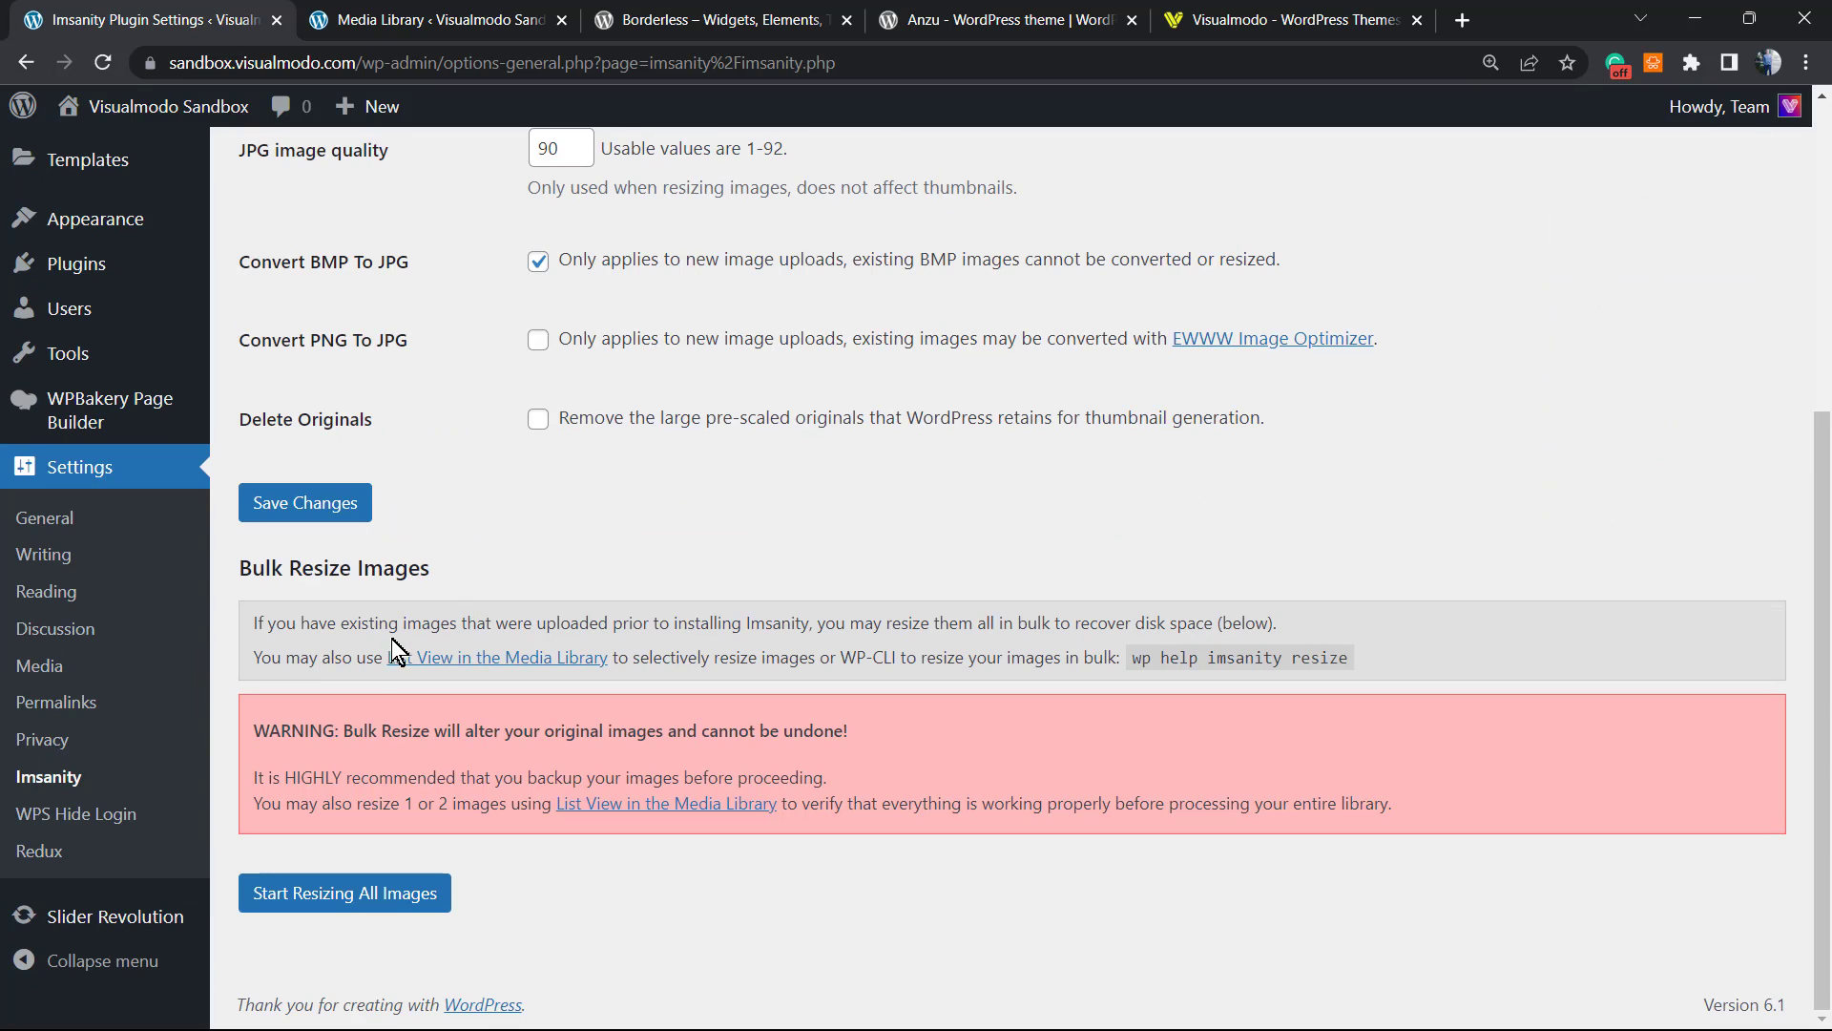
click(344, 893)
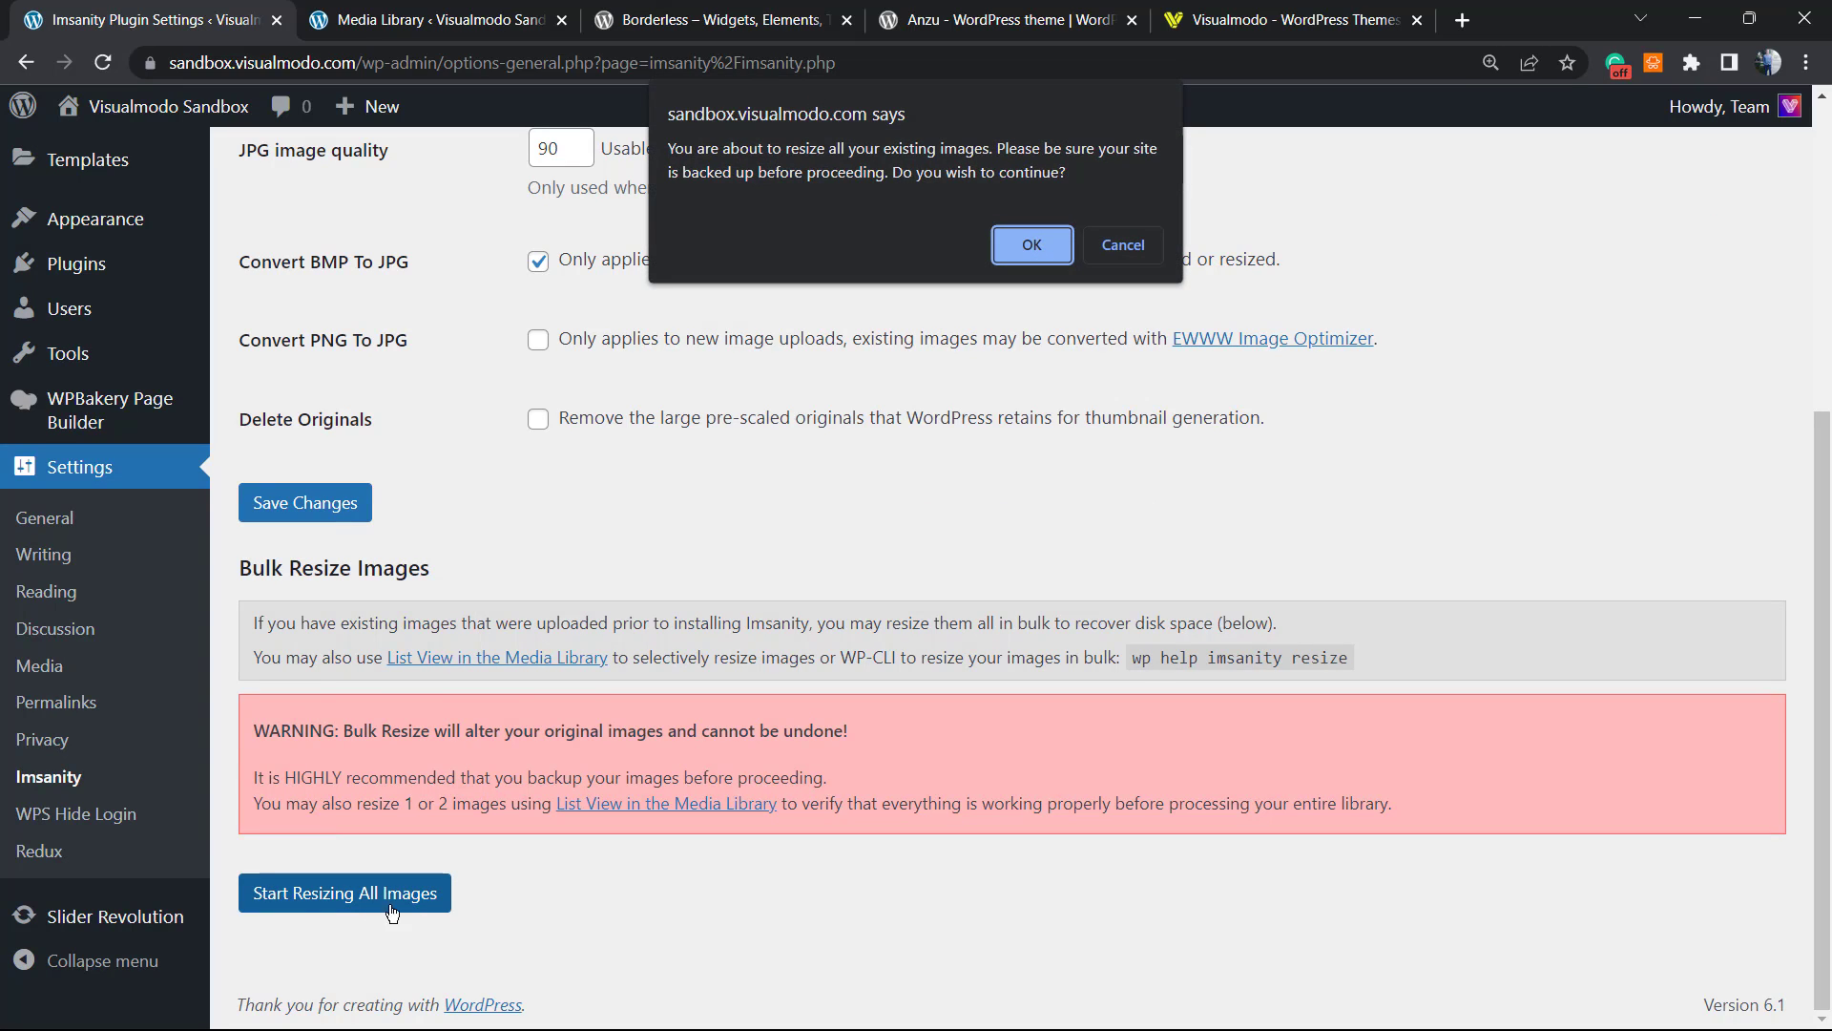
mouse_move(597, 775)
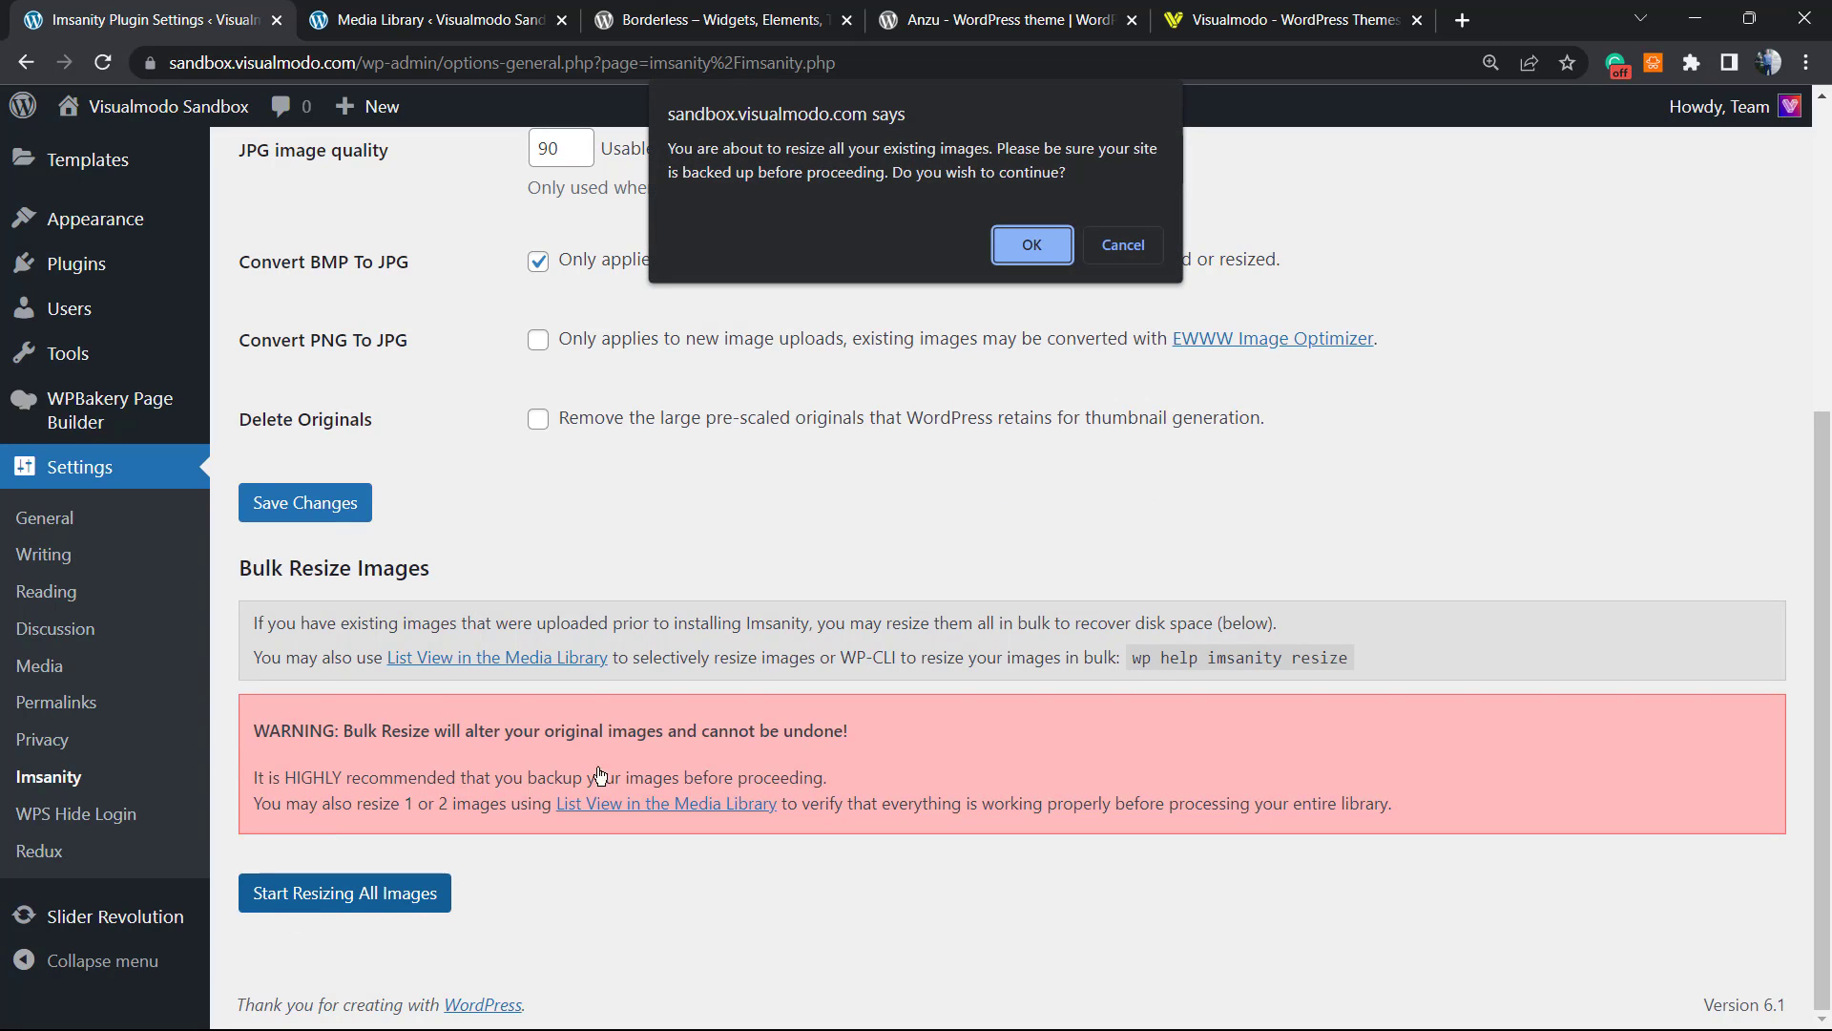
mouse_move(996, 259)
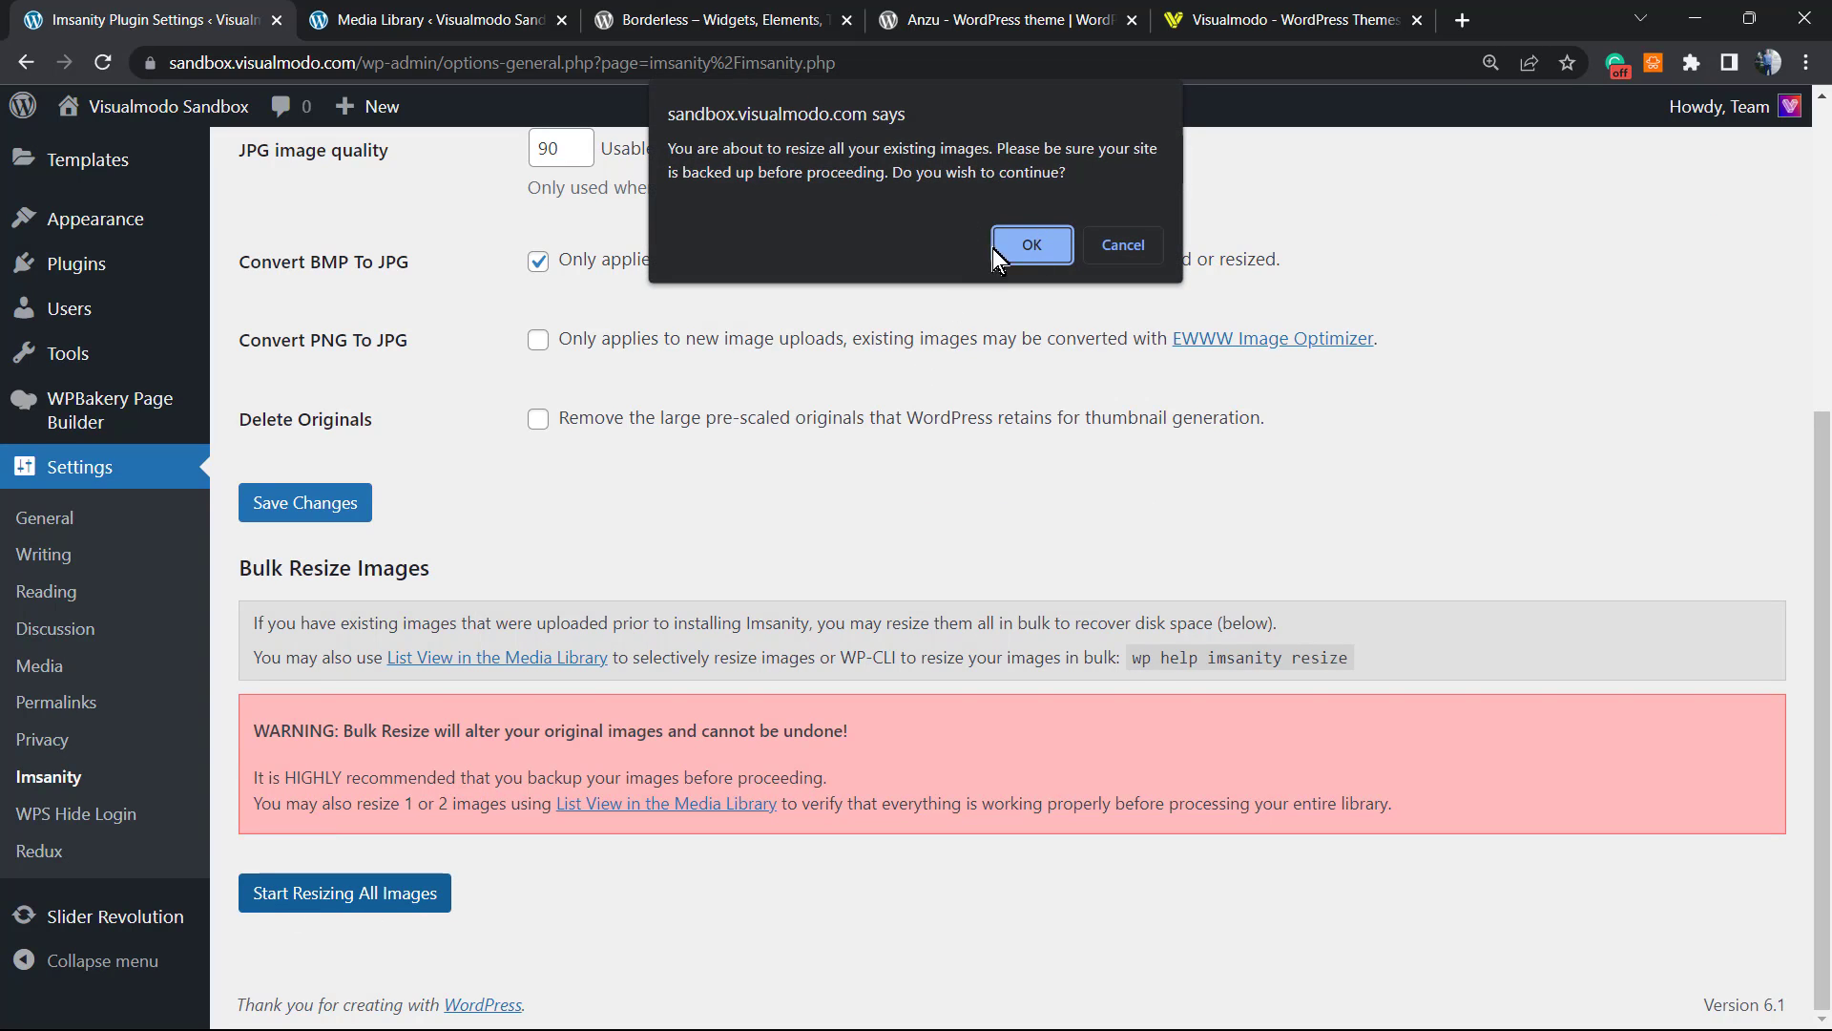
Step: Confirm the bulk resize and follow the log through entry 17 of 35
click(1030, 244)
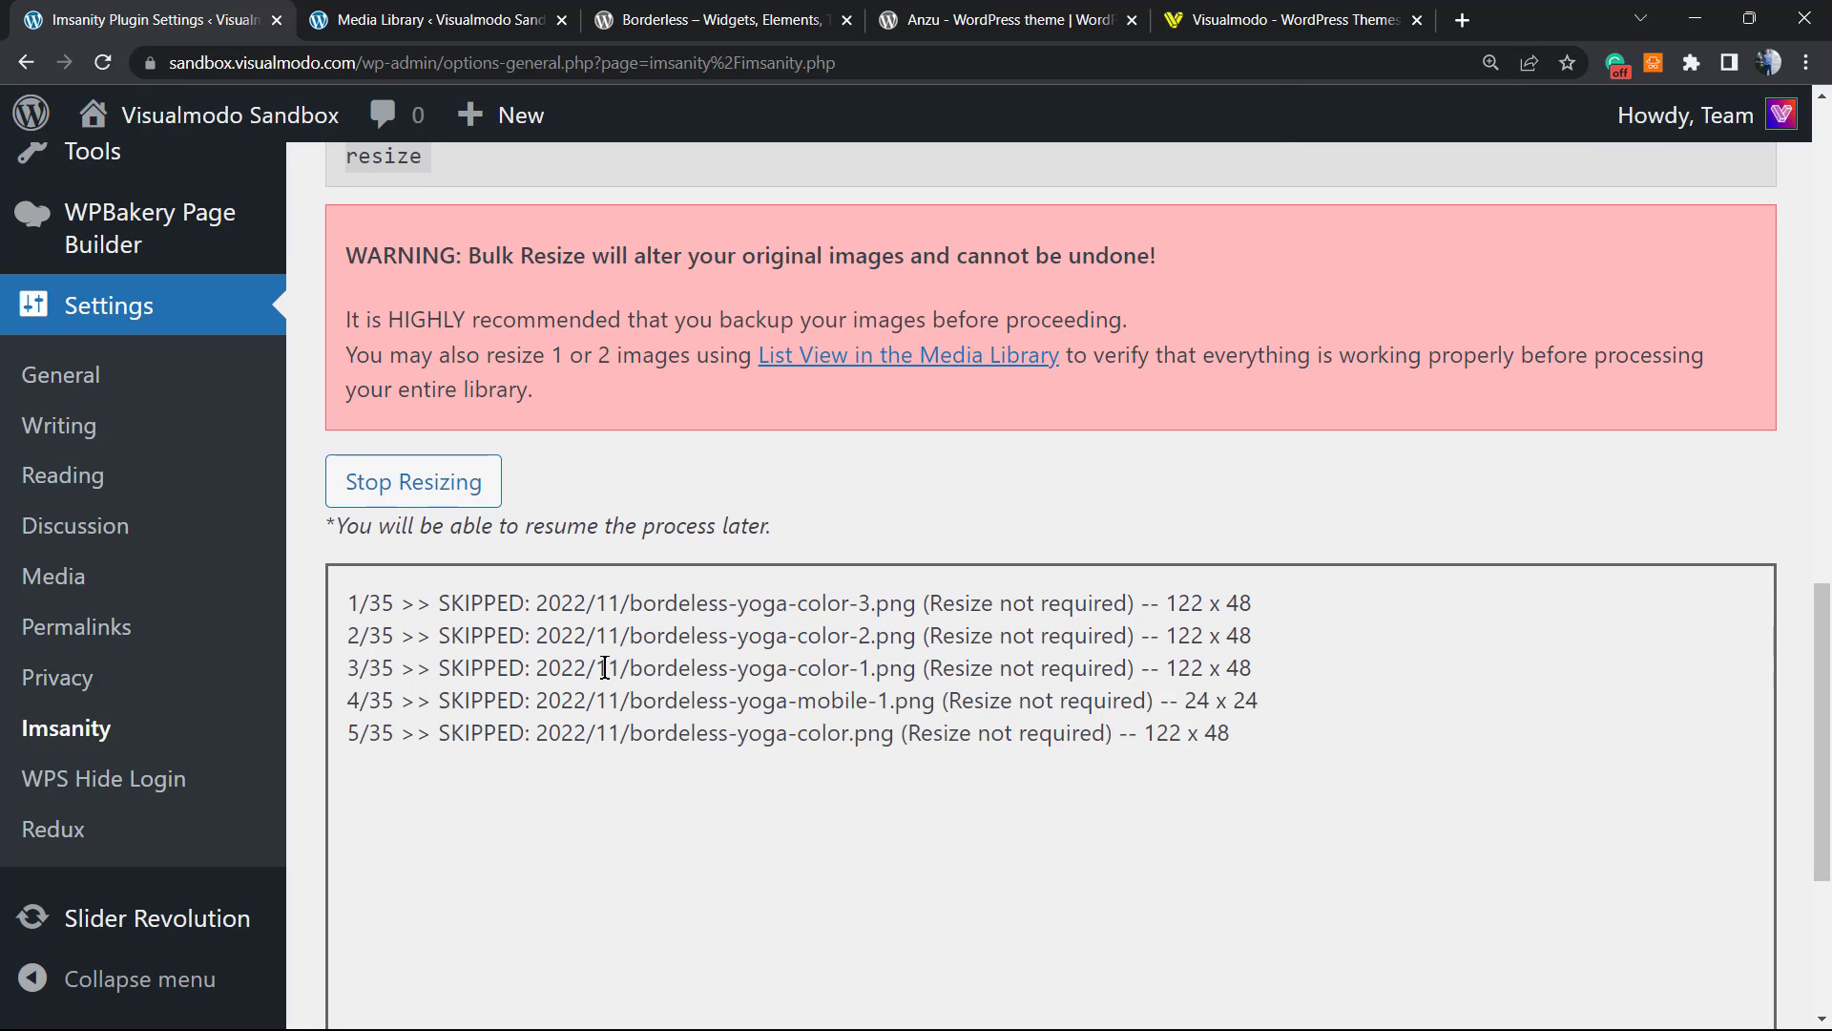
scroll(down, 3)
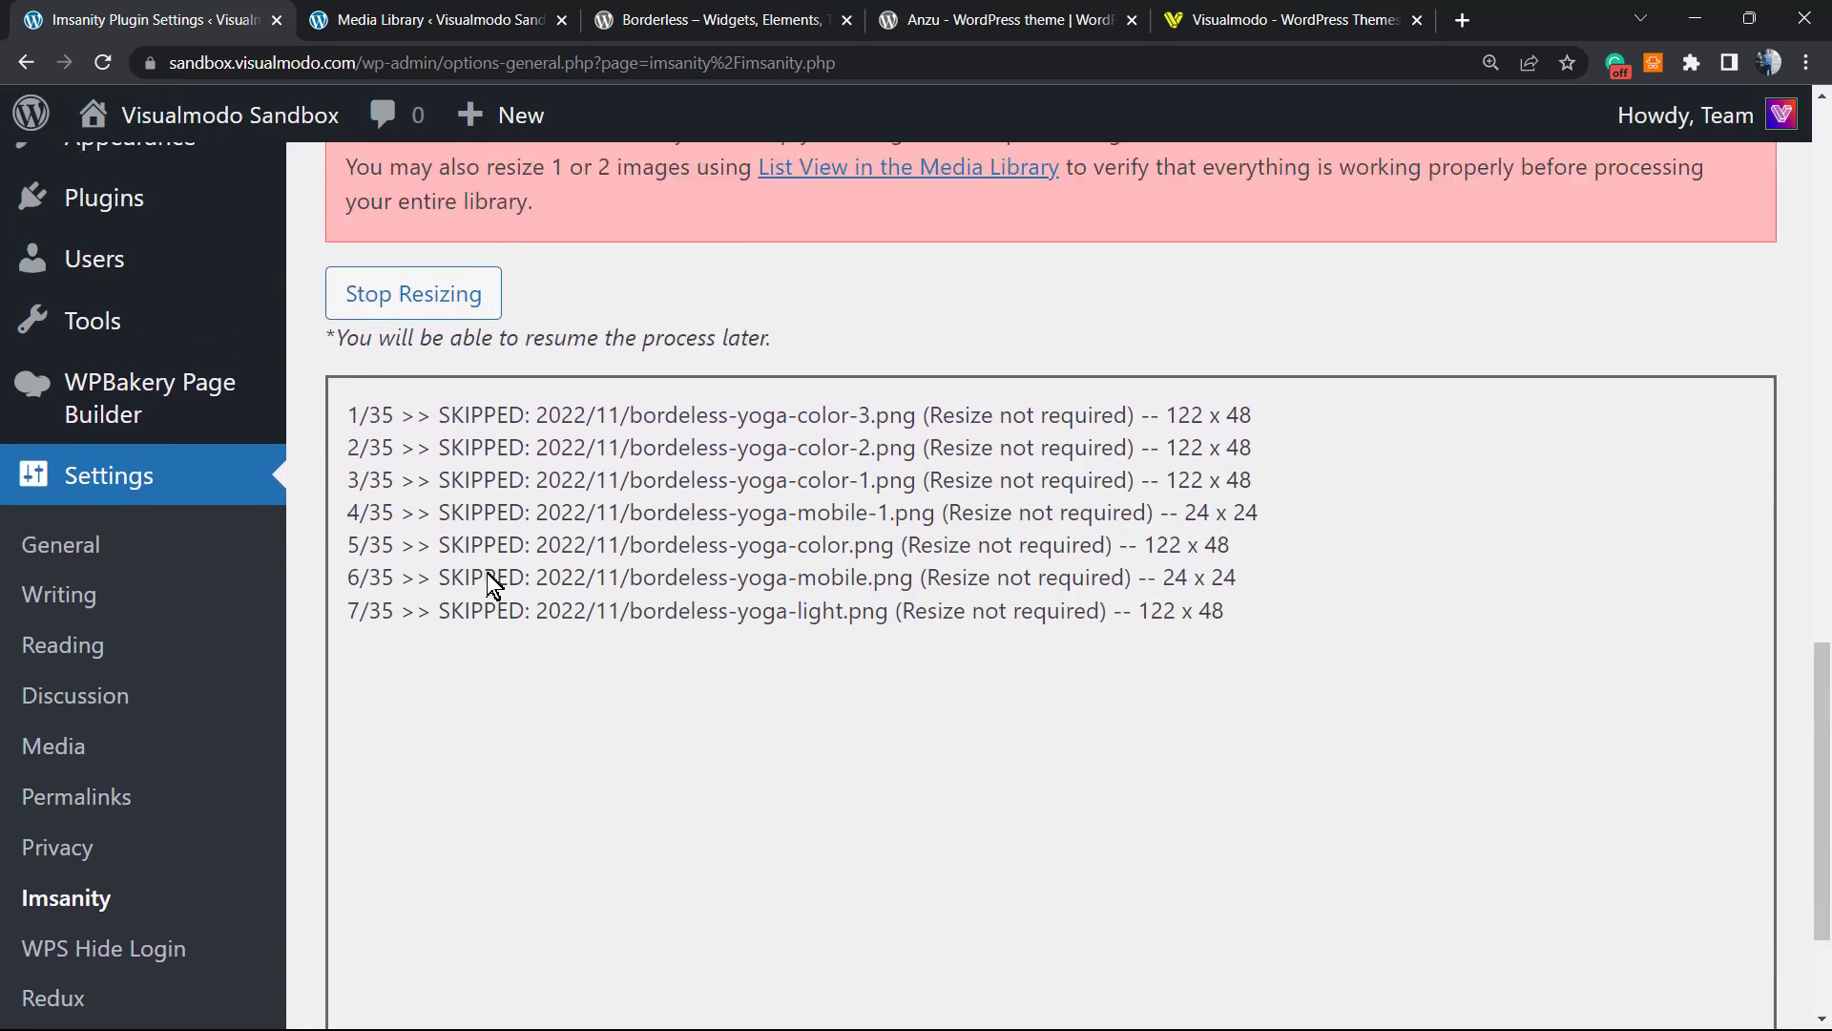
scroll(down, 3)
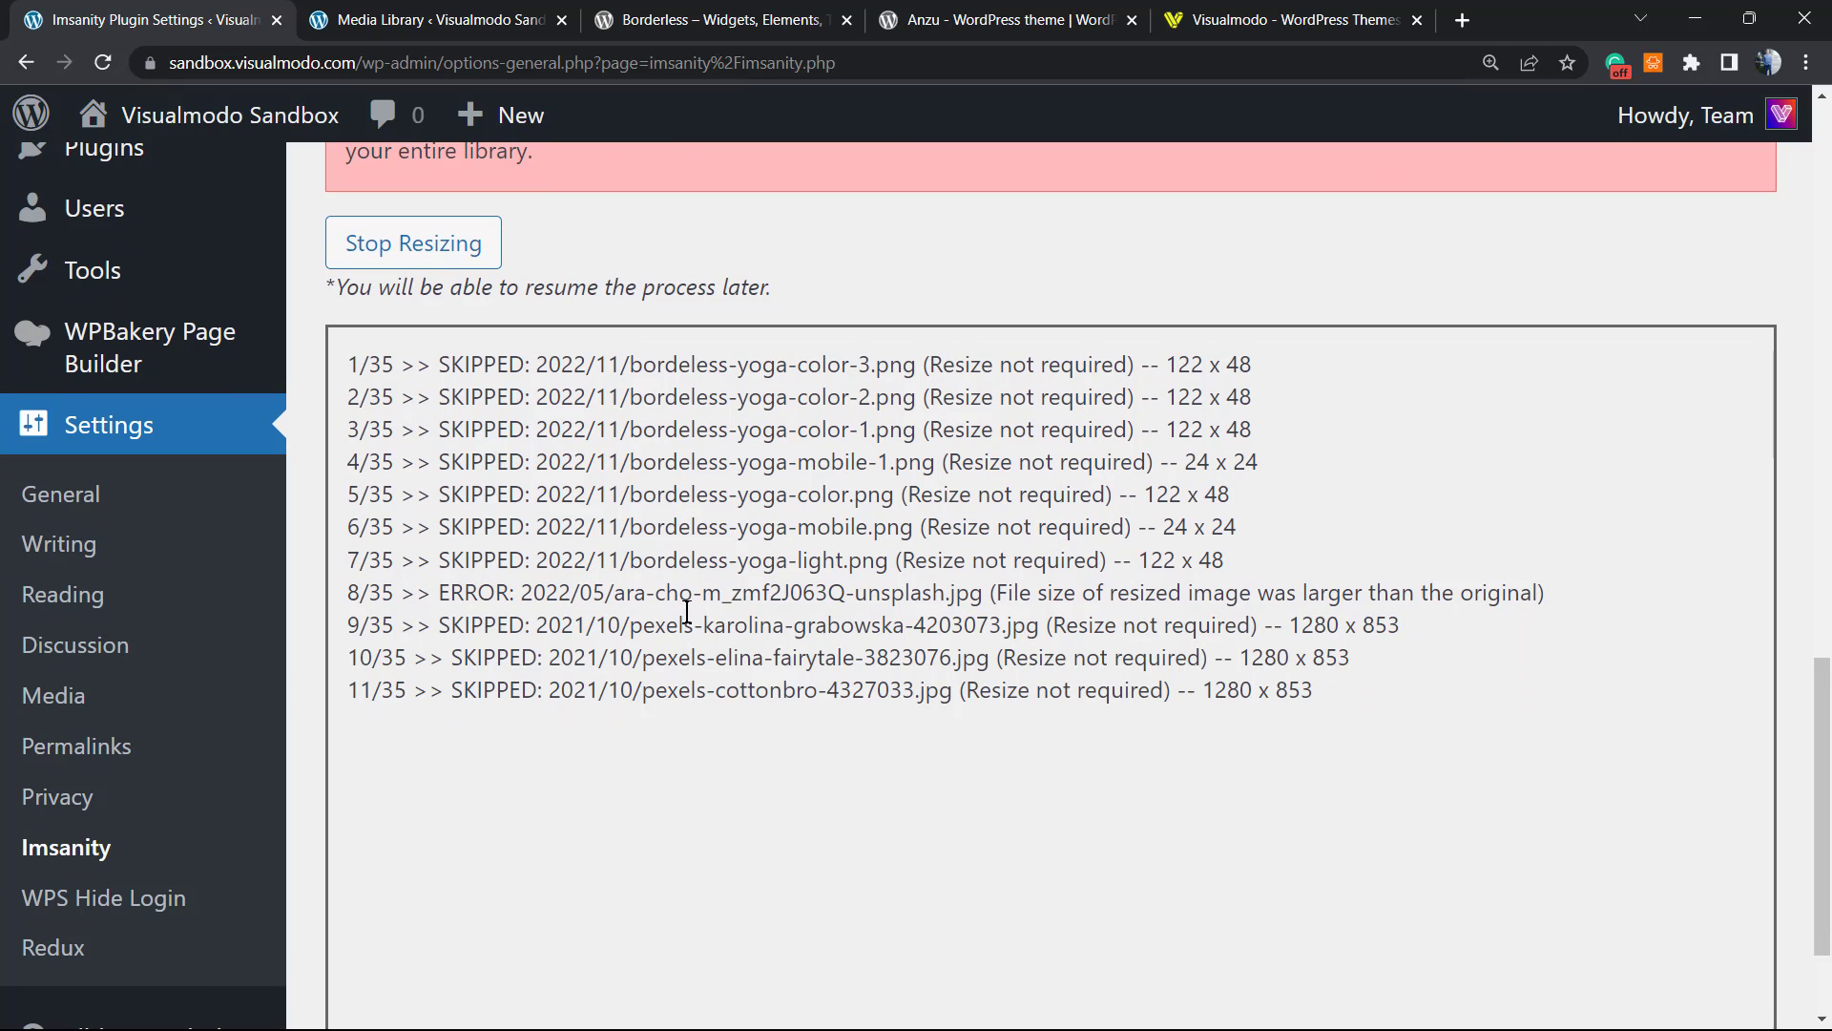
scroll(down, 3)
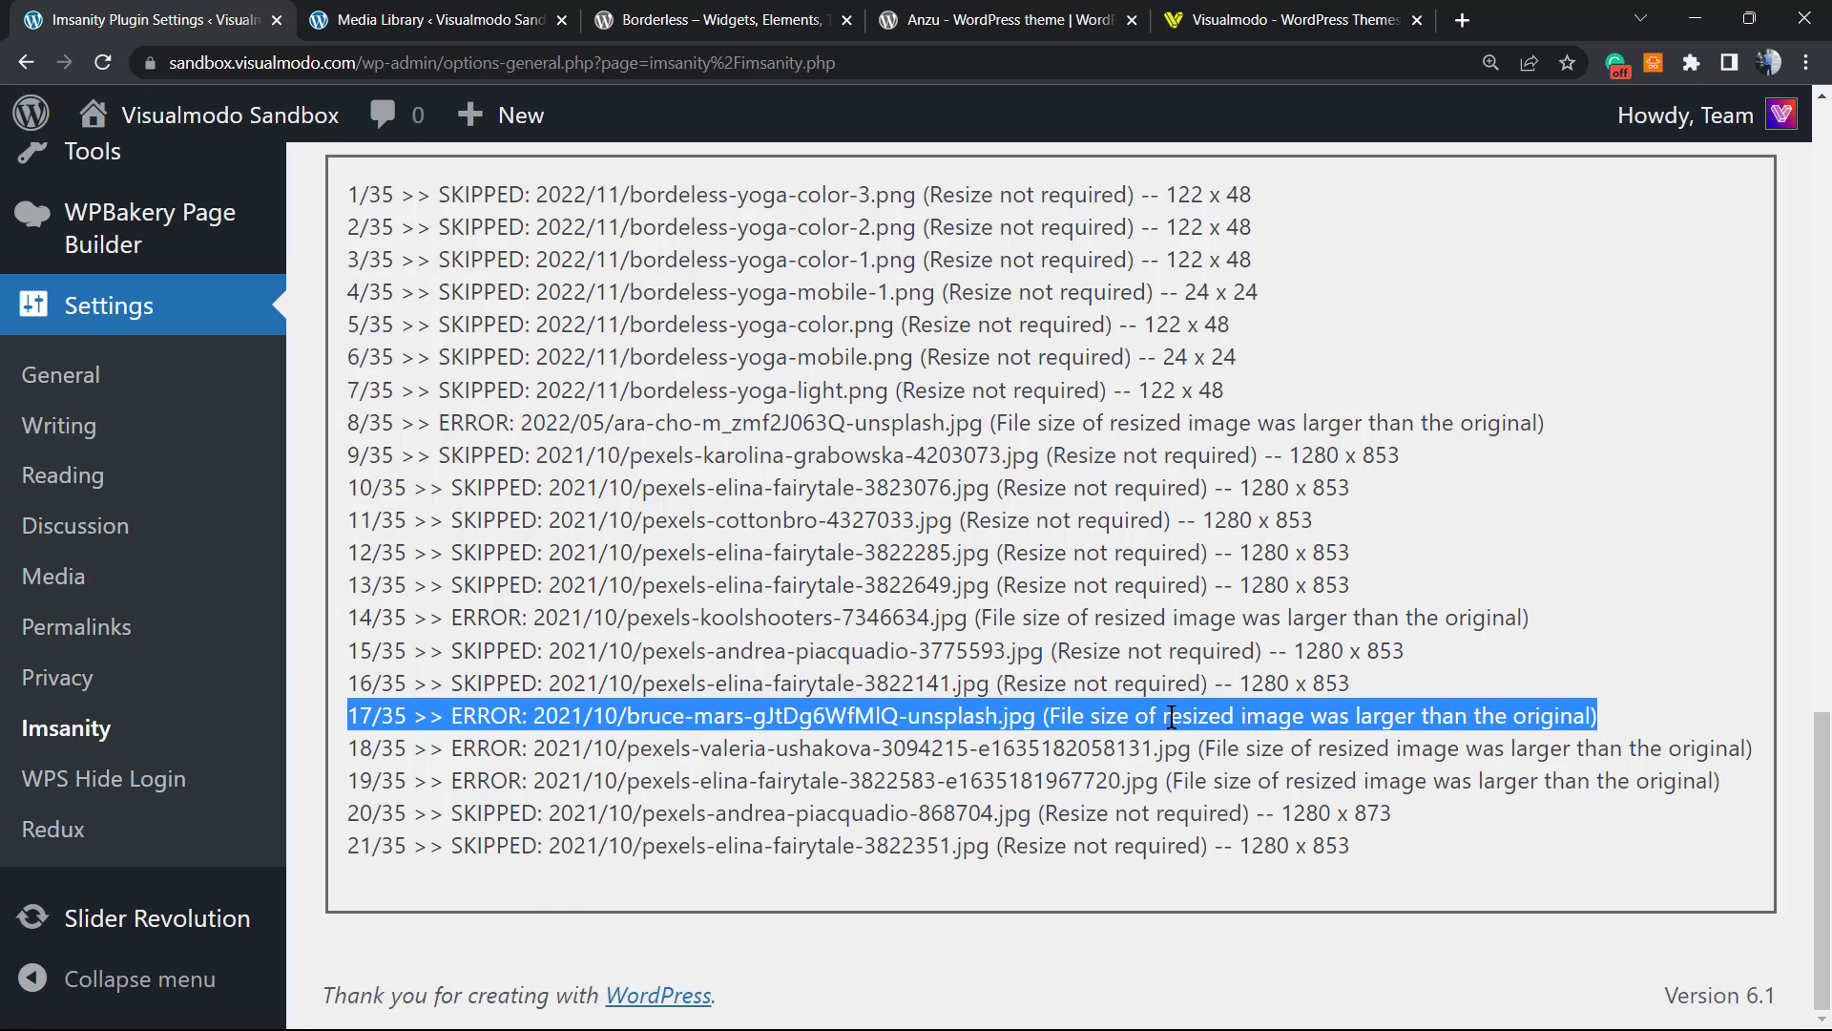
double_click(1199, 715)
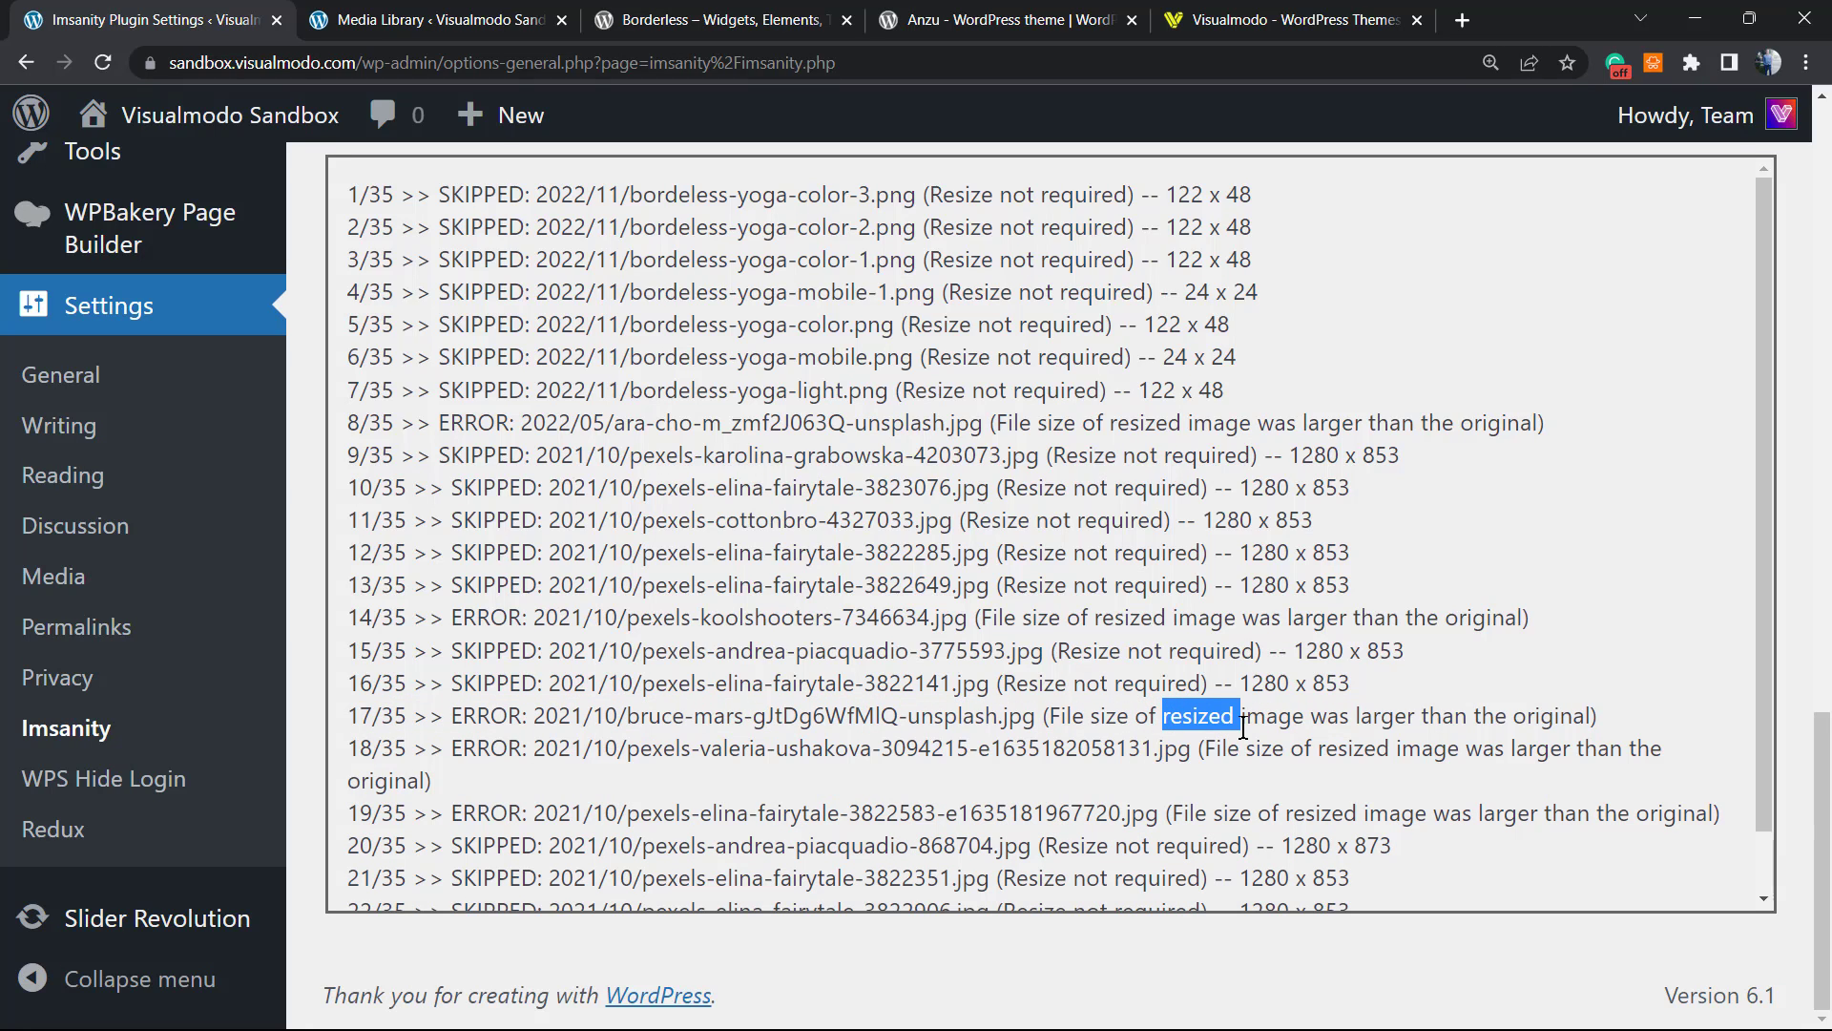
Step: Follow the log past the 999w x 1500h OK entry until Resizing Complete at 35/35
scroll(down, 3)
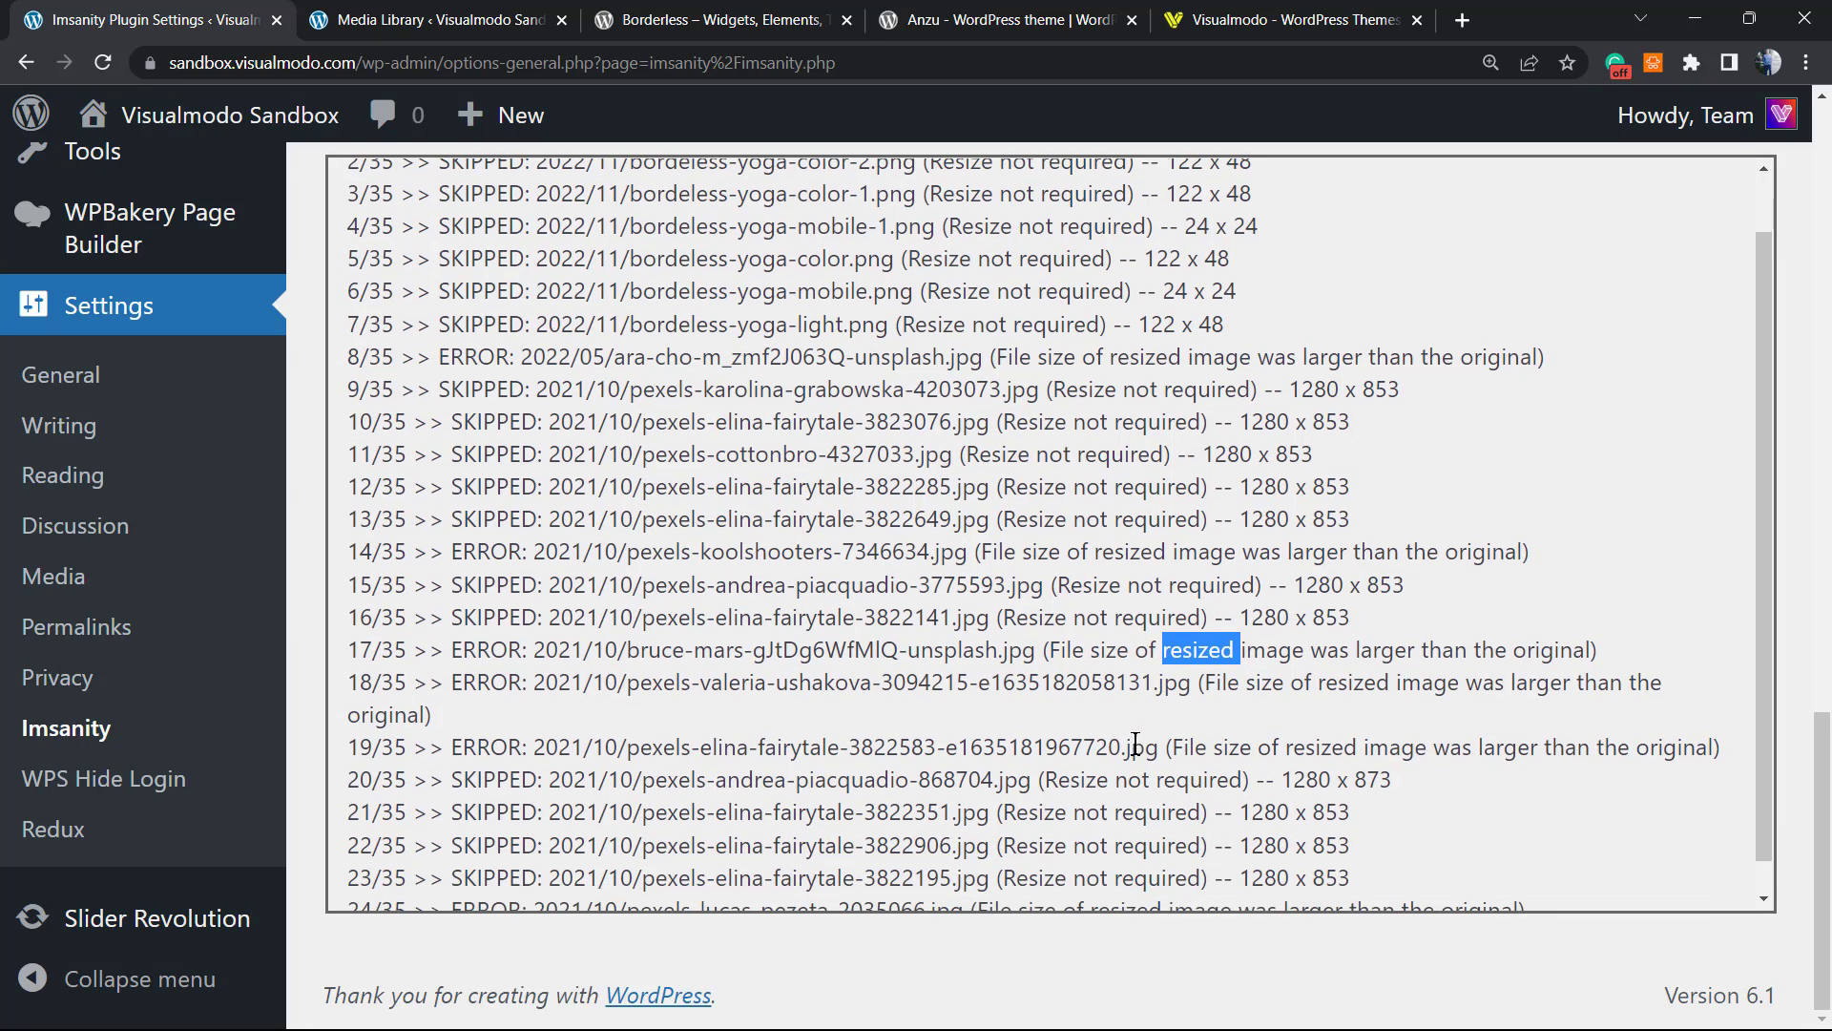
scroll(down, 3)
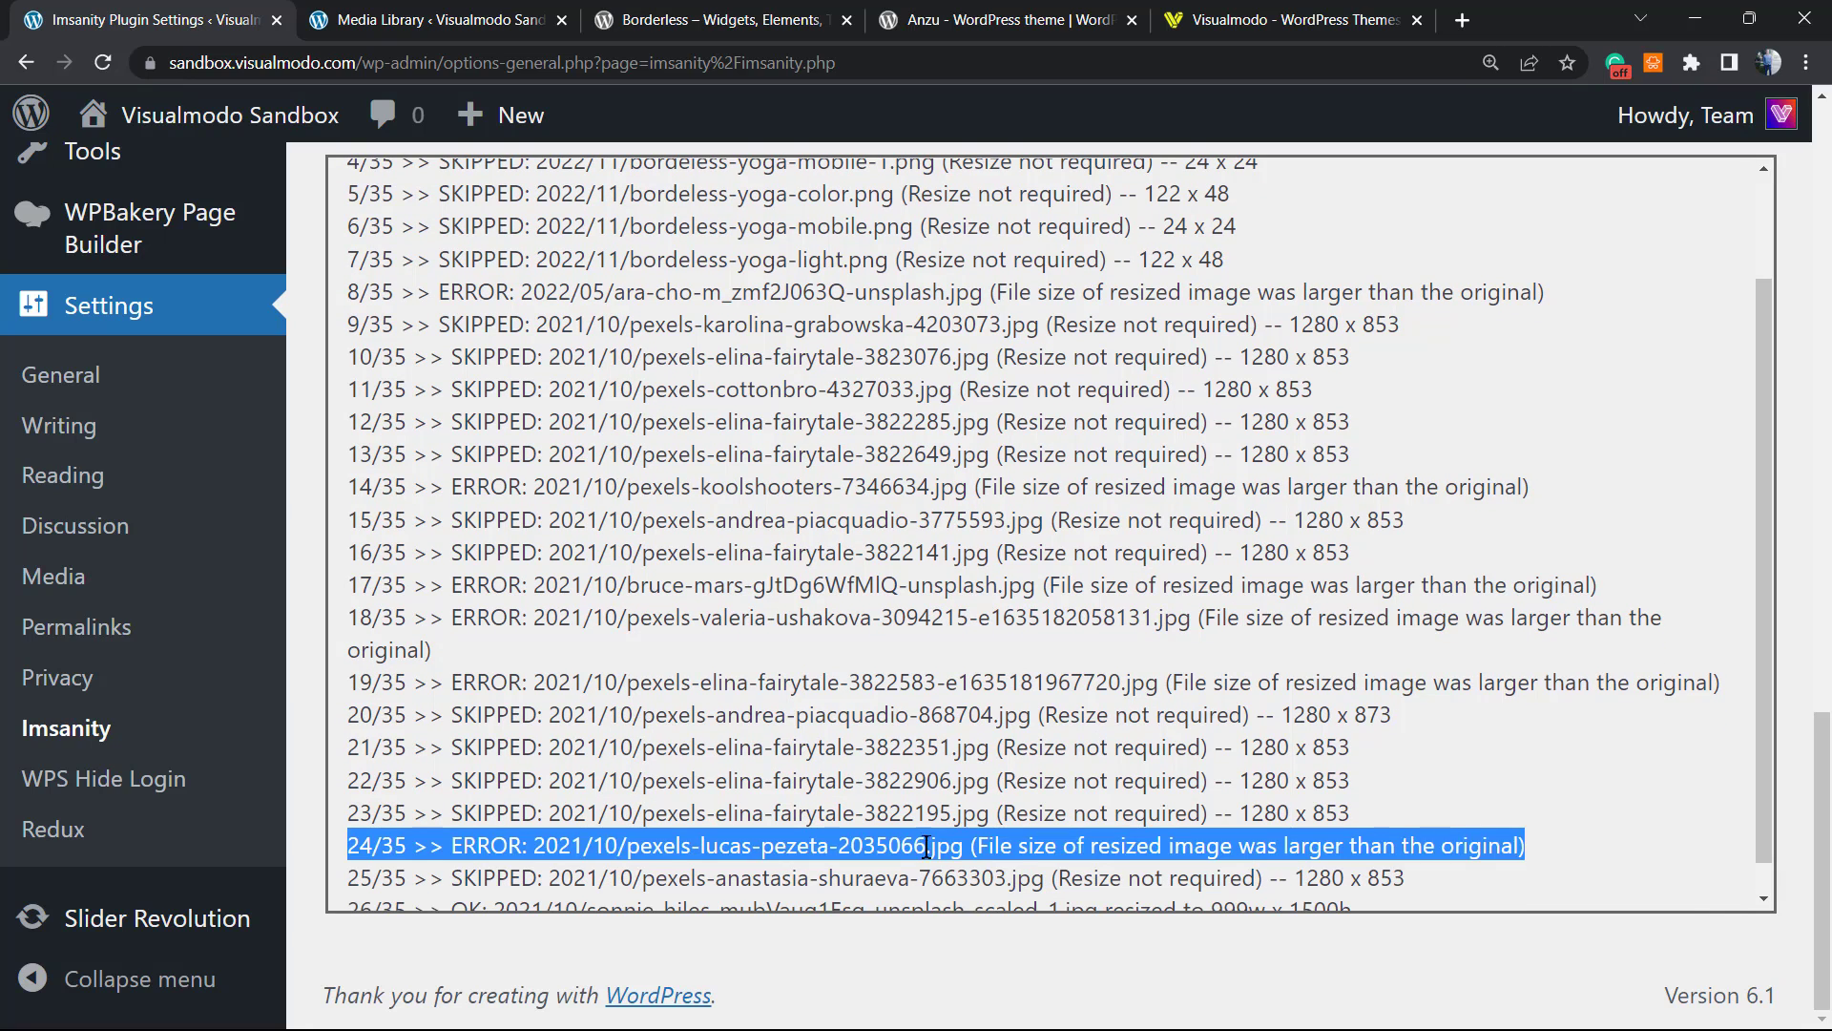
scroll(down, 3)
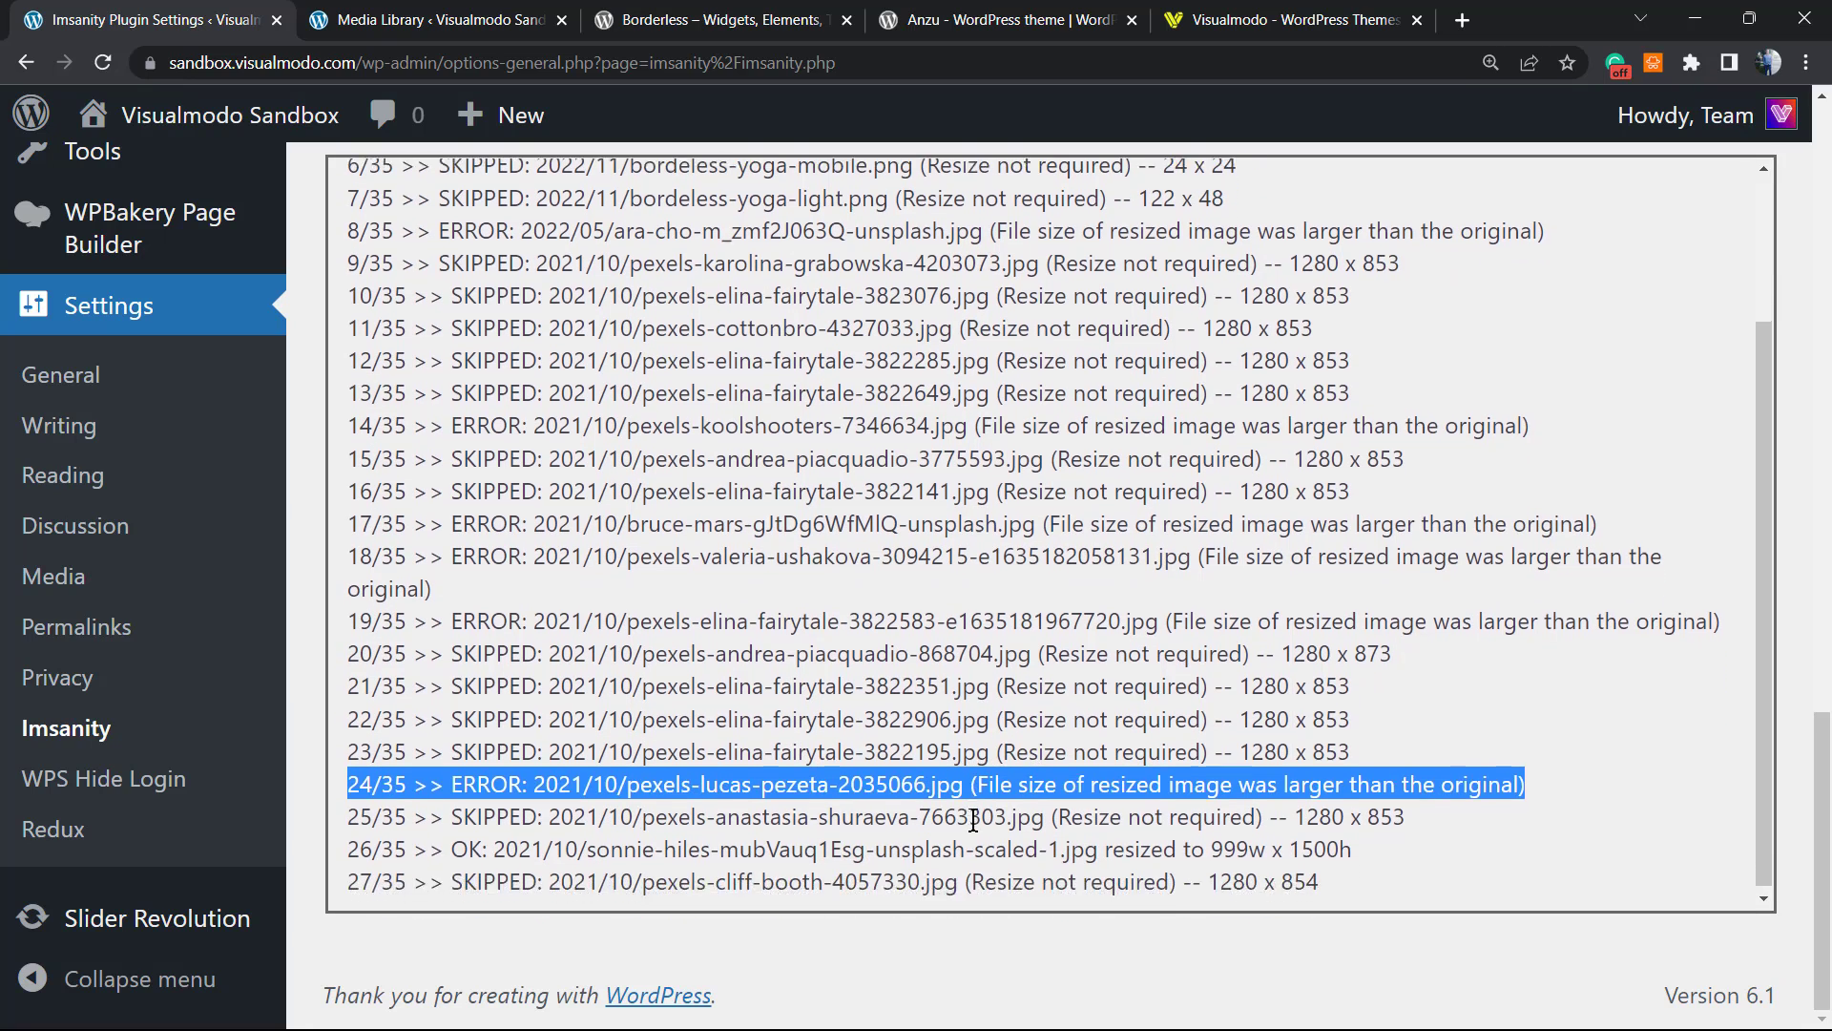
scroll(down, 3)
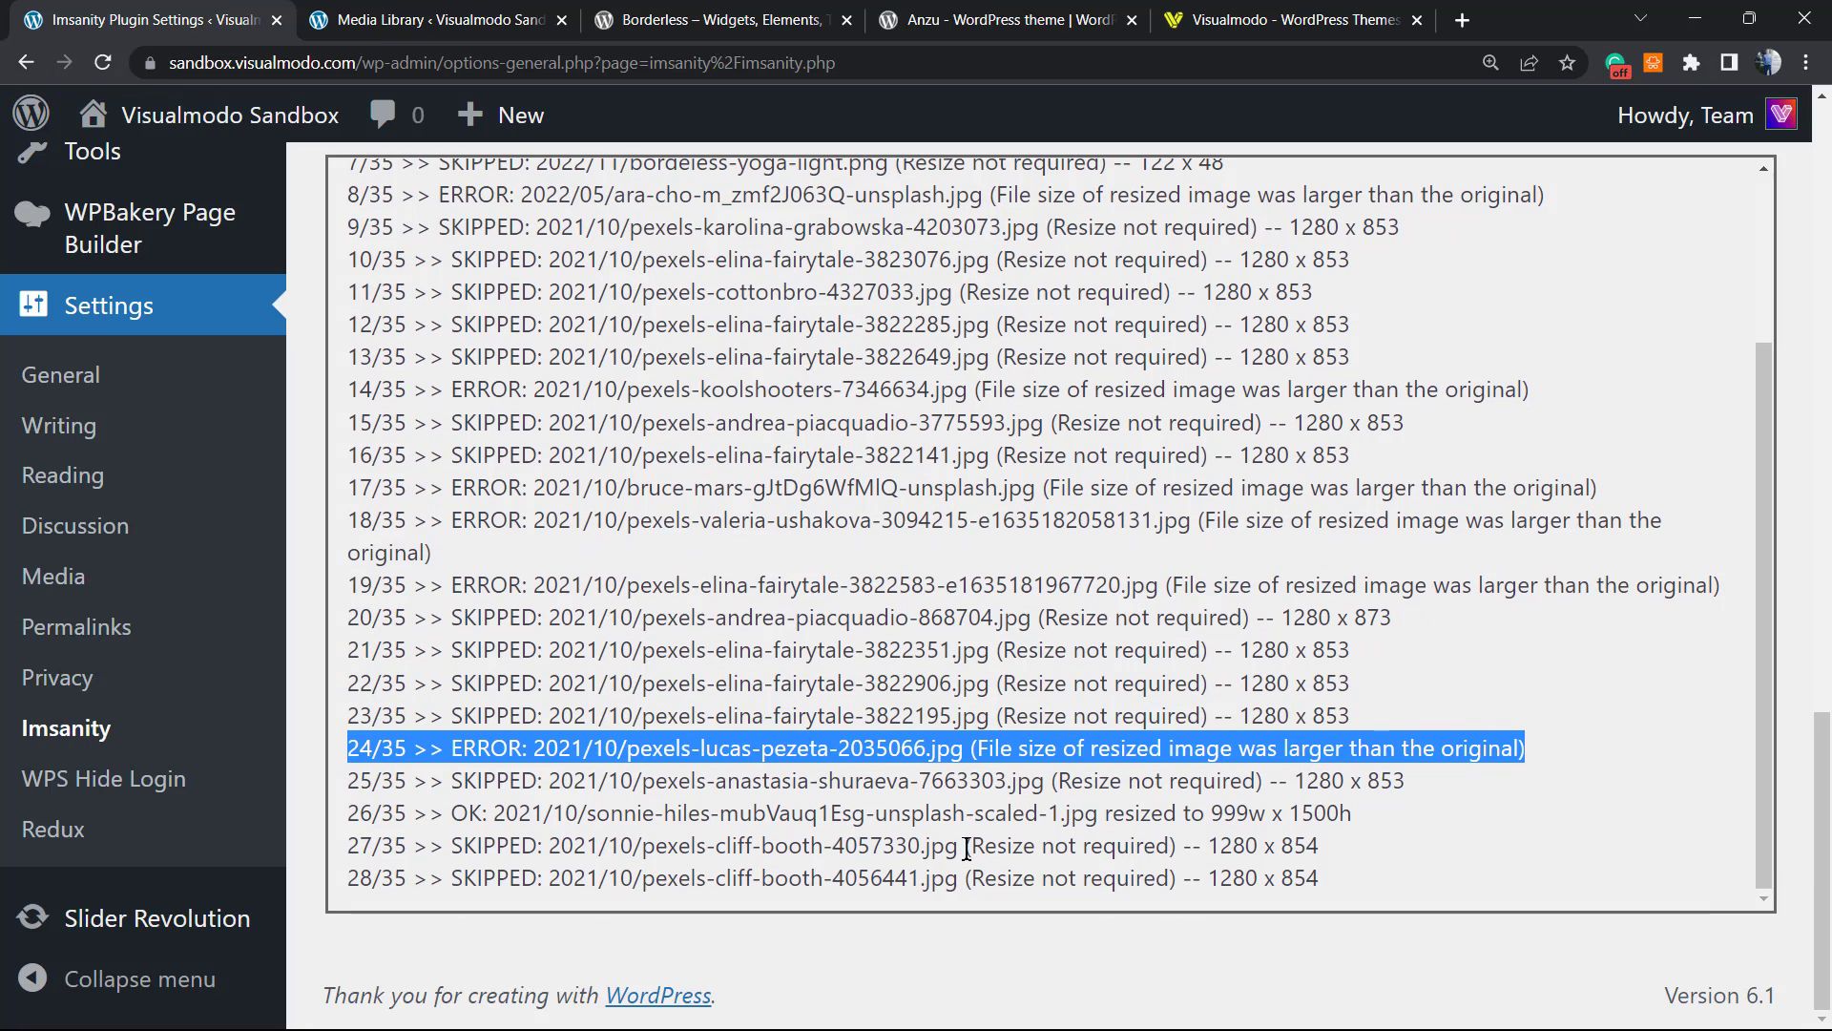
double_click(1141, 813)
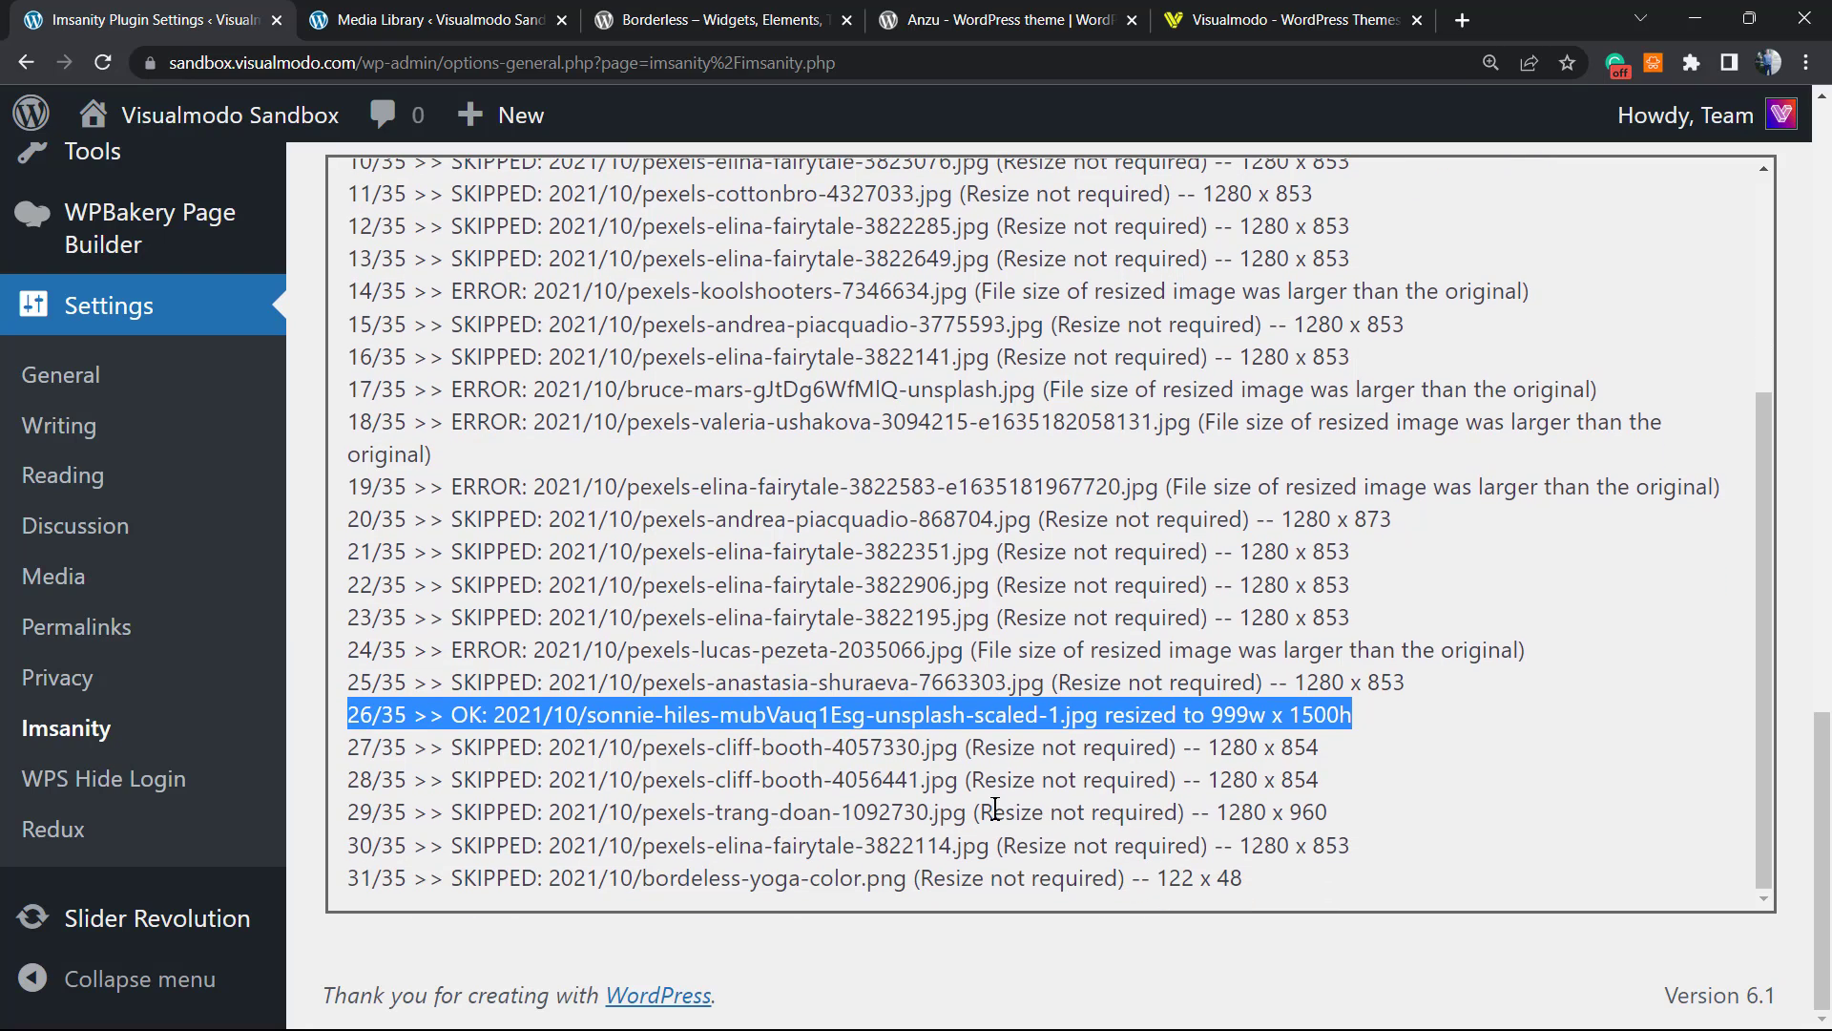
scroll(down, 3)
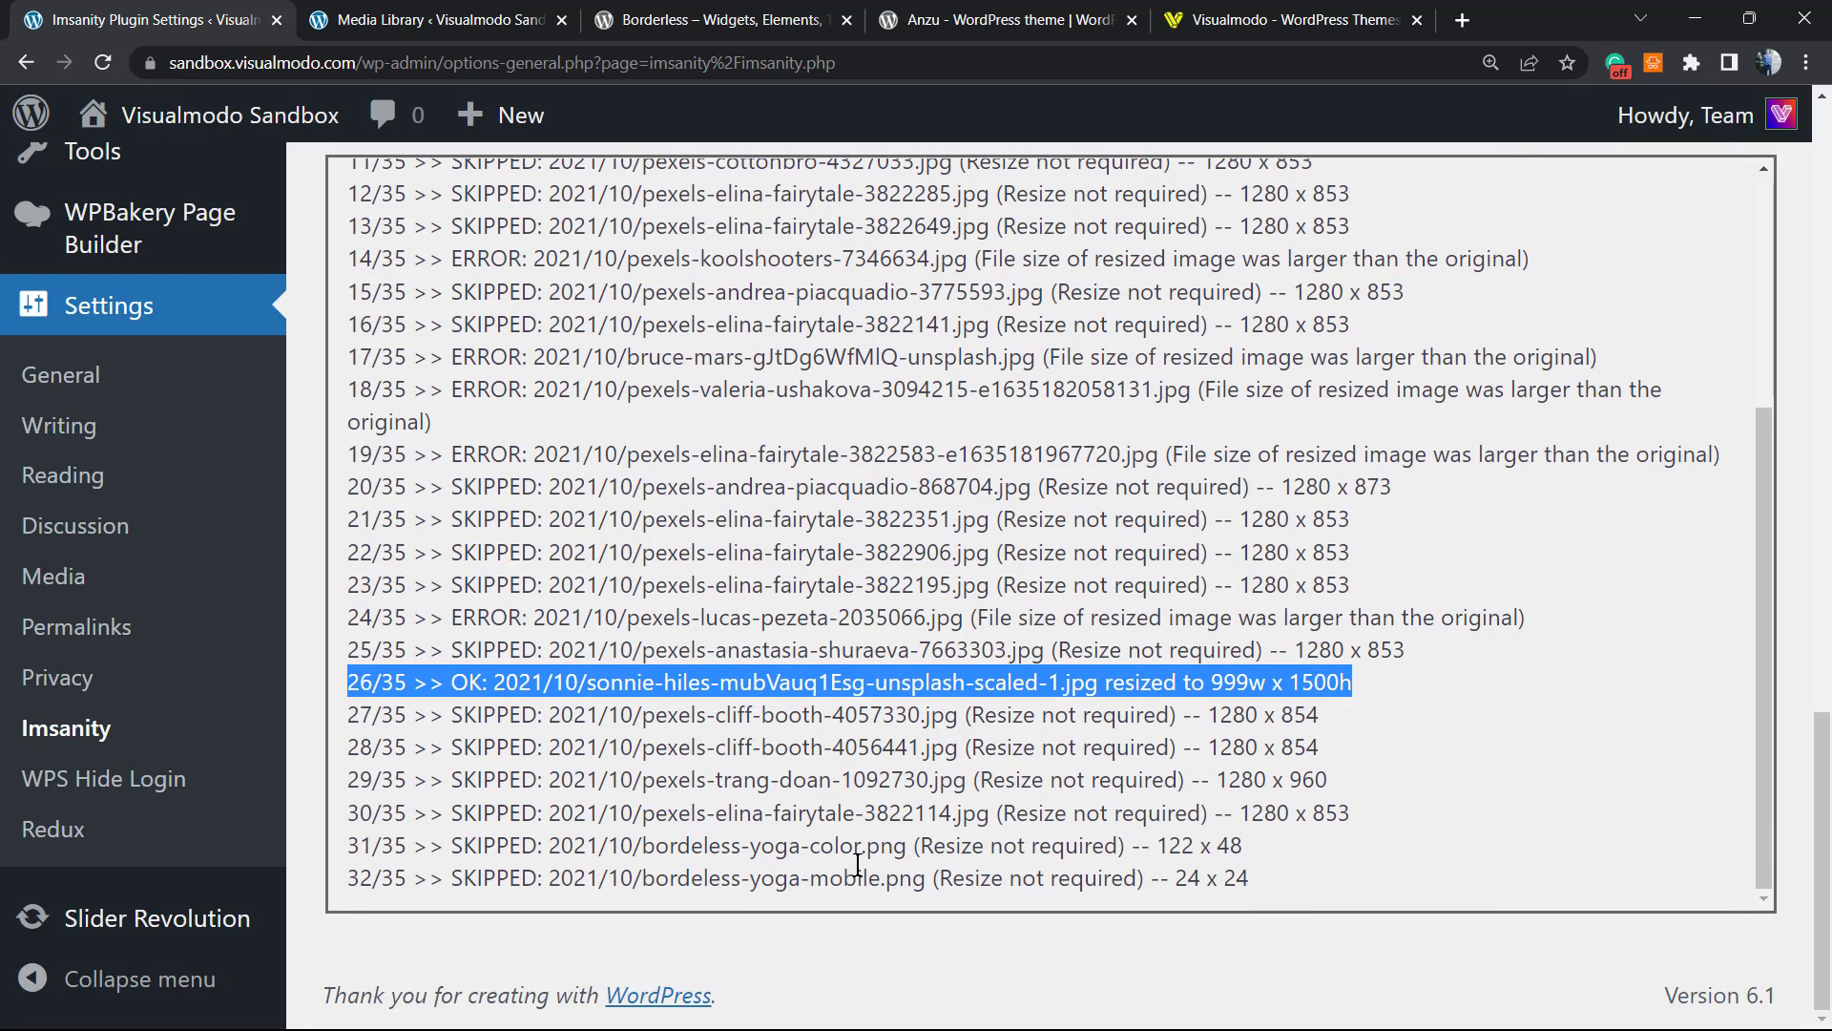
scroll(down, 3)
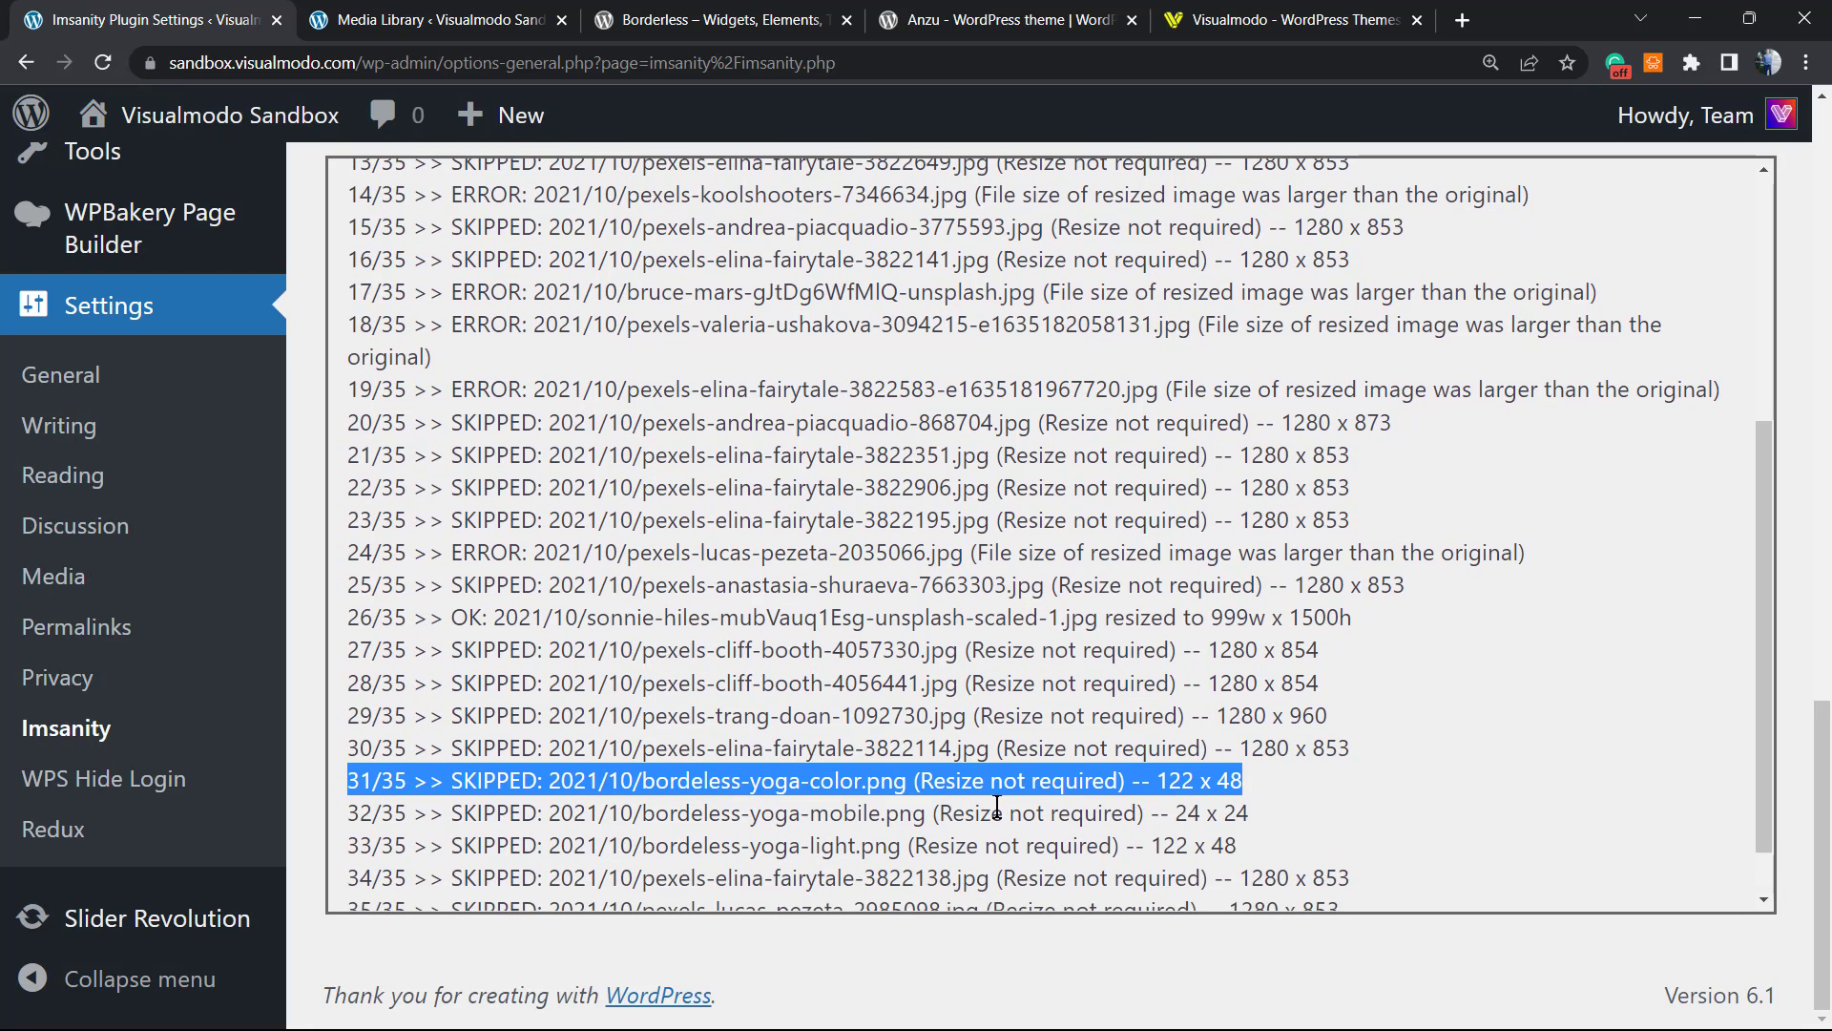
scroll(down, 3)
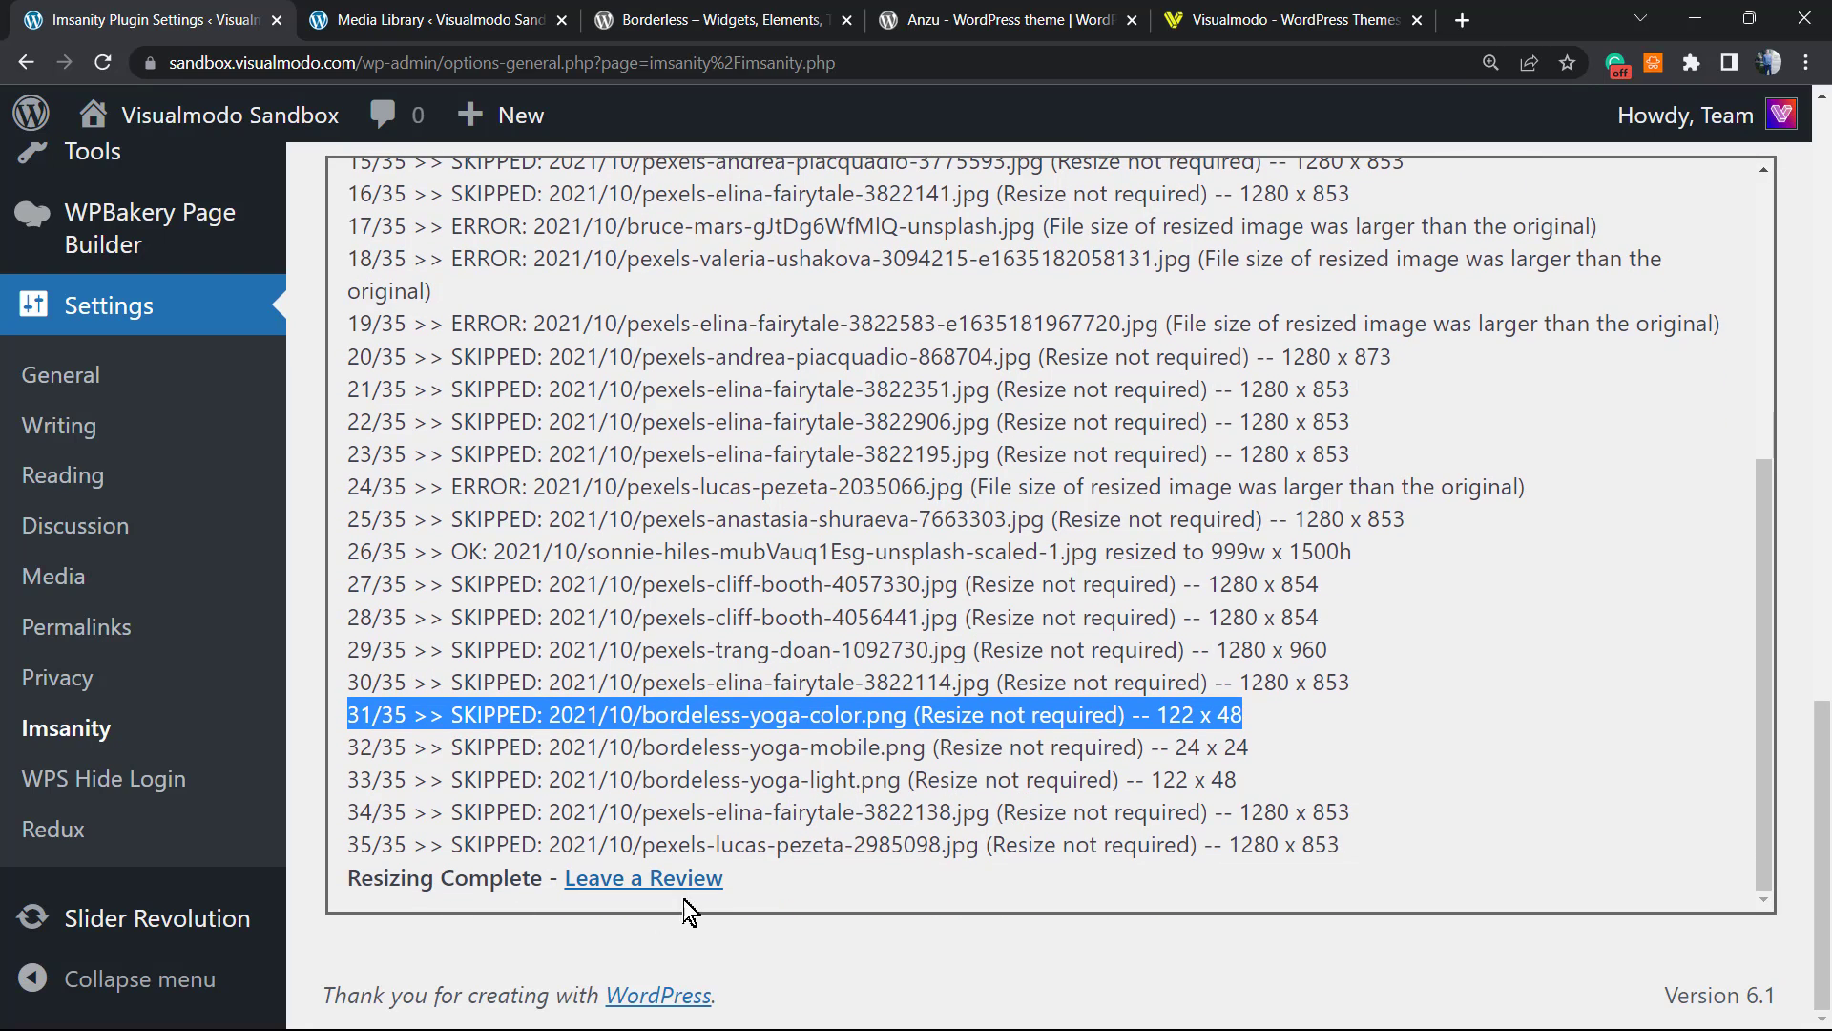
Step: Scroll up to review the 1500px Imsanity settings, then back down to the finished resize log
scroll(up, 3)
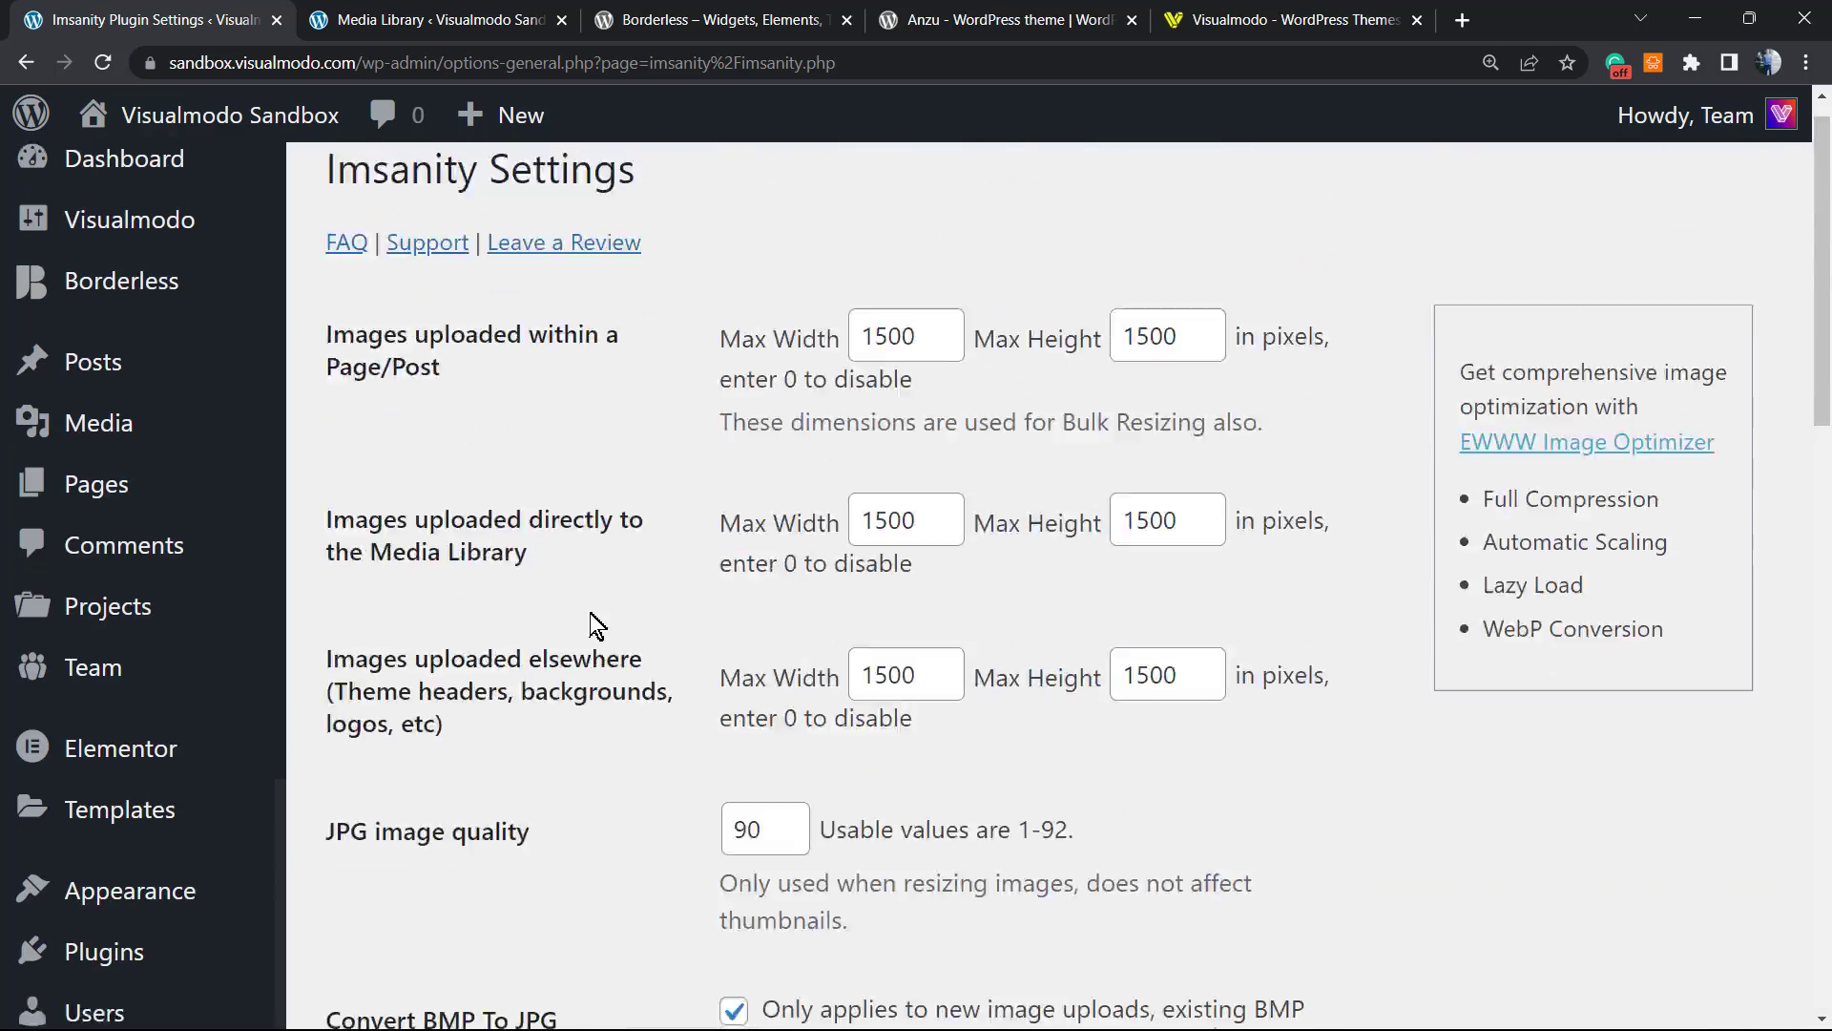
scroll(up, 3)
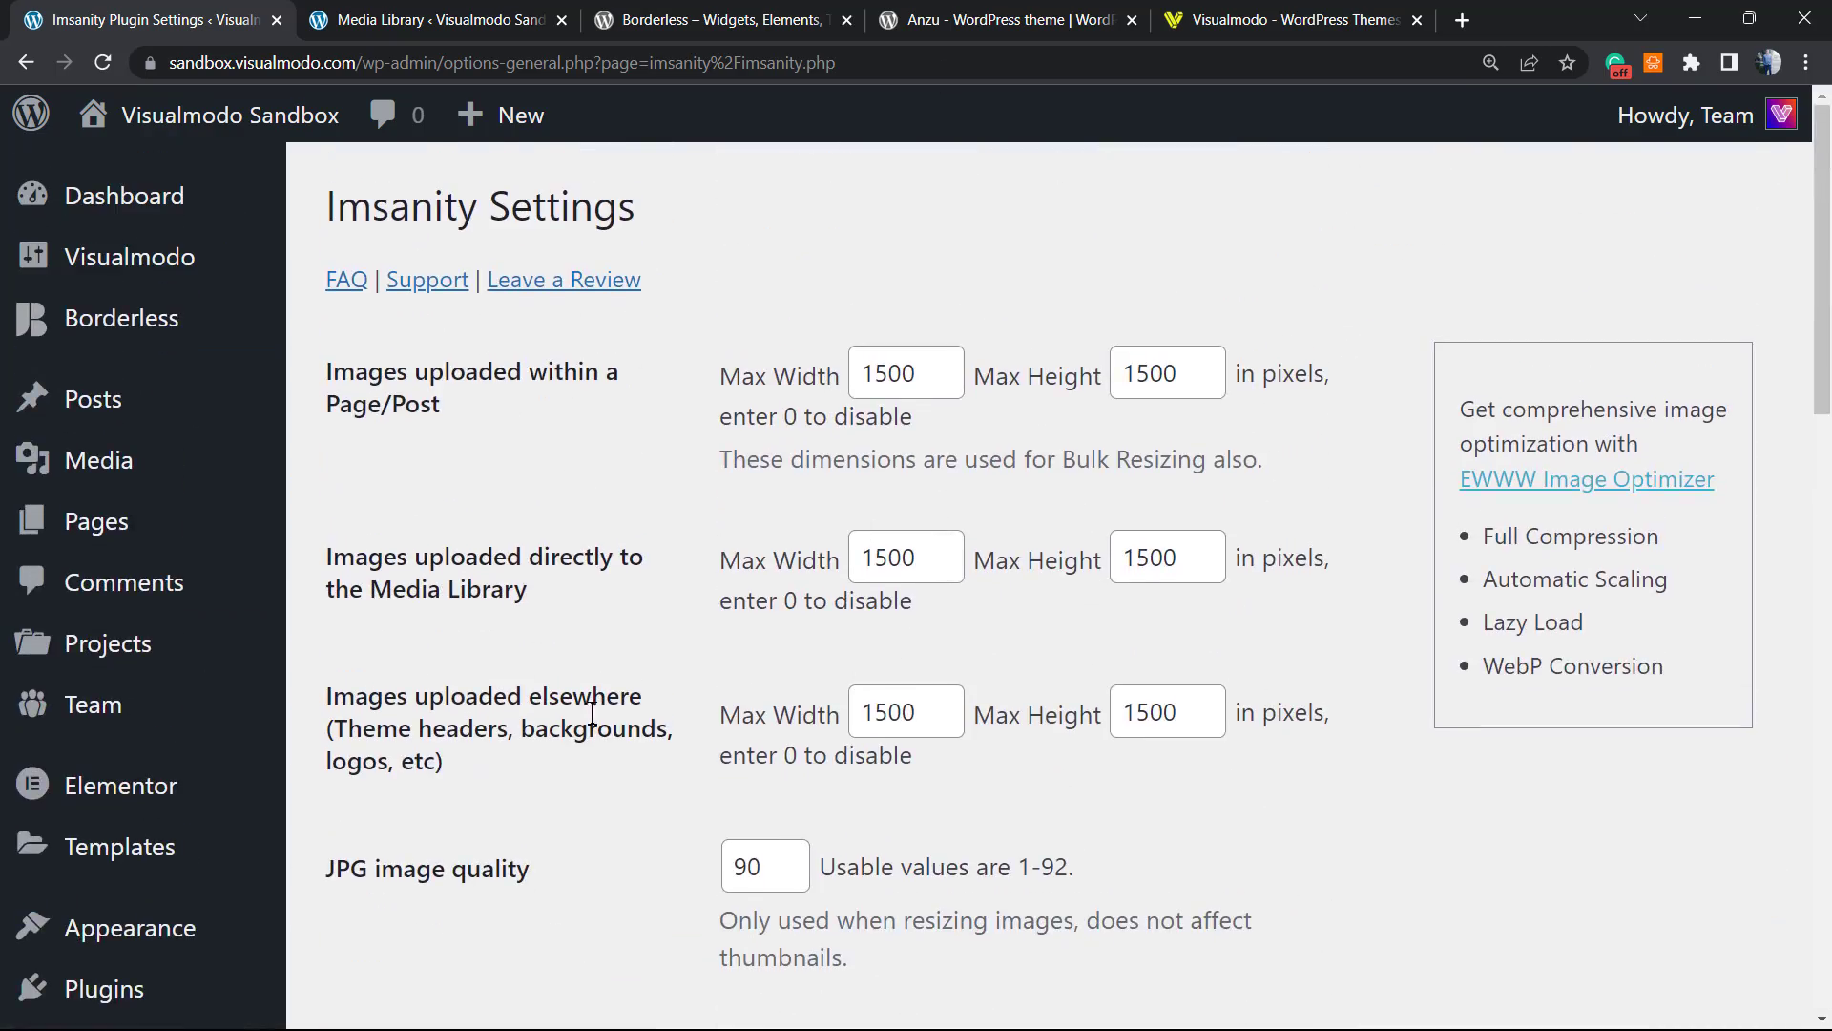
mouse_move(550, 420)
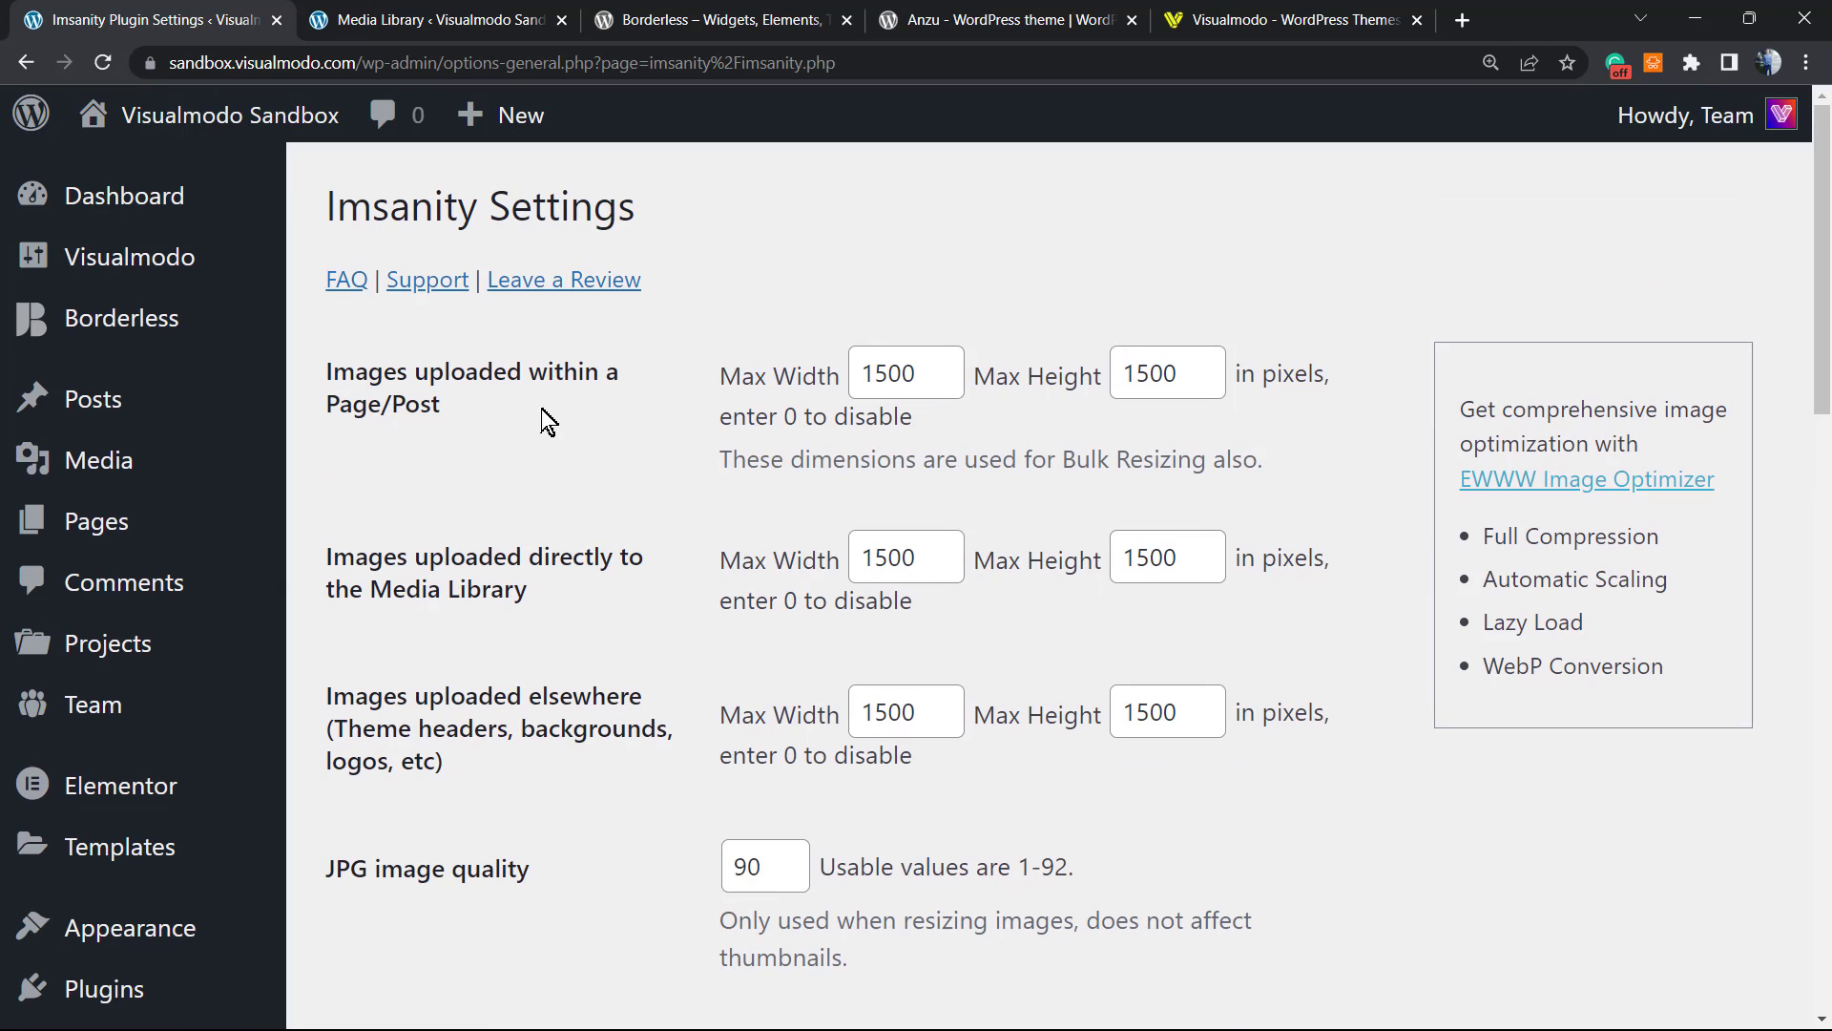
mouse_move(727, 558)
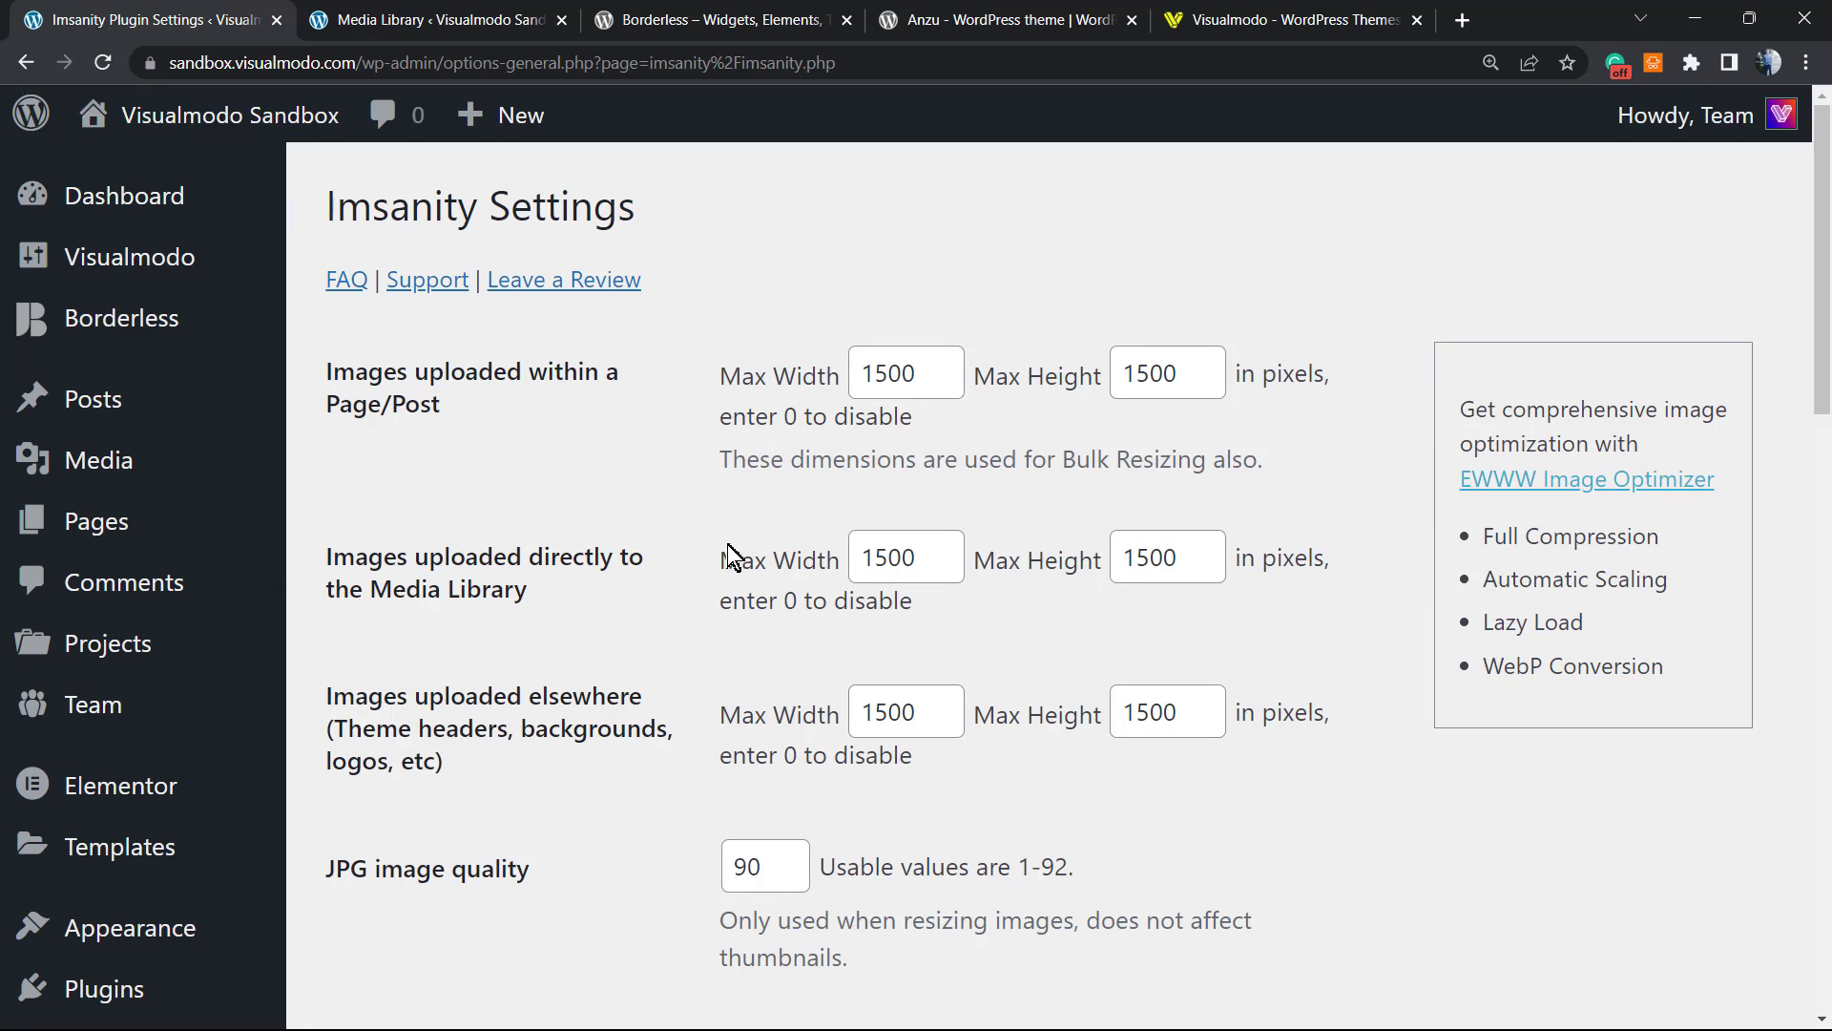
mouse_move(758, 523)
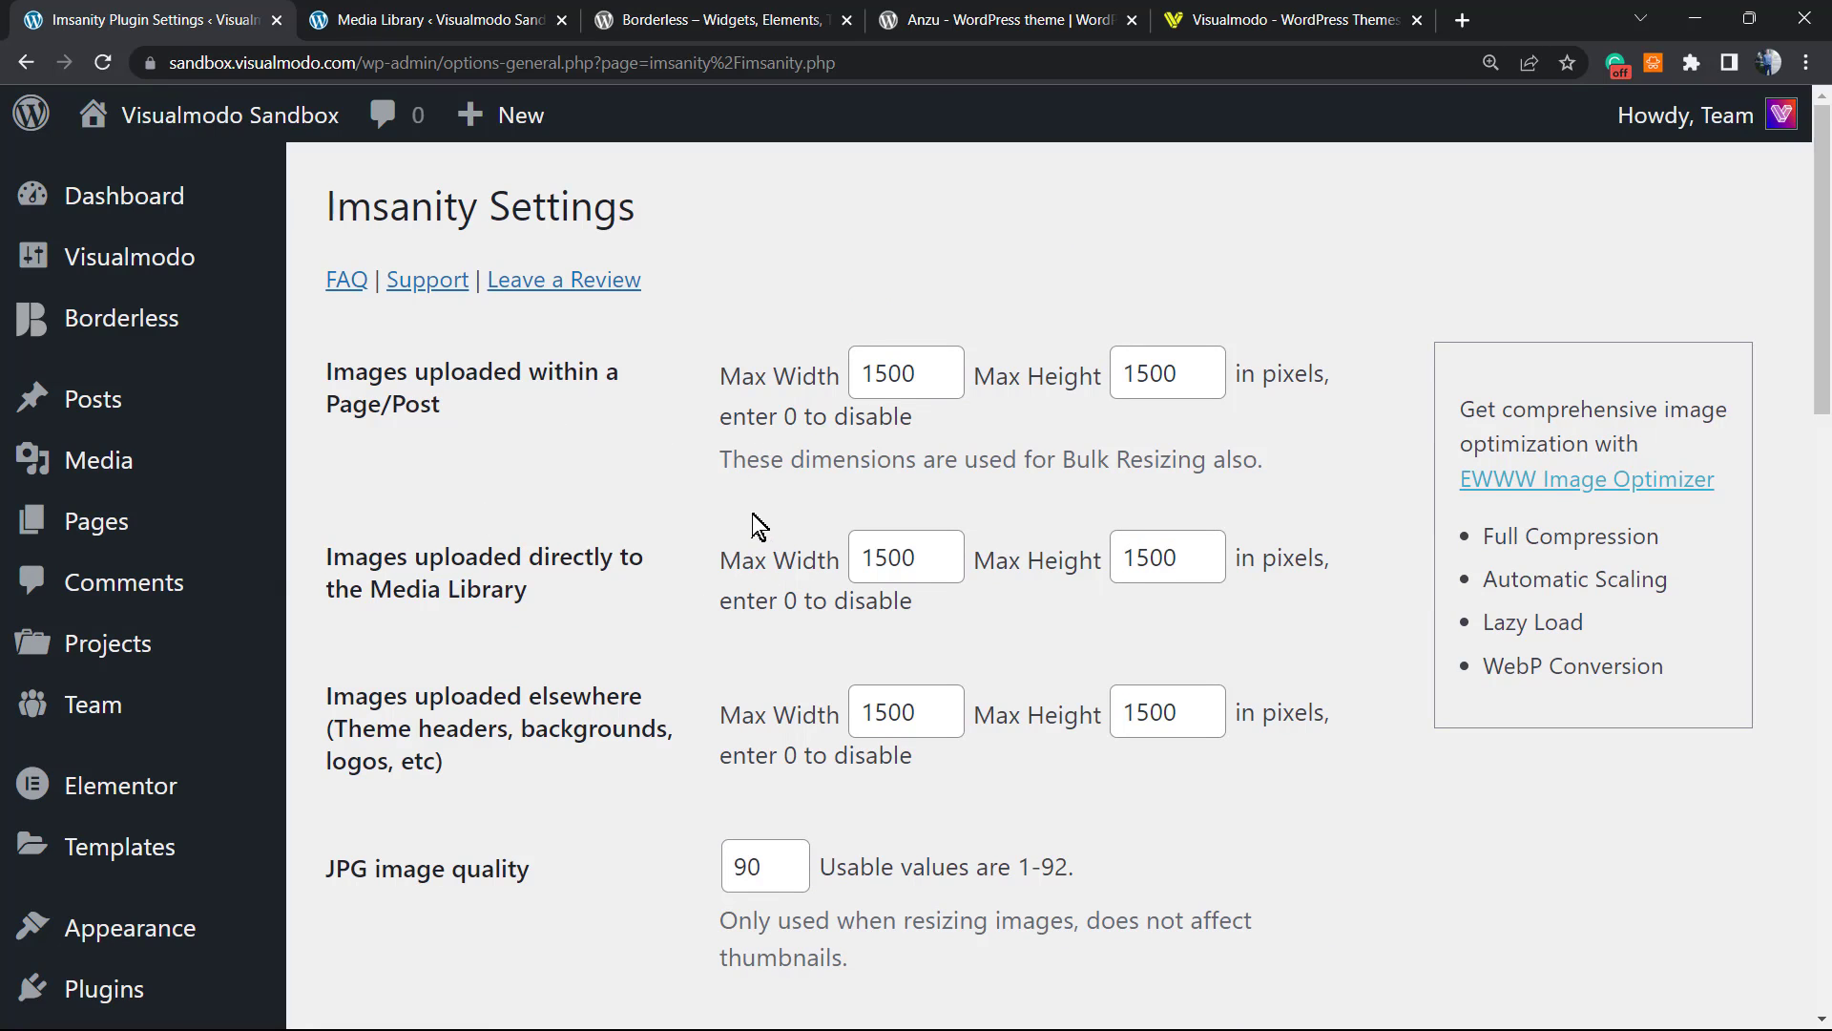
scroll(down, 3)
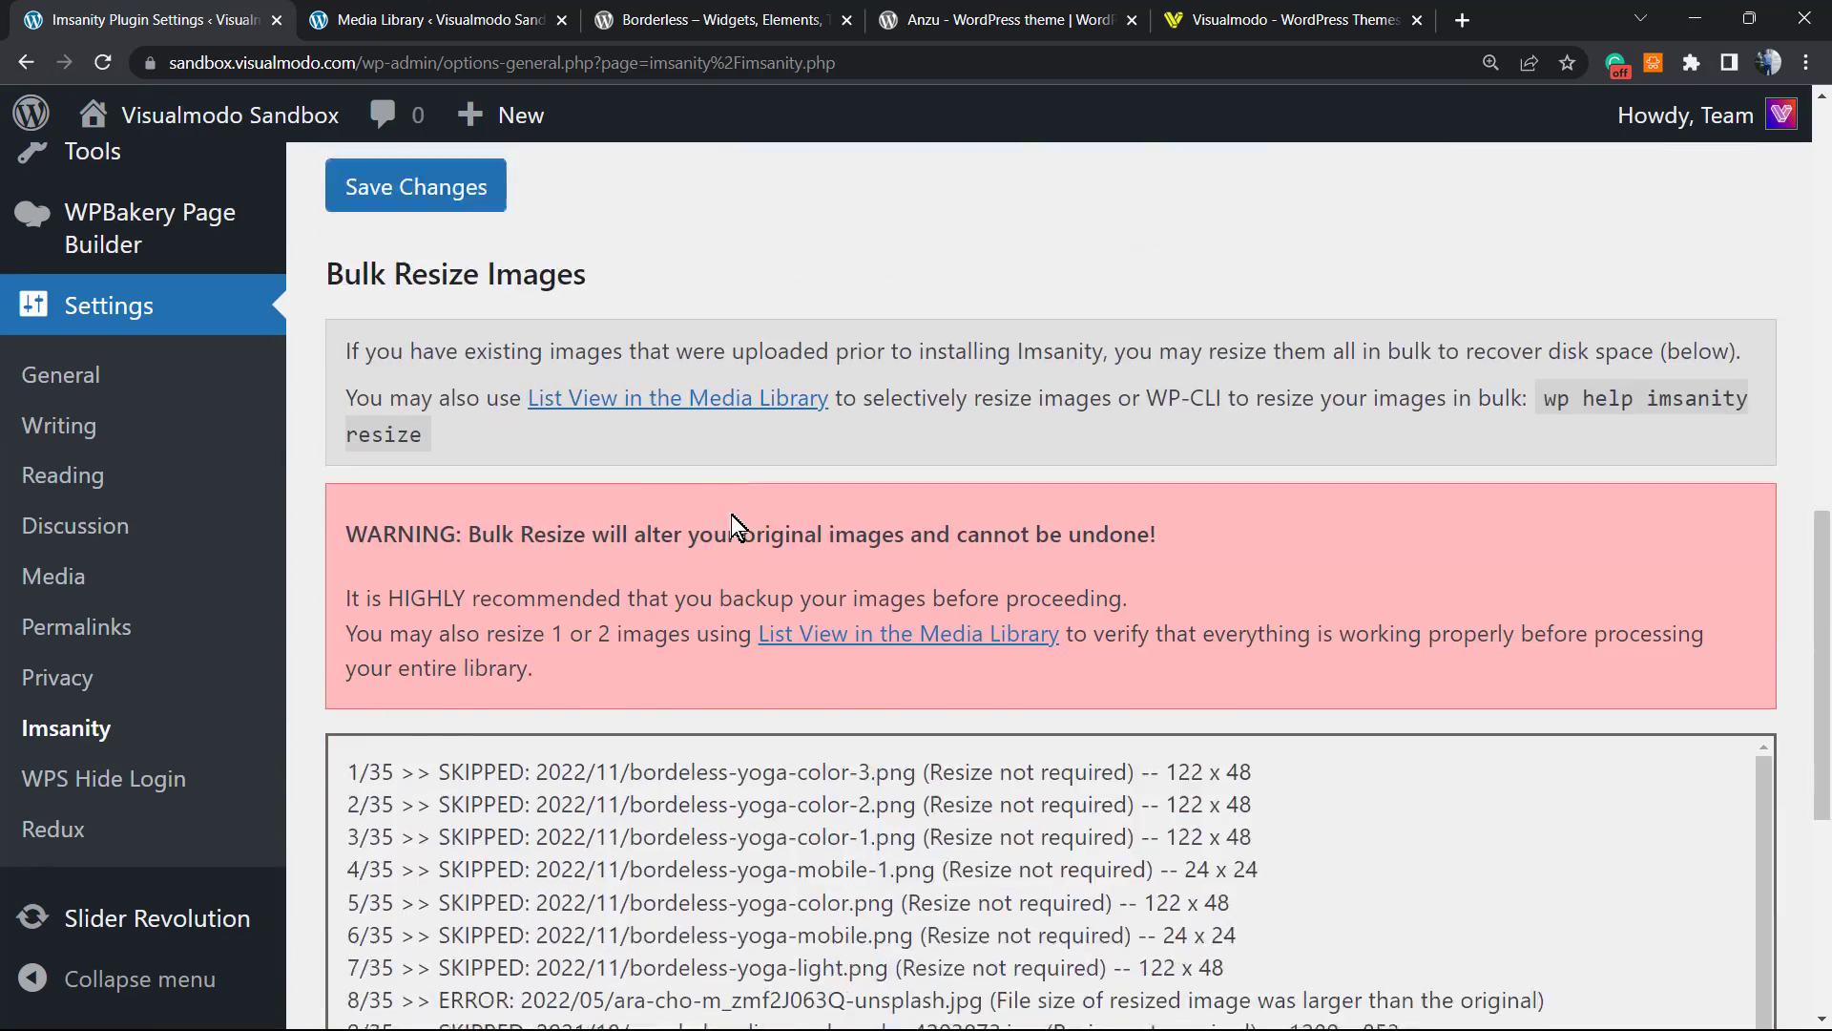
scroll(down, 3)
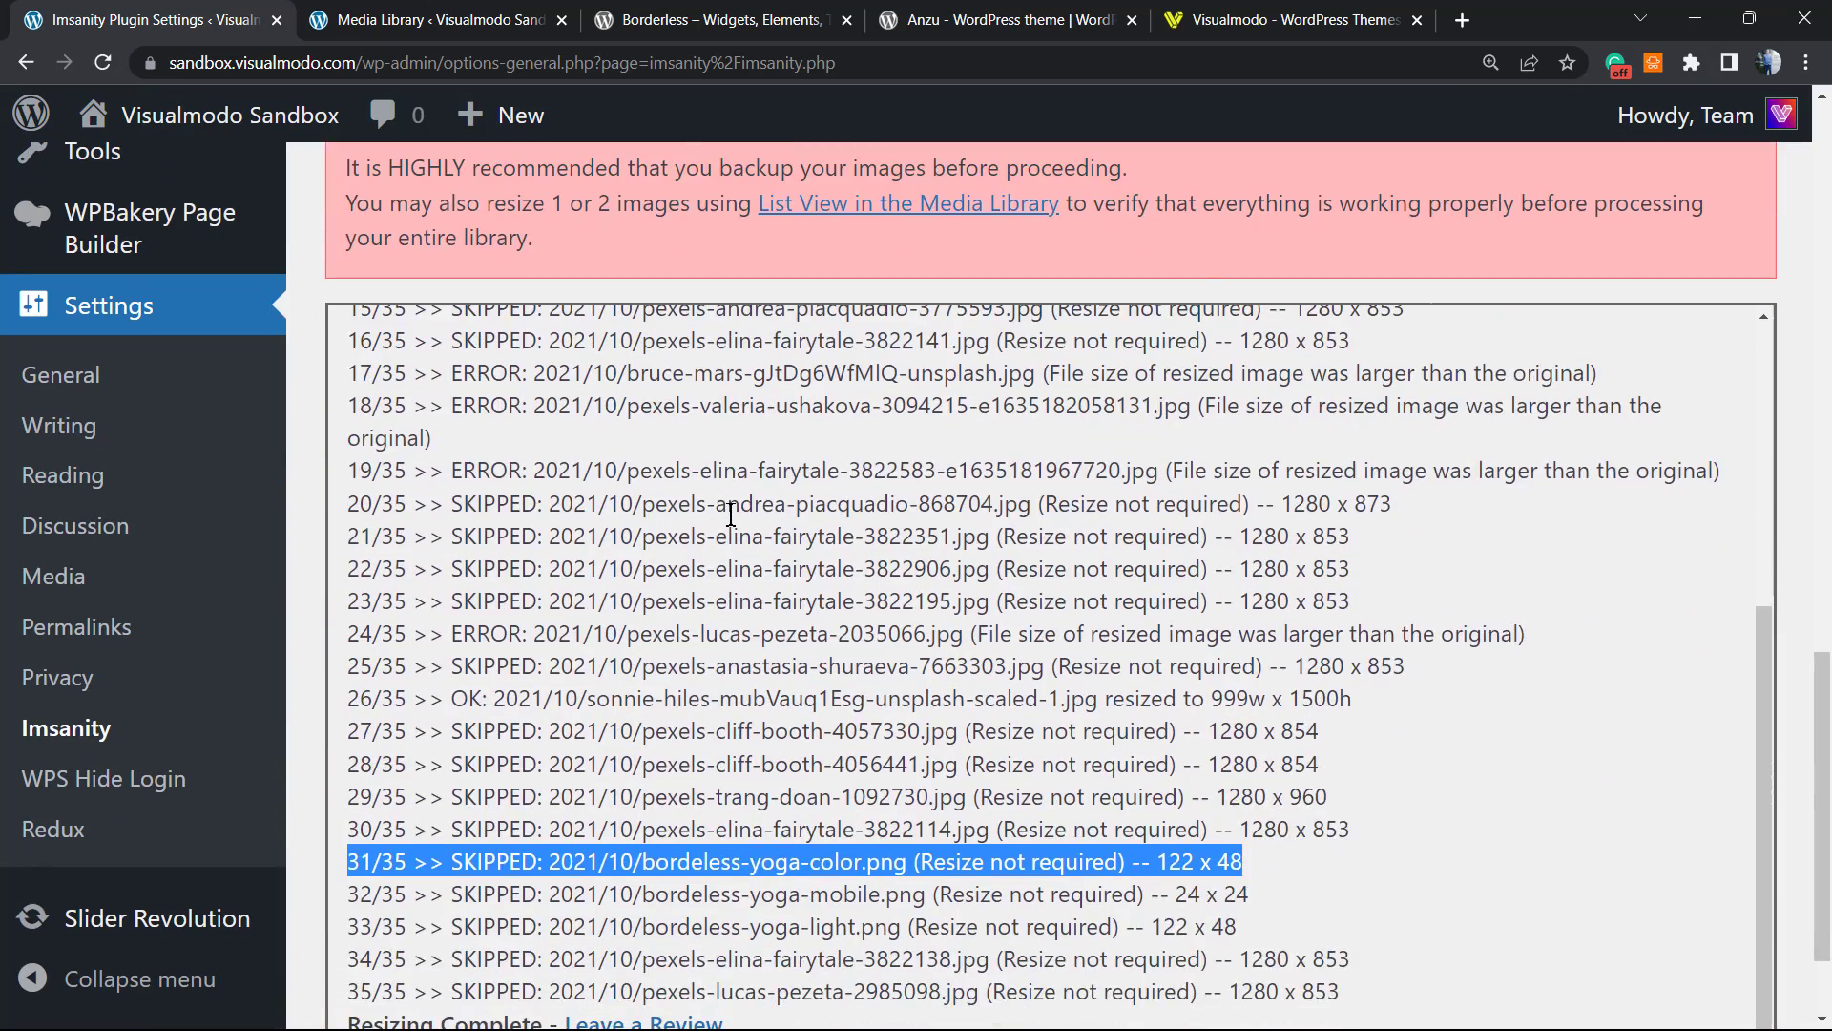
scroll(down, 3)
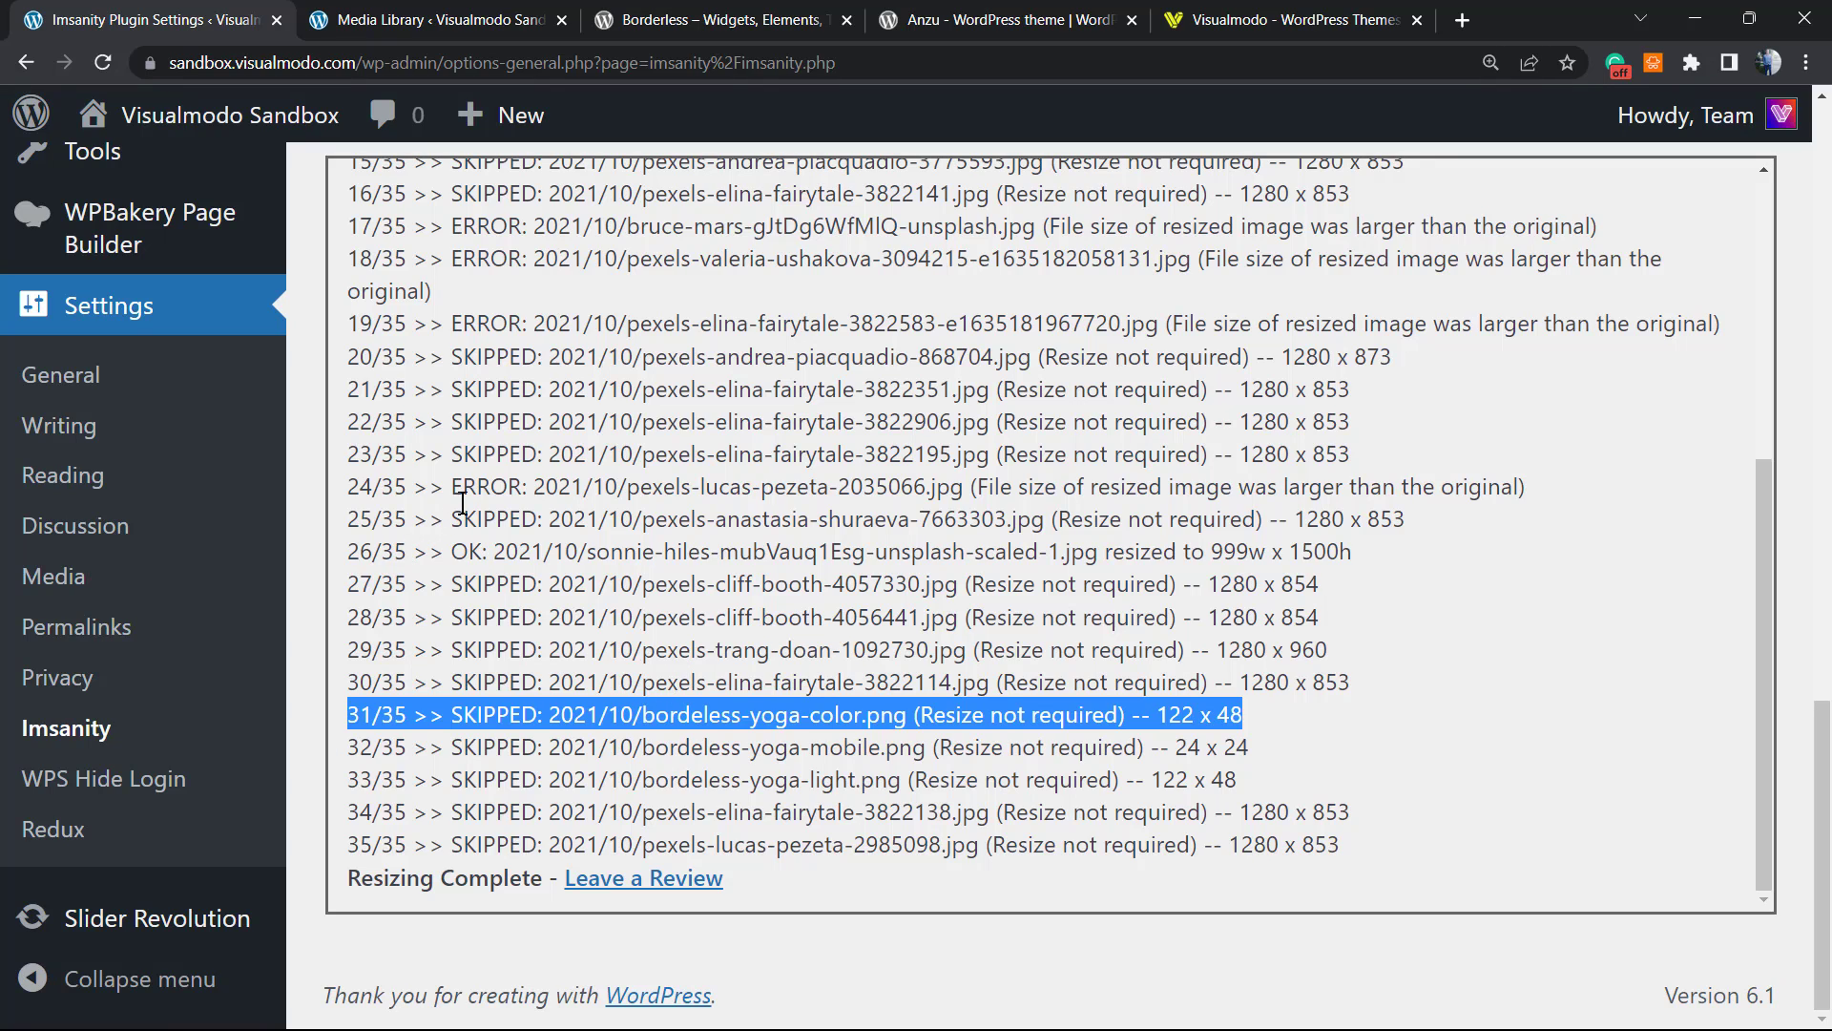
mouse_move(590, 504)
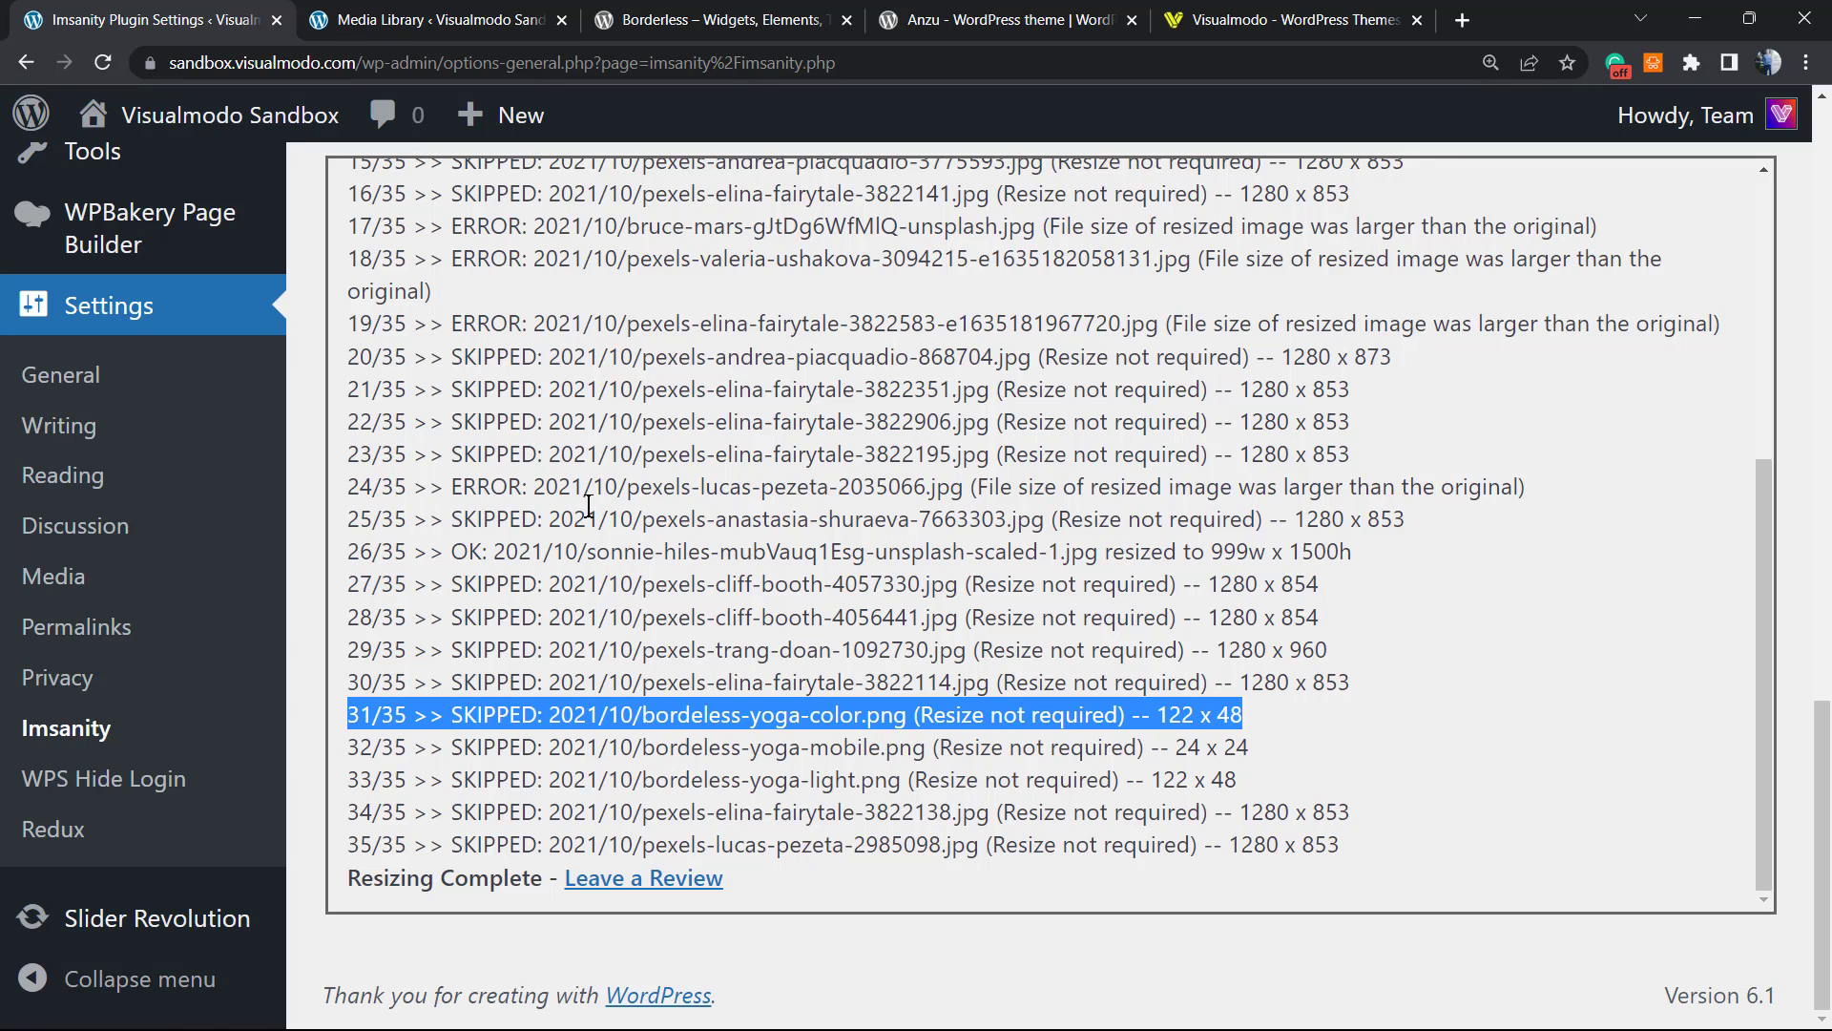
mouse_move(719, 471)
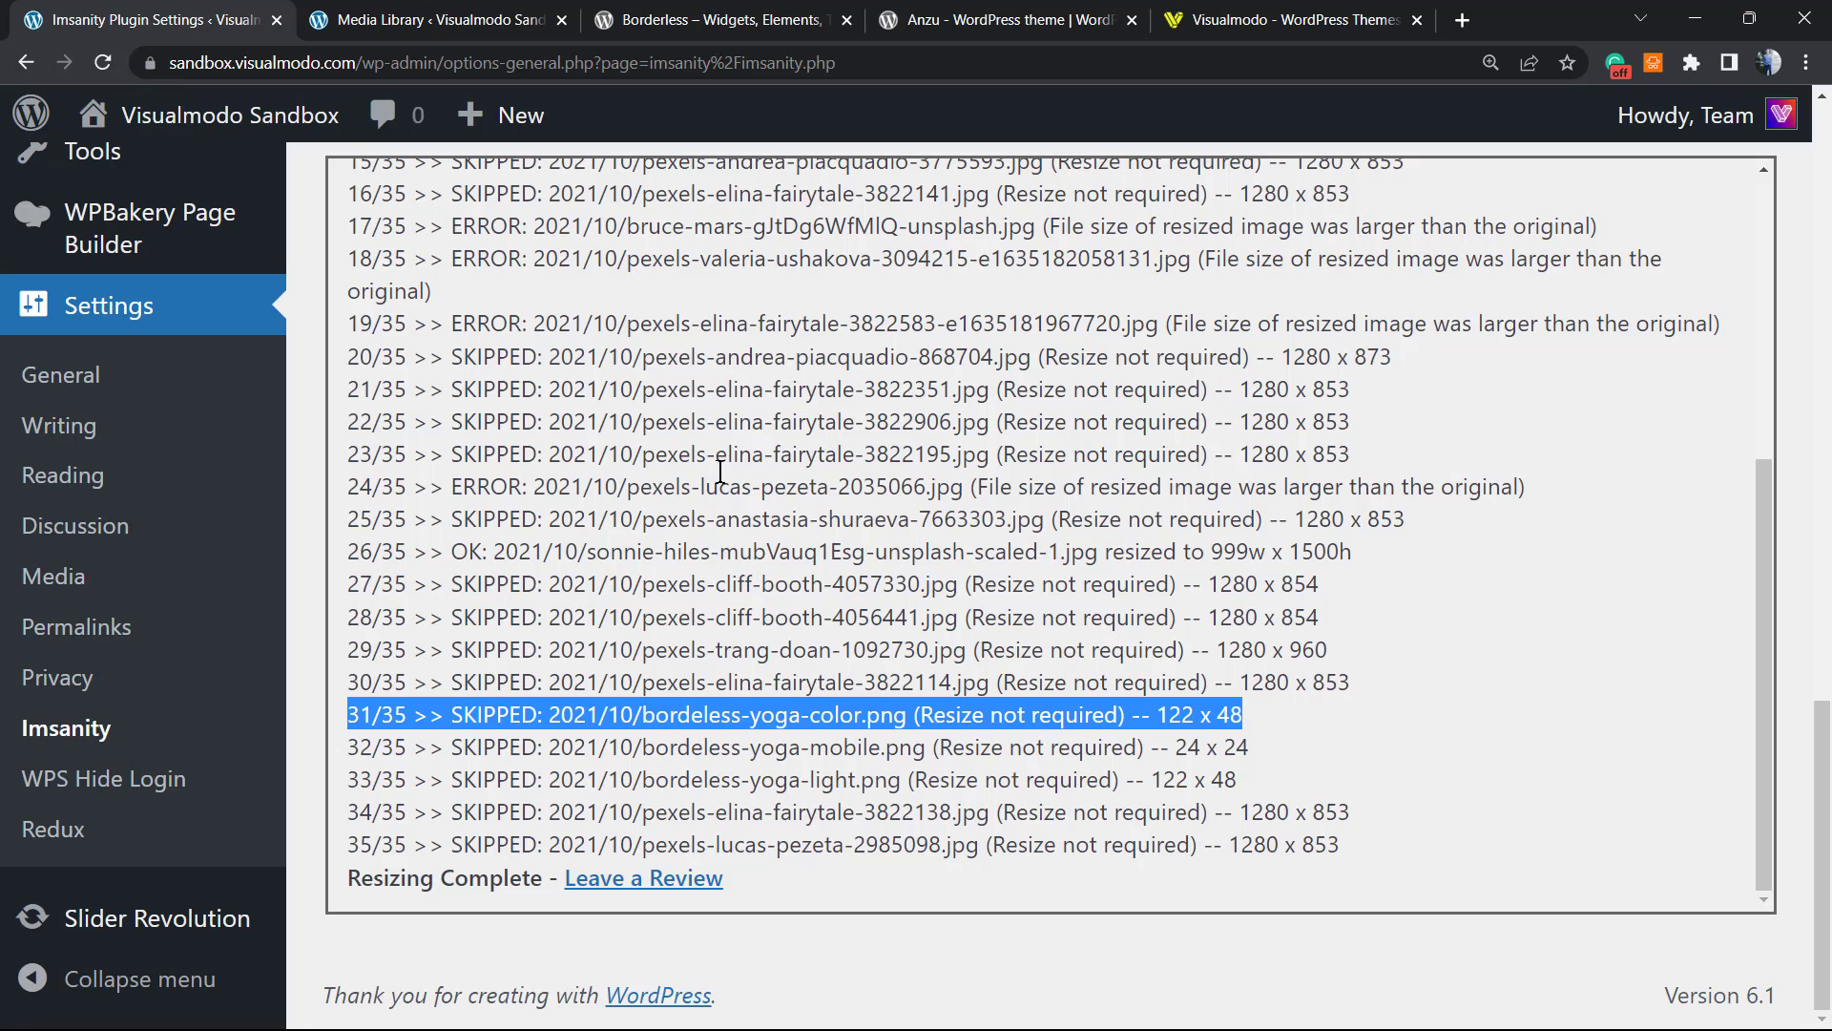
mouse_move(643, 517)
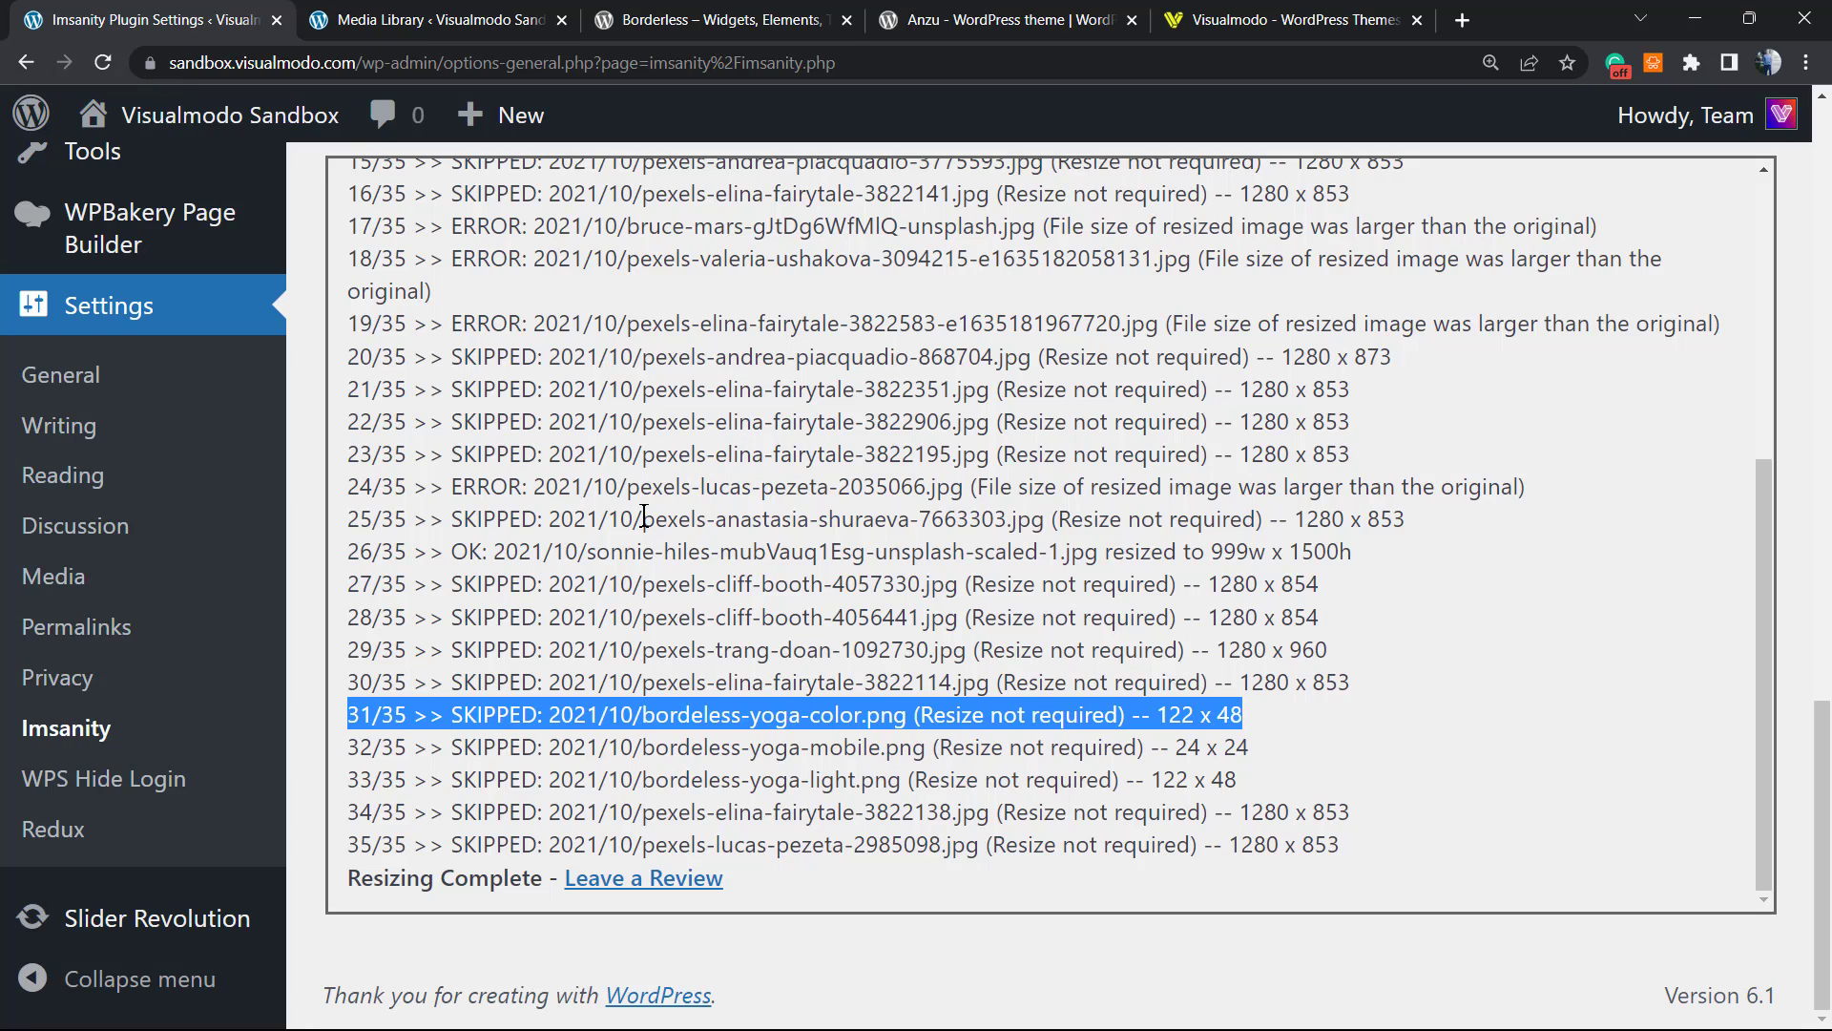
mouse_move(712, 527)
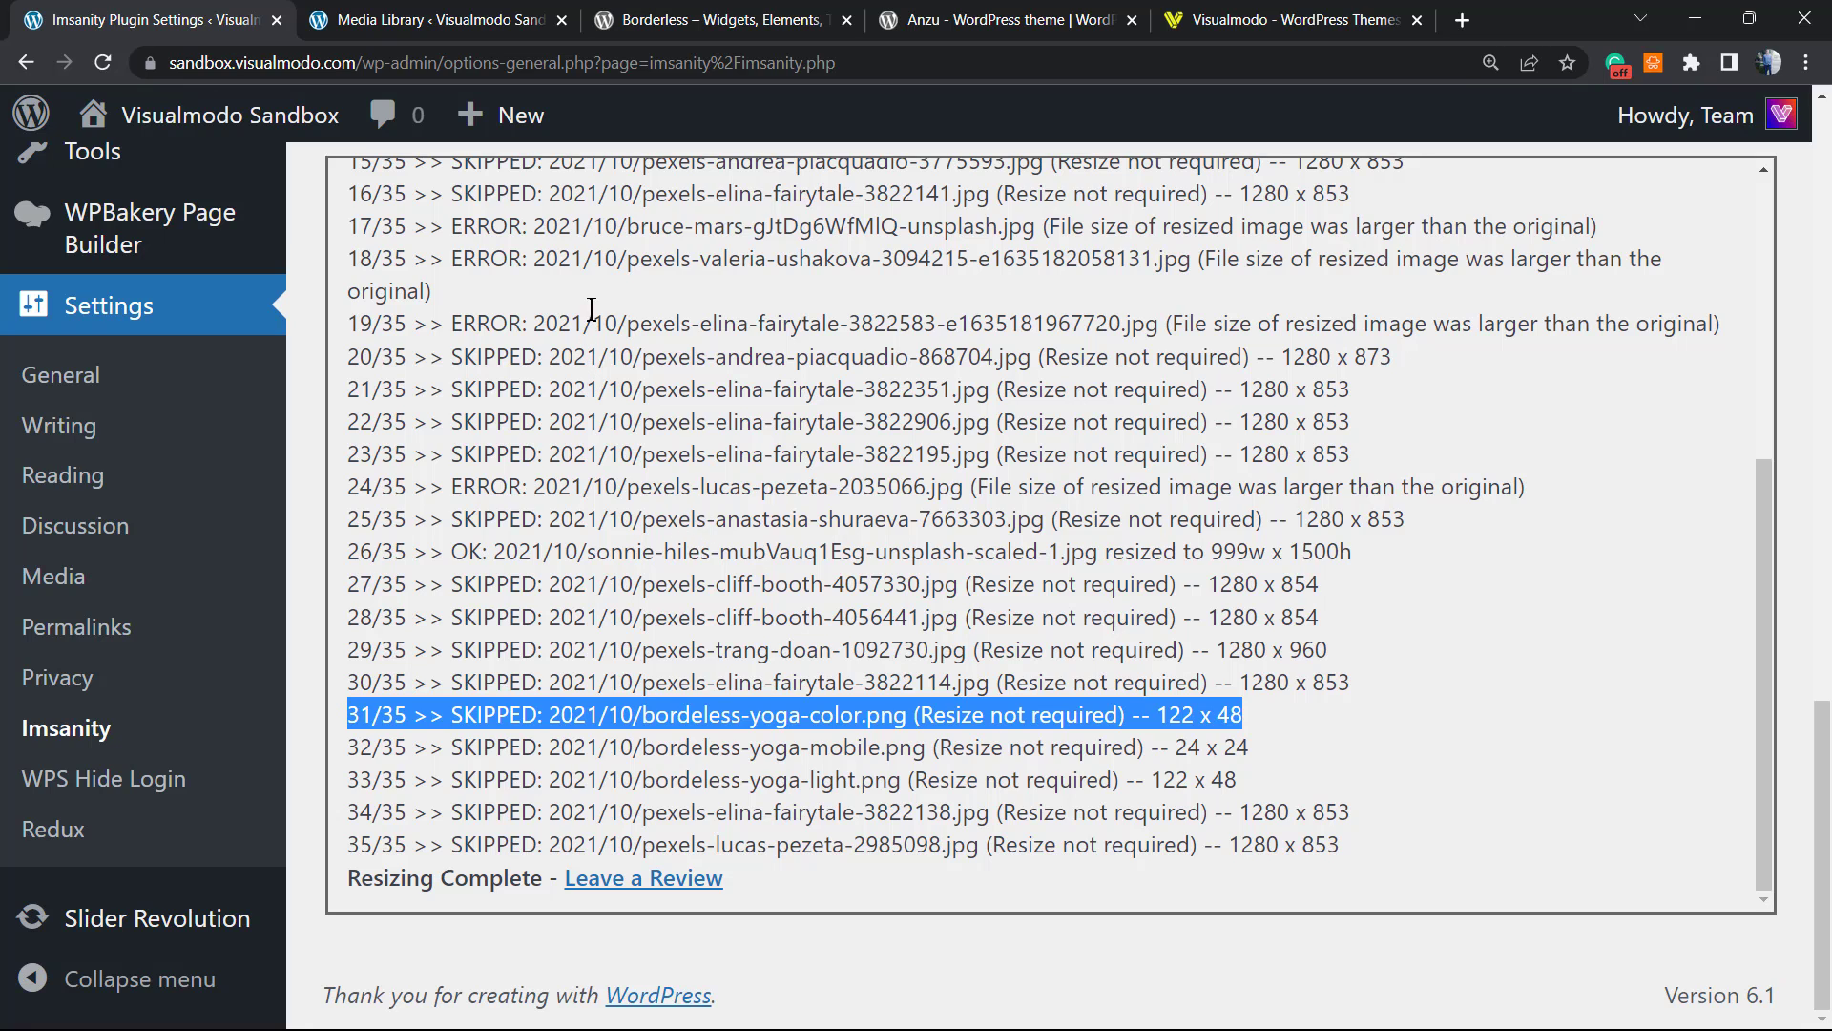
mouse_move(638, 216)
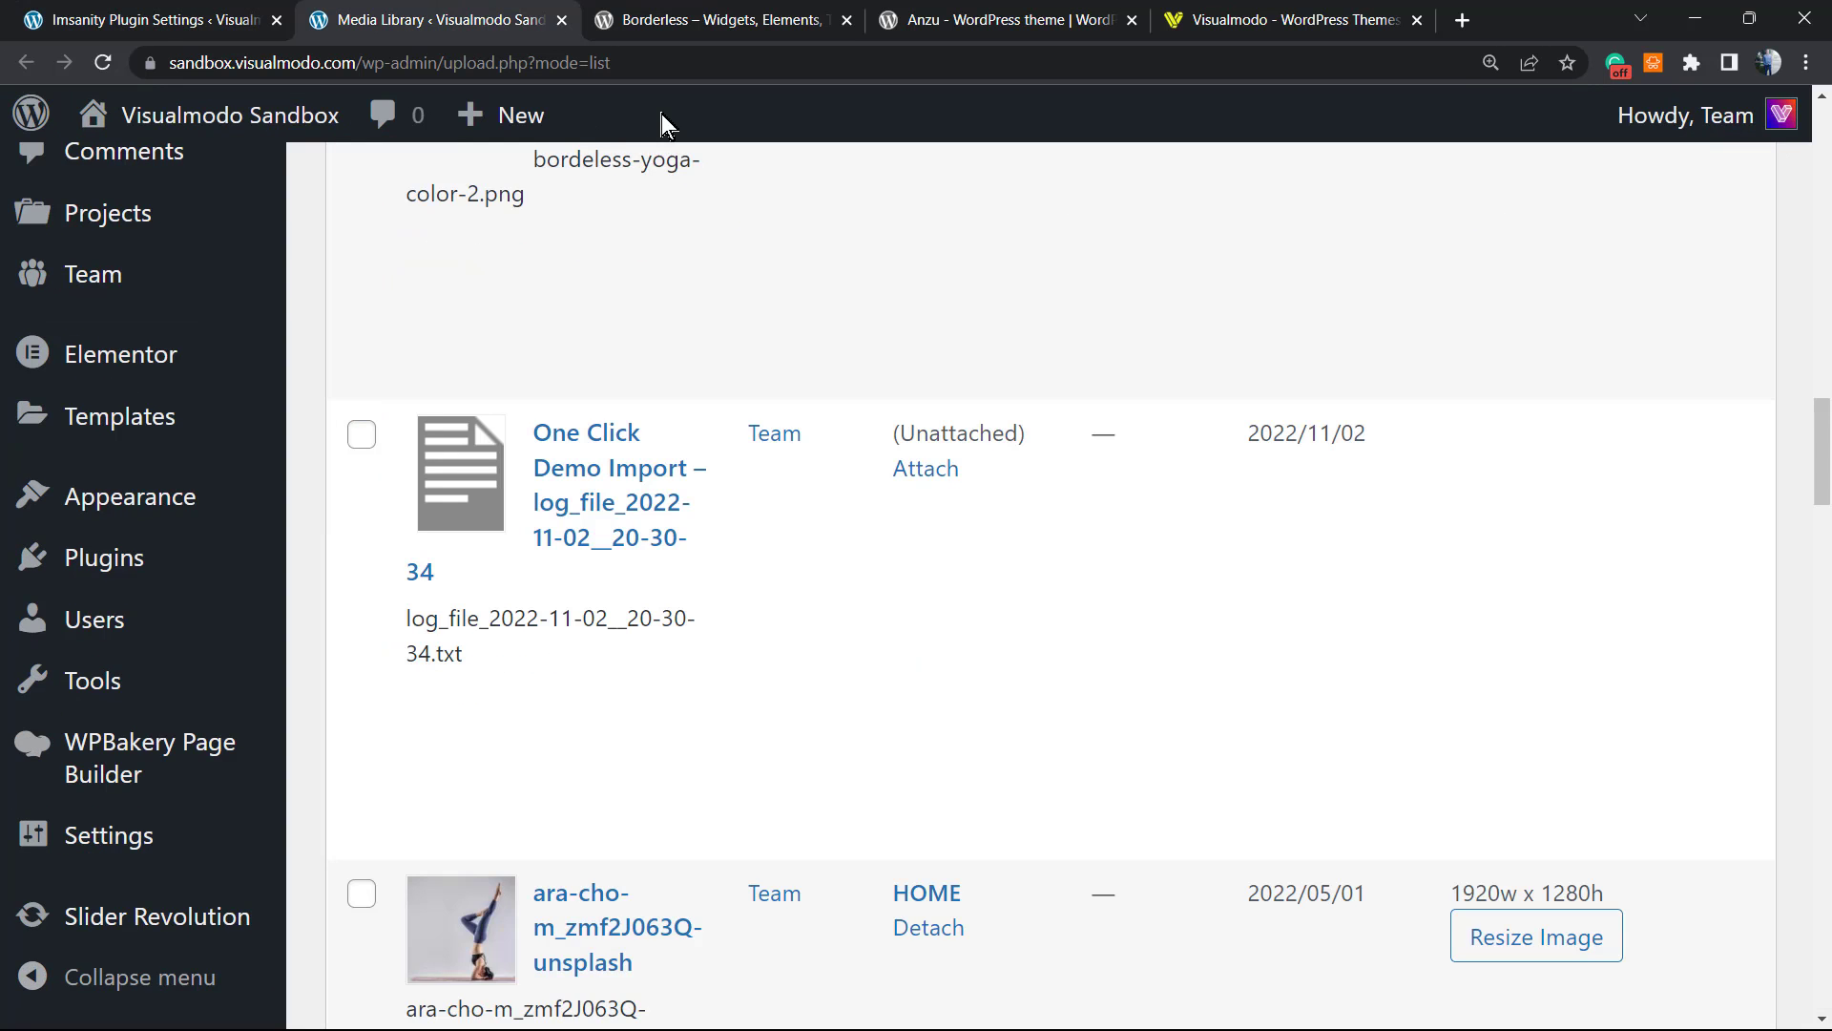
Step: Show the Borderless by Visualmodo plugin page on wordpress.org with its title highlighted
click(720, 19)
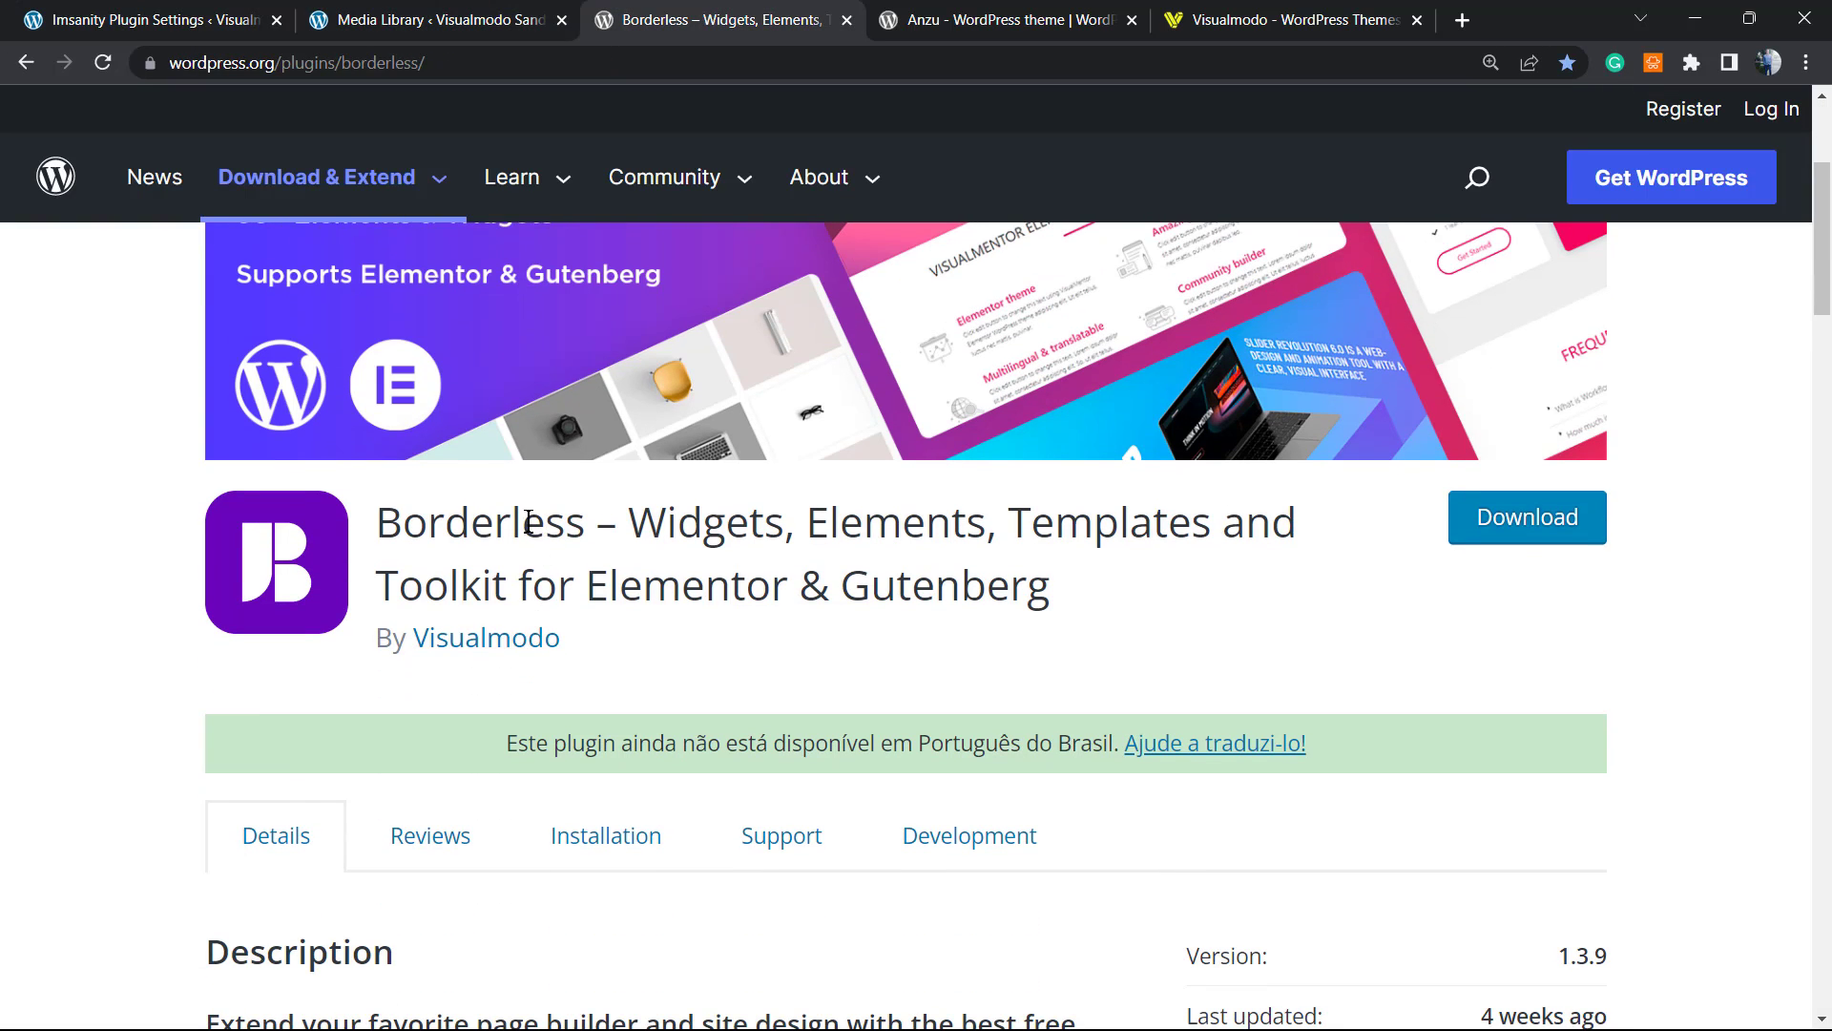
double_click(481, 523)
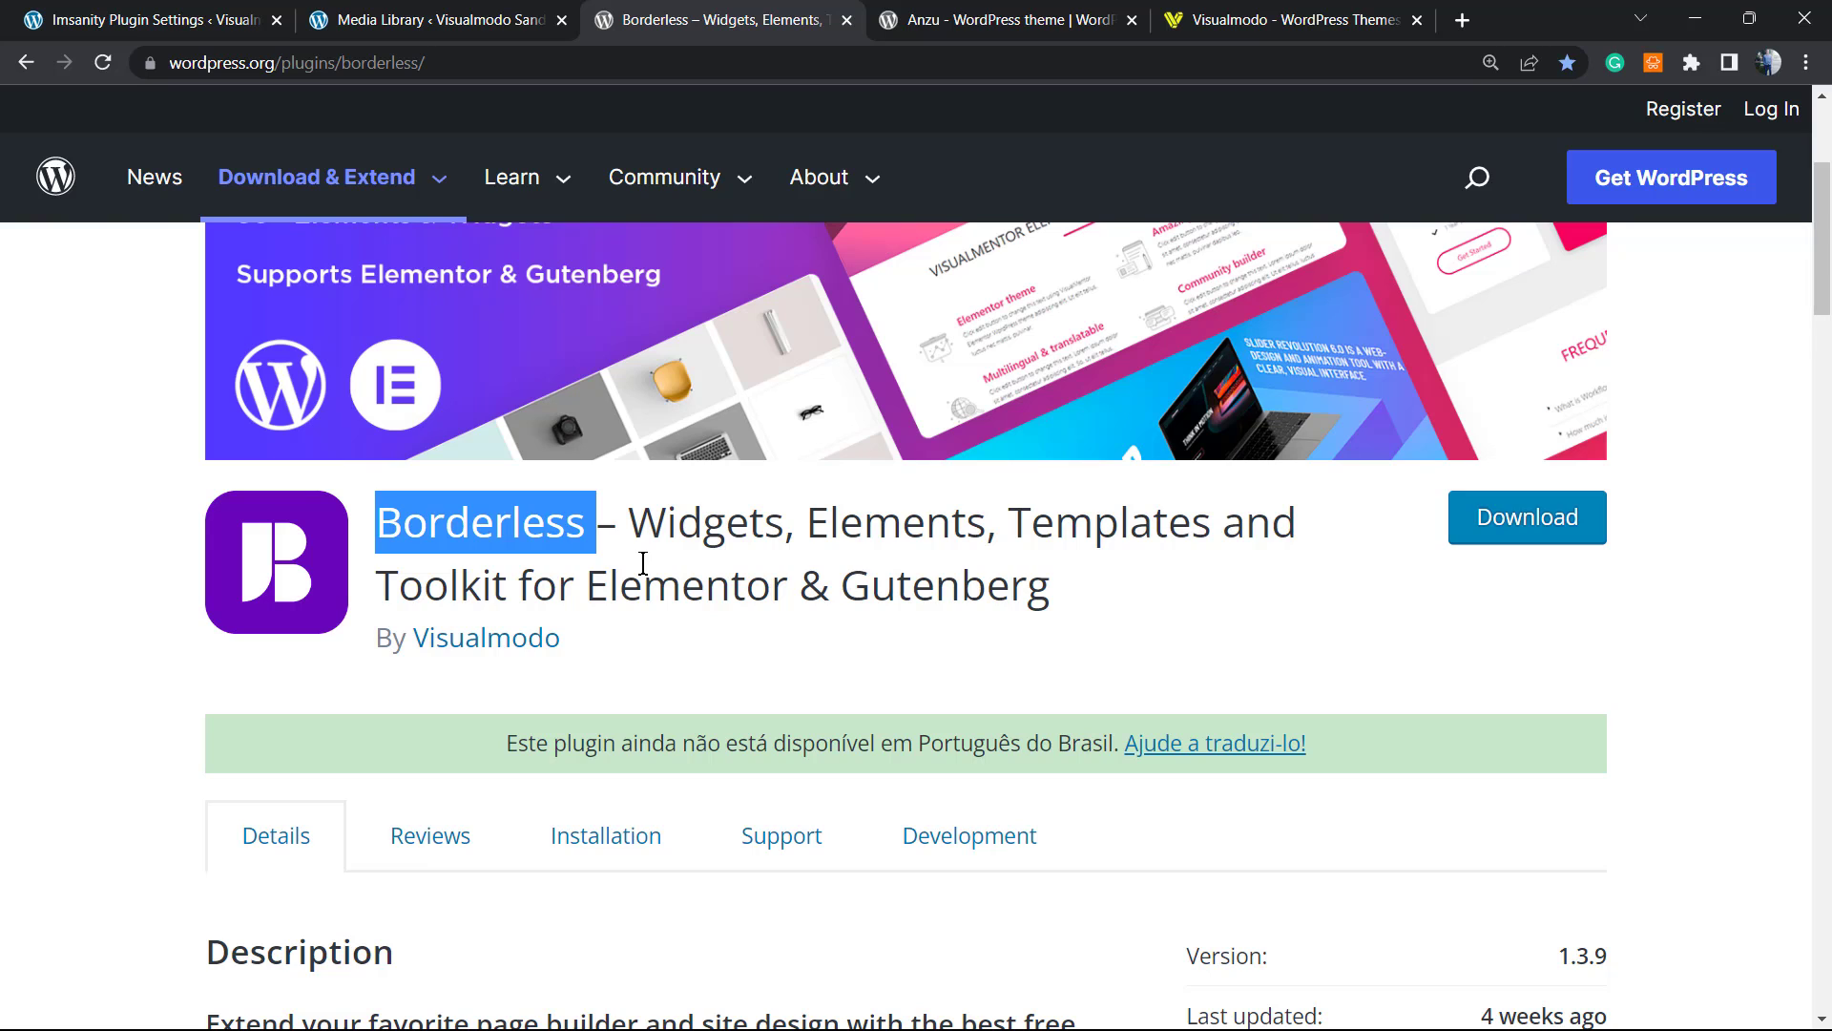
mouse_move(653, 664)
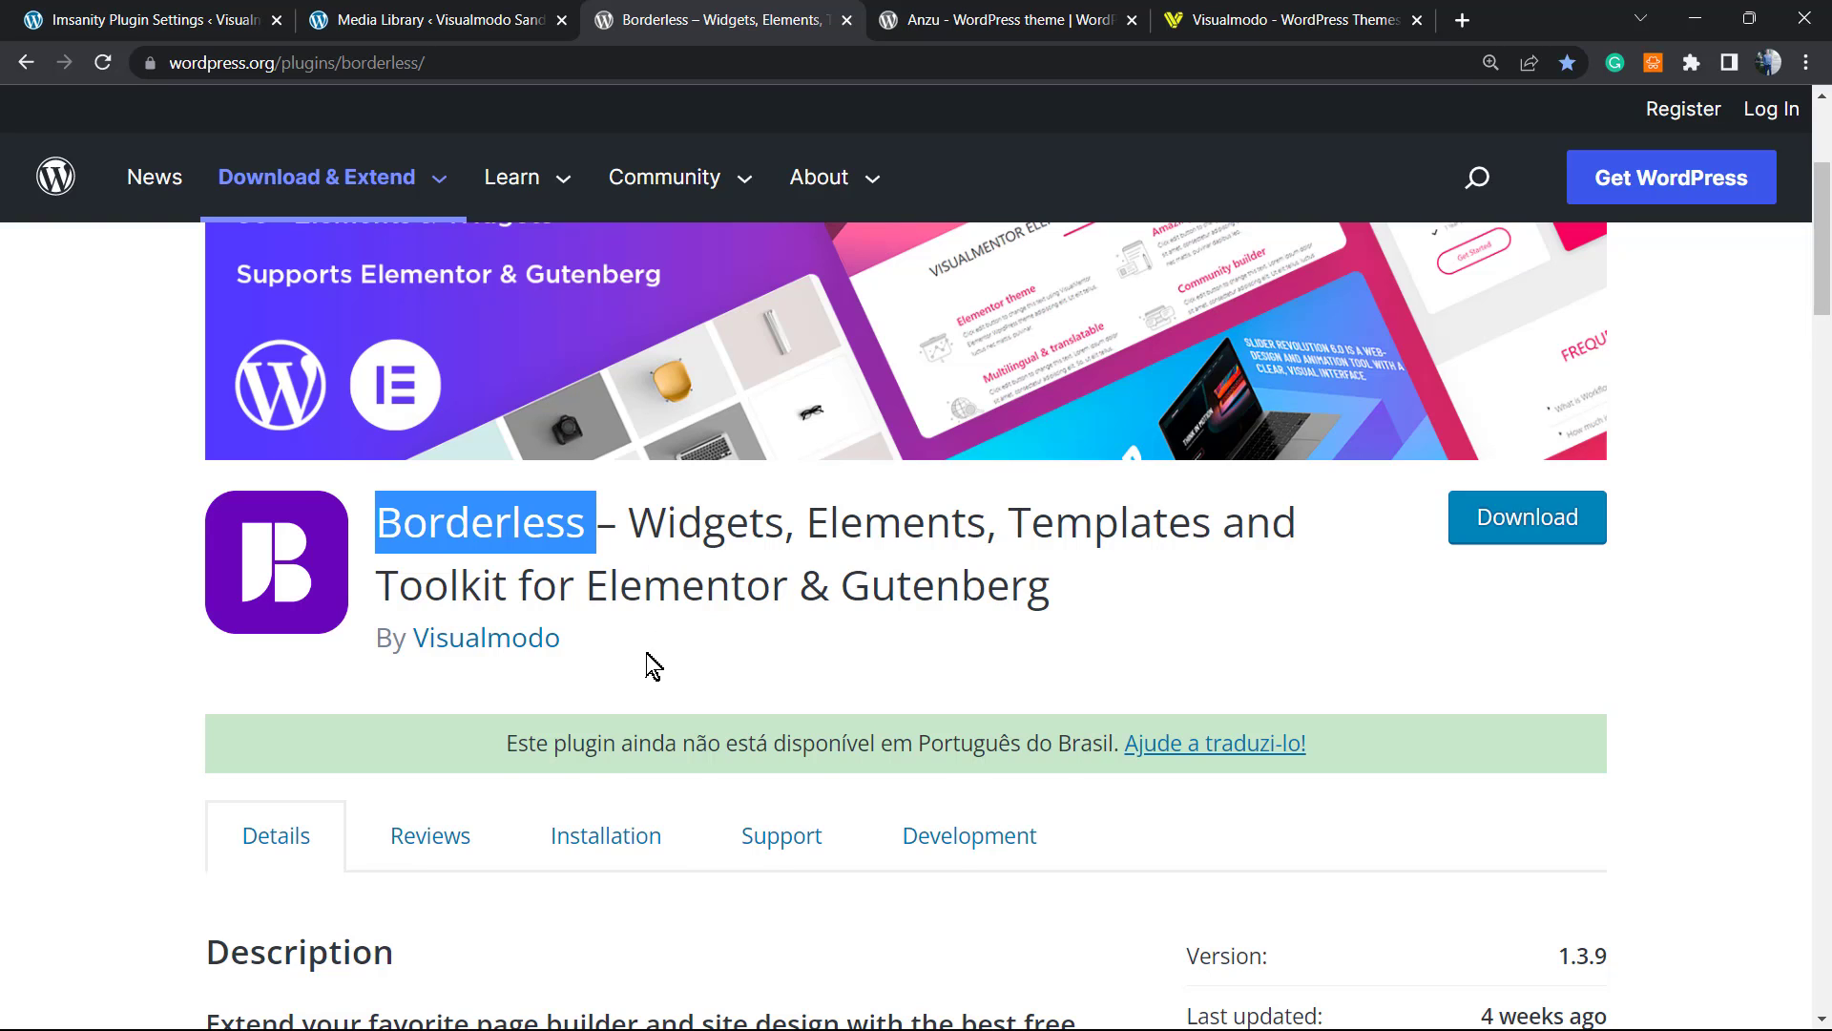
scroll(up, 3)
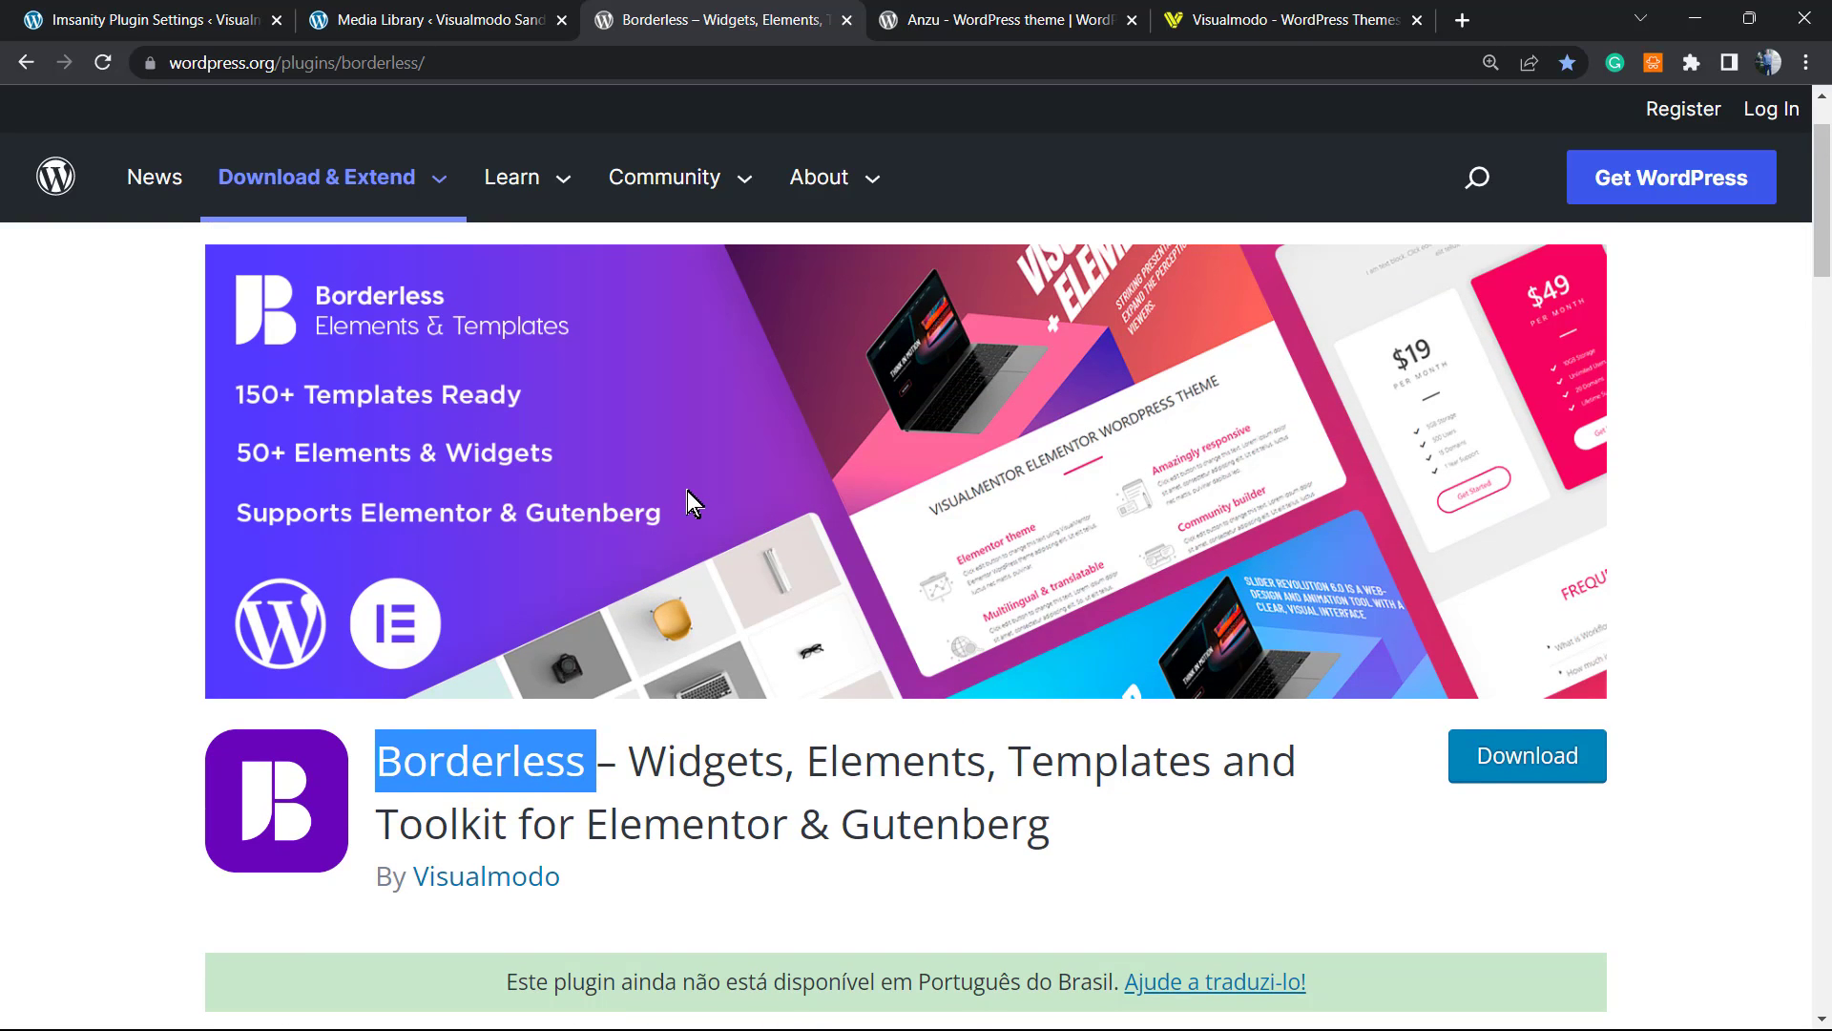
mouse_move(683, 519)
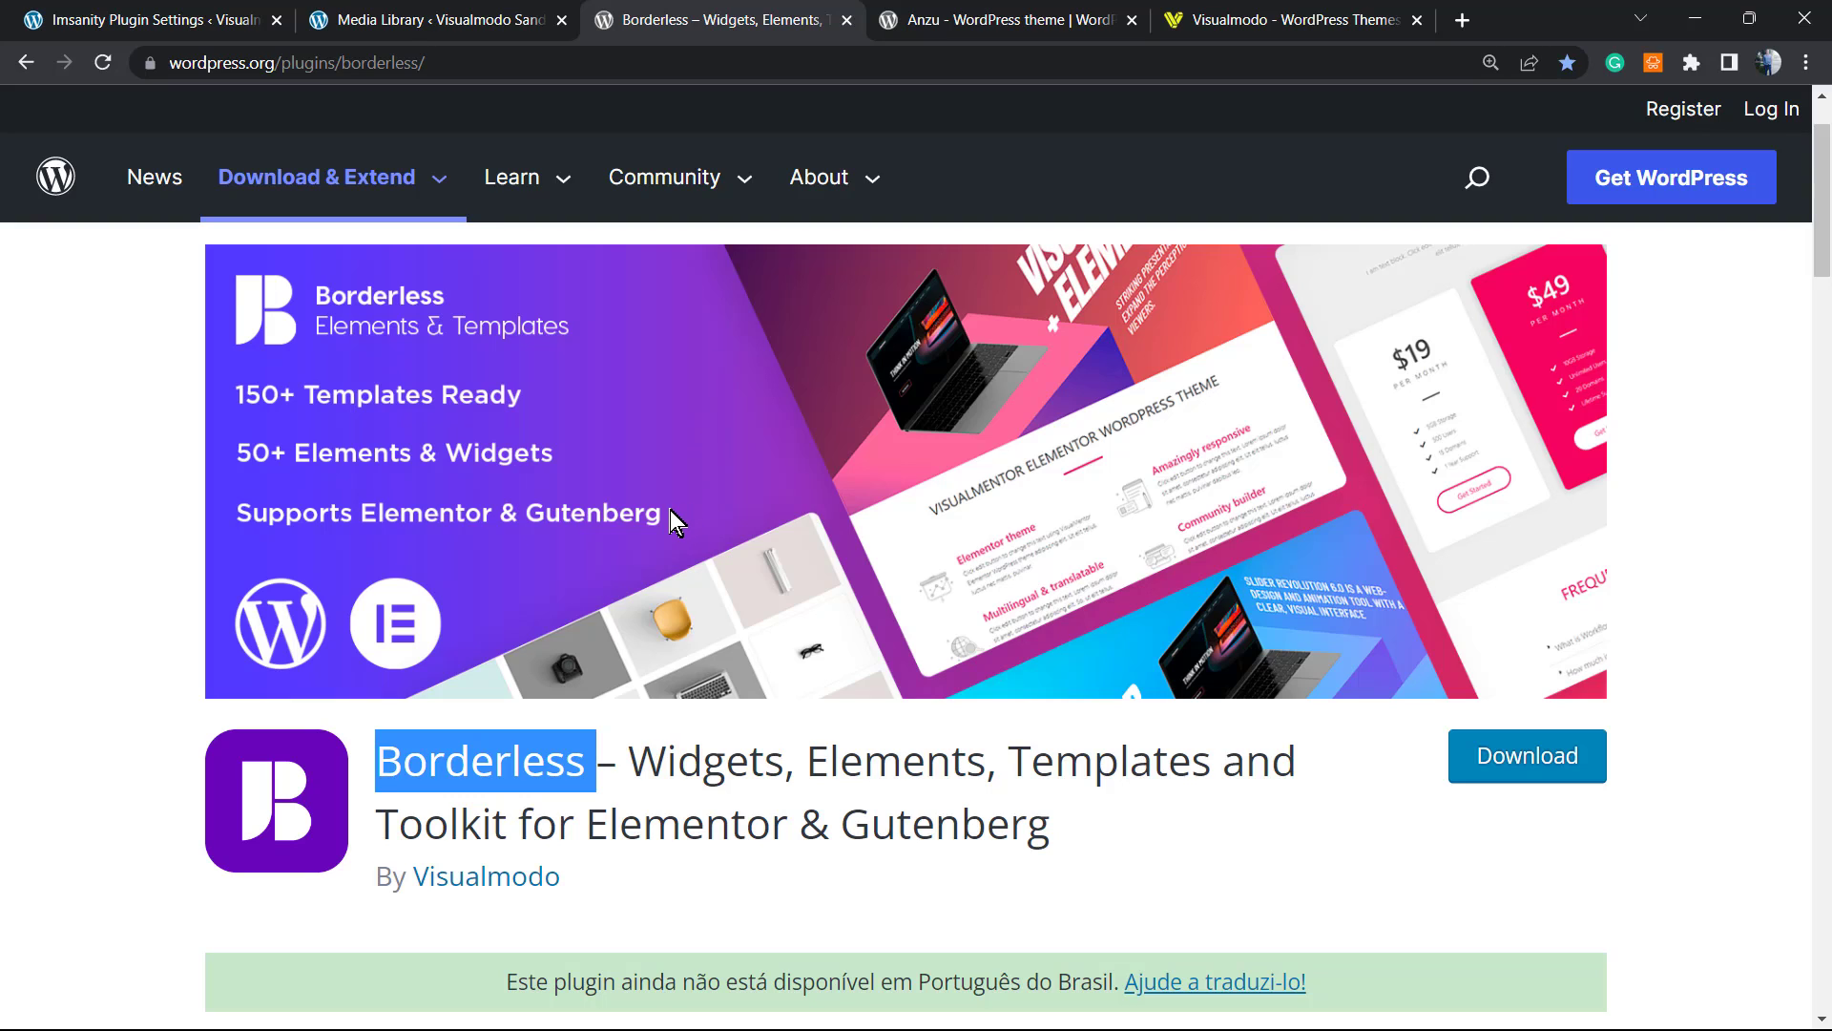
mouse_move(651, 519)
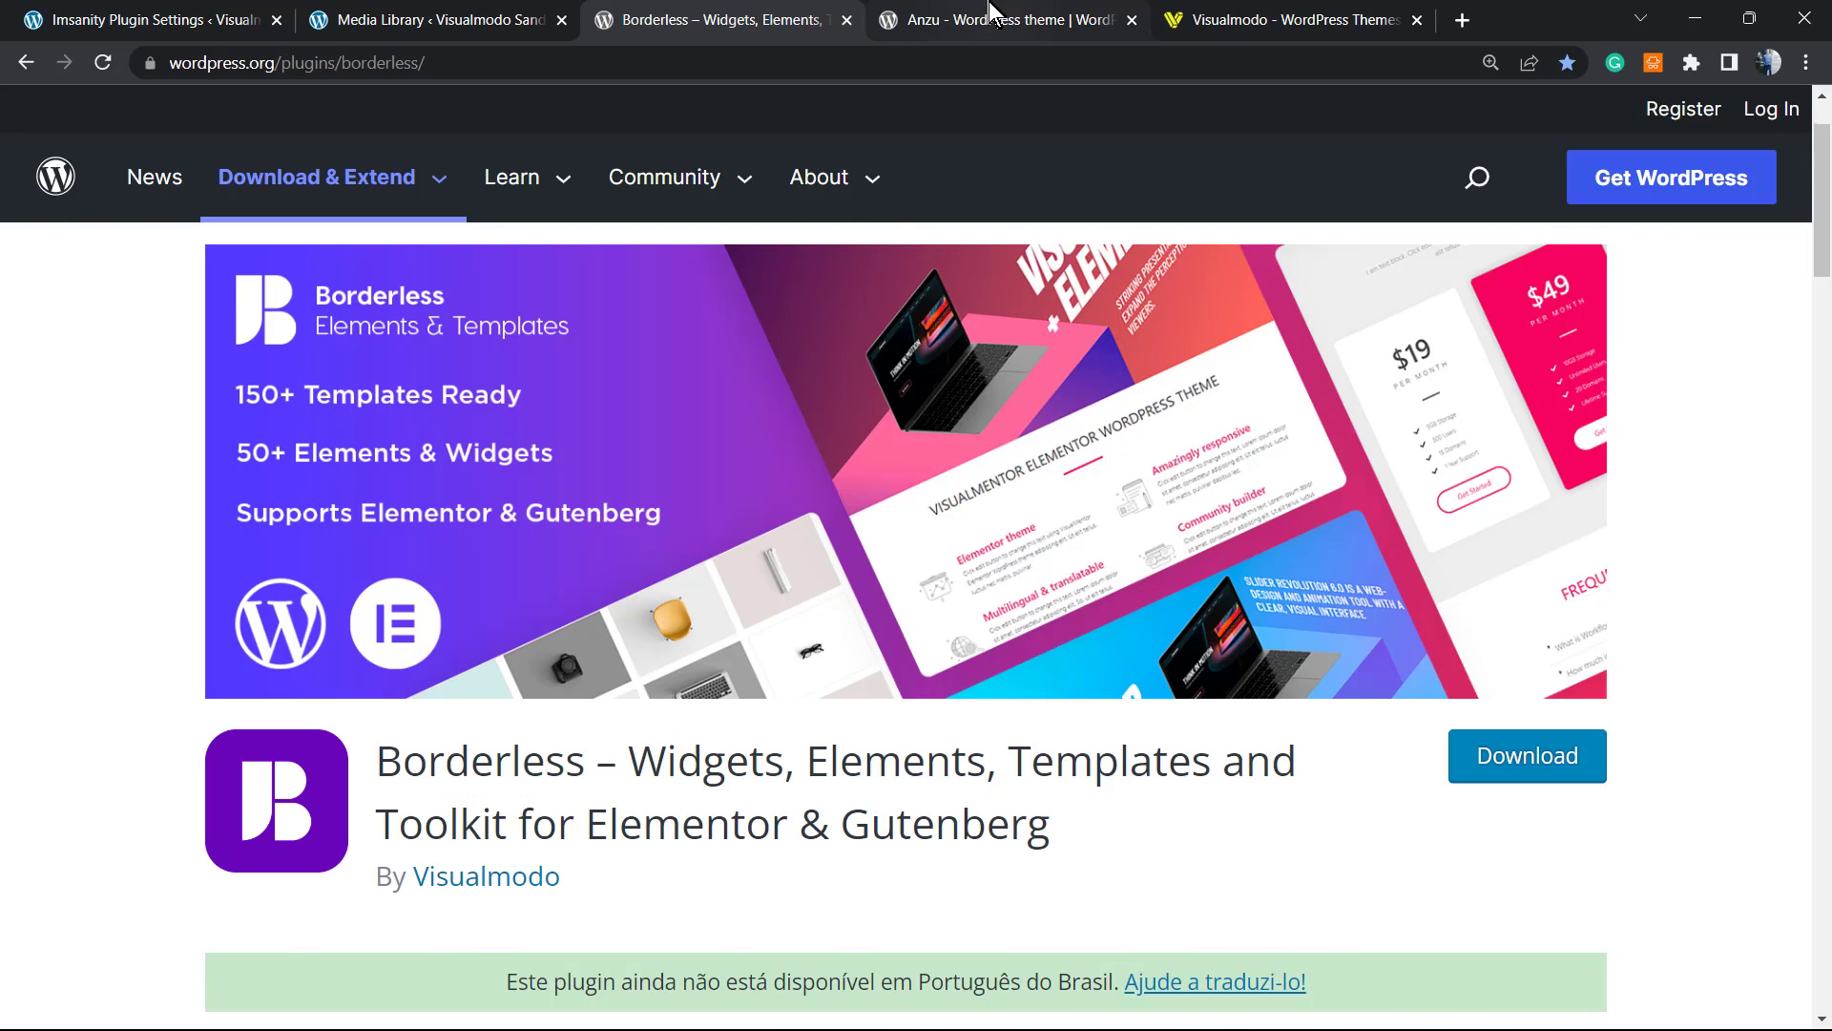
Step: Show the Anzu theme page on wordpress.org with the heading highlighted and version details in view
click(1002, 19)
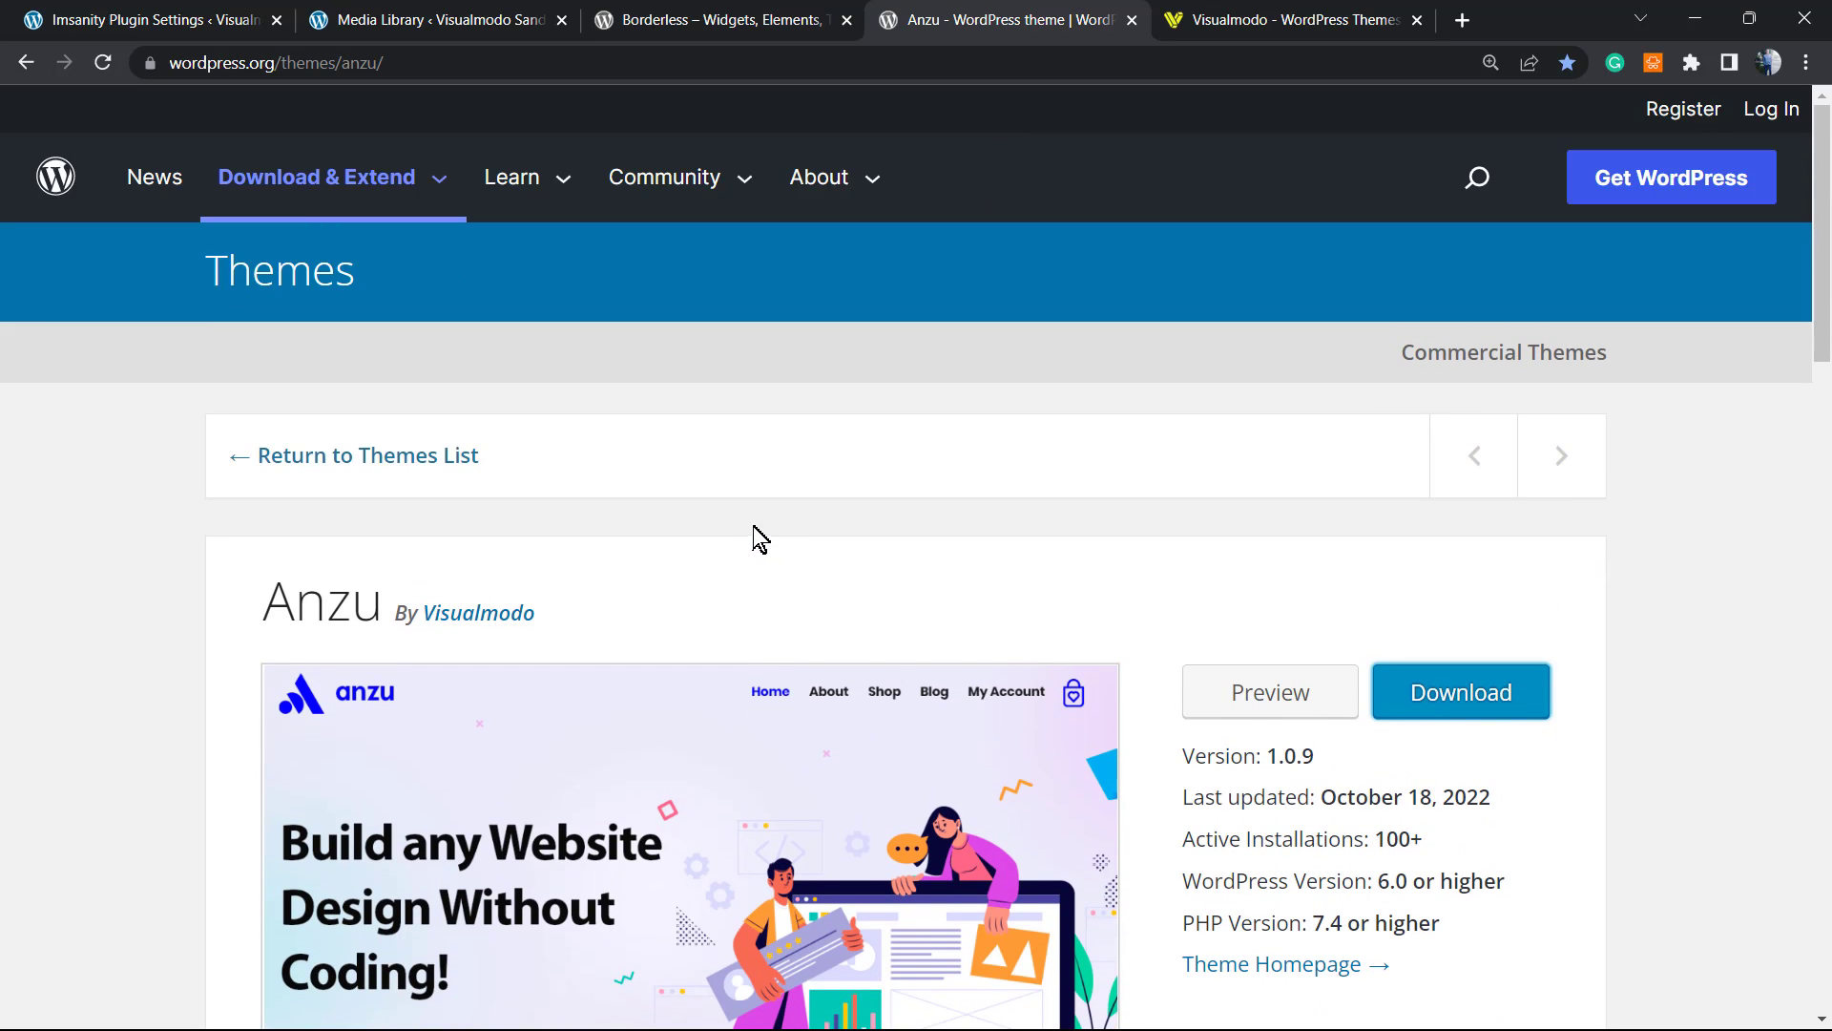
mouse_move(720, 519)
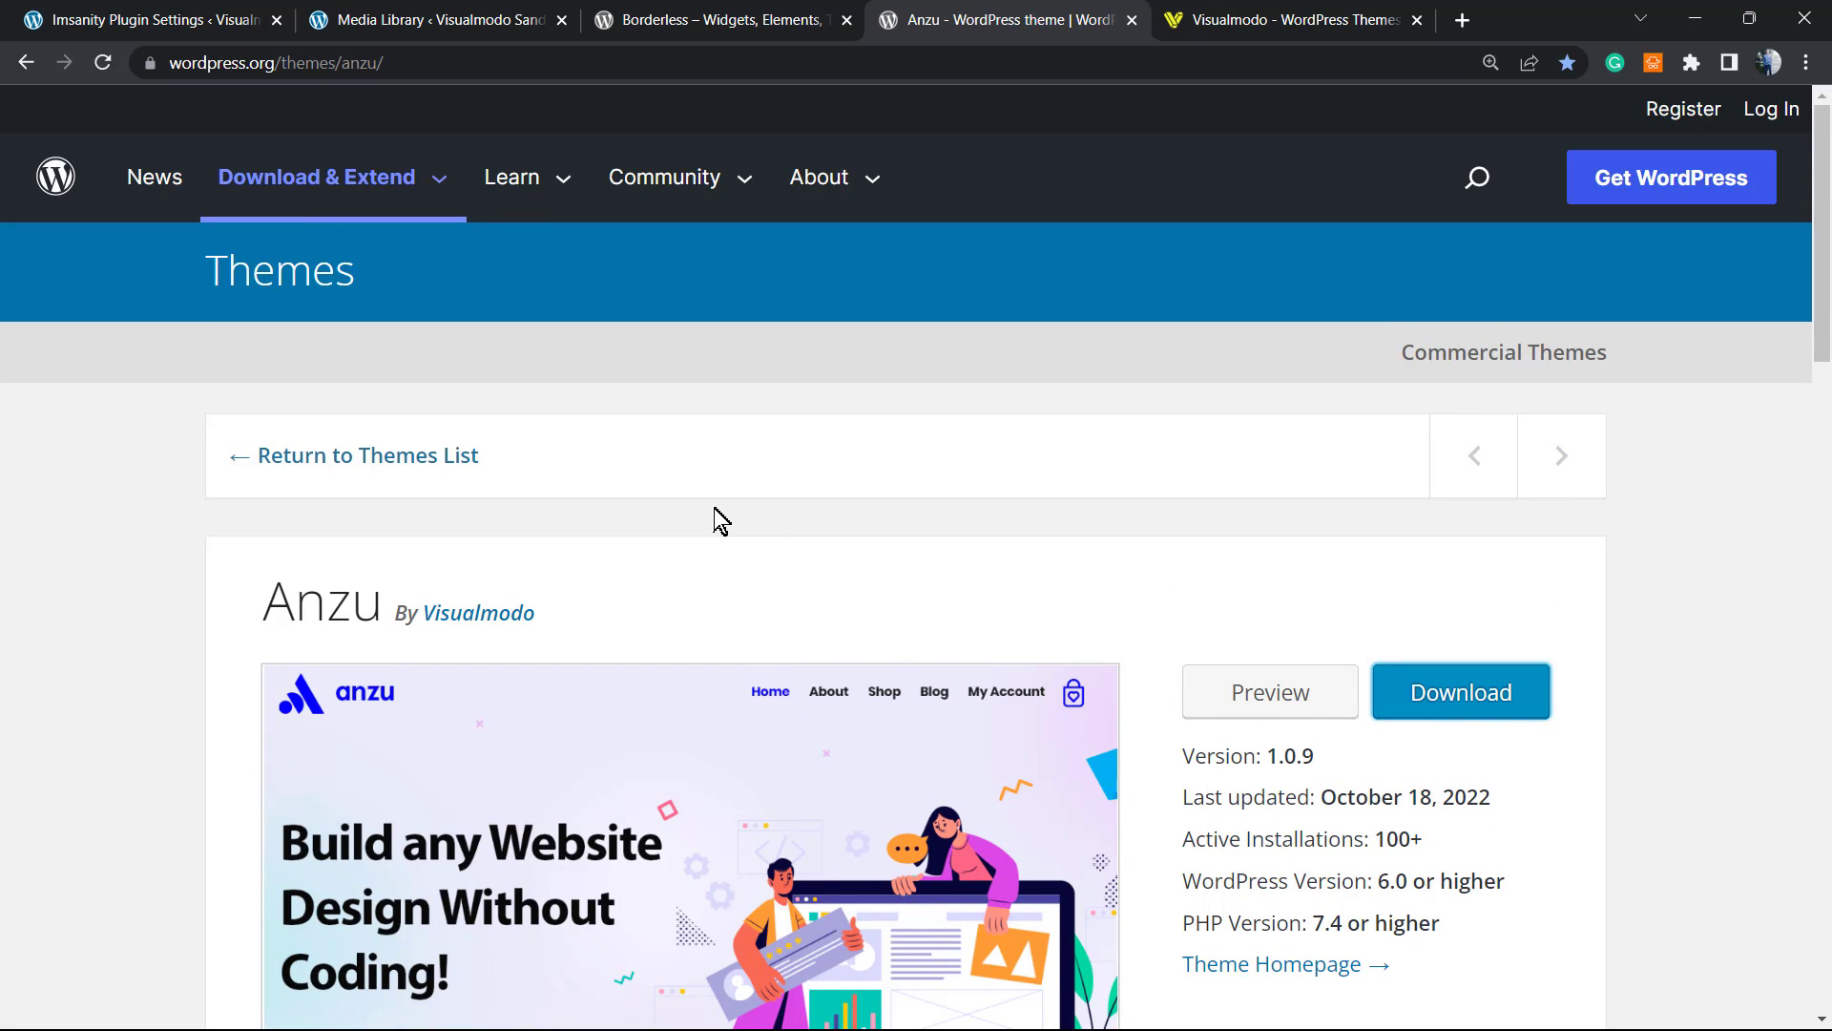
mouse_move(685, 533)
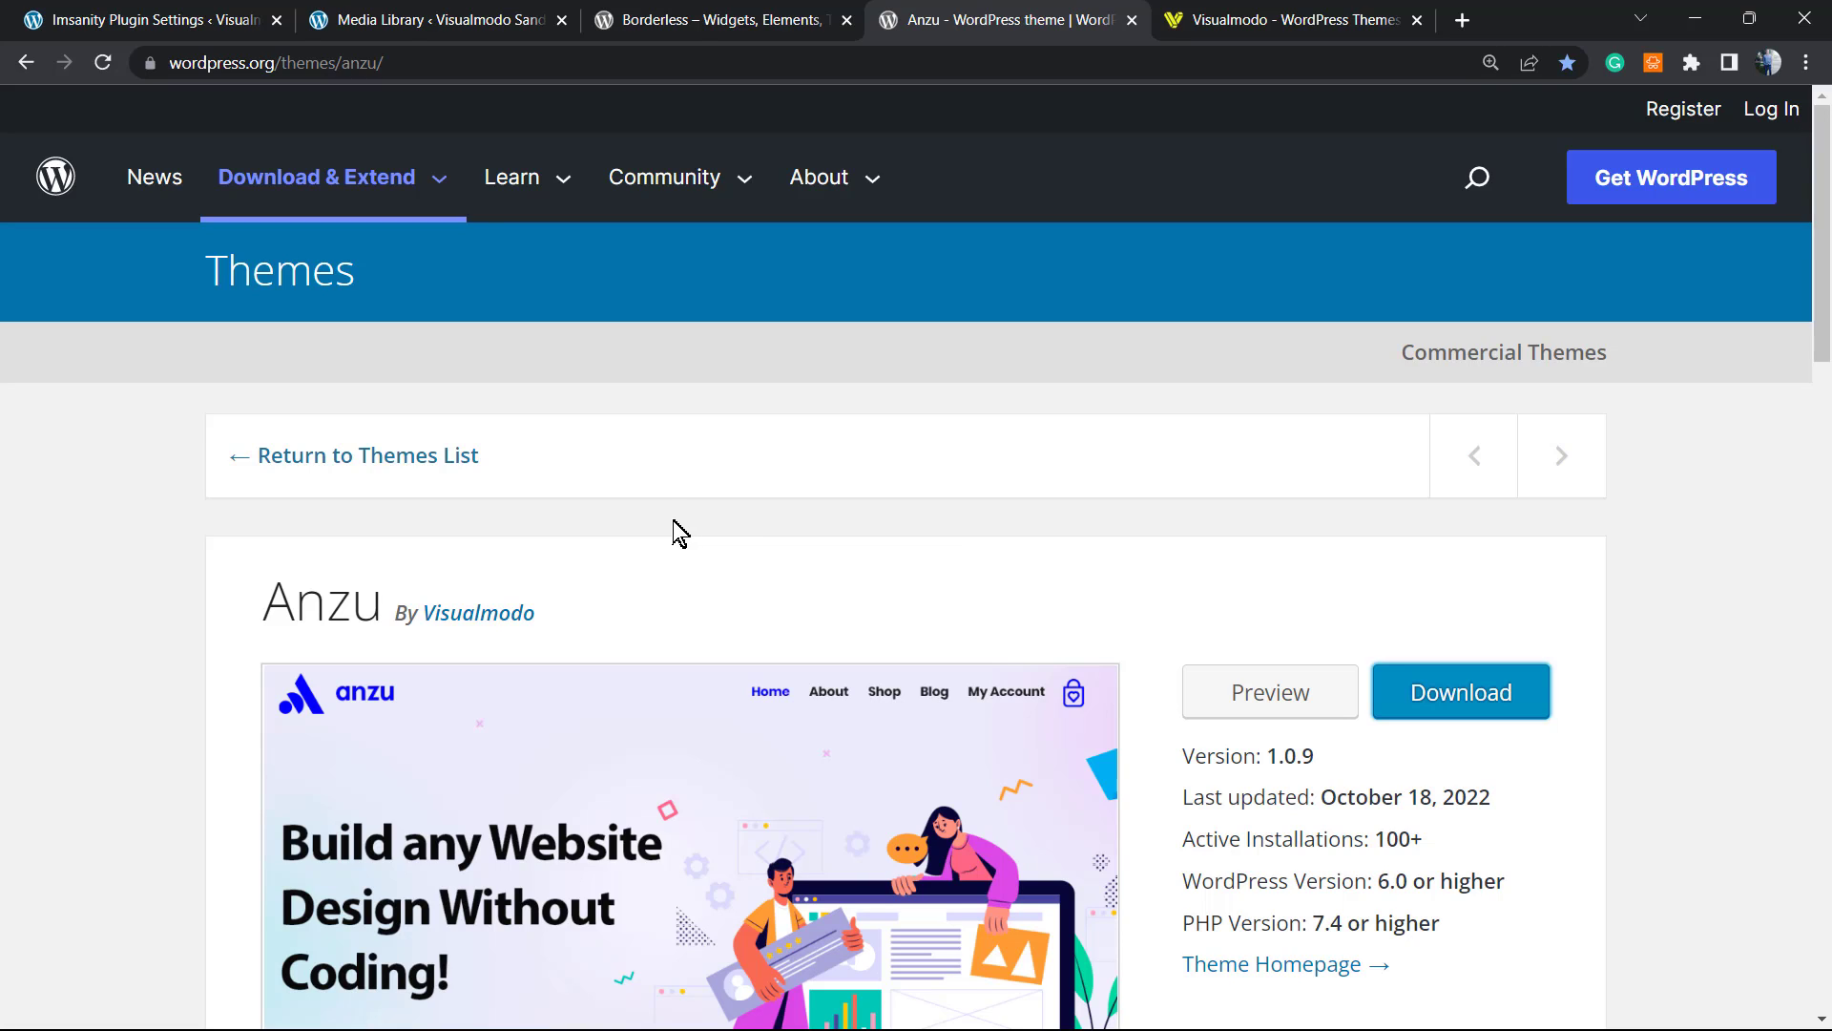
double_click(320, 600)
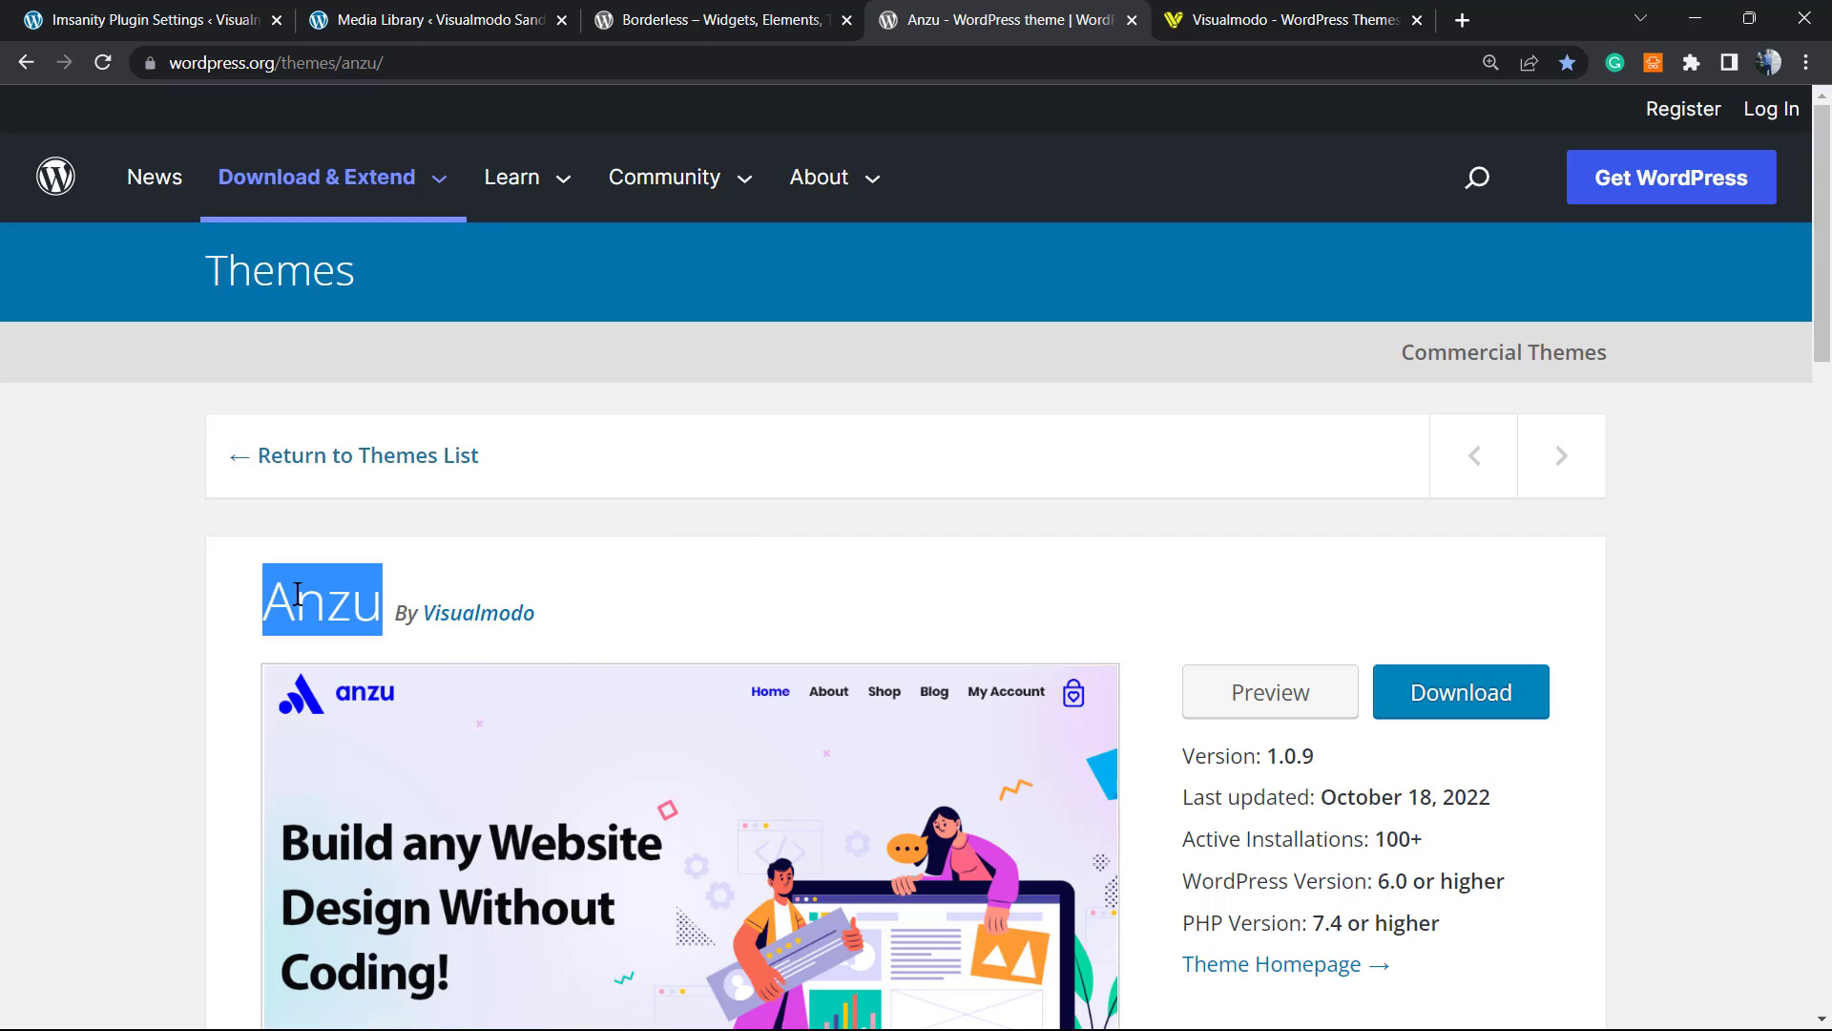
mouse_move(540, 631)
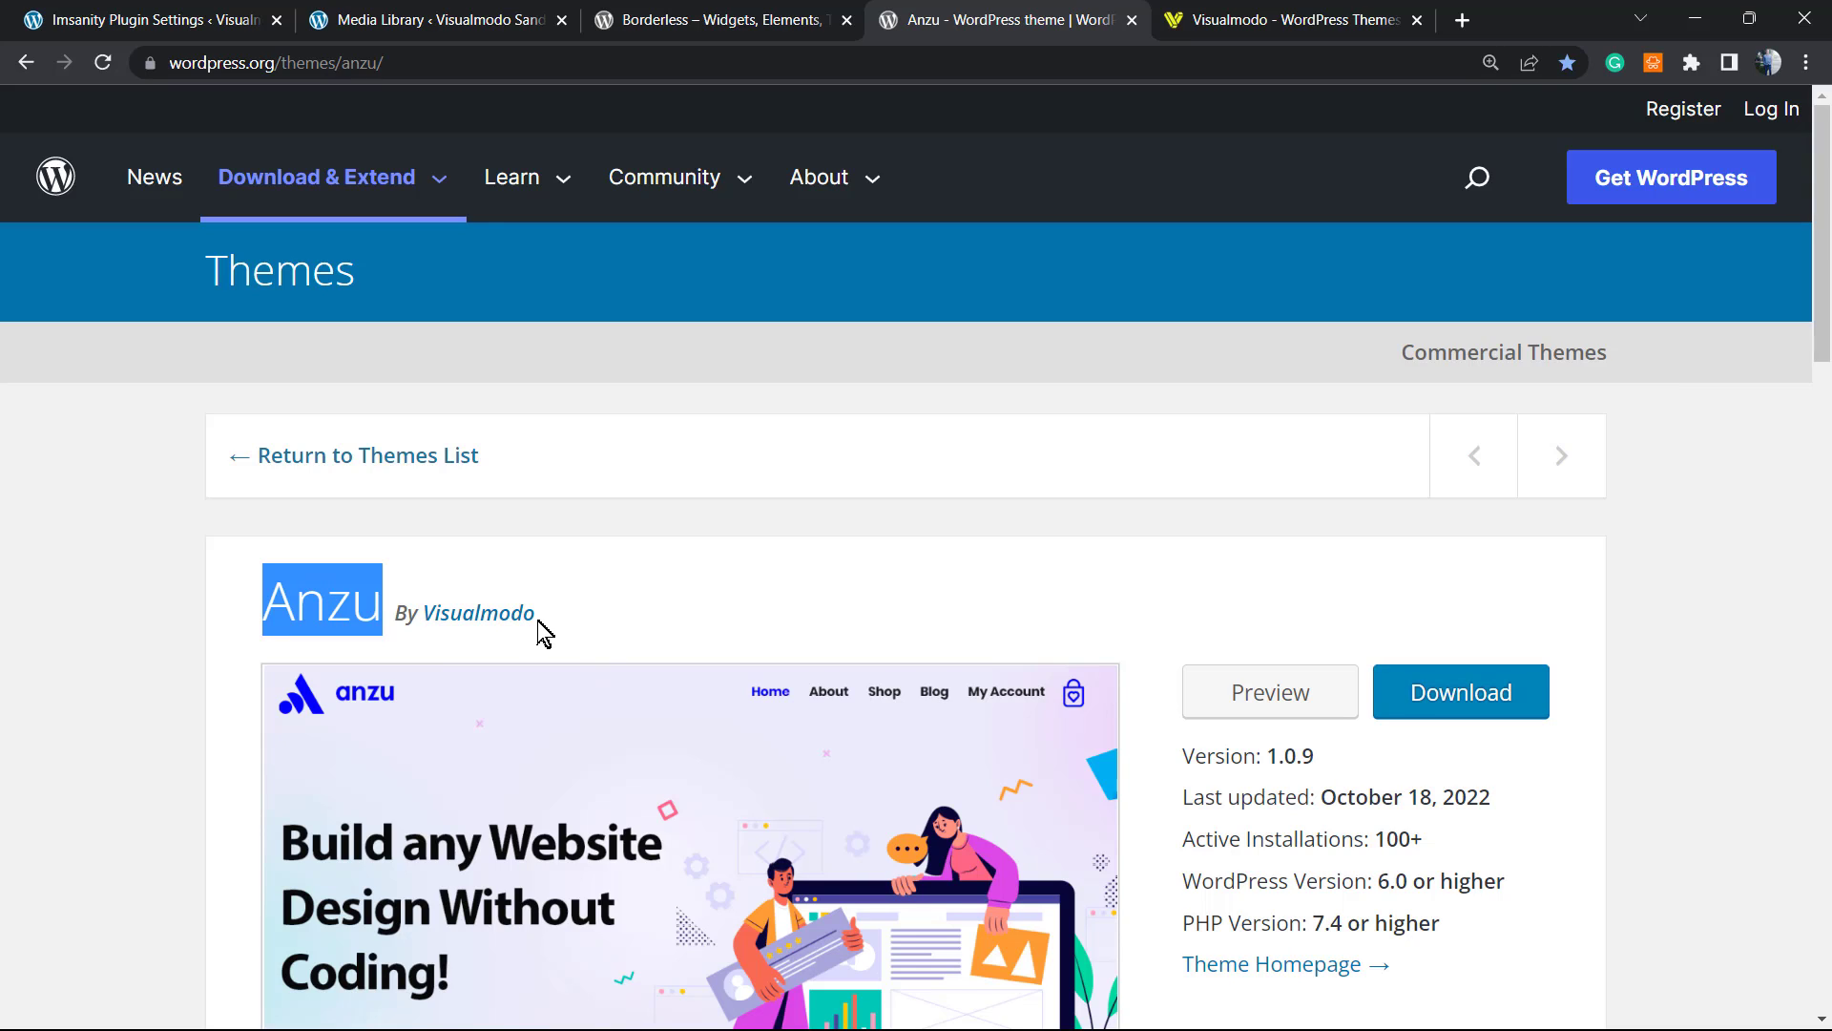
mouse_move(613, 603)
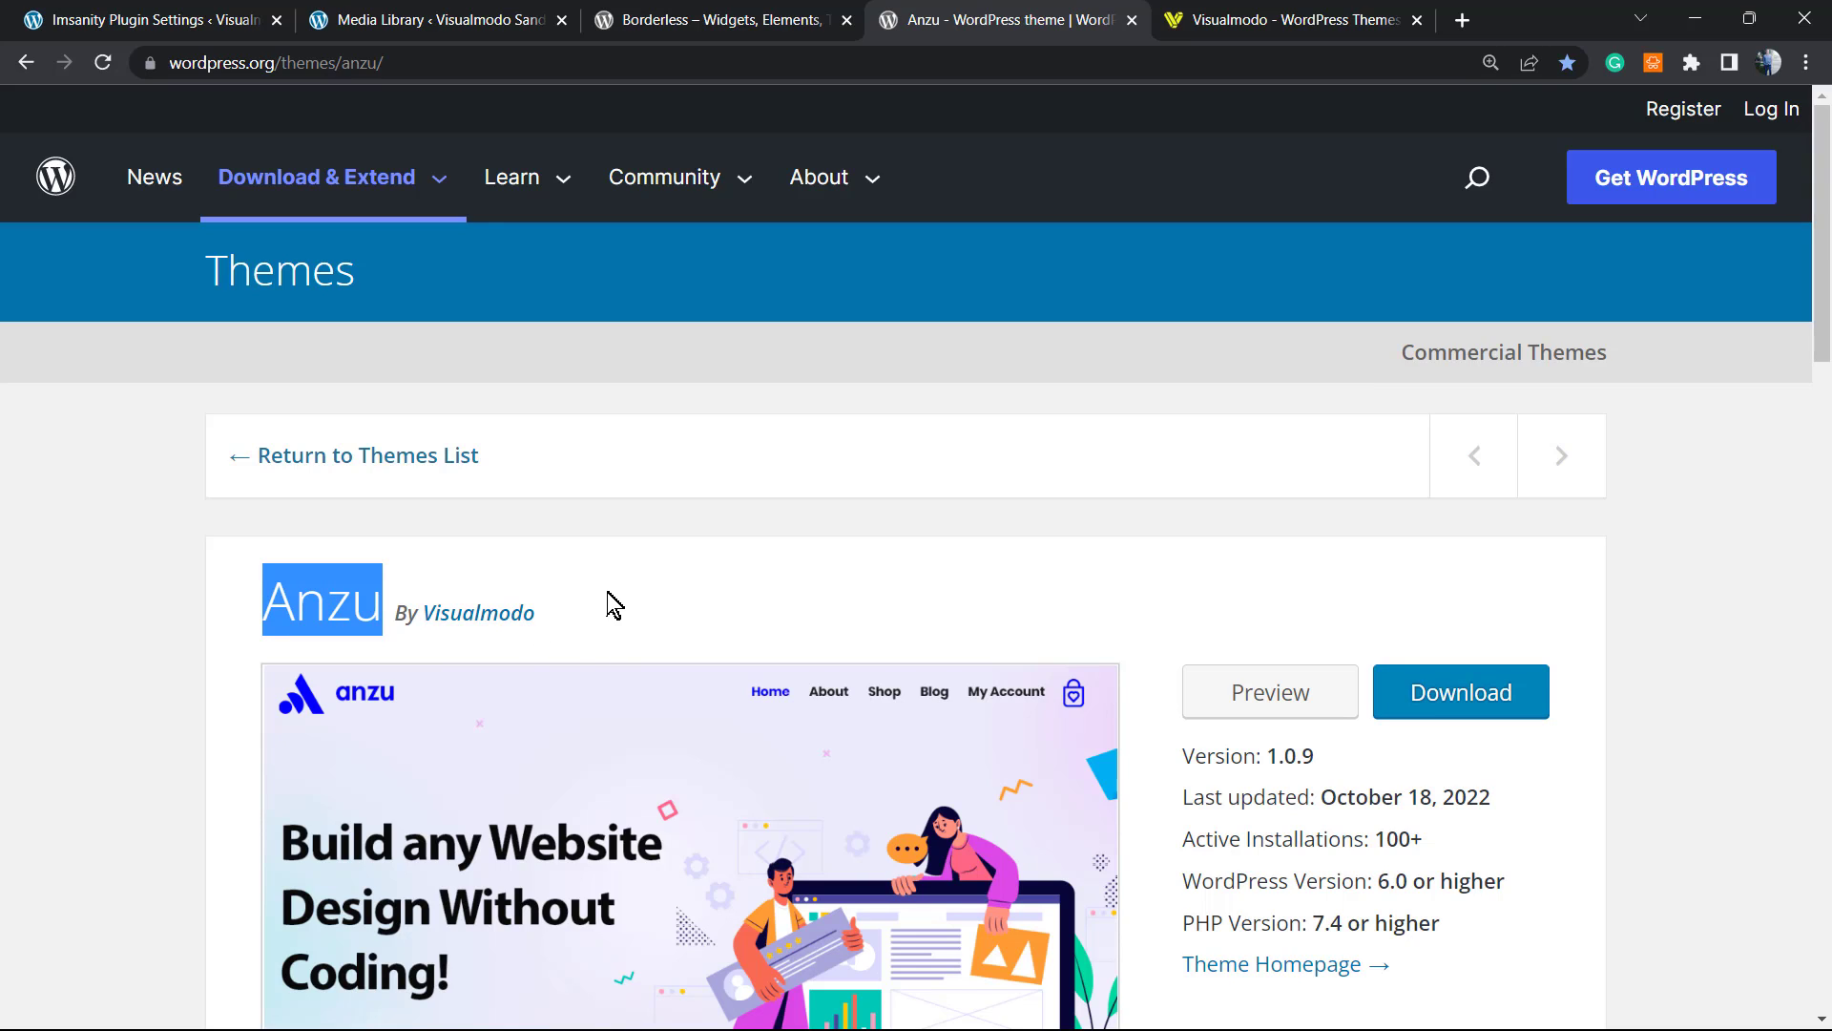
mouse_move(588, 619)
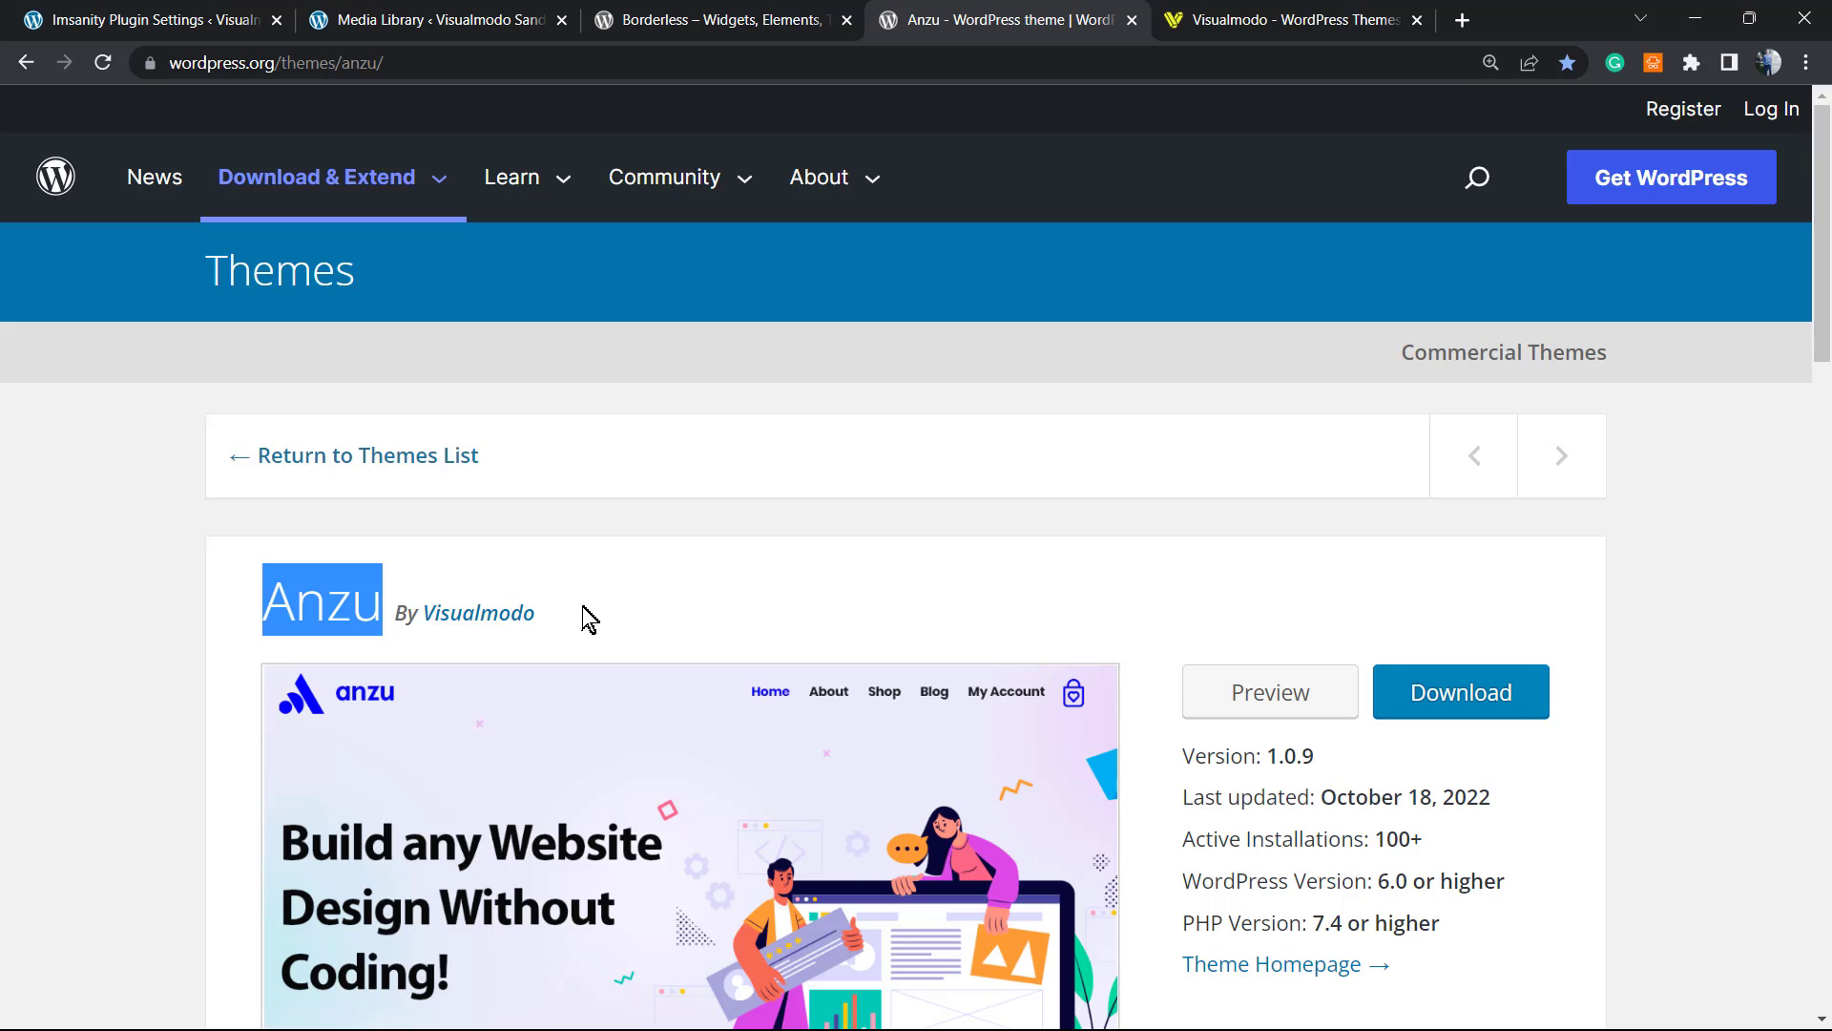
mouse_move(577, 620)
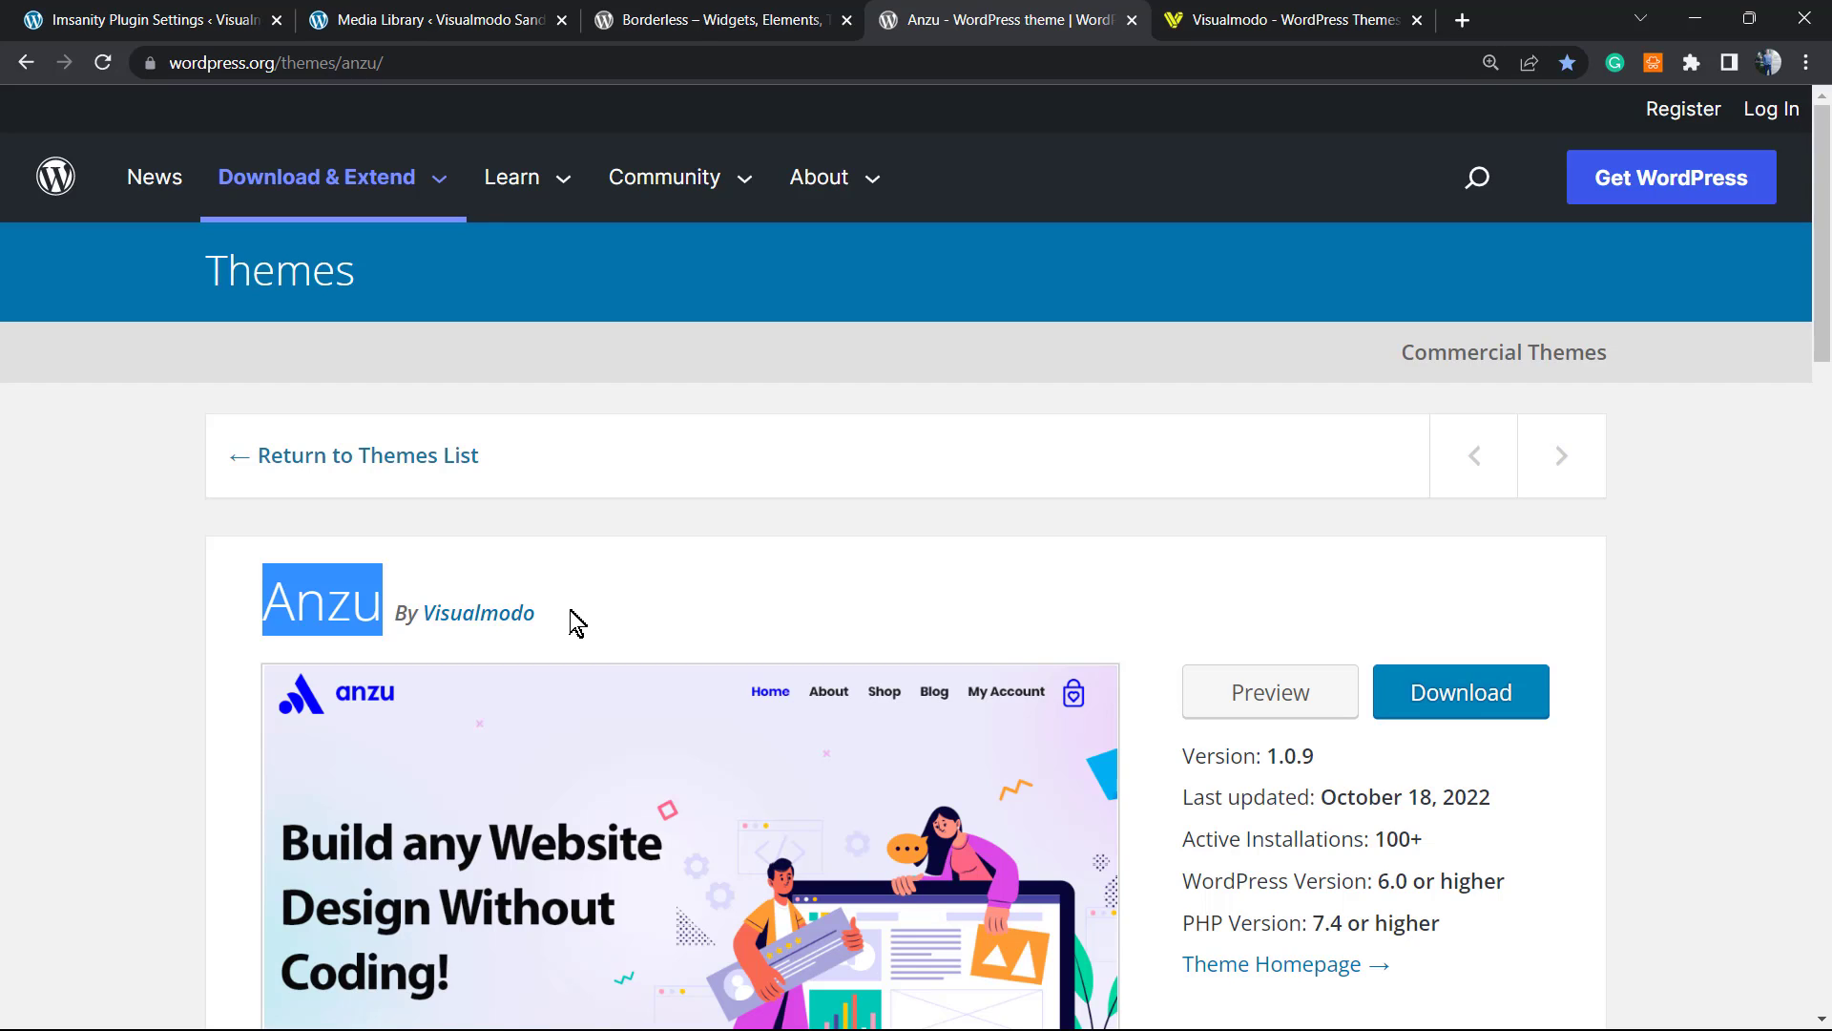
mouse_move(527, 632)
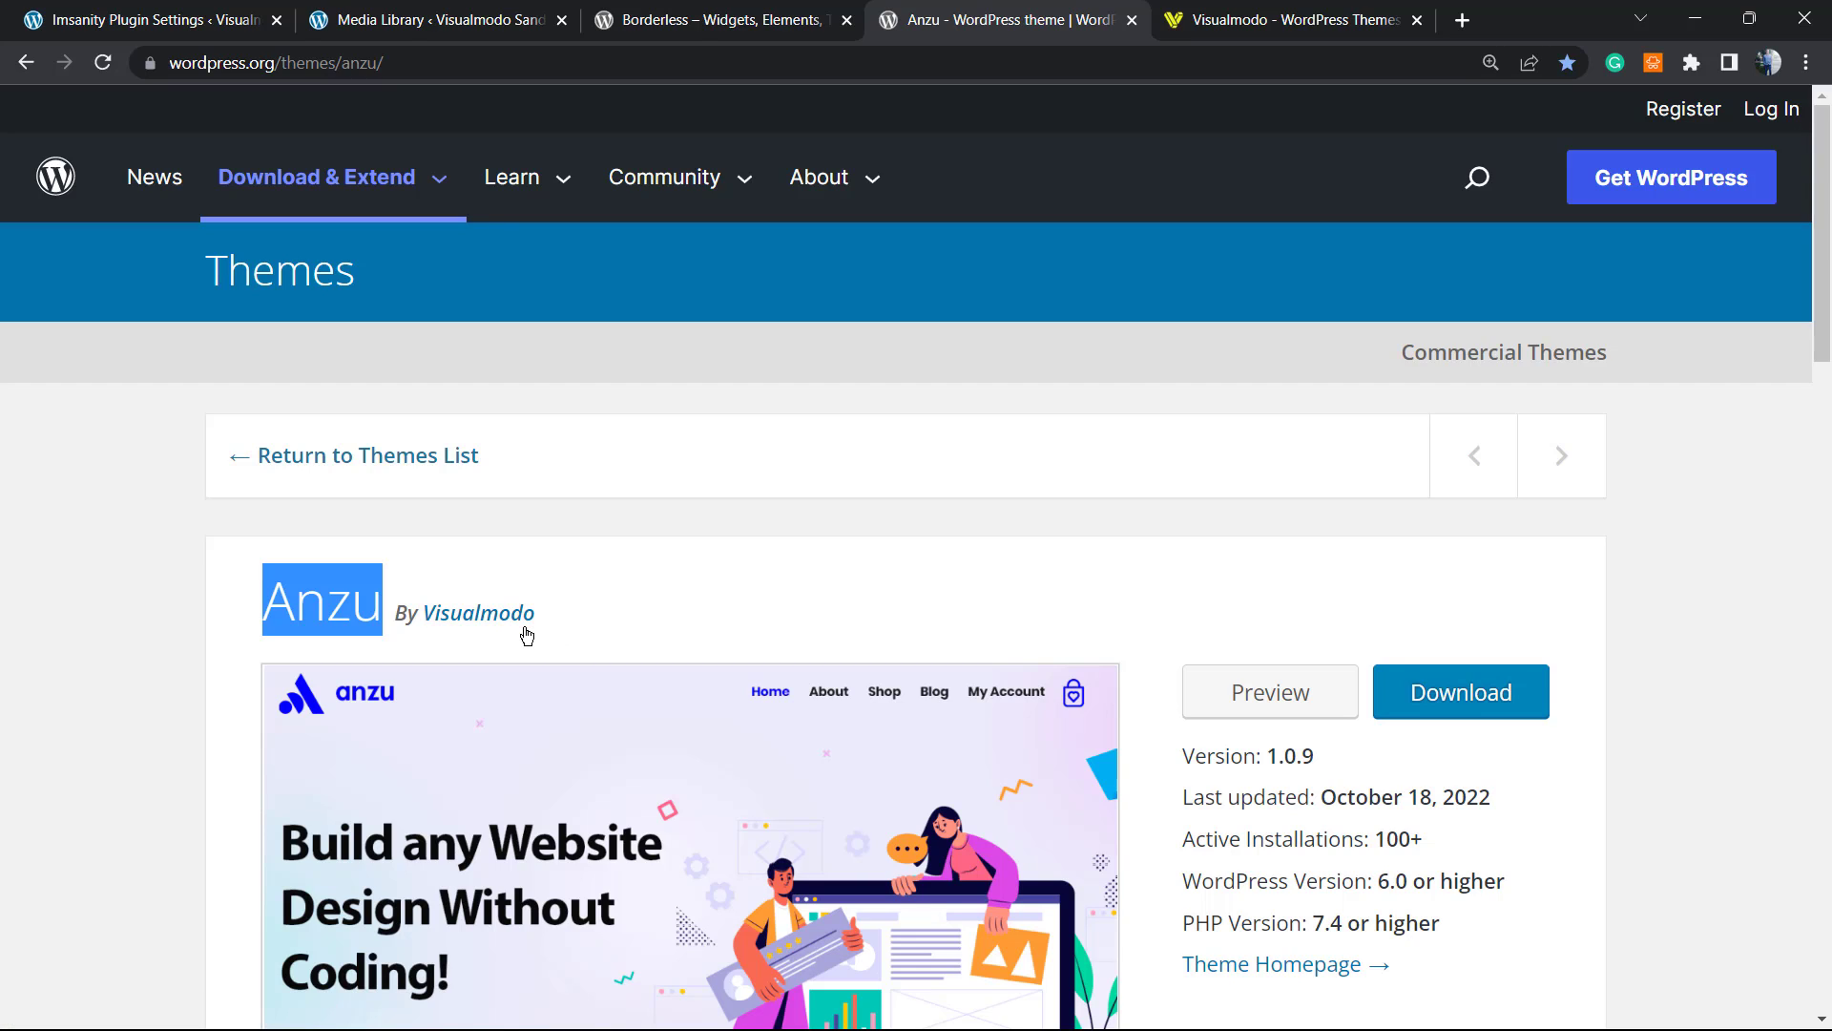
mouse_move(511, 653)
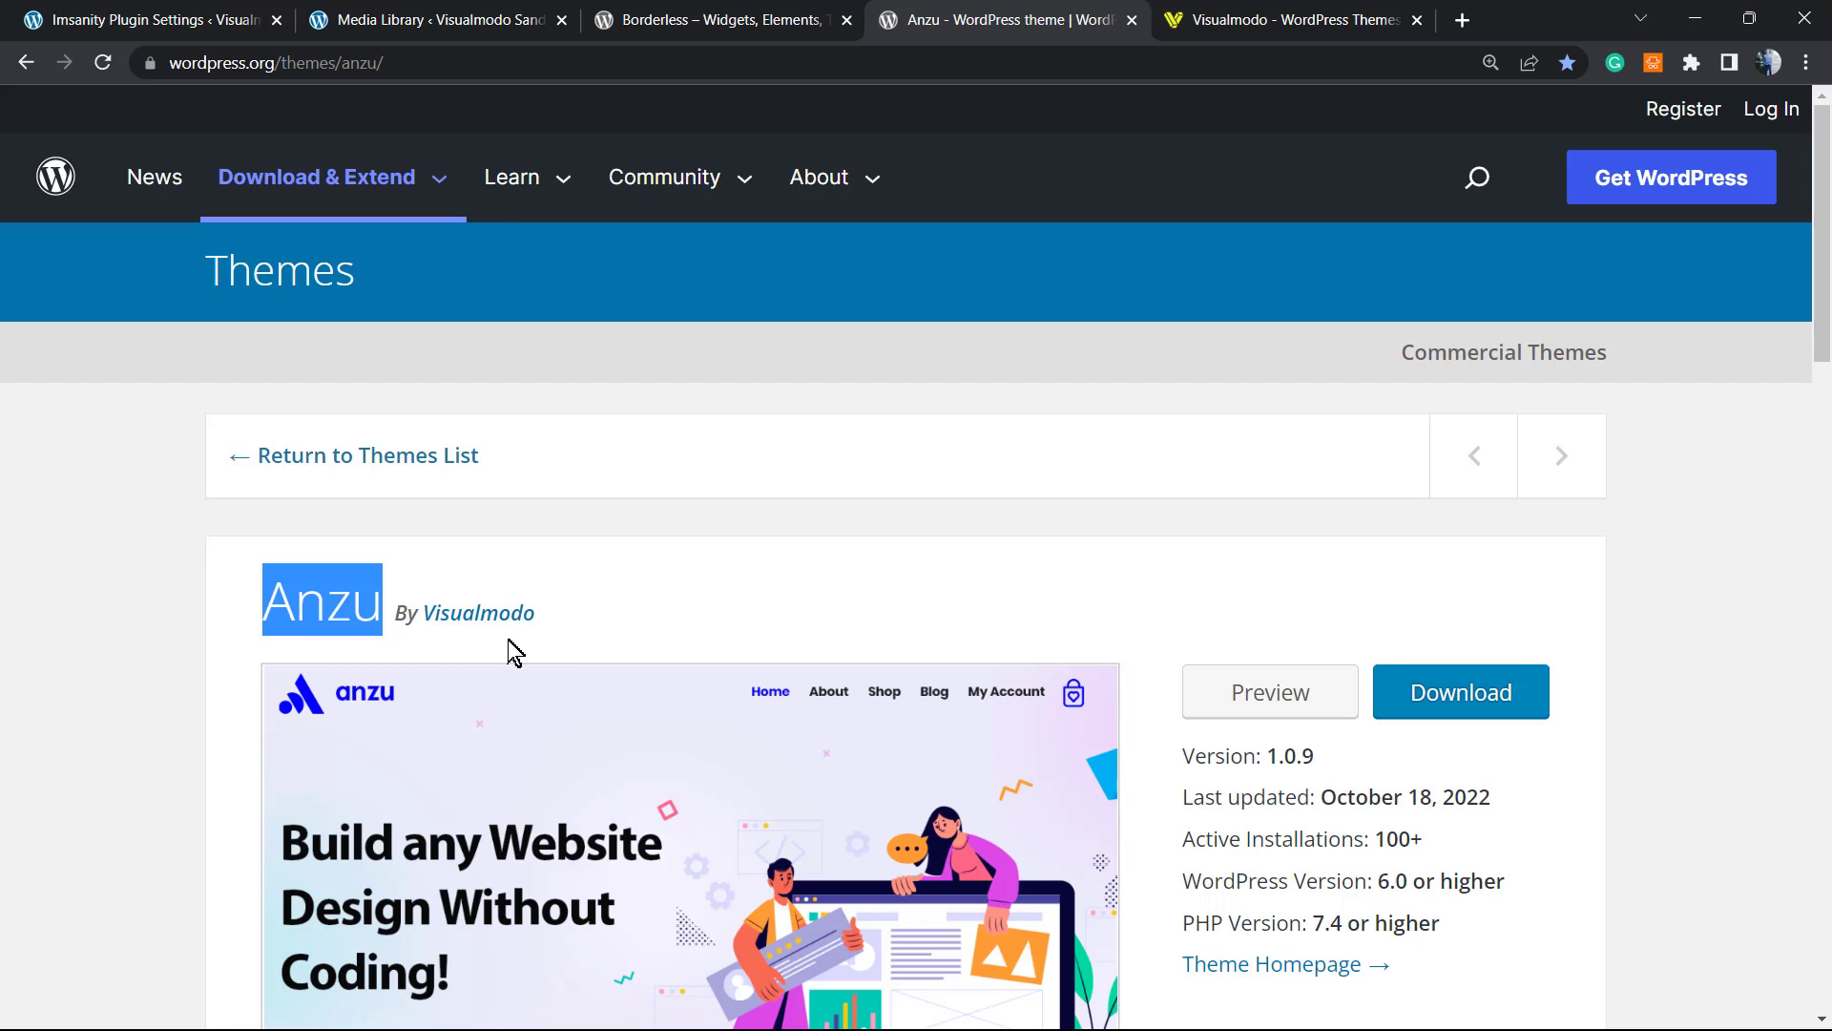
mouse_move(504, 645)
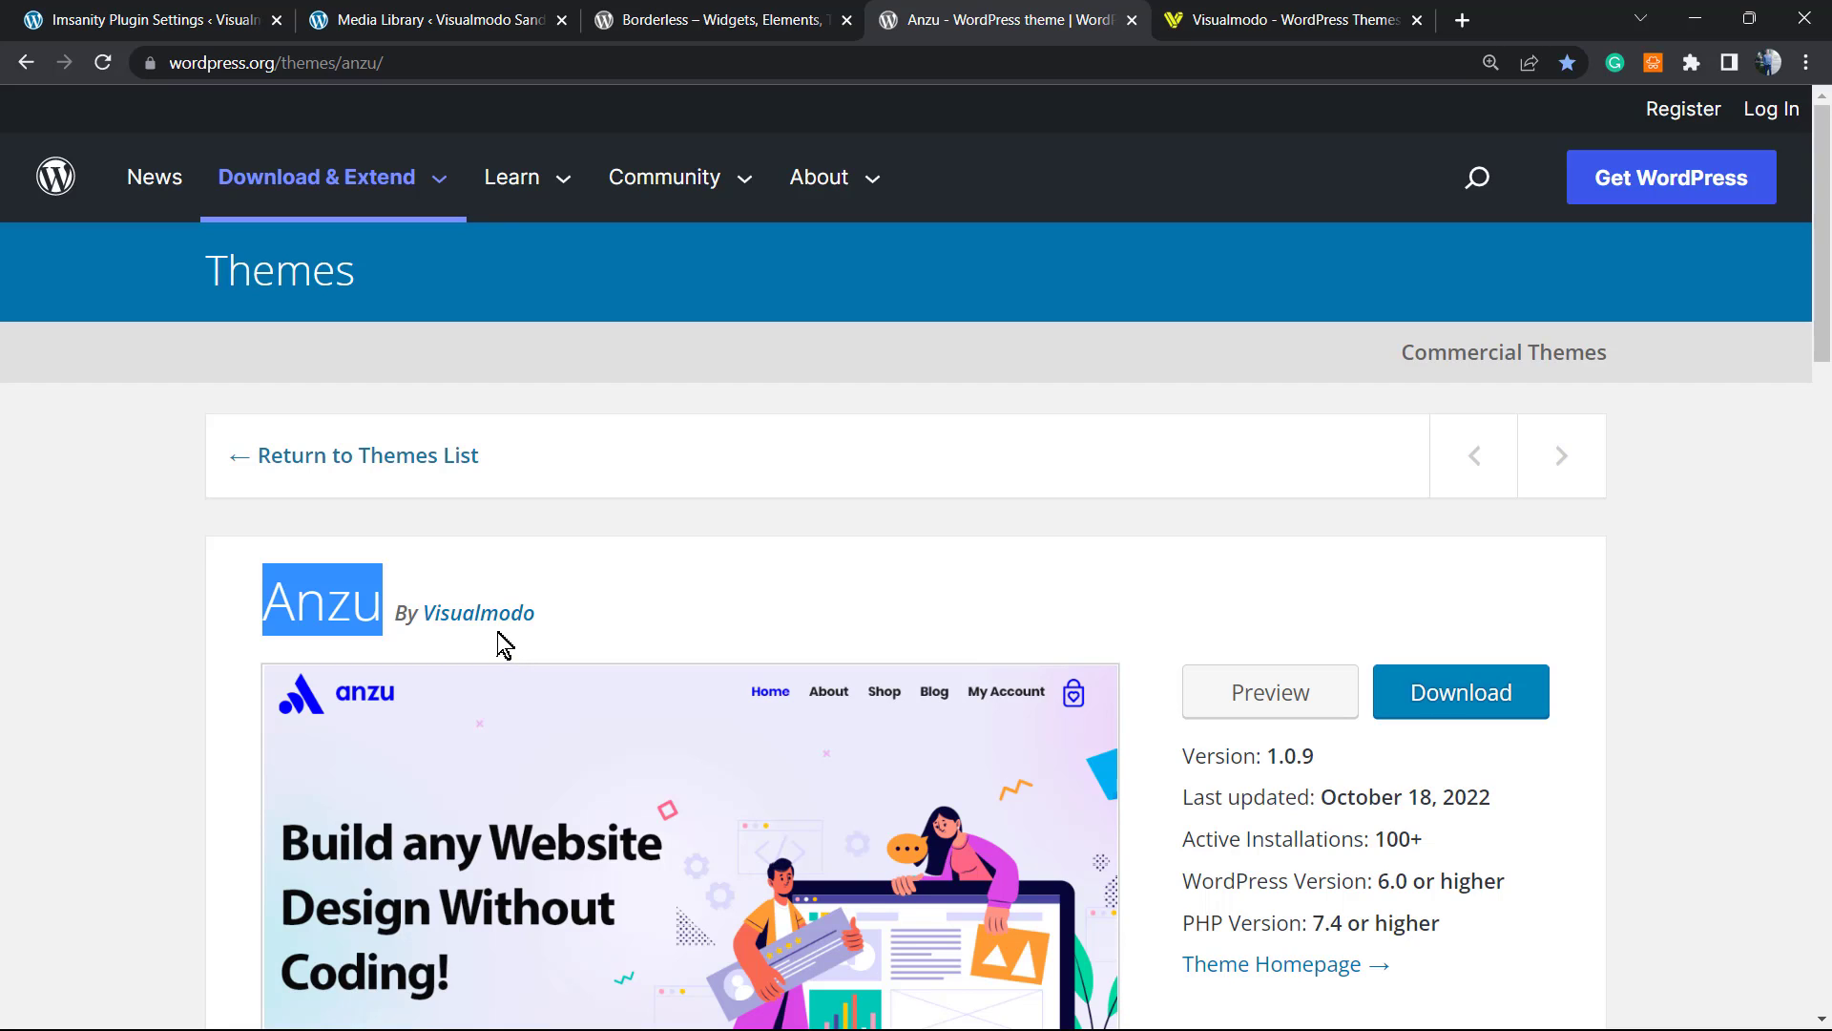
scroll(down, 3)
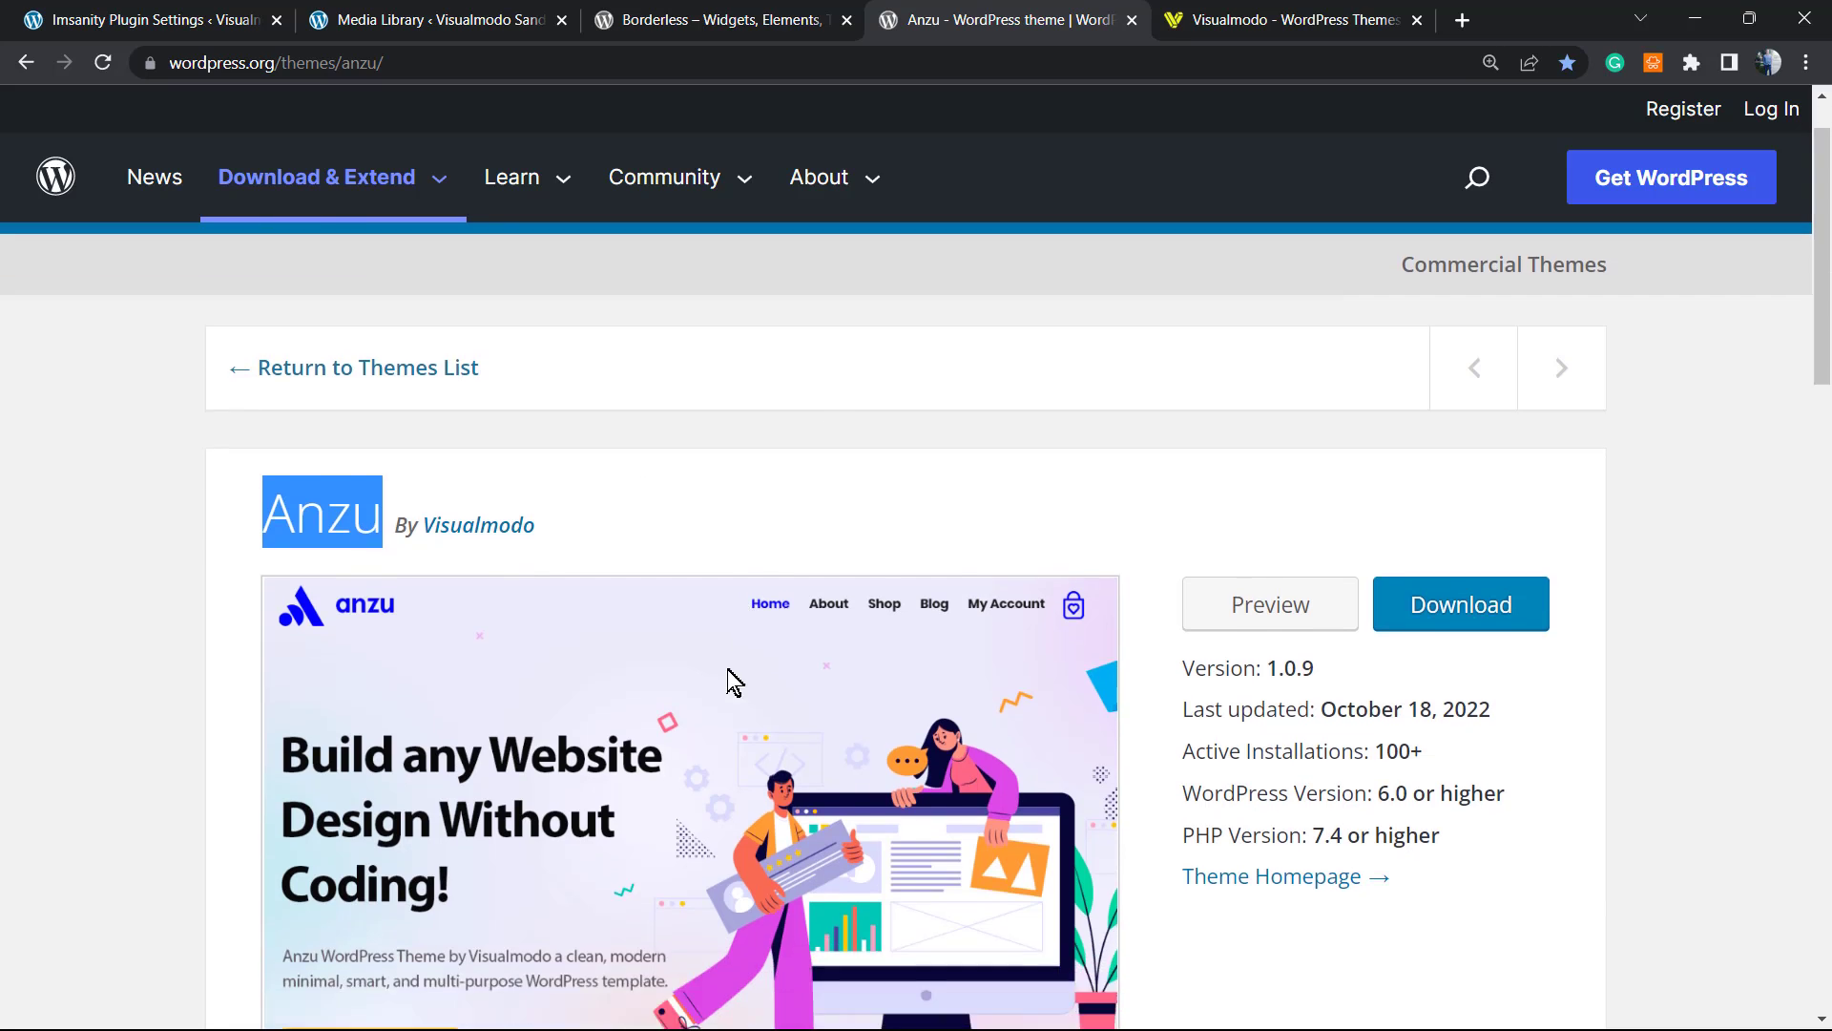
Step: Go to the Visualmodo site and enter its Templates Library
click(1292, 19)
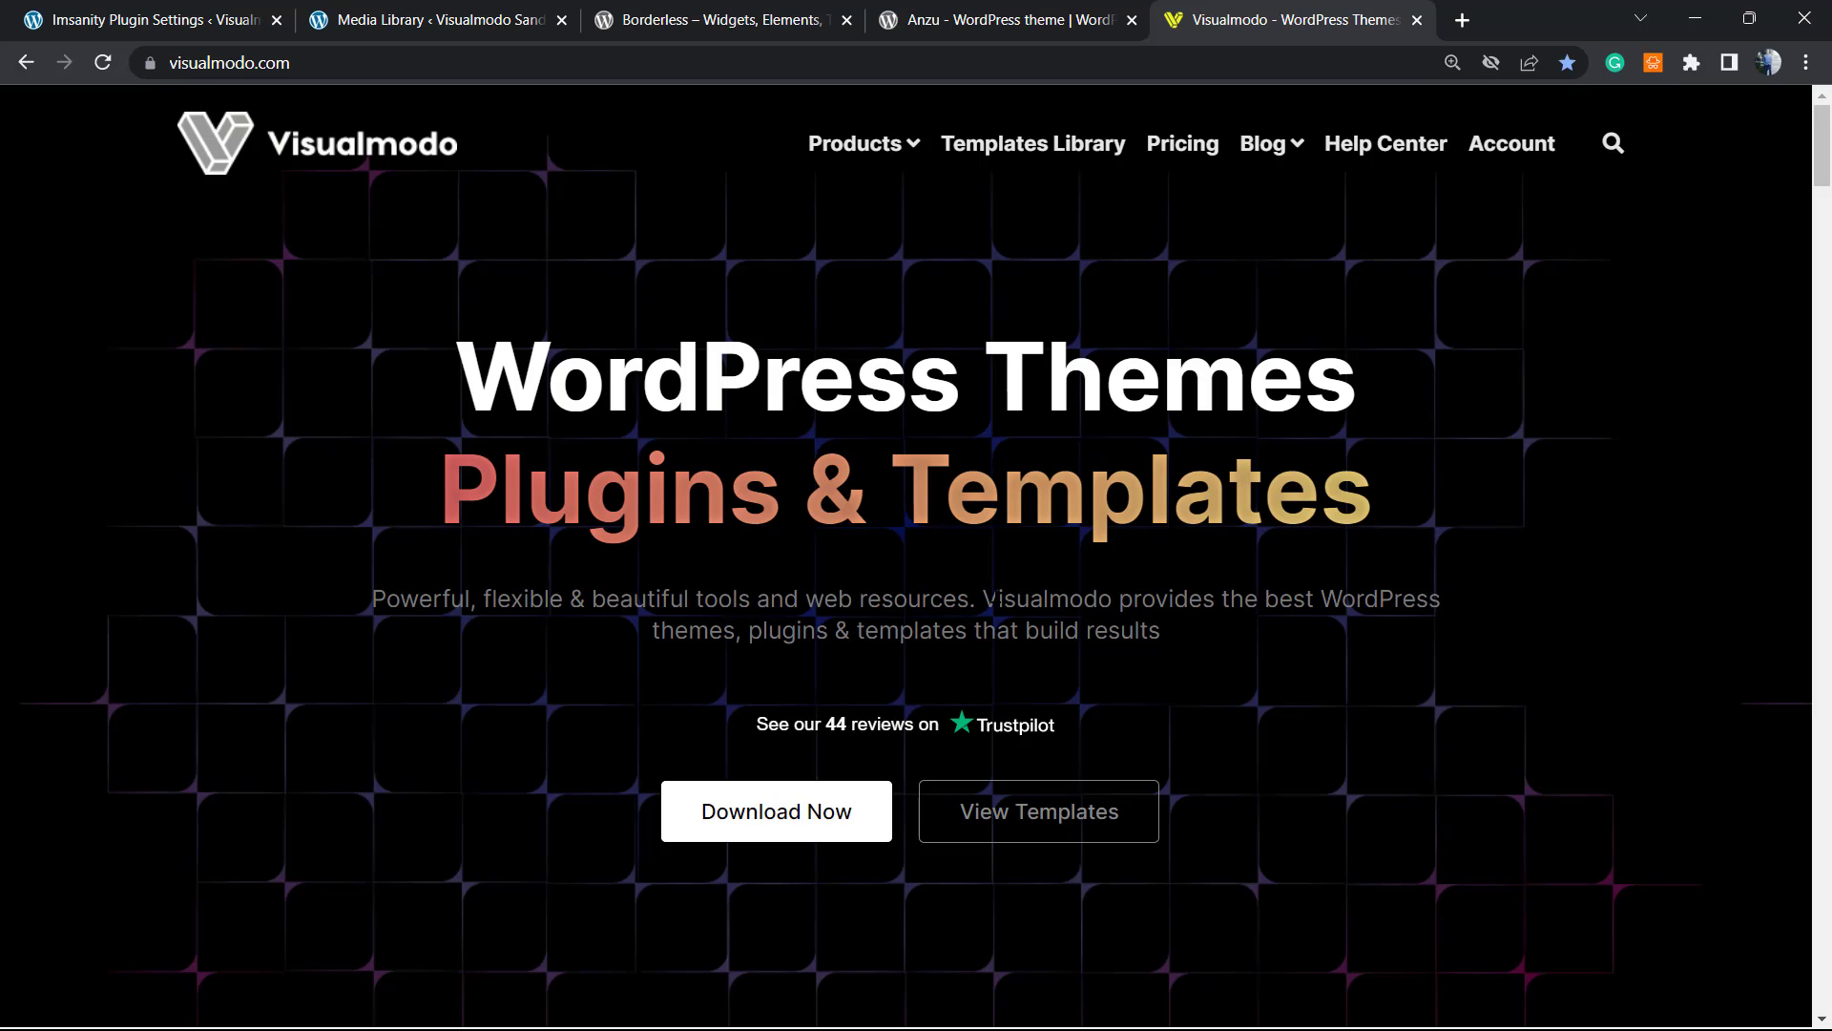
mouse_move(1008, 304)
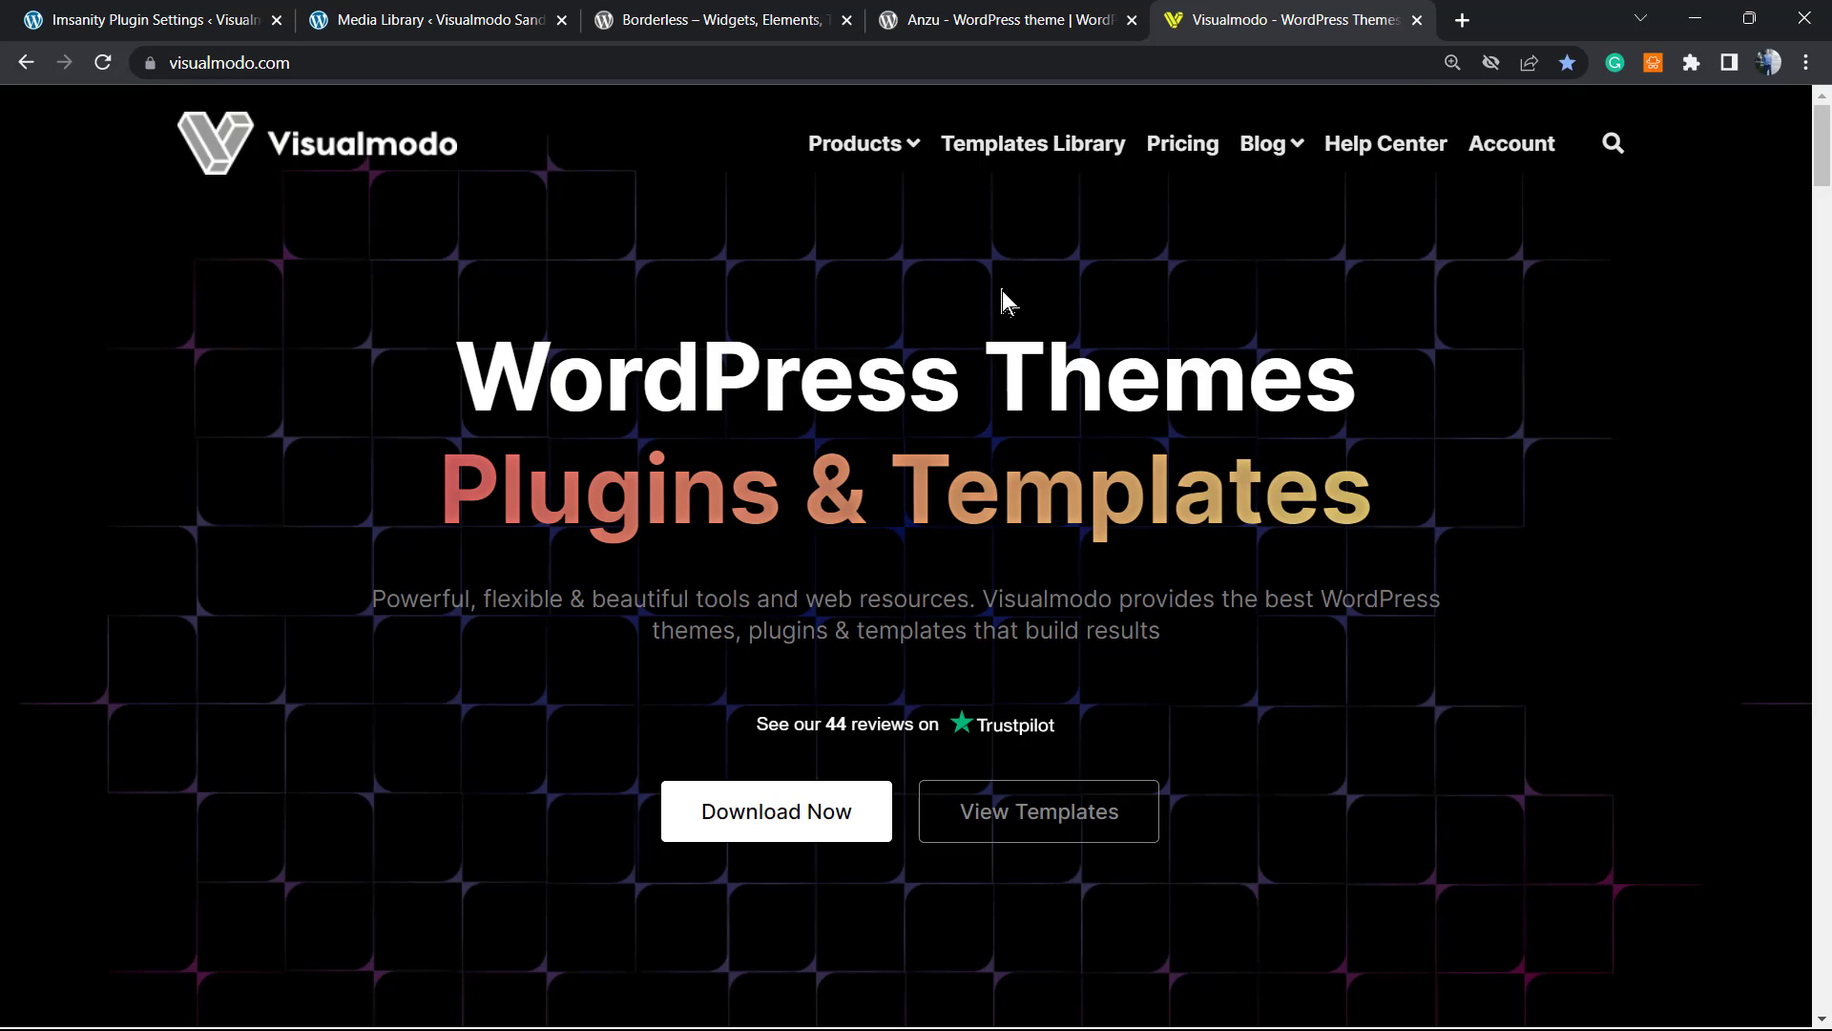
click(1036, 811)
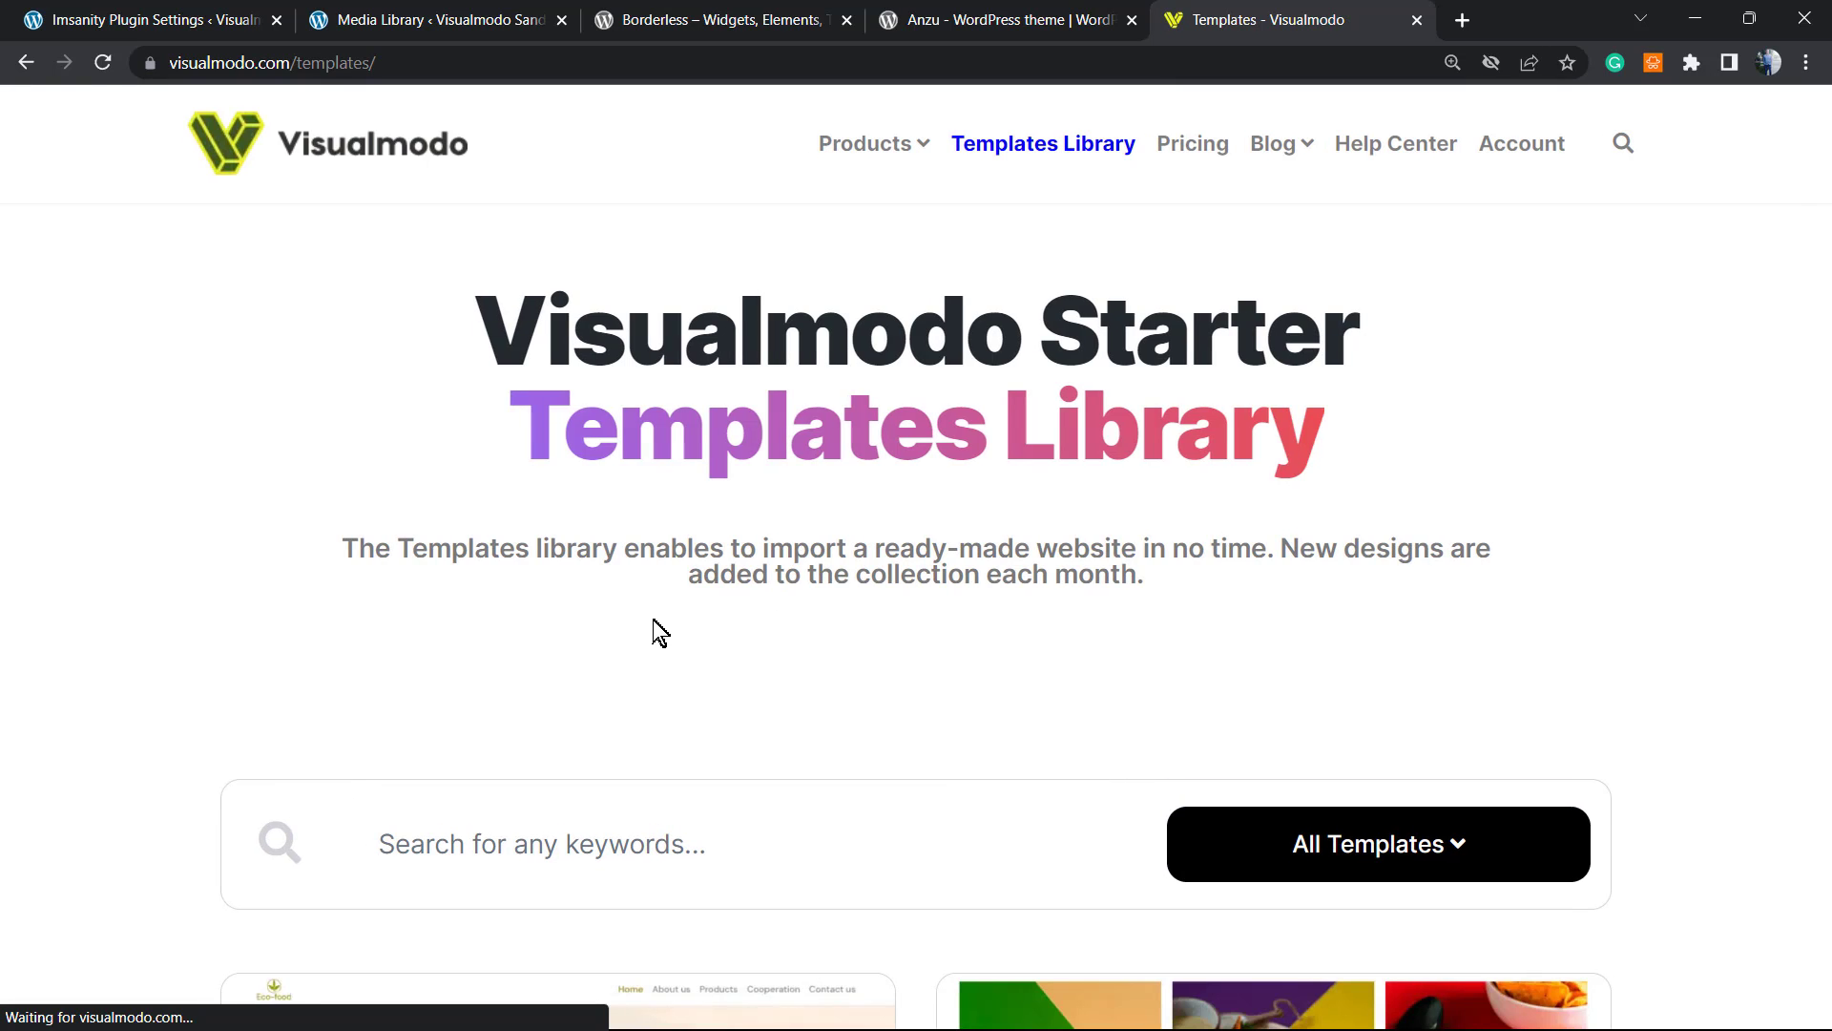
Step: Browse down through template cards such as Herbal, Lawyer, Ballet and Rattan Furniture
scroll(down, 3)
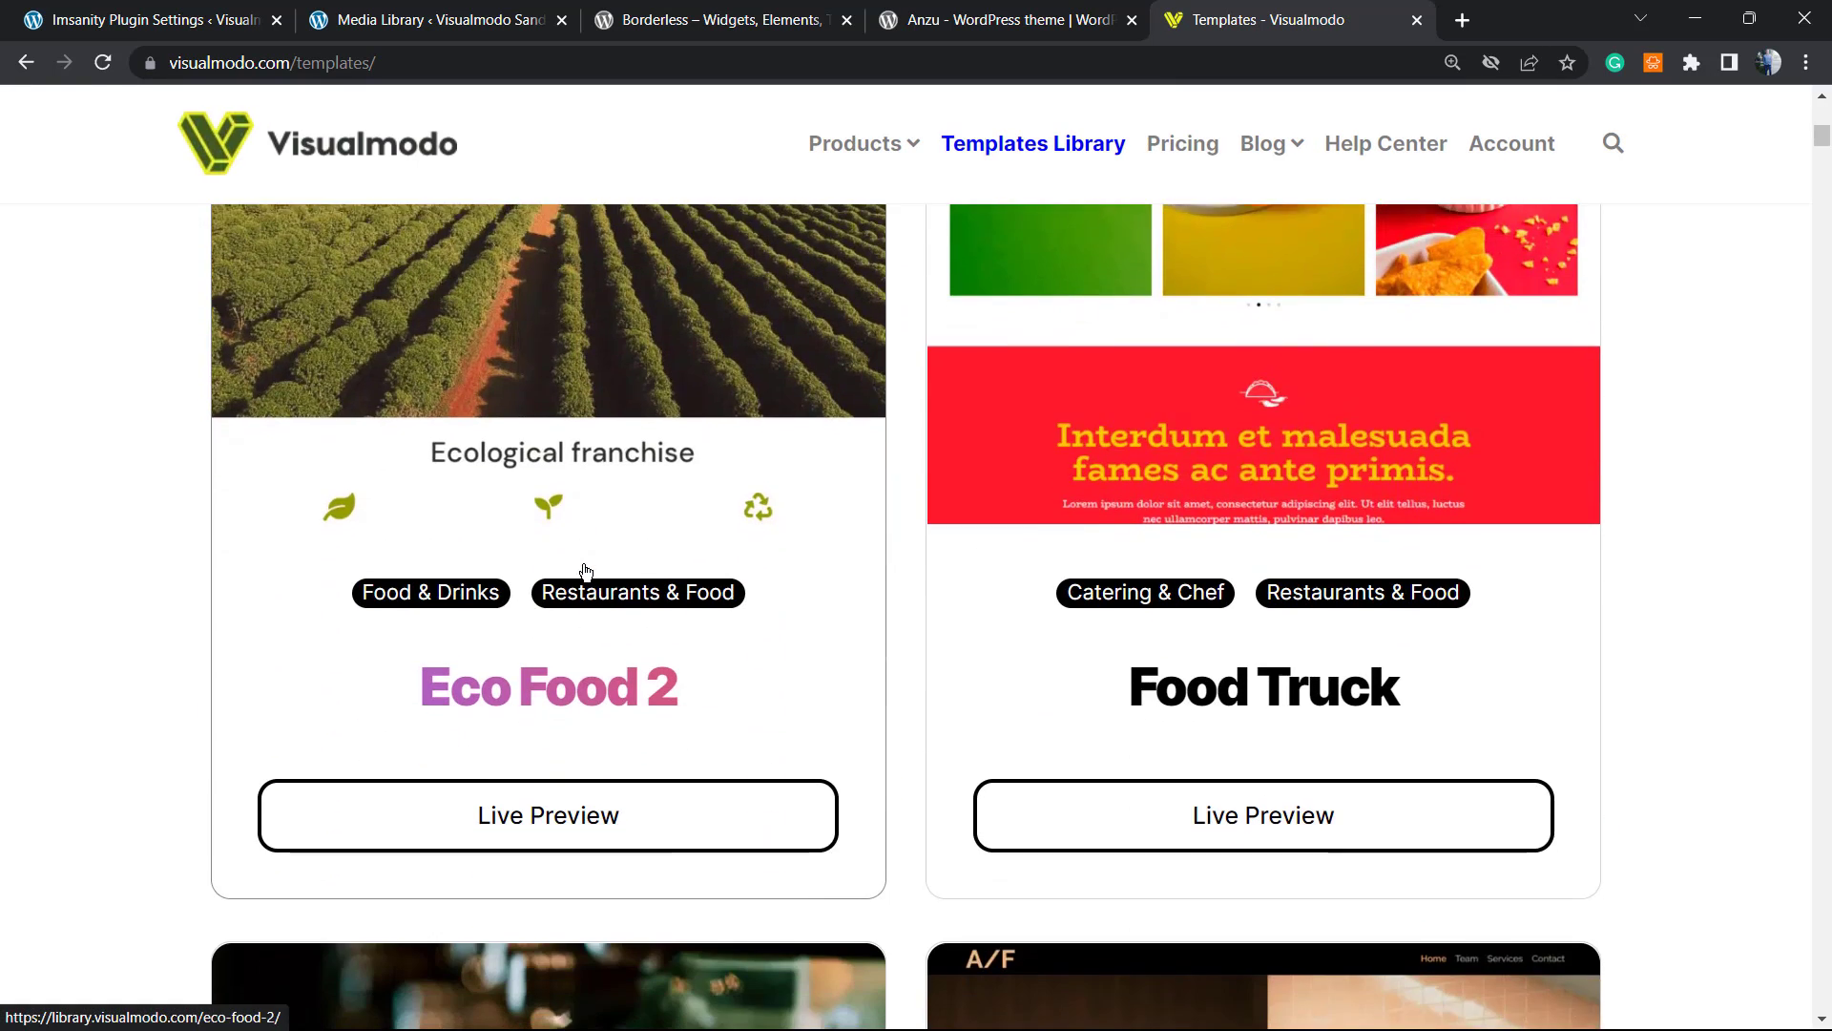
scroll(down, 3)
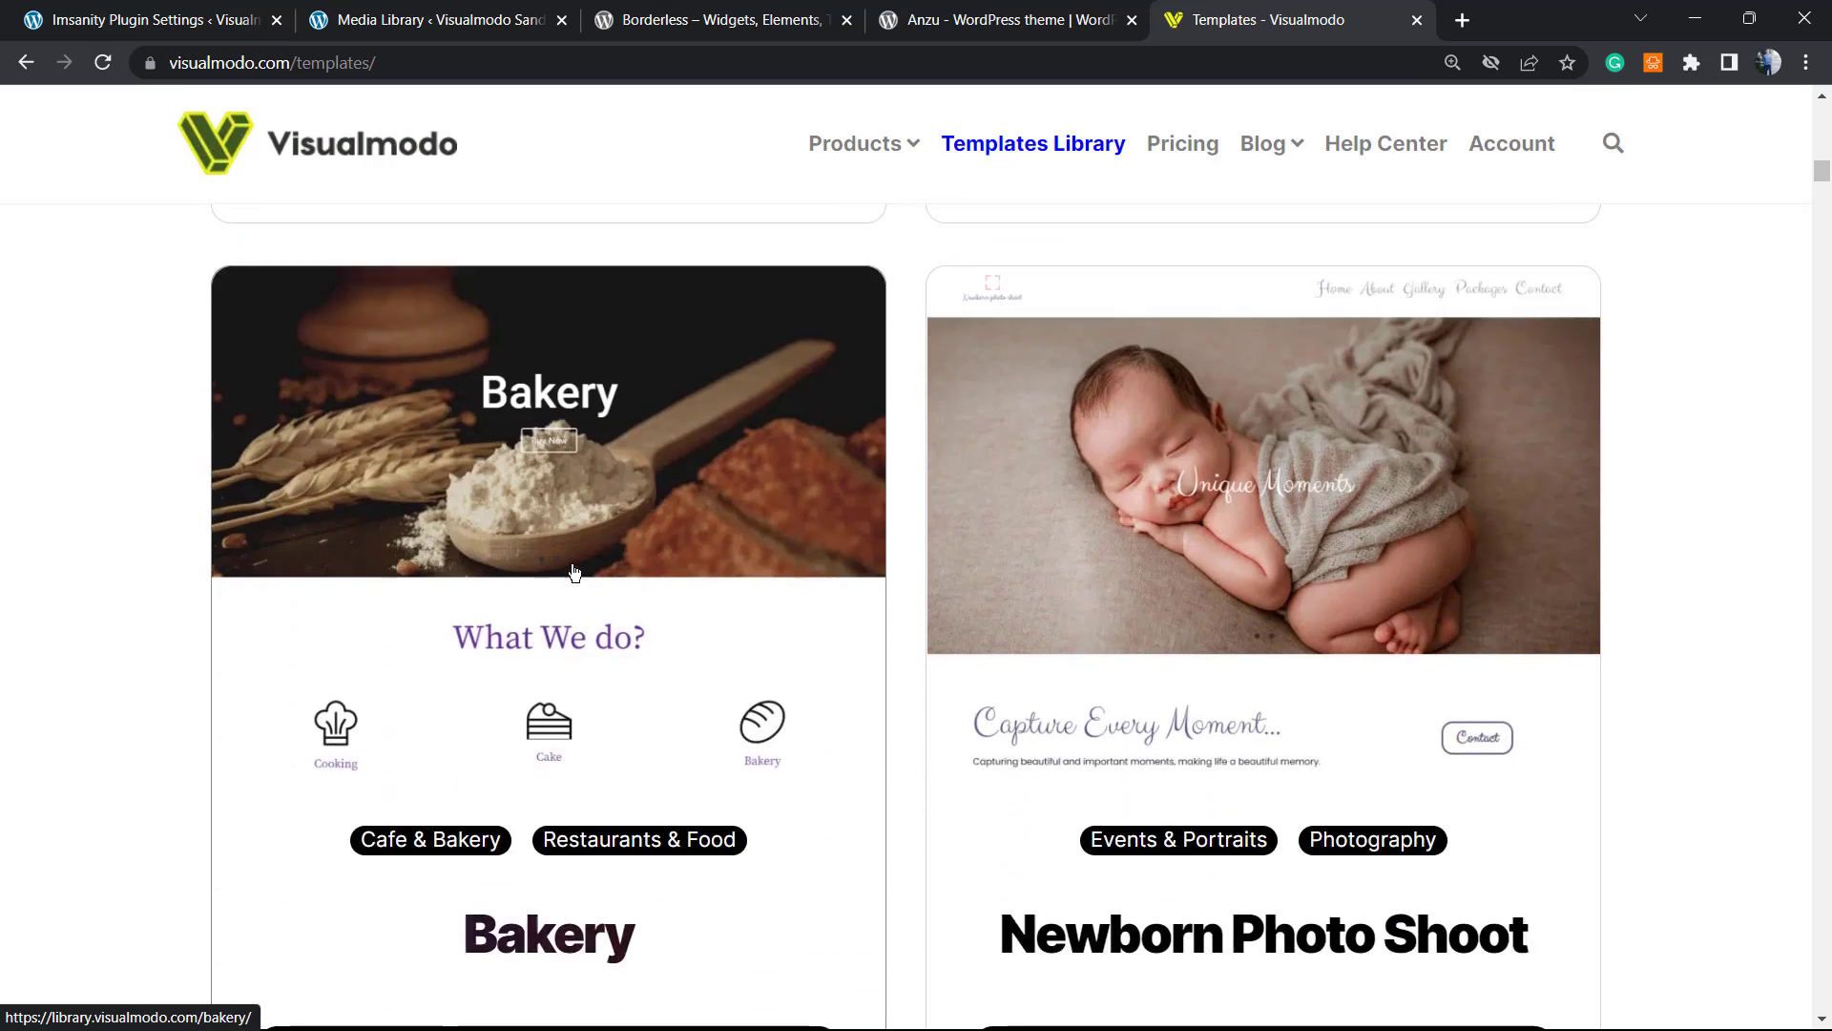
scroll(down, 3)
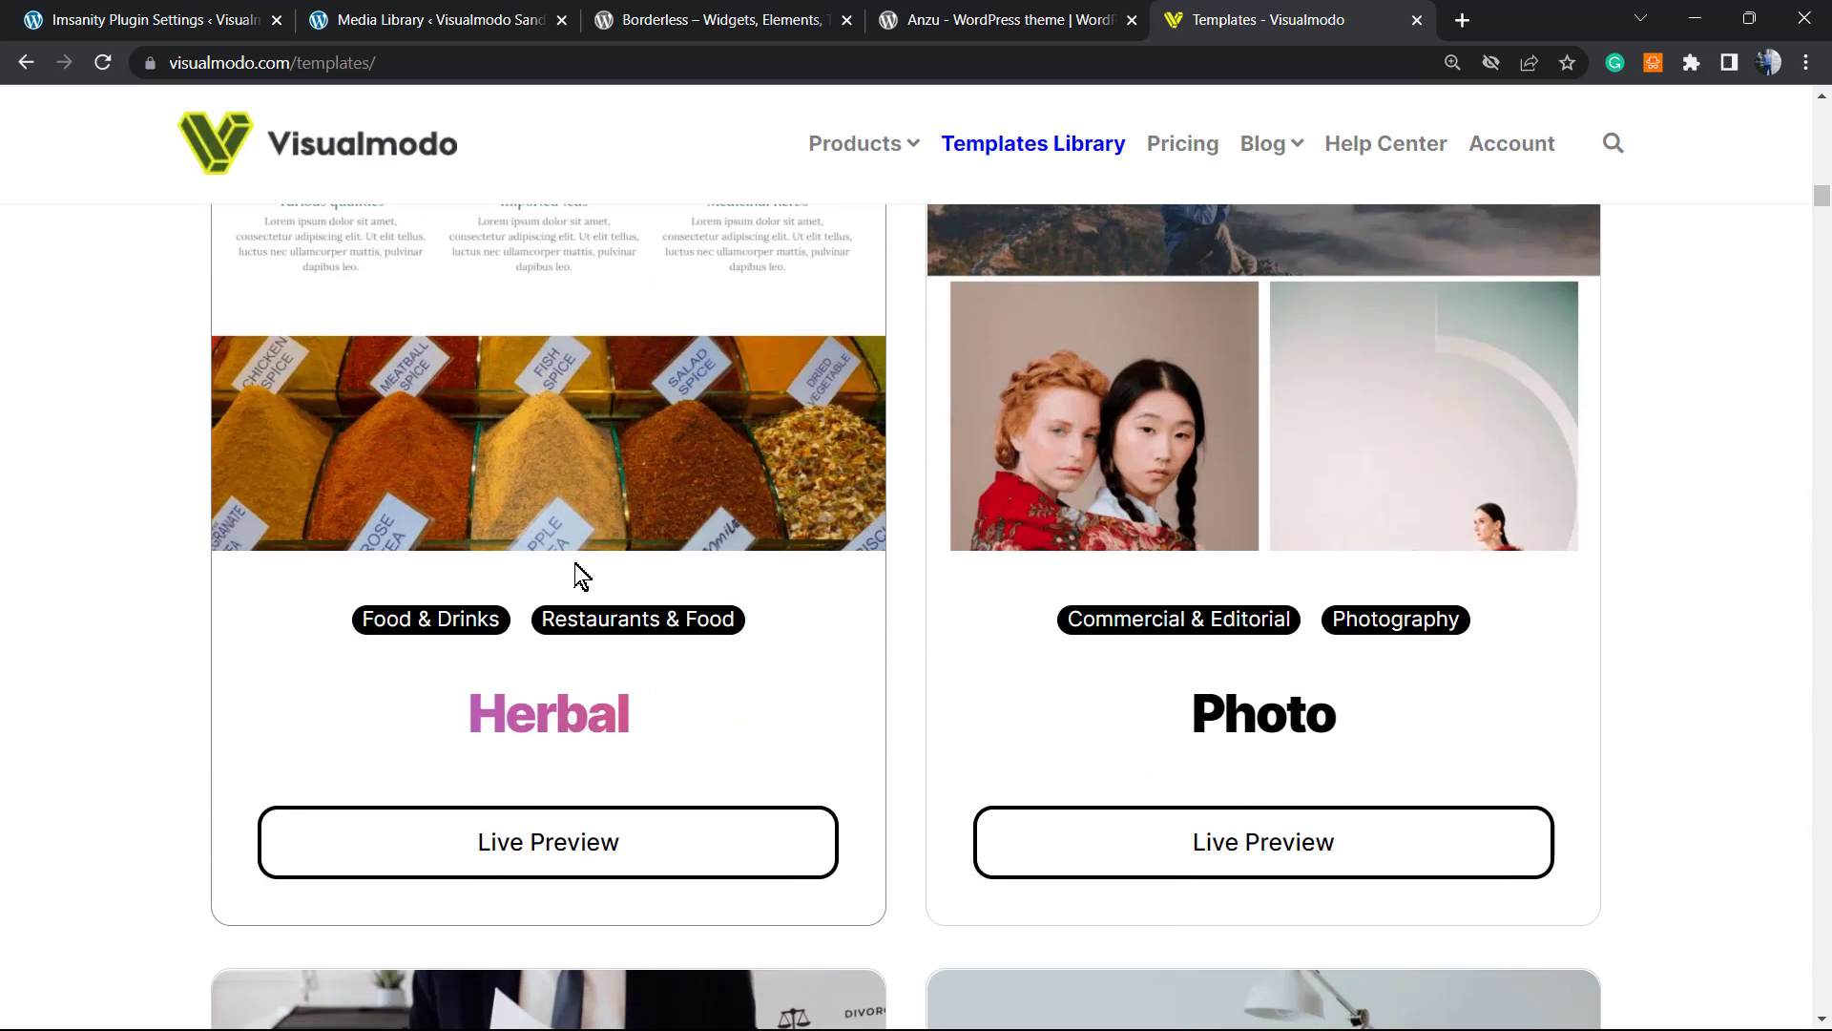
scroll(down, 3)
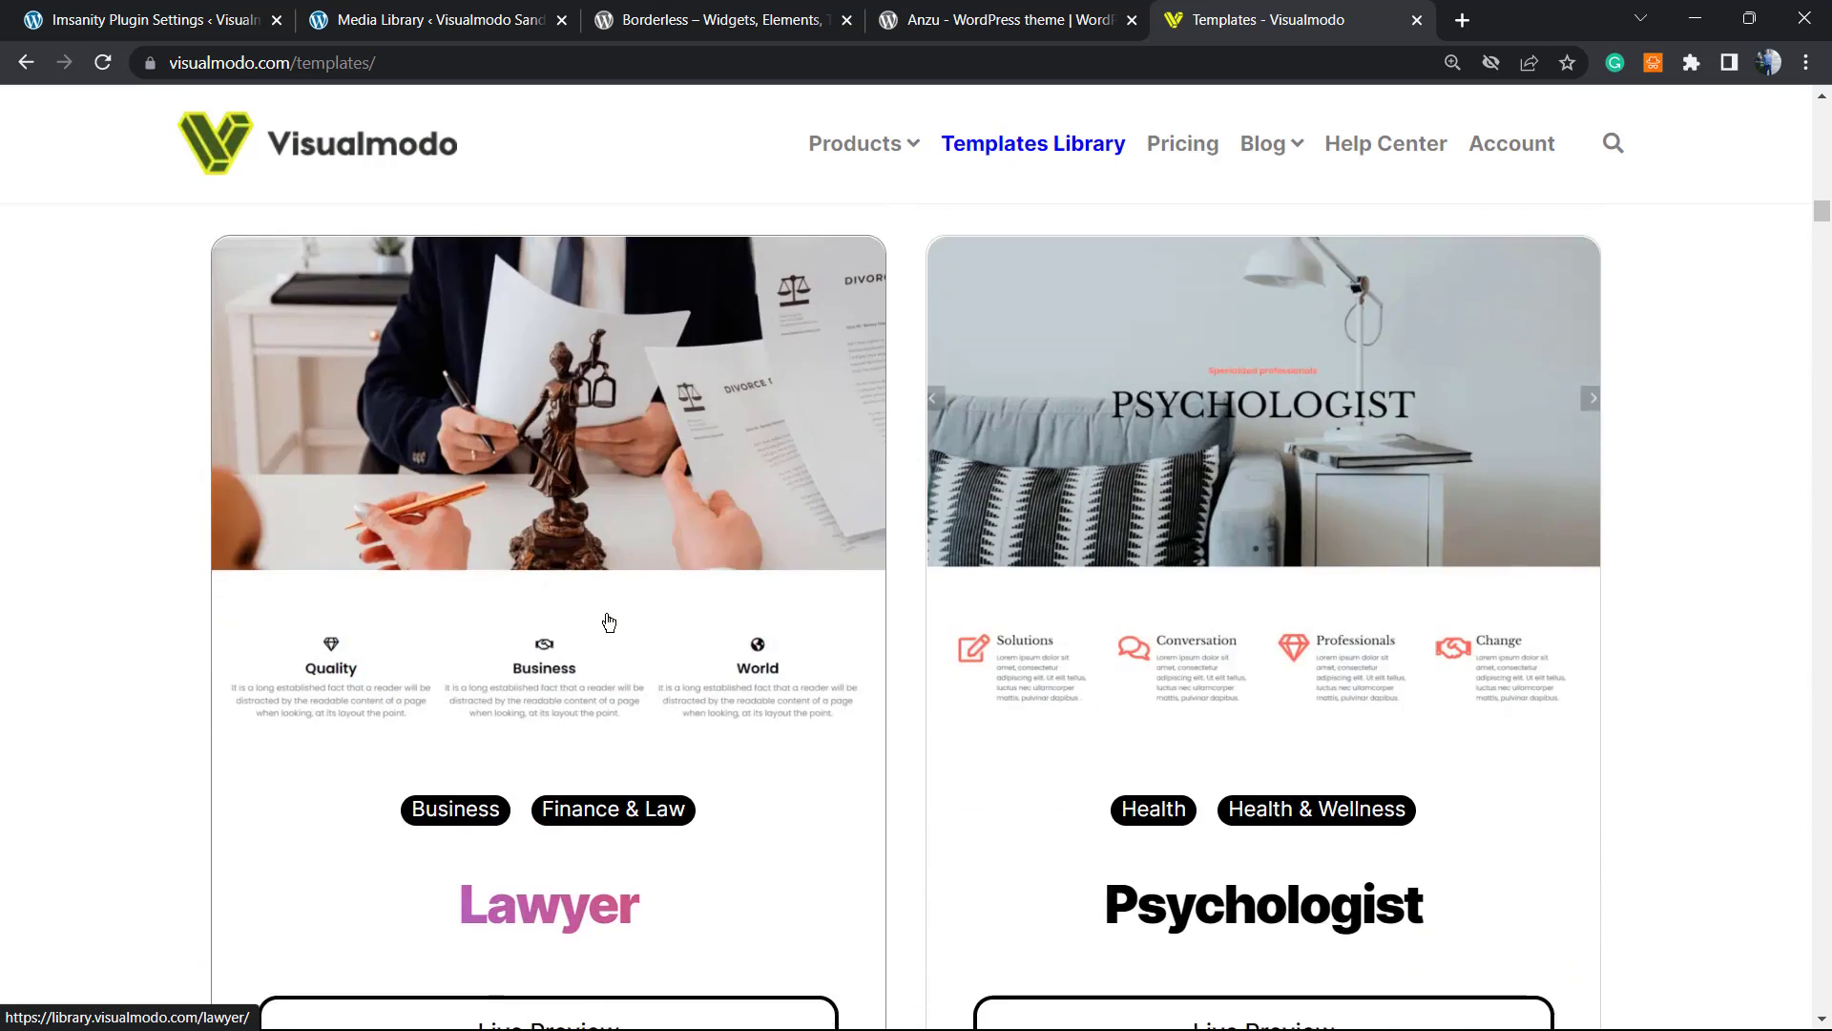
scroll(down, 3)
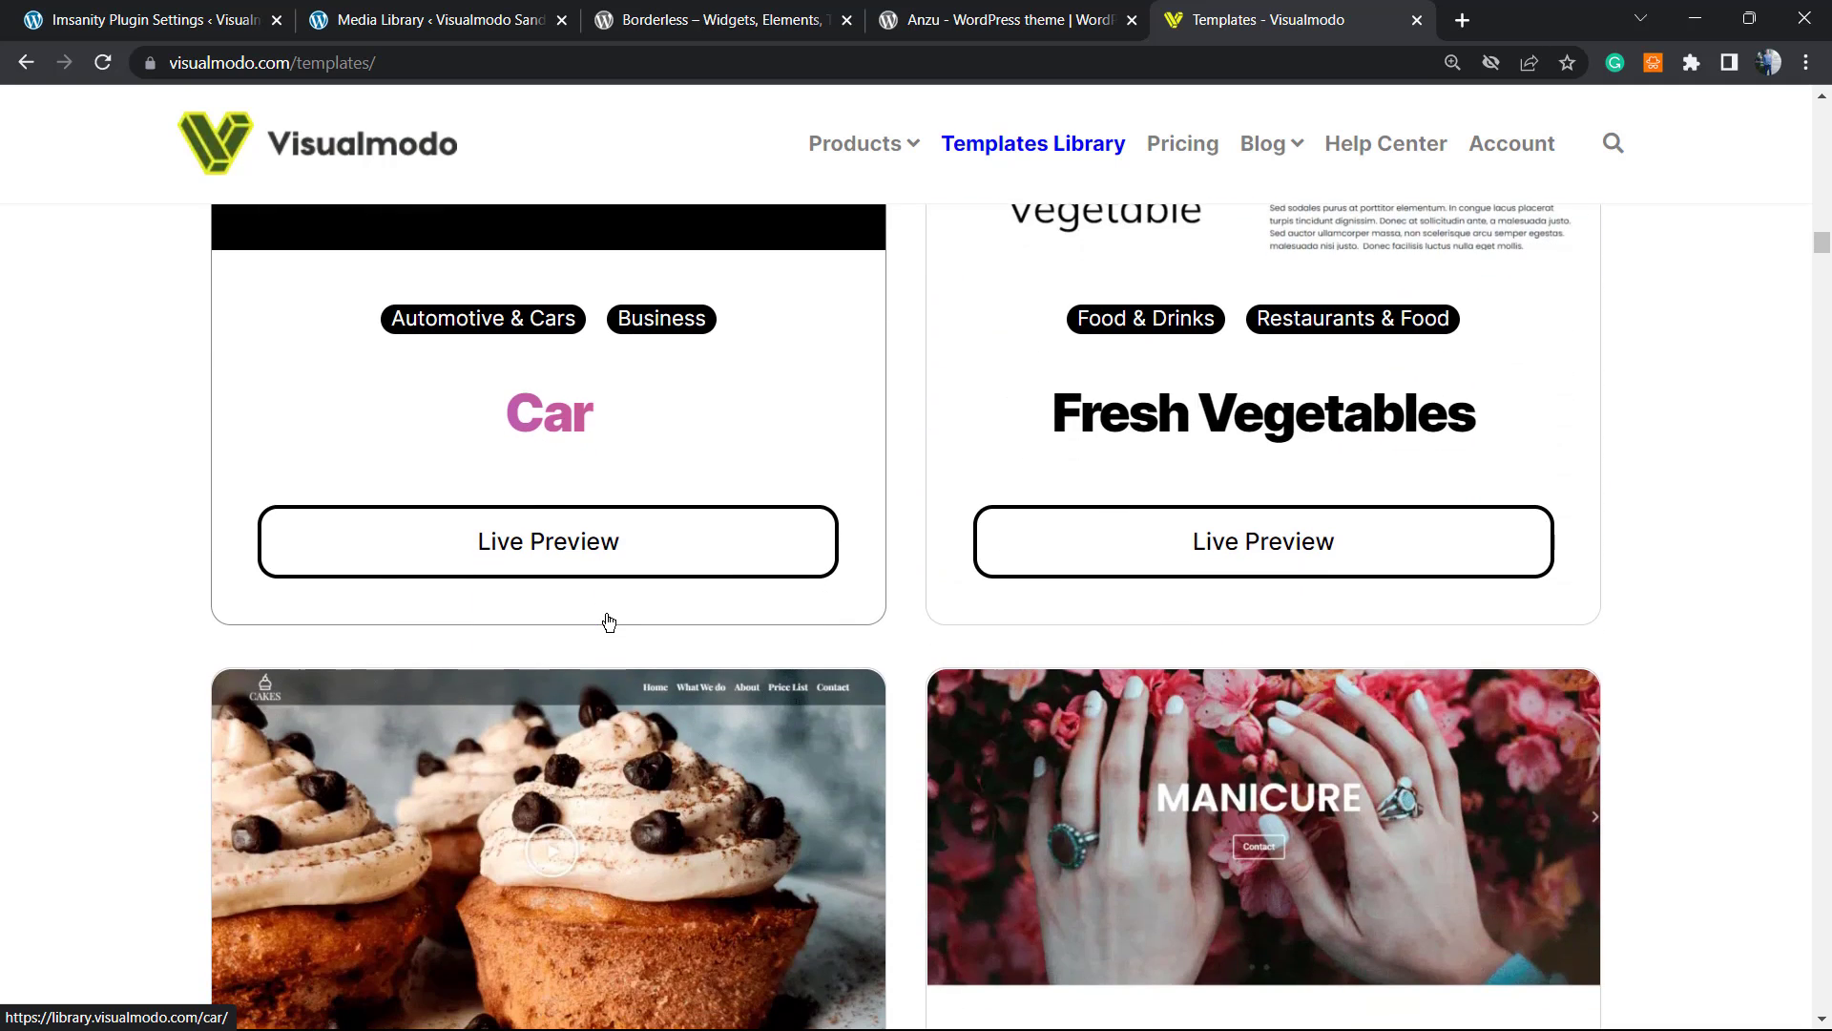
scroll(down, 3)
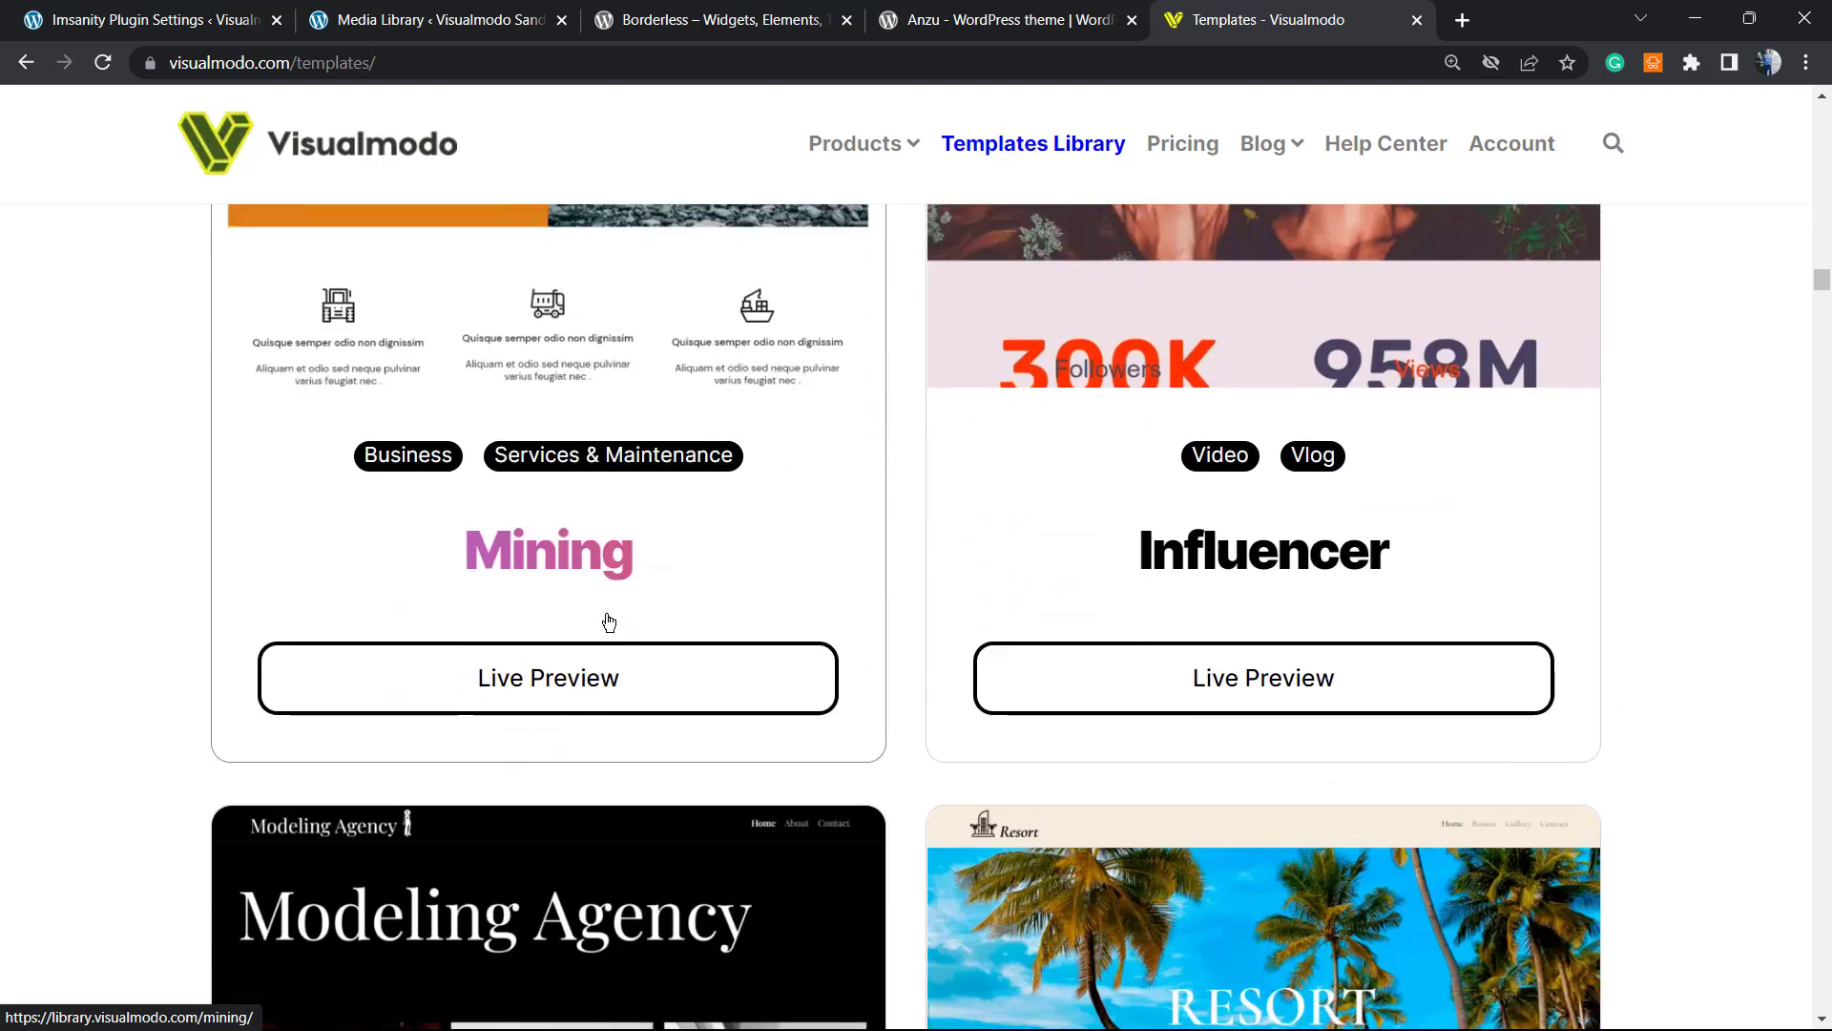
scroll(down, 3)
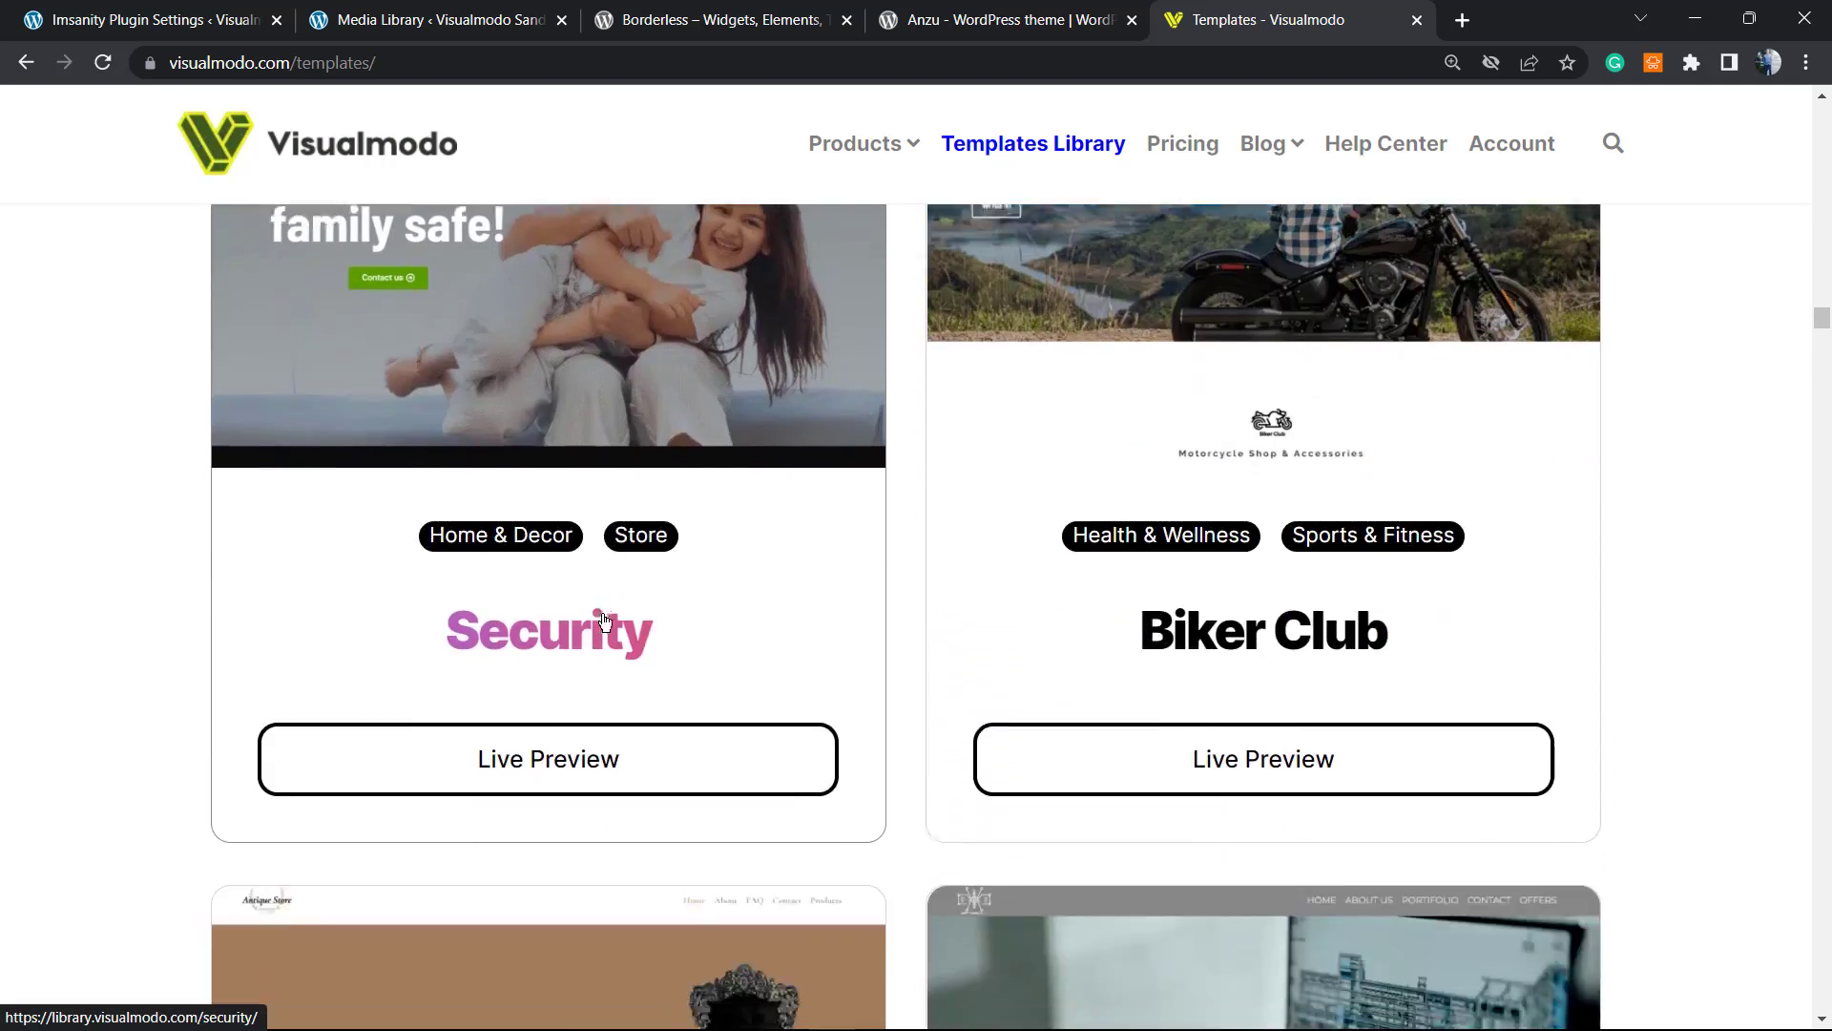
scroll(down, 3)
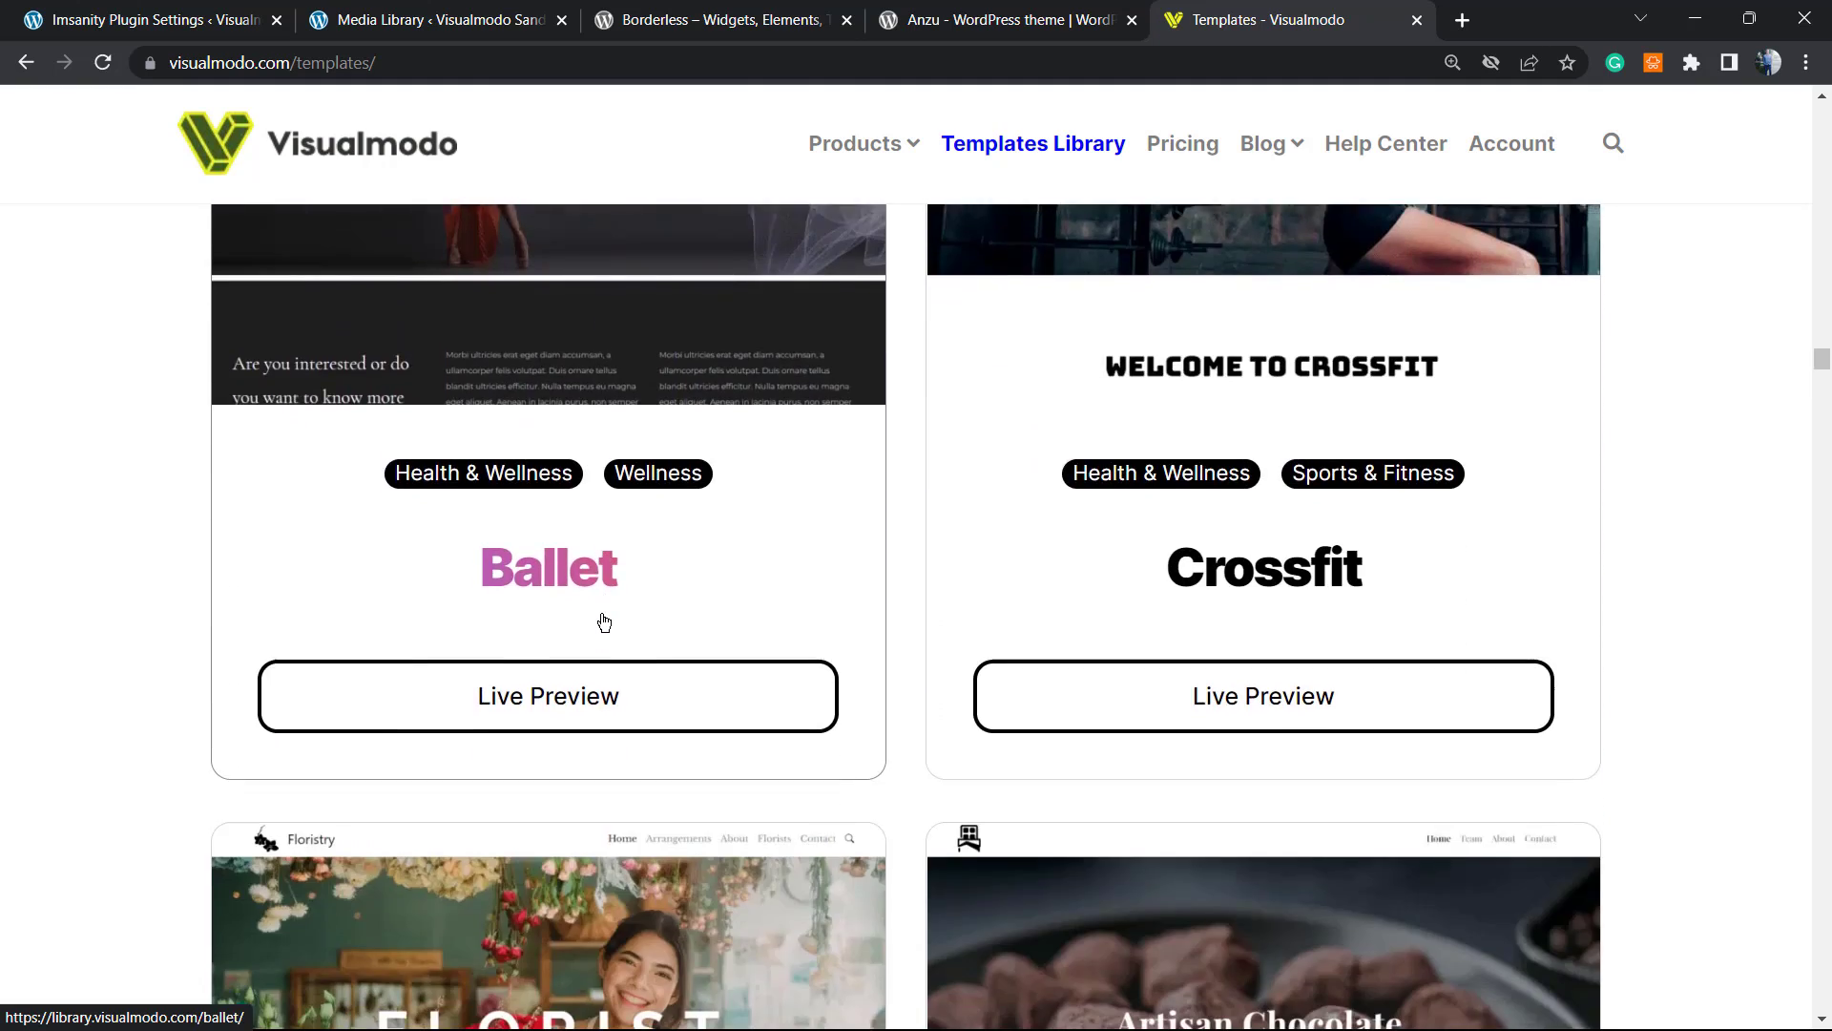
scroll(down, 3)
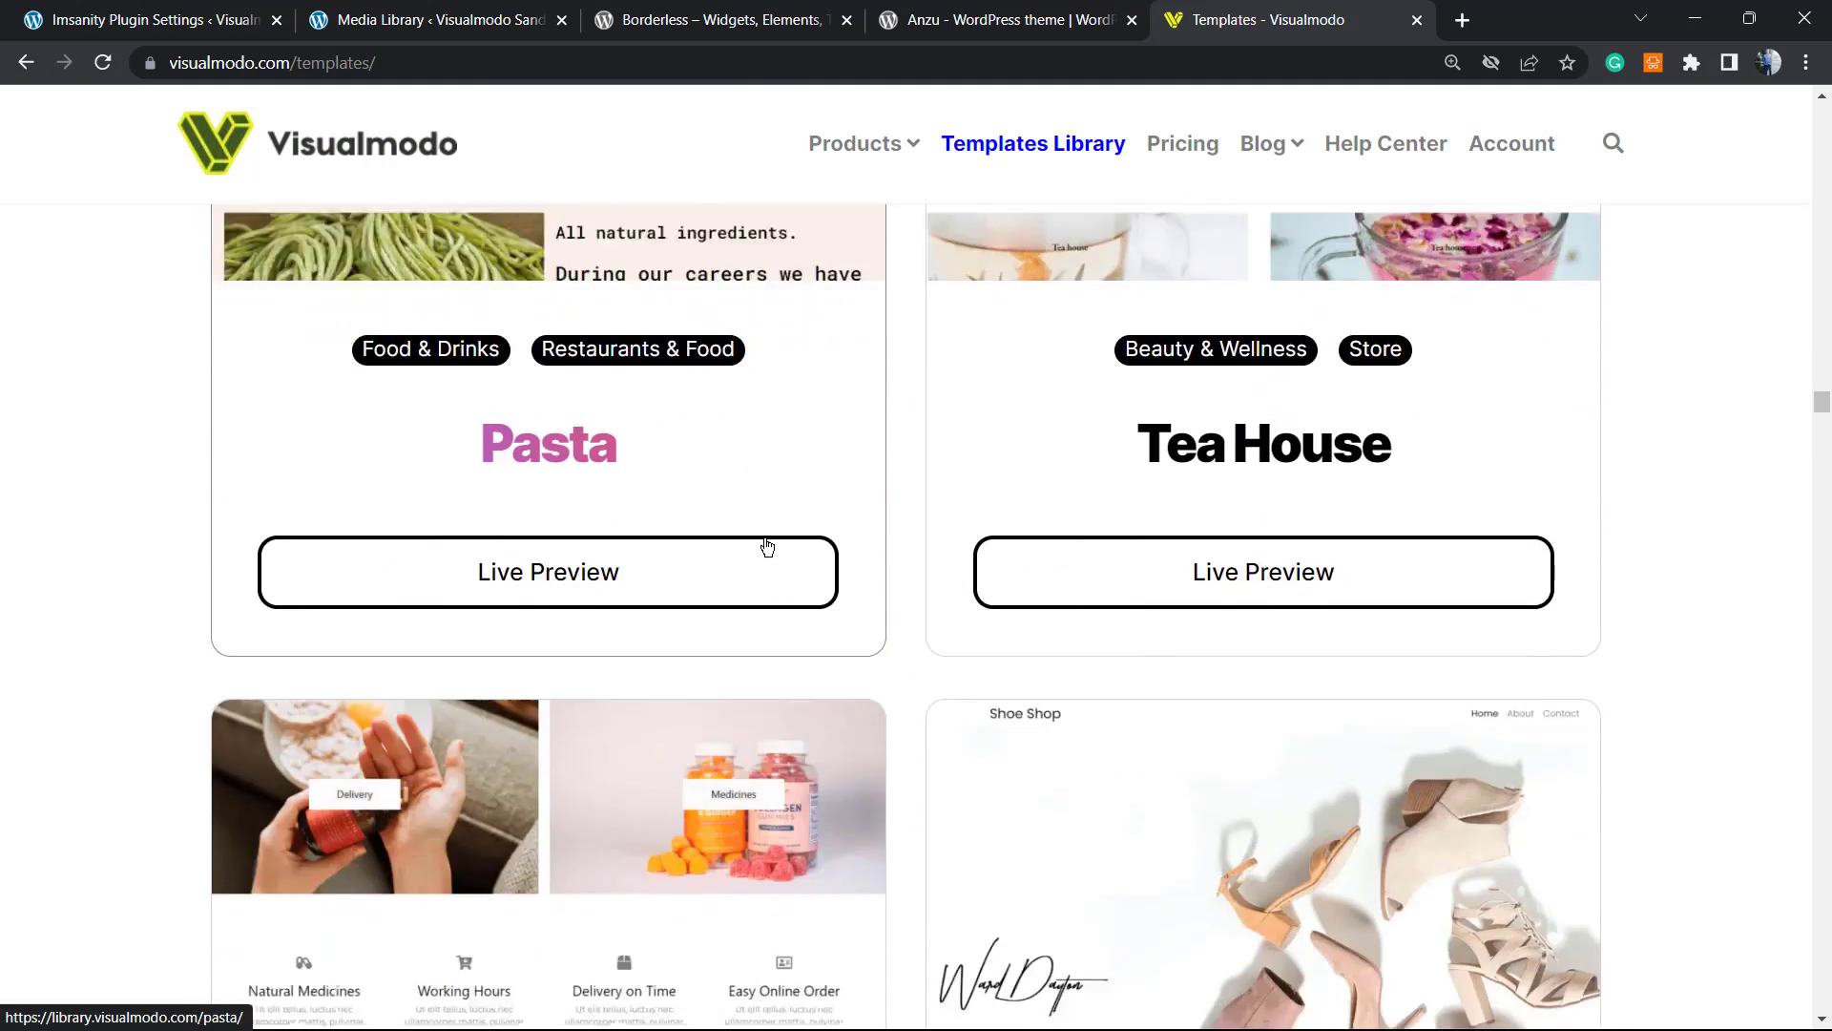
scroll(down, 3)
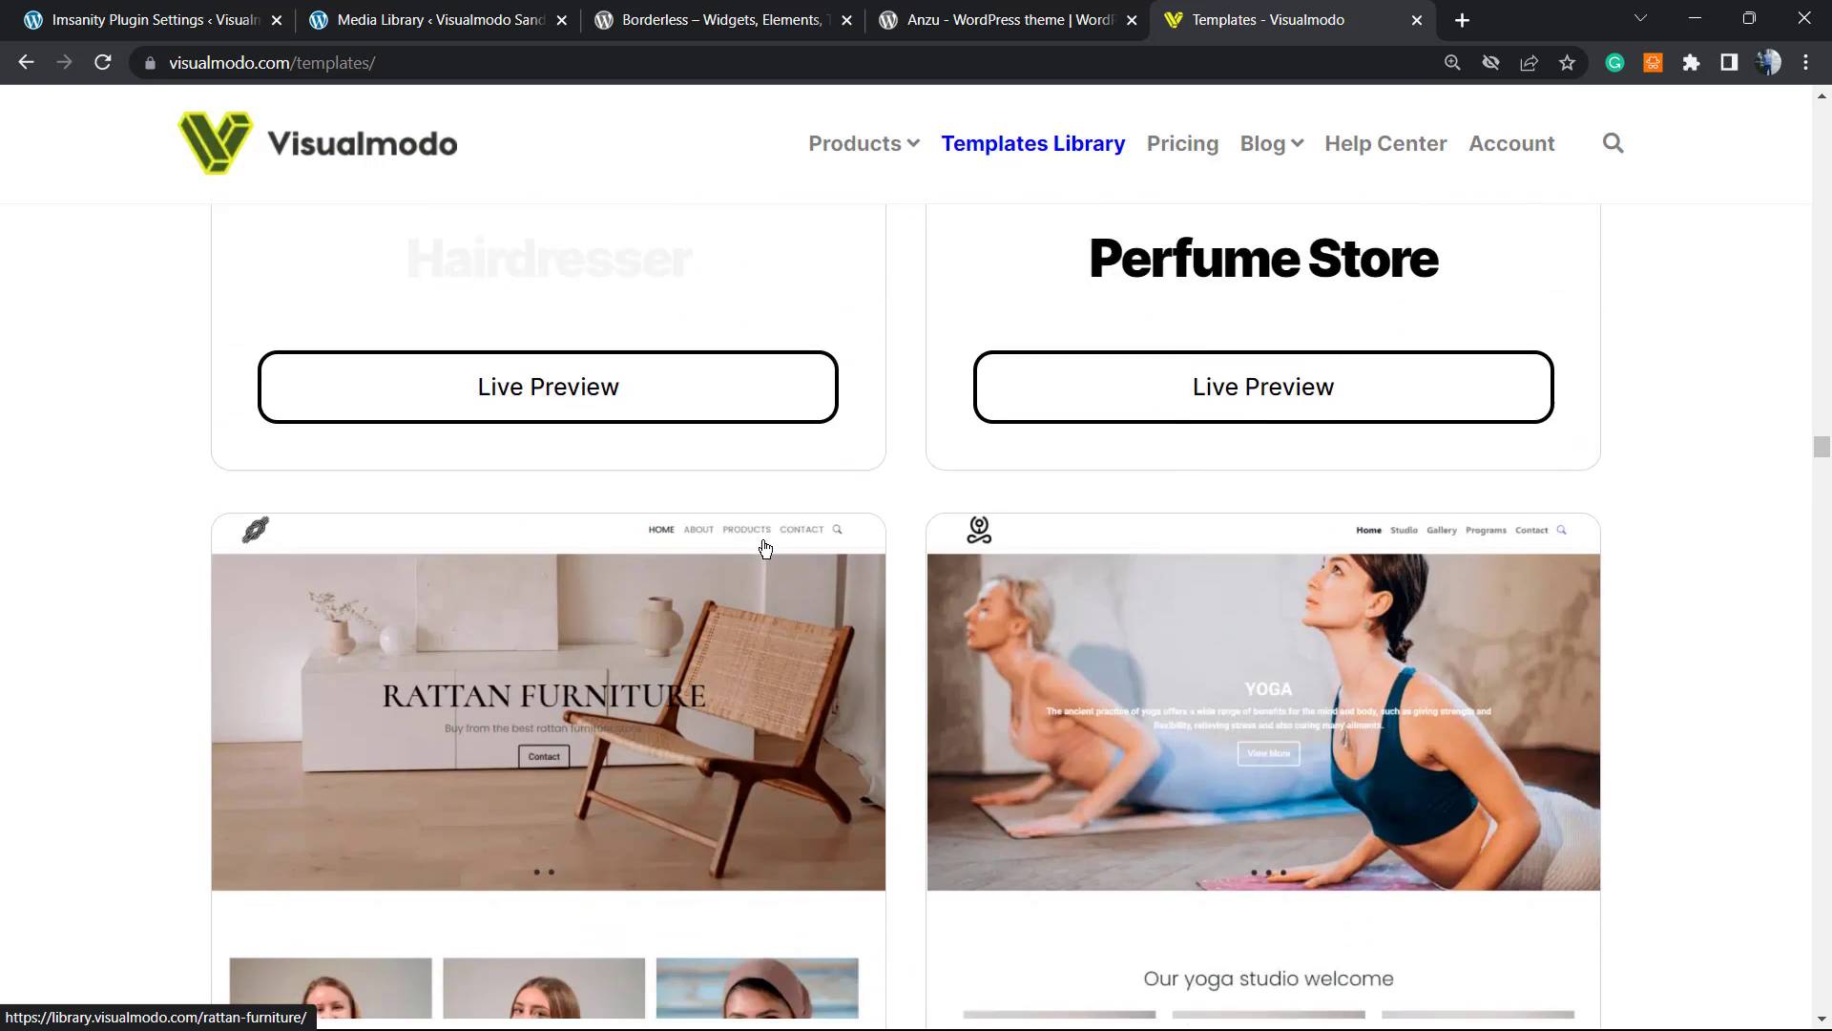